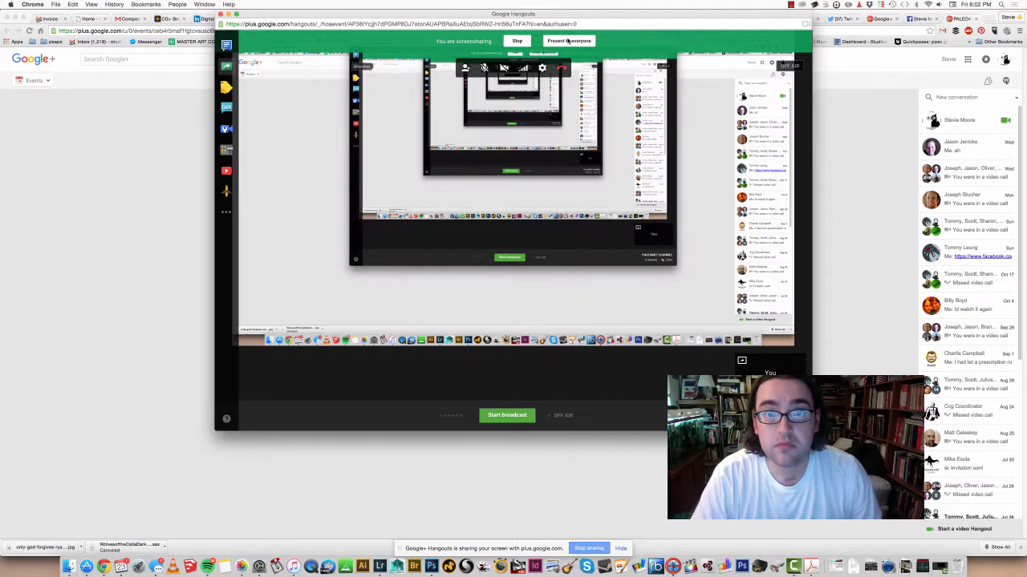
Step: Present the shared screen to everyone in Hangouts, then open a fresh Chrome tab
left_click(568, 42)
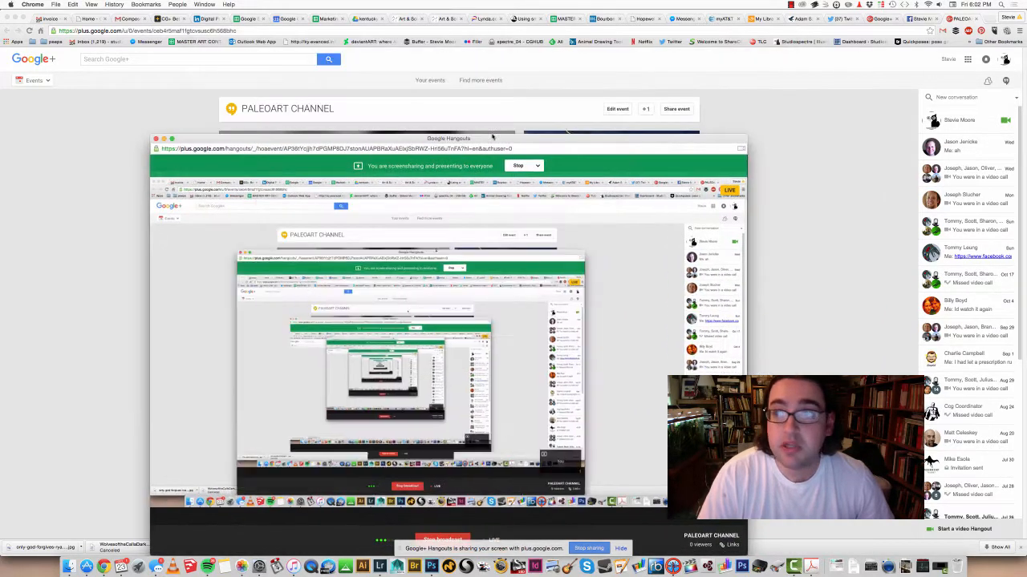
left_click(956, 19)
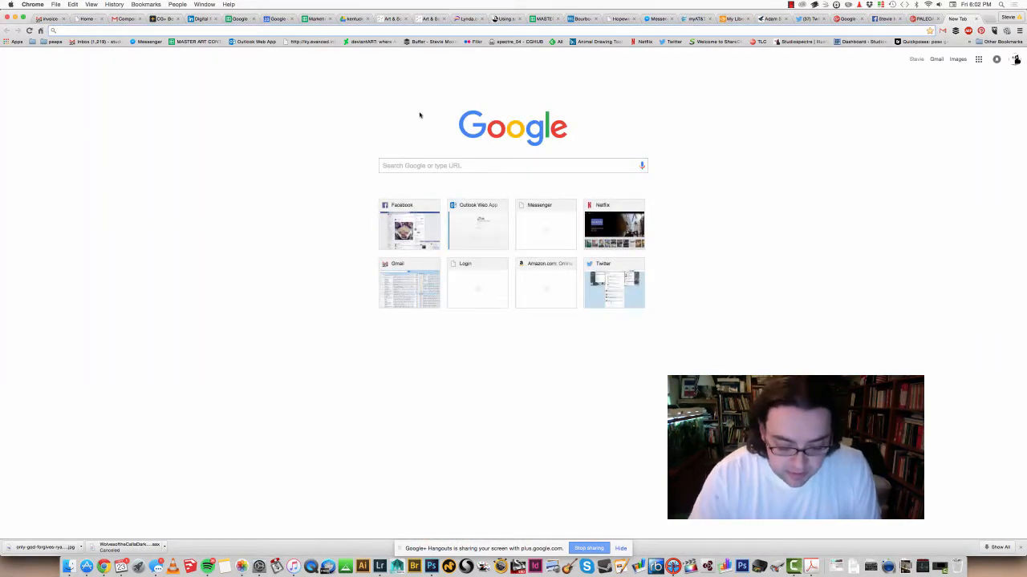
Step: Search Google for 'protohadros' and switch to the Images results
type("protohadros")
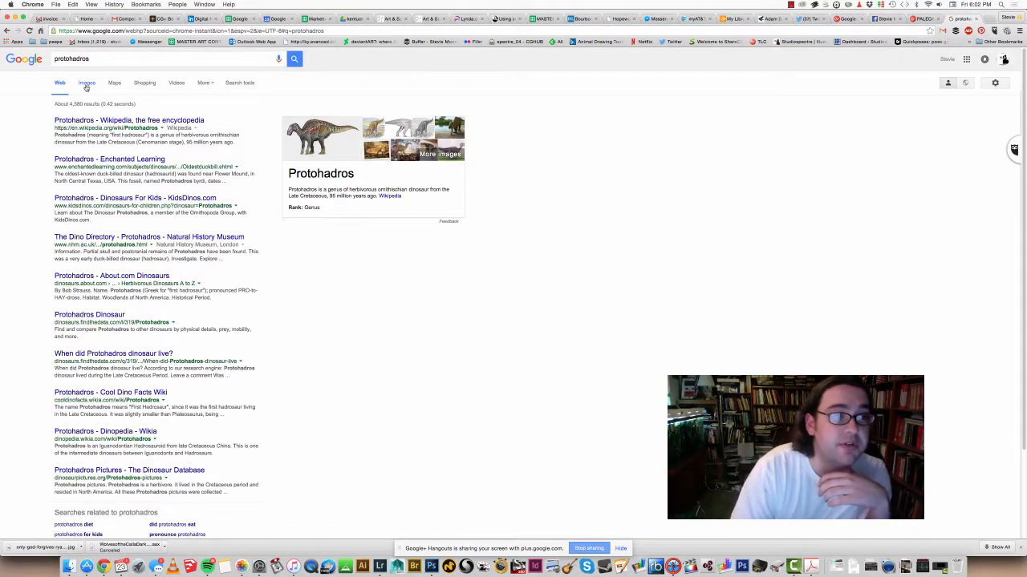
left_click(86, 83)
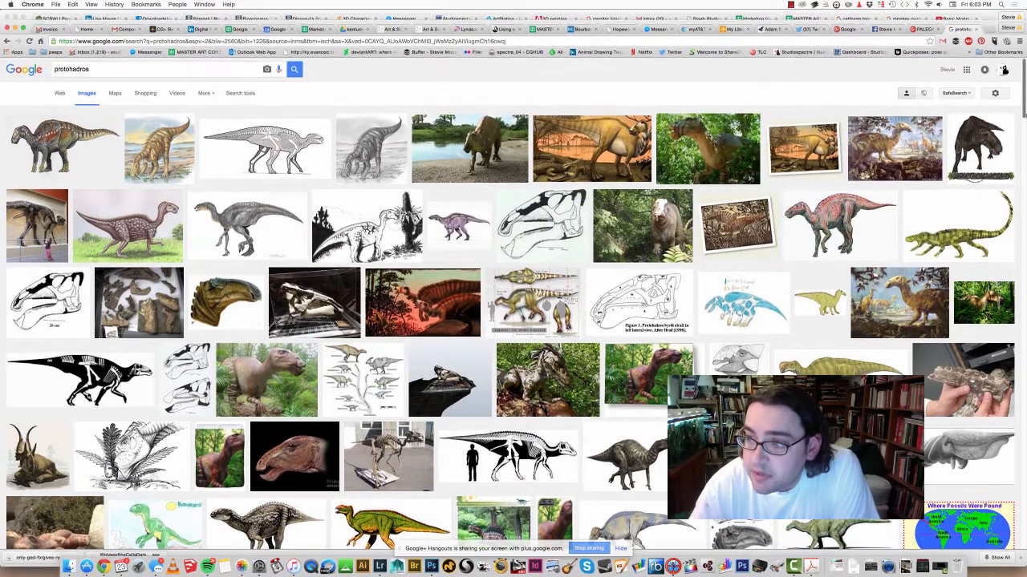
Step: Browse down through the Protohadros image grid
scroll("down", 3)
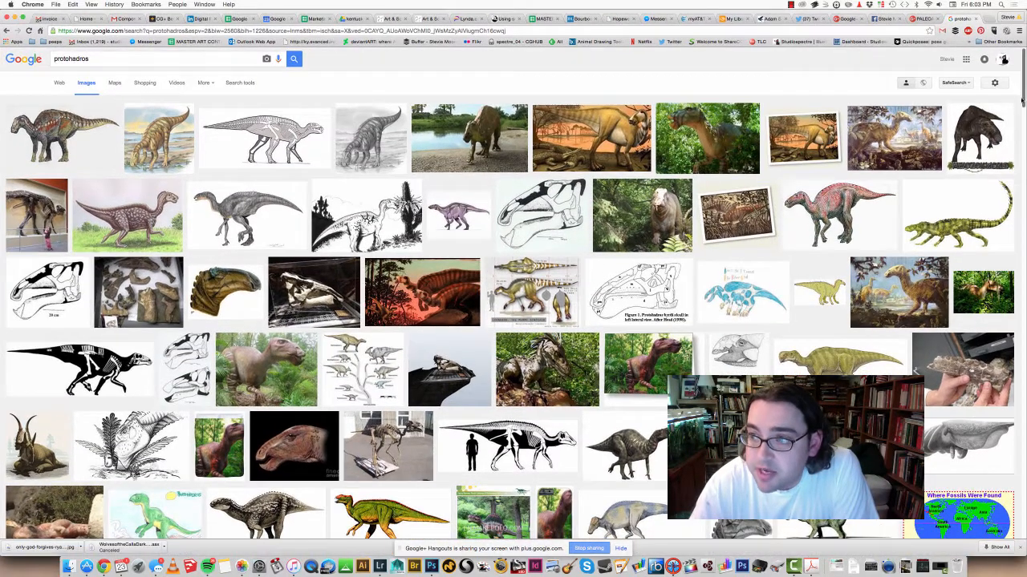
scroll("down", 3)
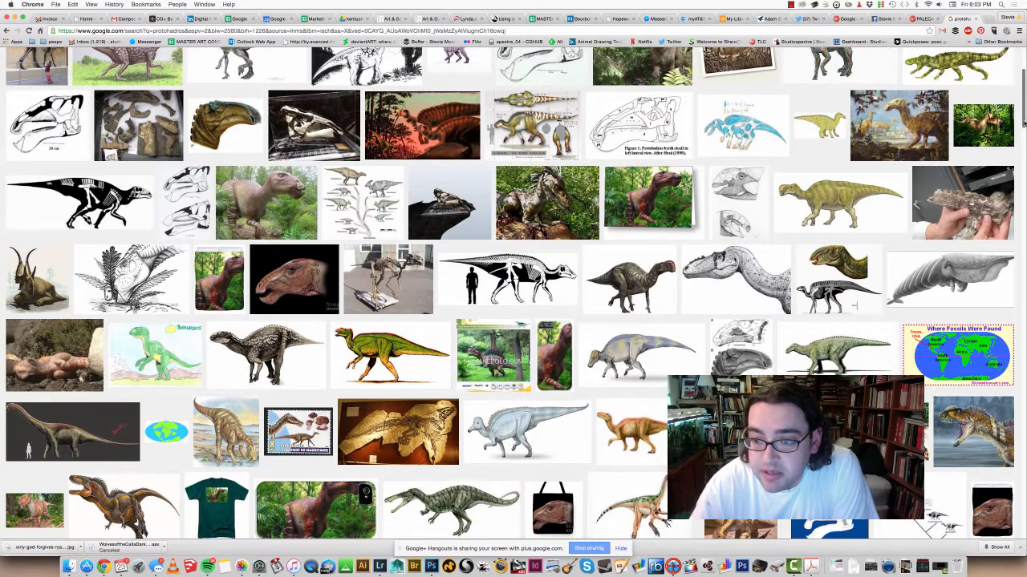
scroll("down", 3)
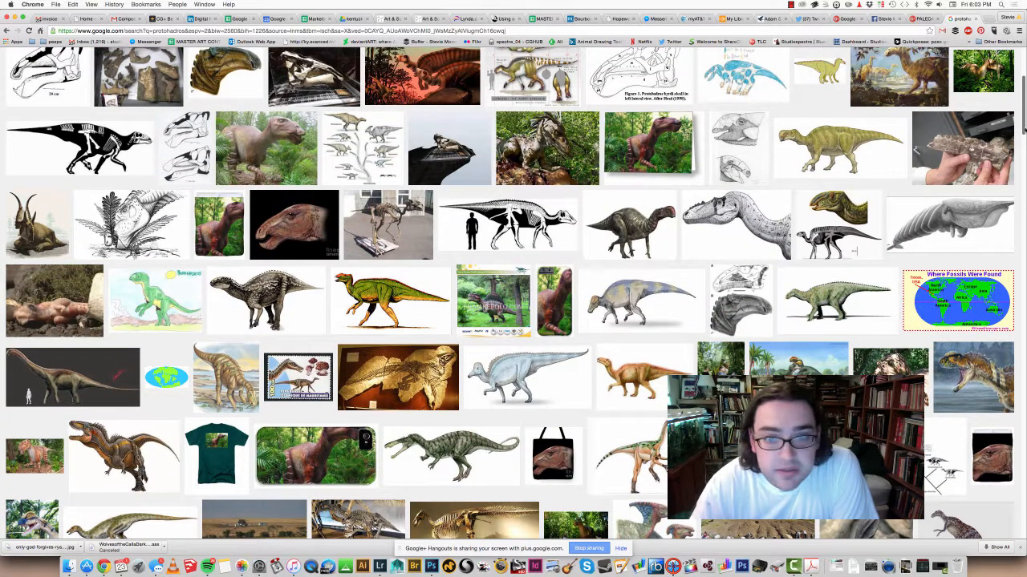
scroll("down", 3)
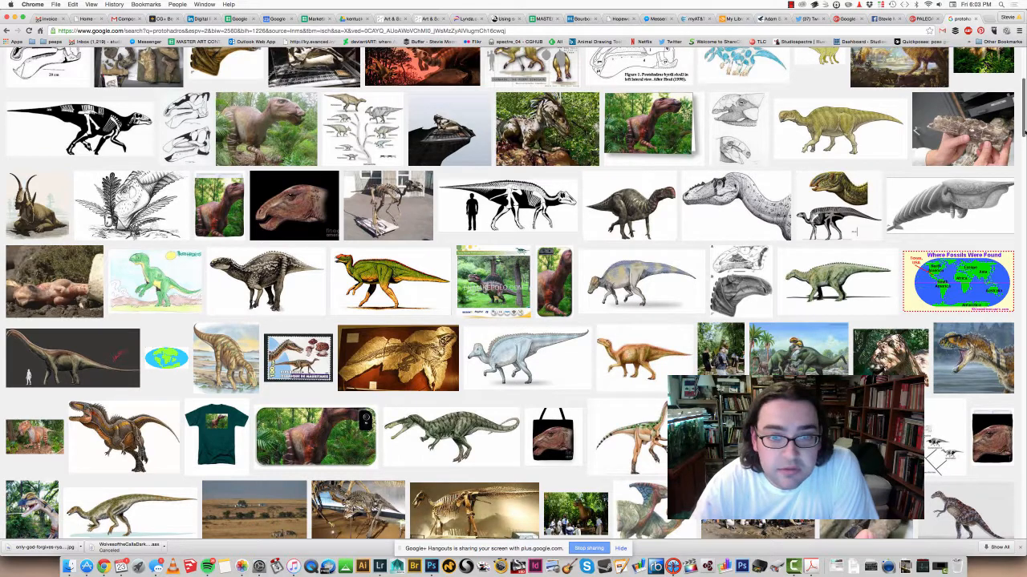
scroll("down", 3)
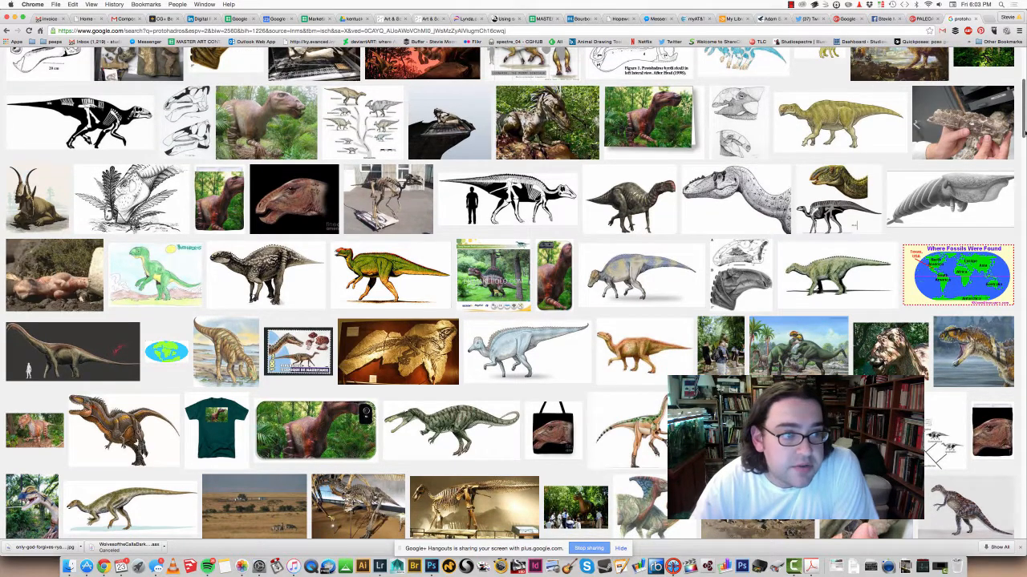
scroll("down", 3)
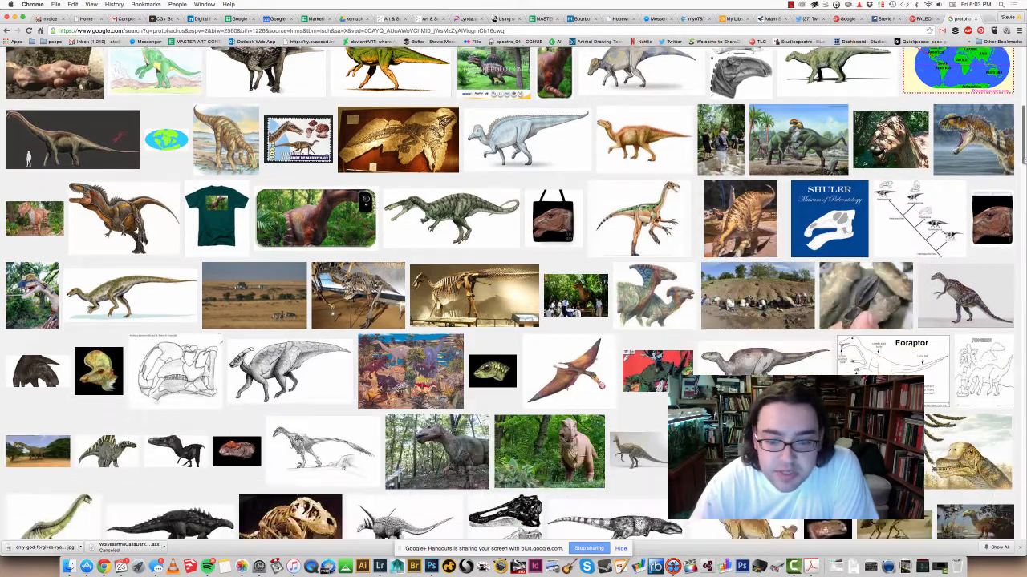
scroll("down", 3)
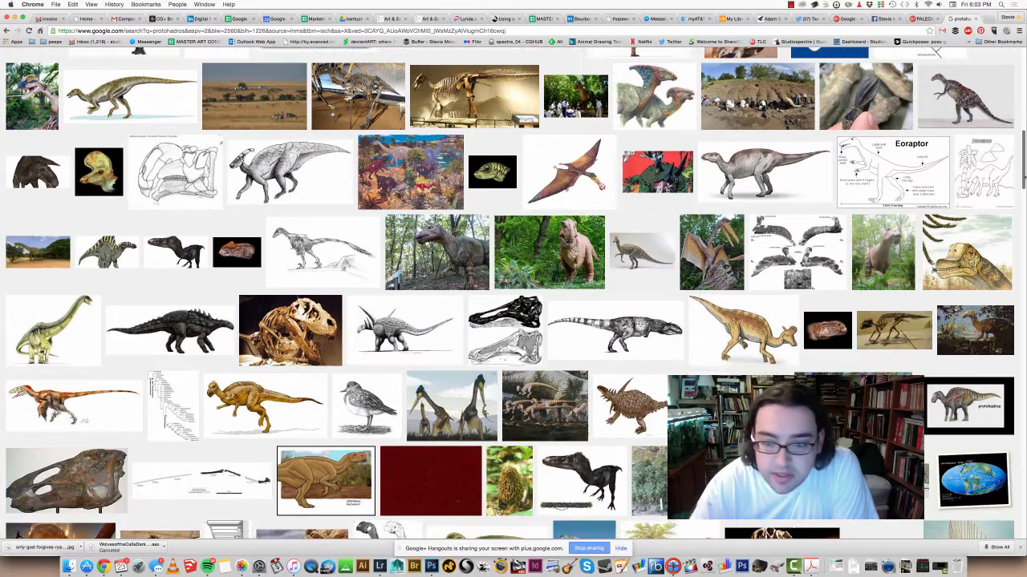
scroll("down", 3)
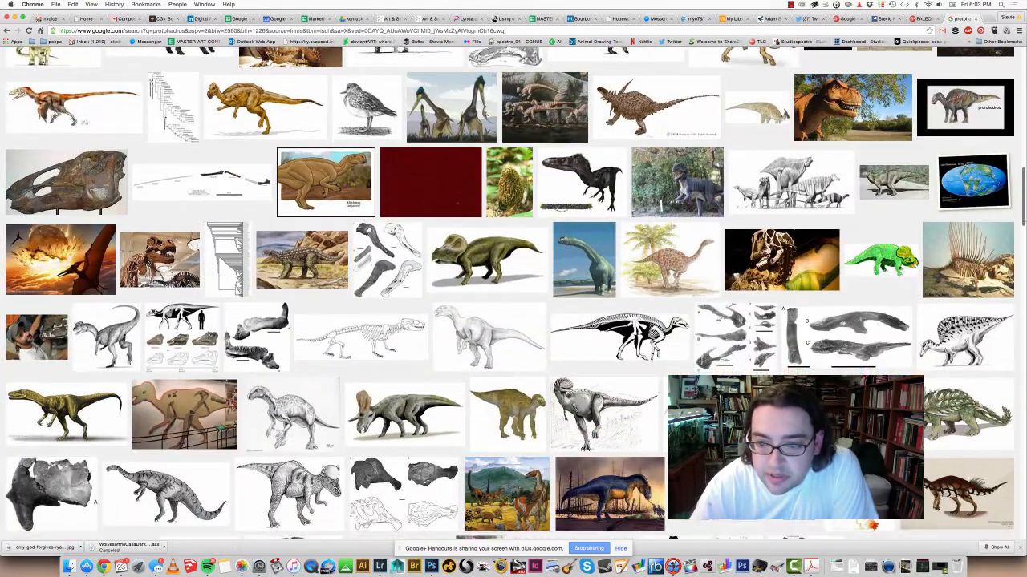
scroll("down", 3)
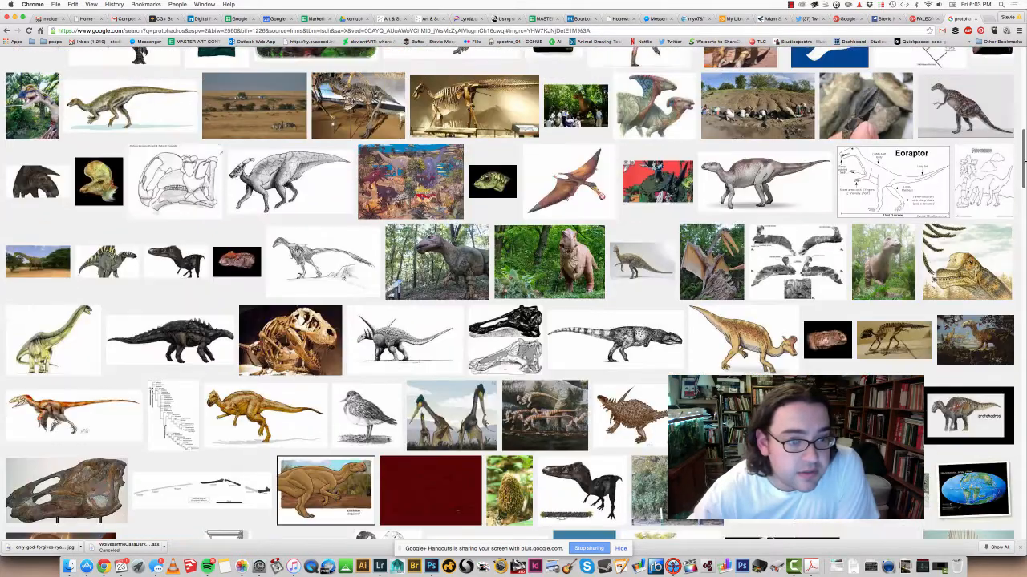
scroll("down", 3)
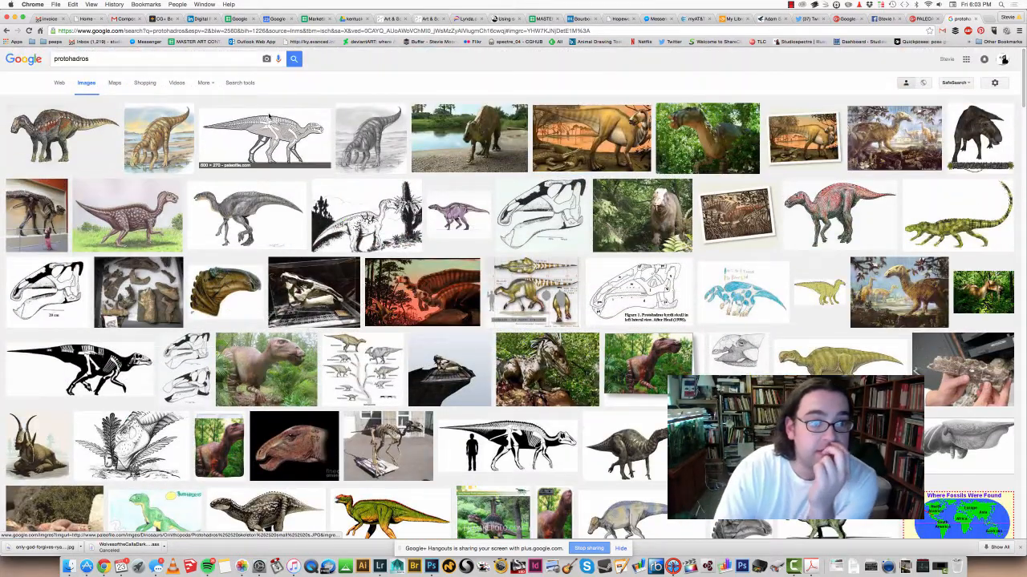
Step: Preview the skeletal drawing larger, then return to the web results
left_click(263, 138)
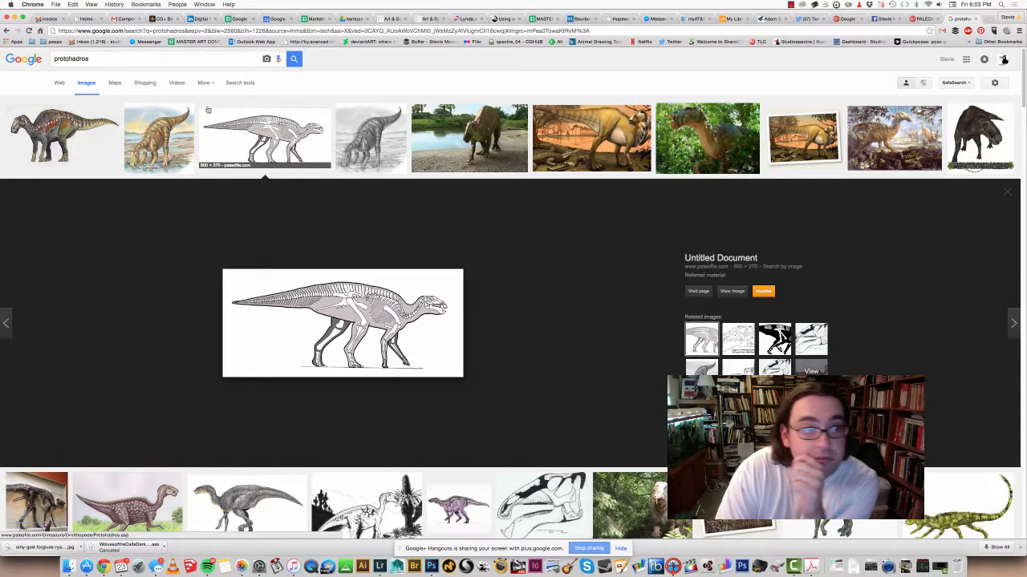
left_click(59, 83)
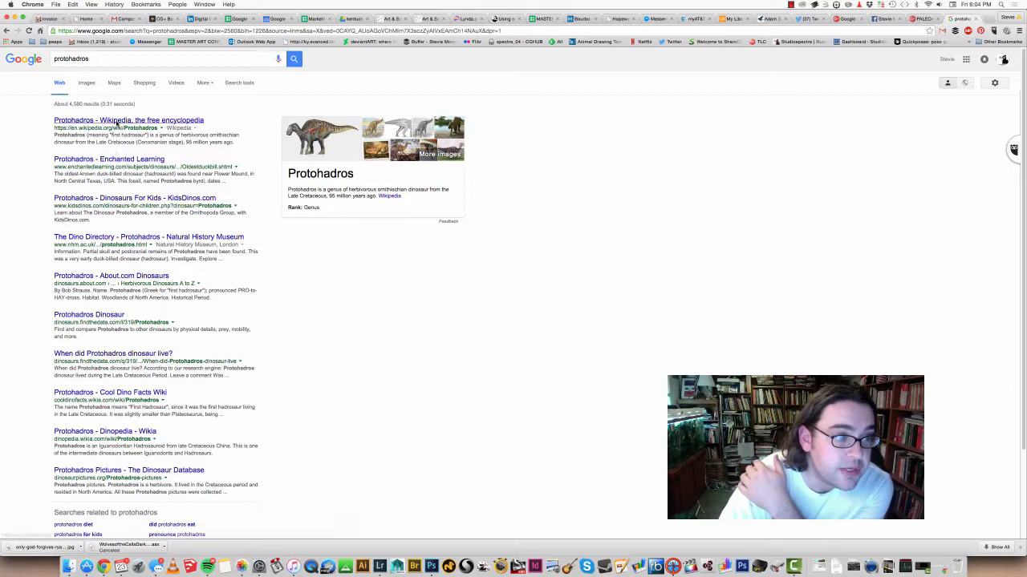
Step: Open the Protohadros Wikipedia result before switching to the Spotify playlist
left_click(129, 120)
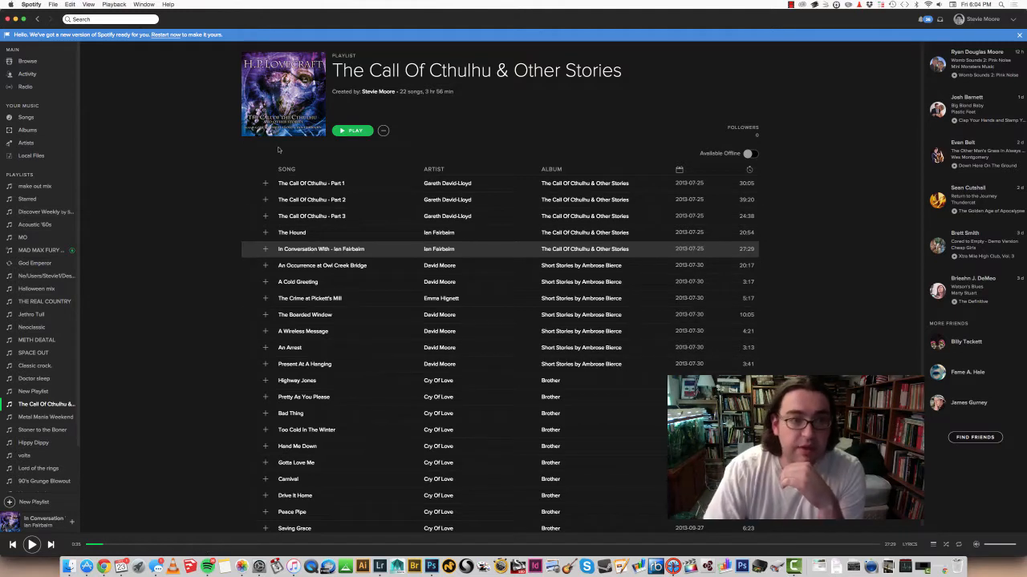
Step: Search Spotify for 'dirty money lopez' then 'omar', and look over Omar Rodriguez Lopez's albums
left_click(109, 19)
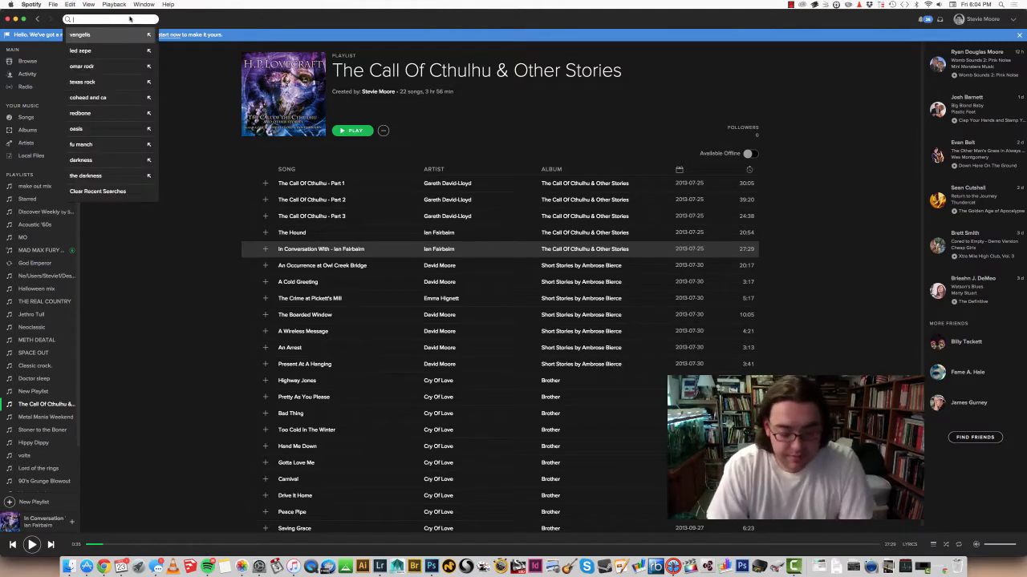
type("d")
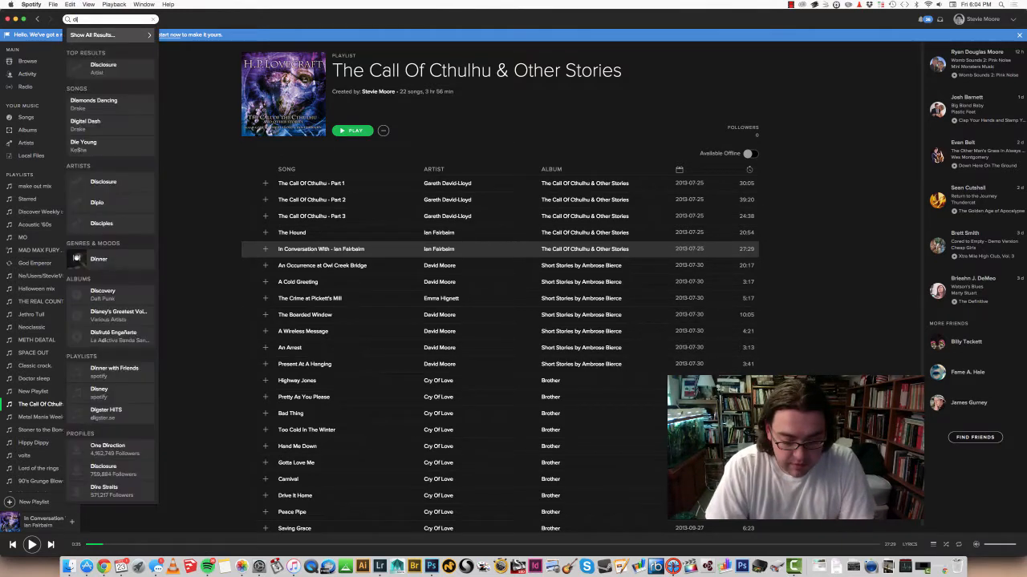
type("irty money lopez")
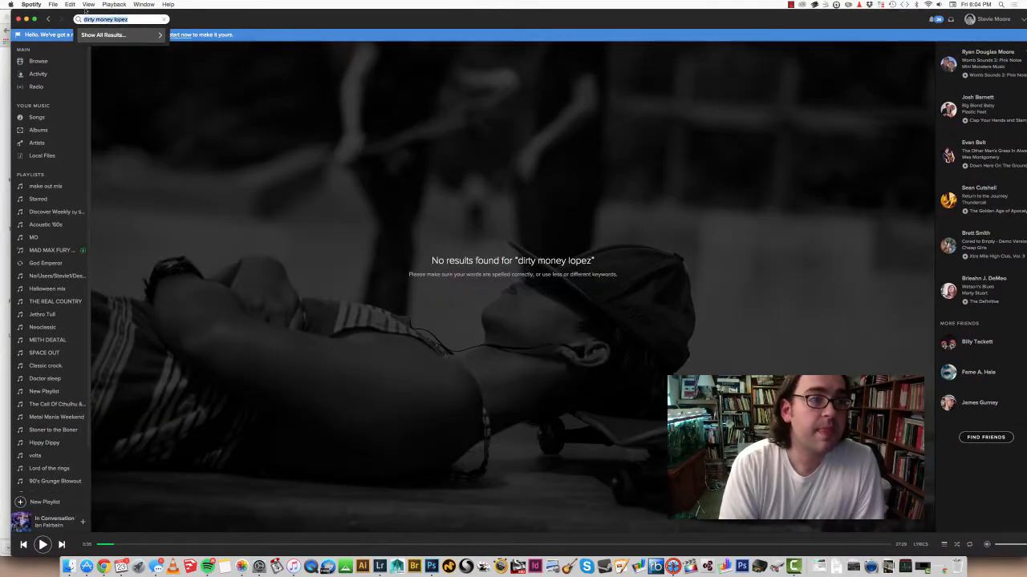
type("omar rod")
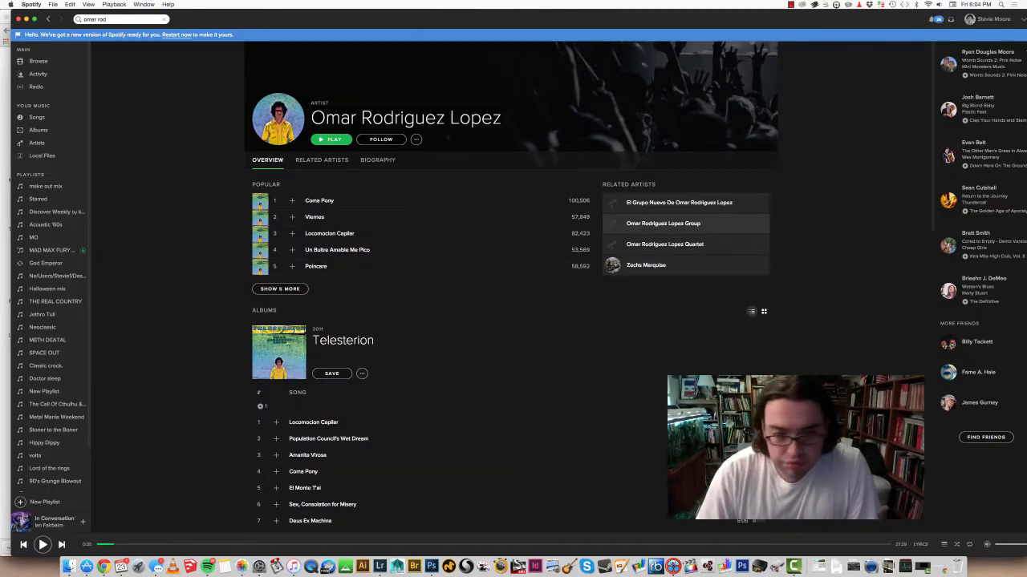
scroll("down", 3)
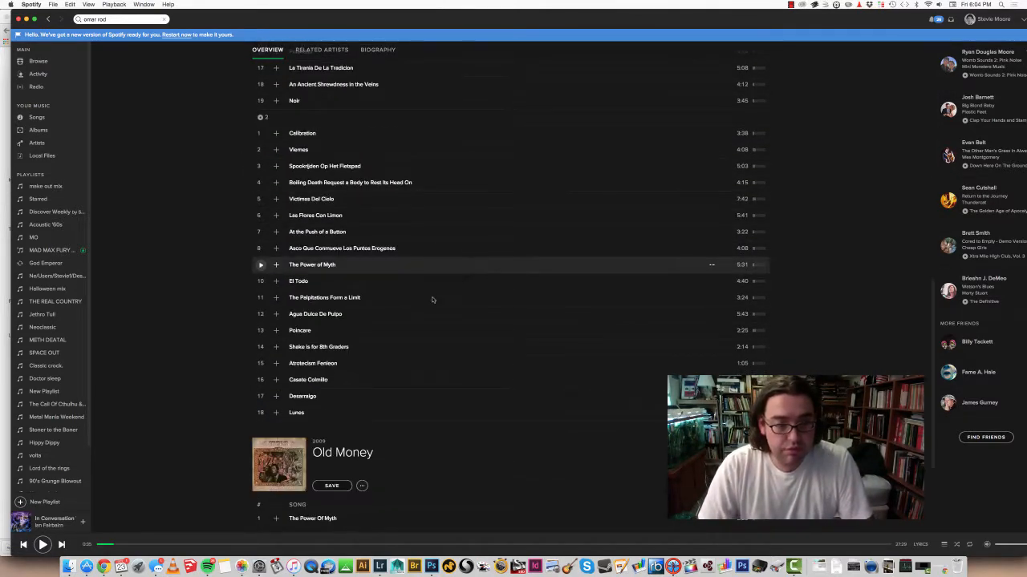
scroll("down", 3)
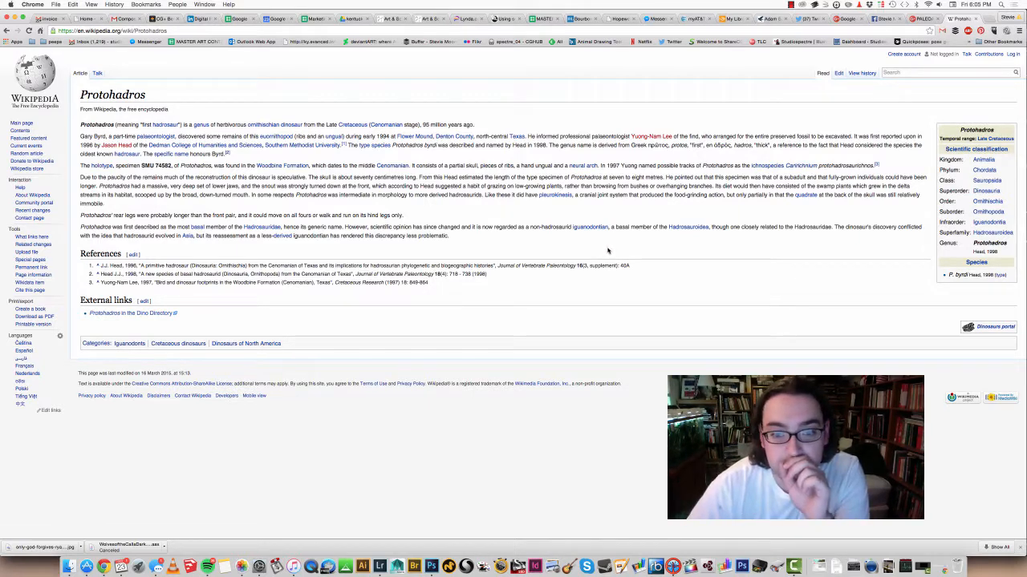
mouse_move(590, 228)
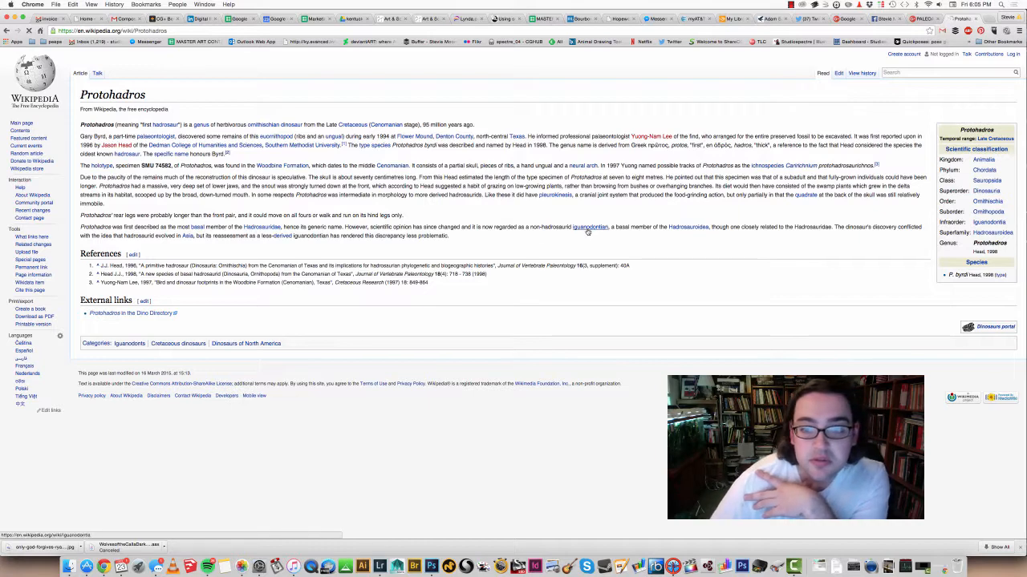
Step: Read the Protohadros Wikipedia article, following links in the Description section
left_click(590, 228)
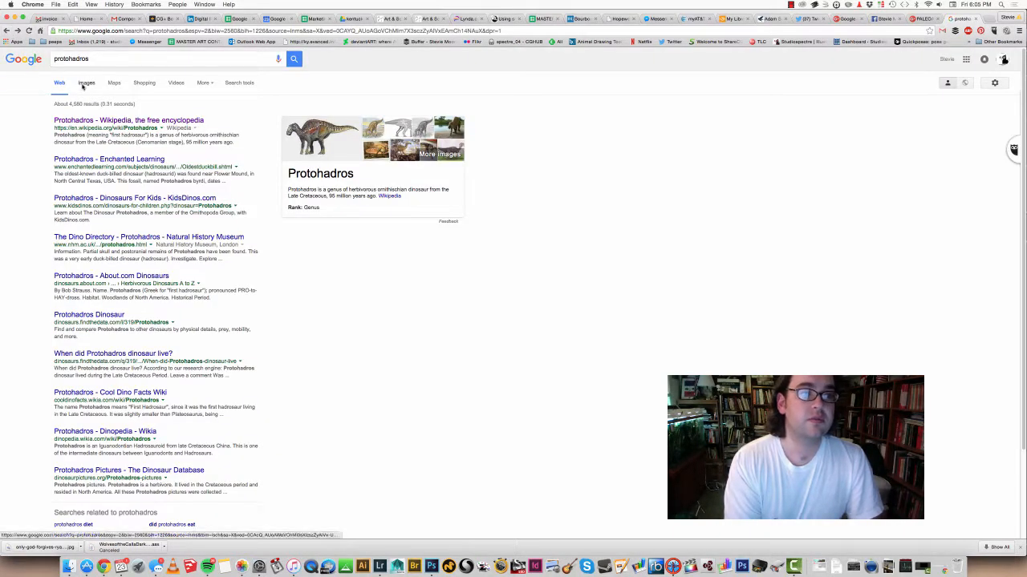
Step: Switch to Images for protohadros and preview several pictures, ending on the black-and-white DeviantArt drawing
left_click(87, 83)
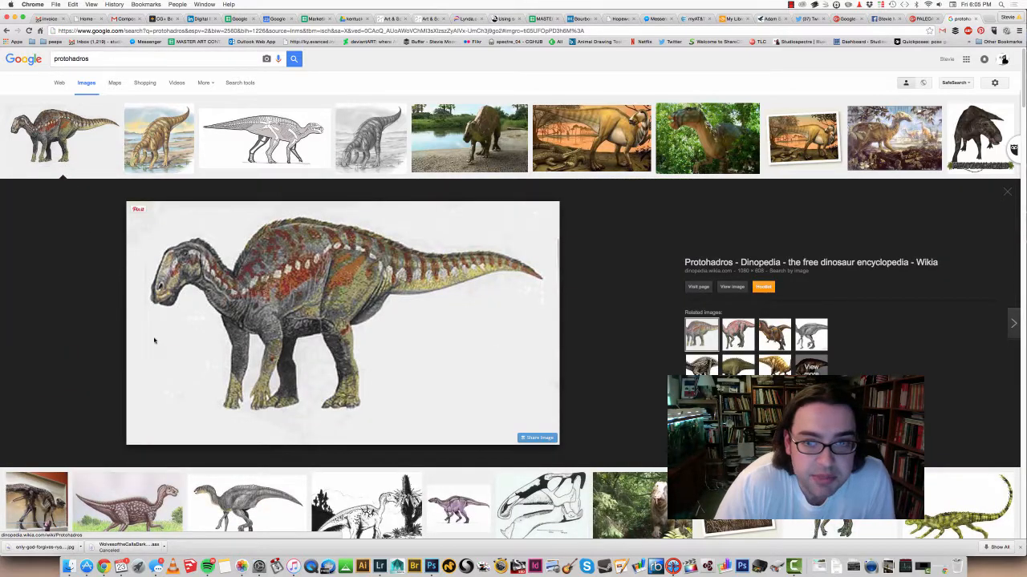
mouse_move(153, 340)
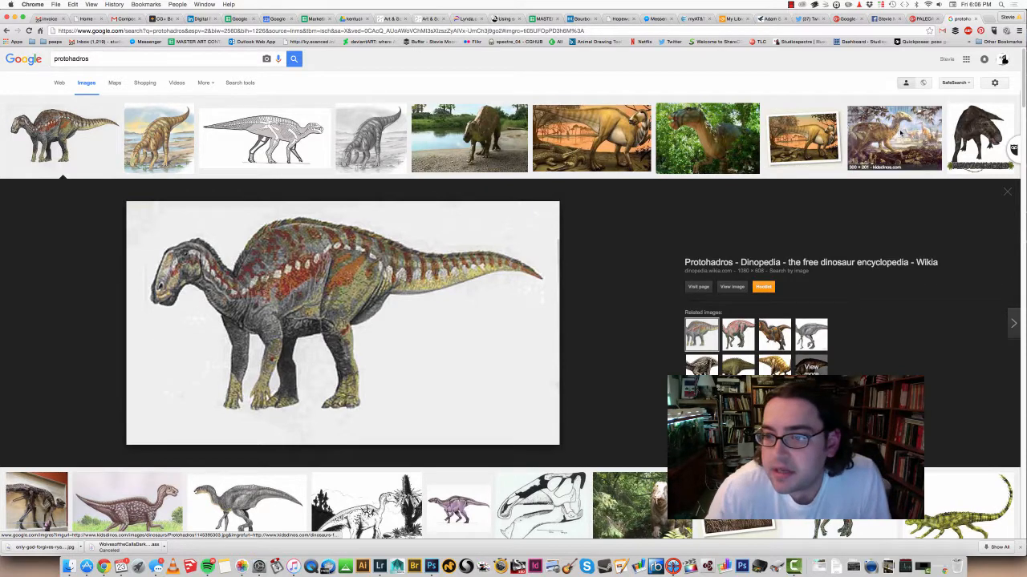
left_click(895, 138)
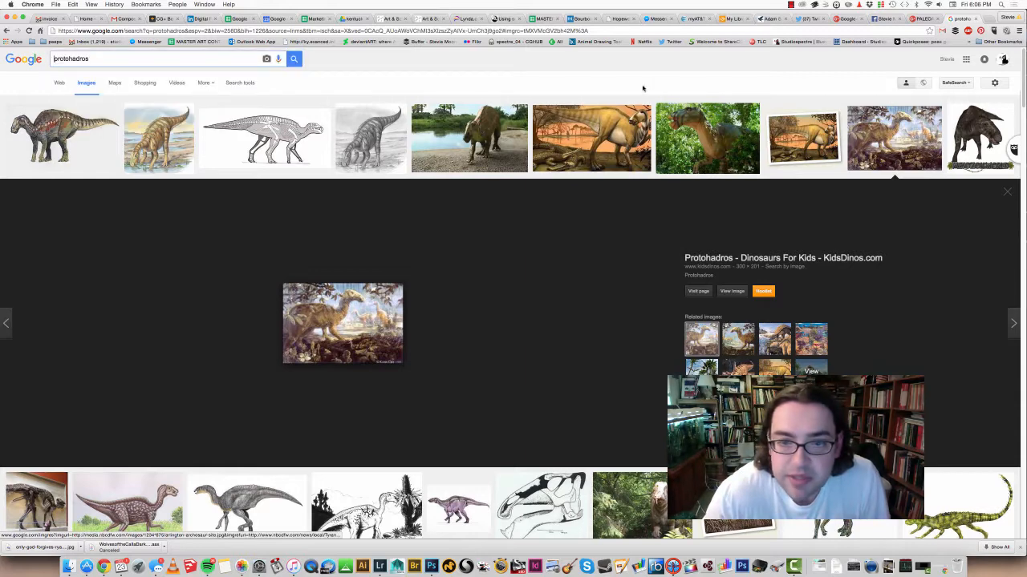
left_click(590, 138)
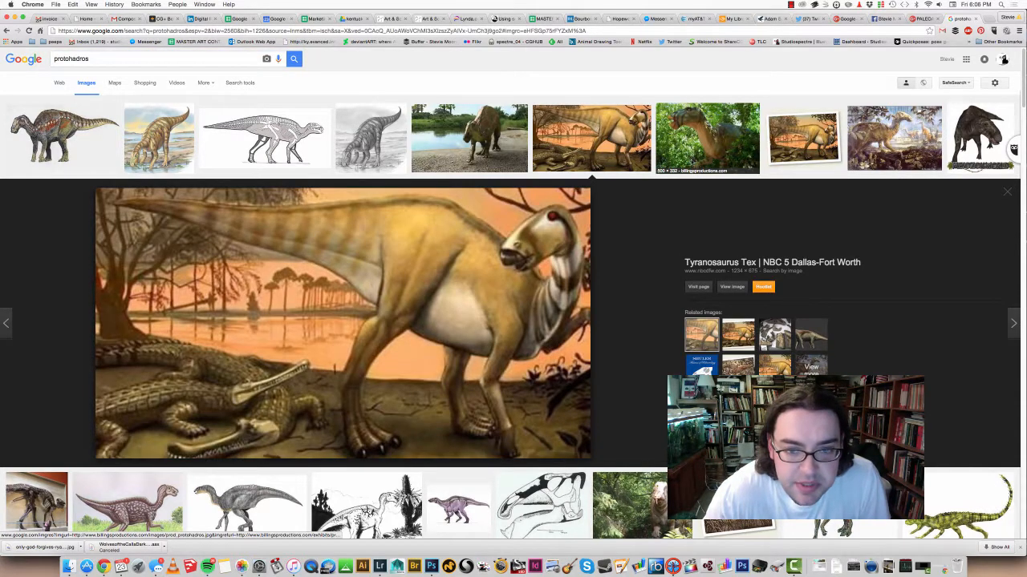
left_click(708, 138)
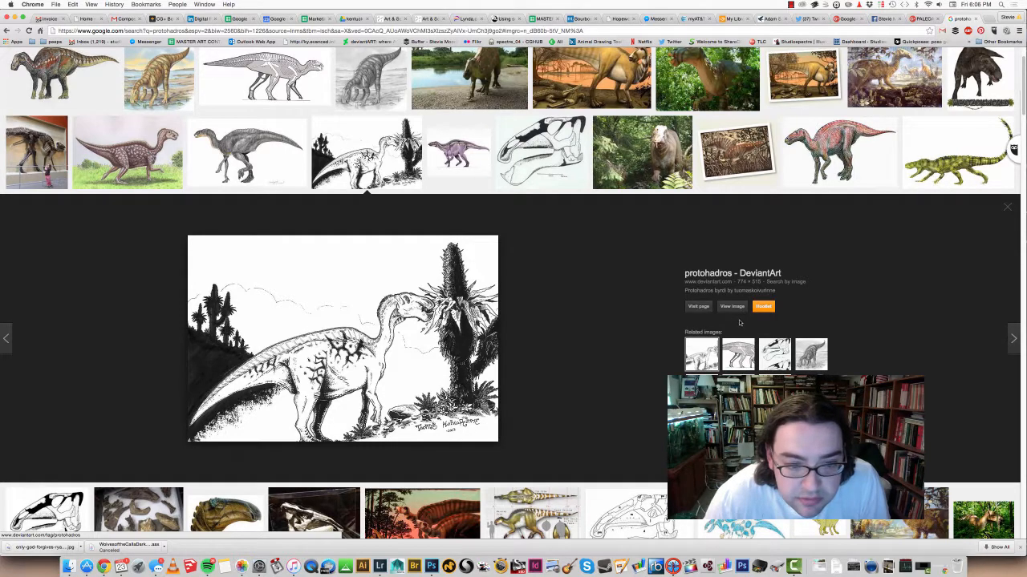
Step: Scroll the image results down to the black-and-white skeletal silhouette of Protohadros
scroll("down", 3)
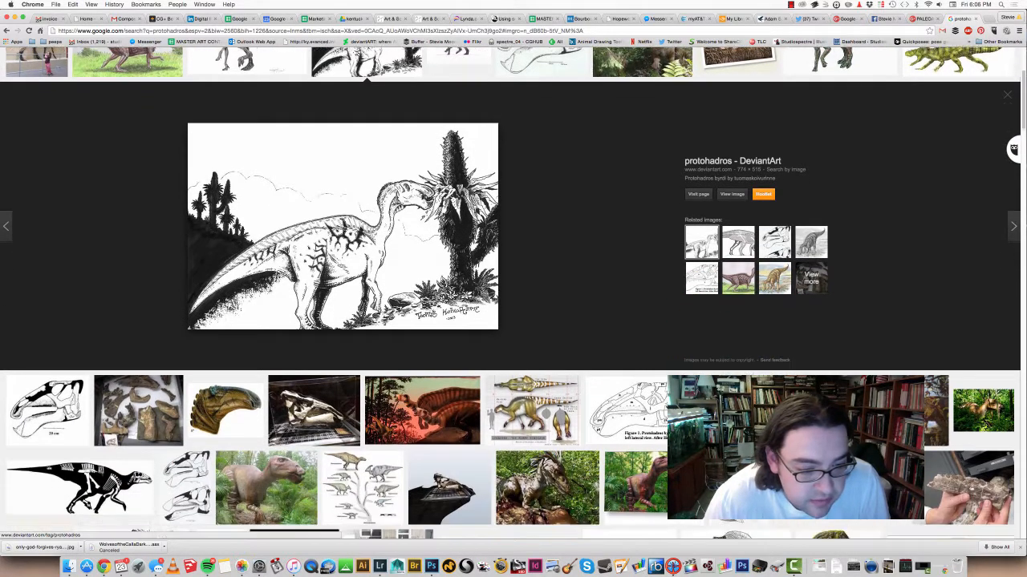
scroll("down", 3)
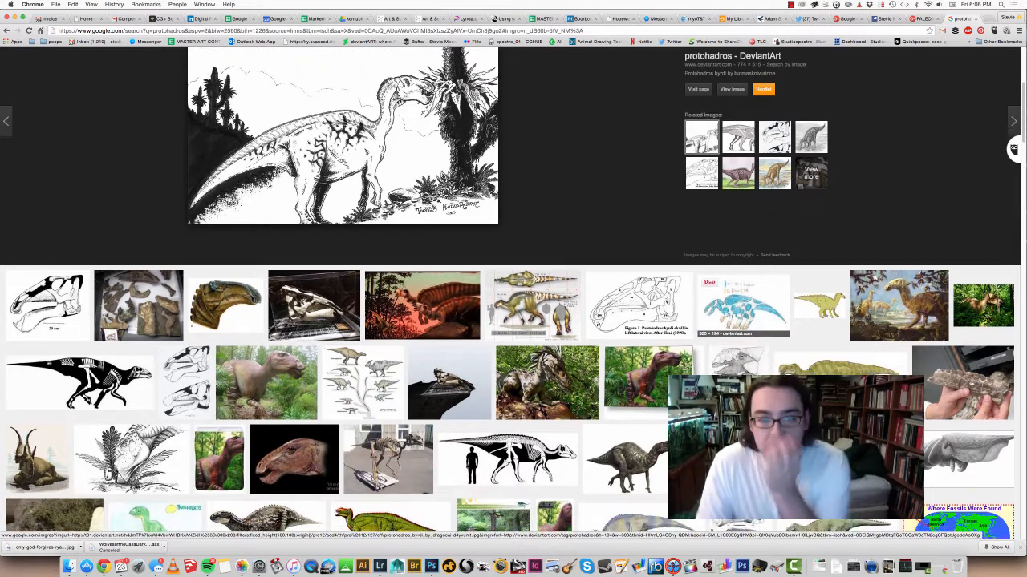
scroll("down", 3)
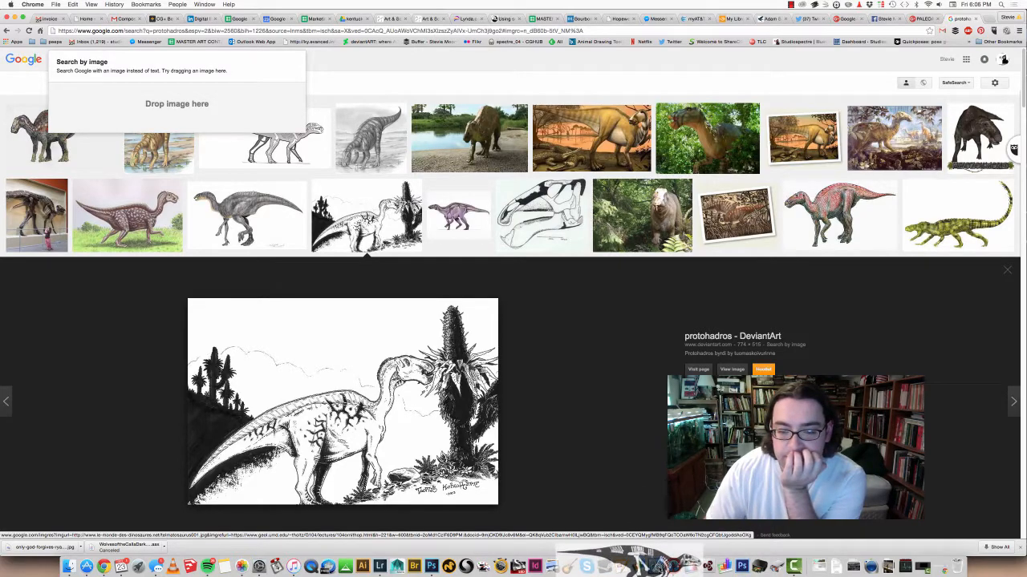
scroll("down", 3)
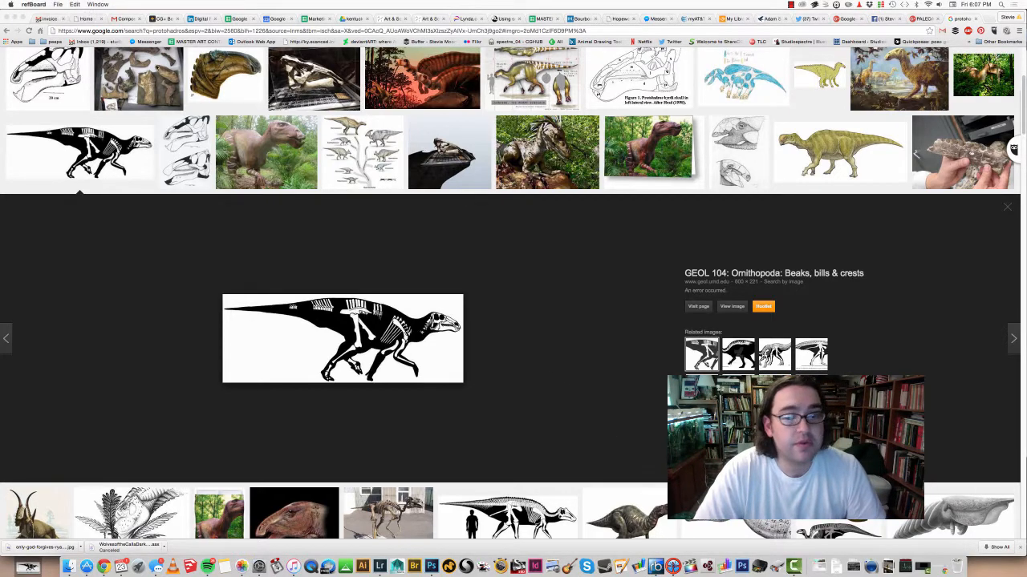
Step: Load the saved Protohadros skeletal JPEG into refBoard and place it on the board
key("f3")
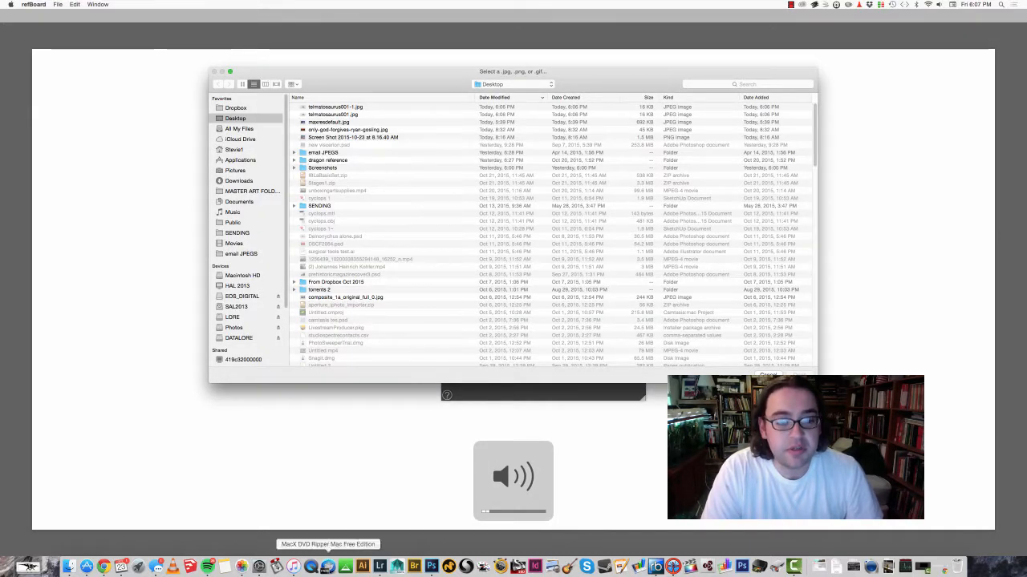
left_click(335, 106)
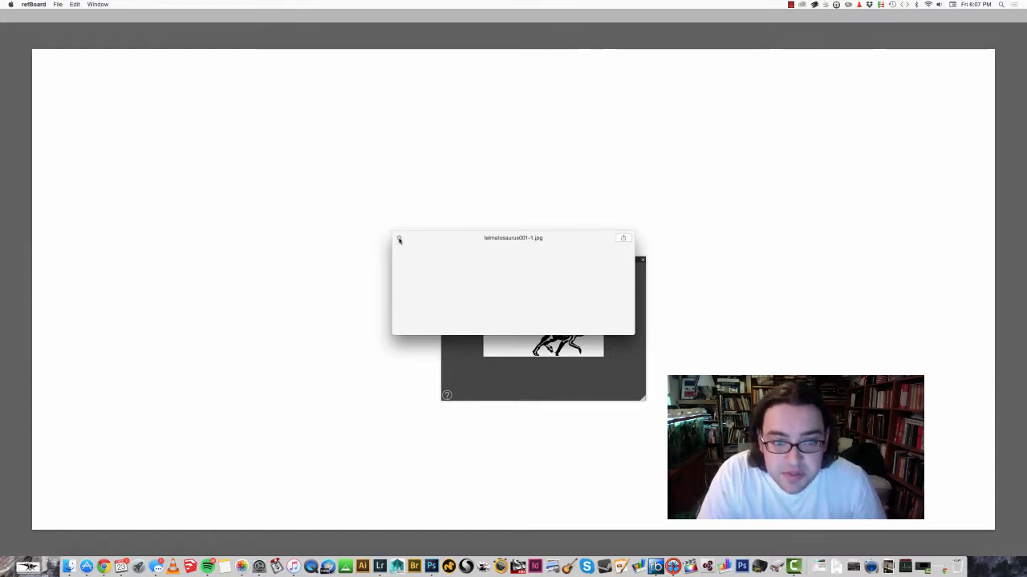
left_click_drag(514, 238, 963, 330)
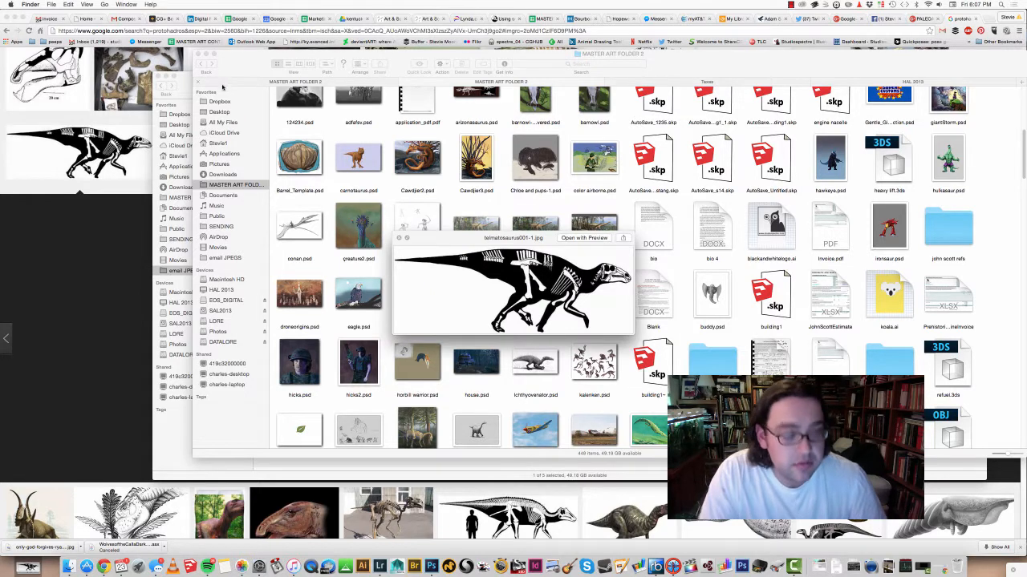
Step: Open the email JPEGS folder in the Finder sidebar
left_click(186, 270)
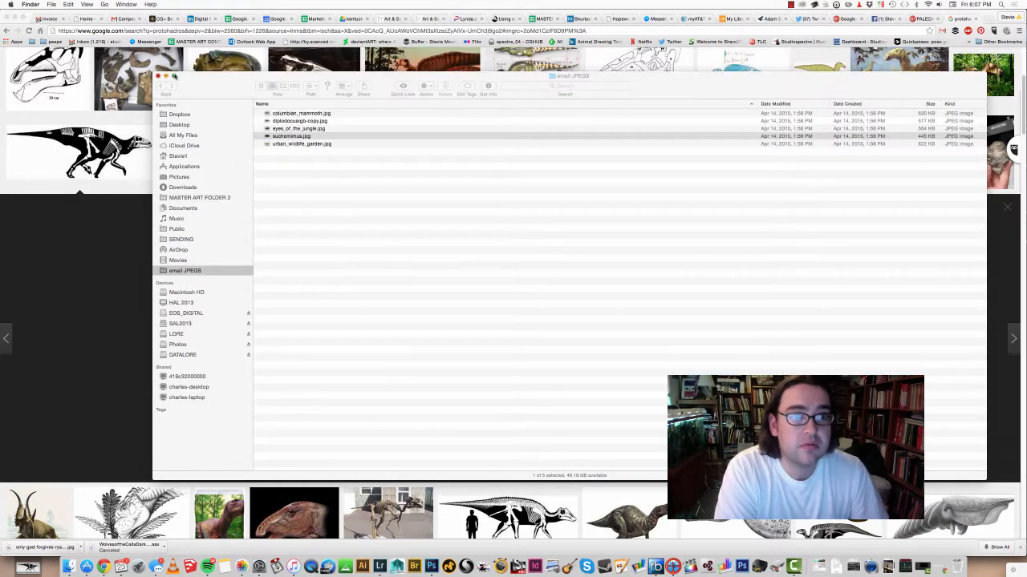
left_click(80, 153)
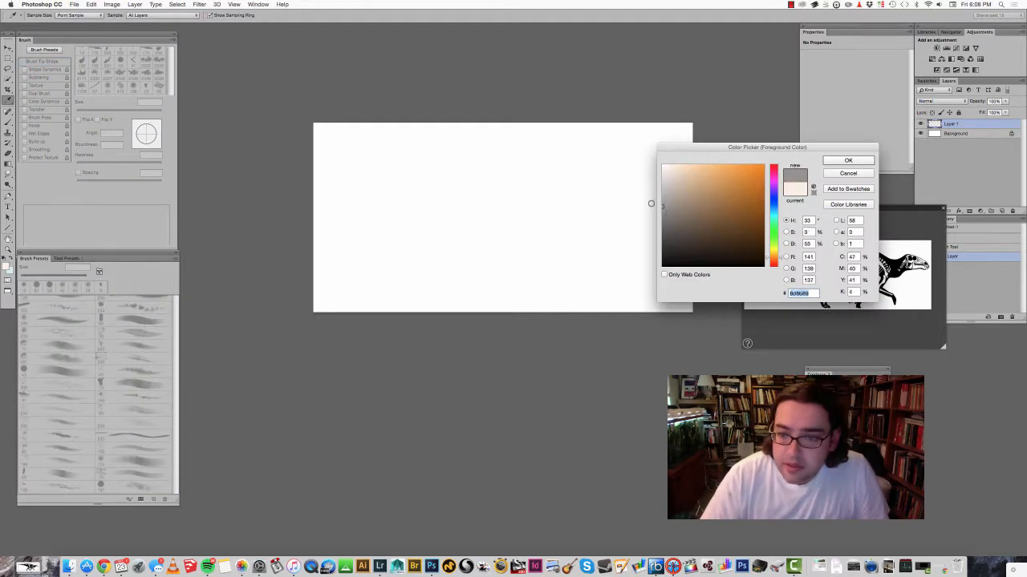
Step: Choose a light grey in the Color Picker and brush broad grey tones across the background
left_click(847, 160)
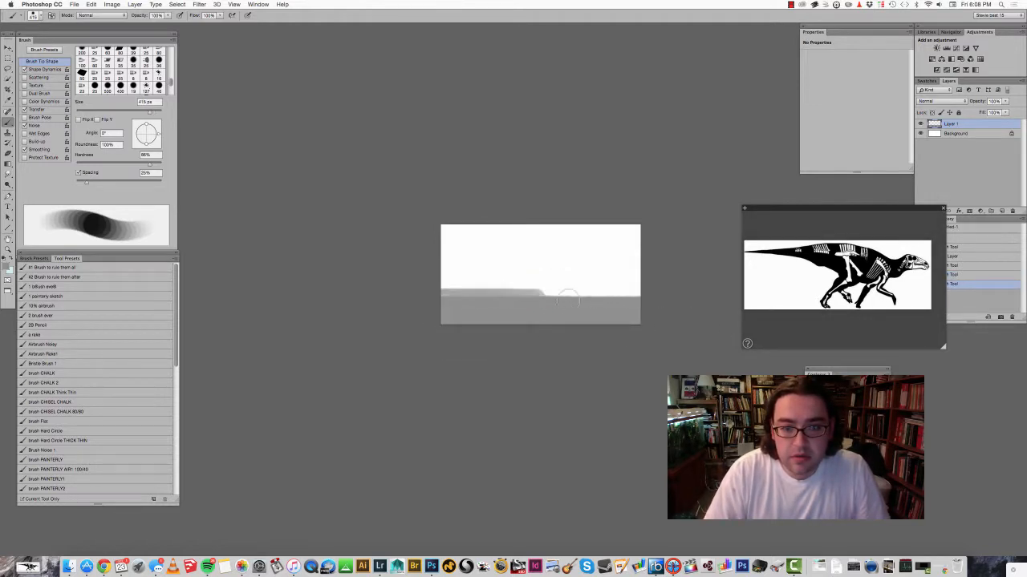
left_click_drag(562, 301, 649, 301)
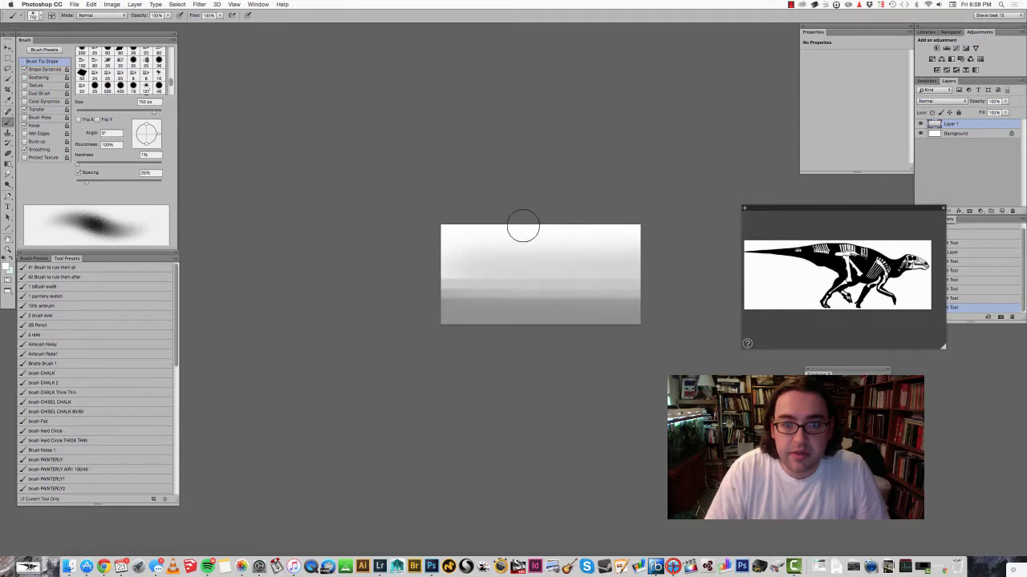
mouse_move(413, 239)
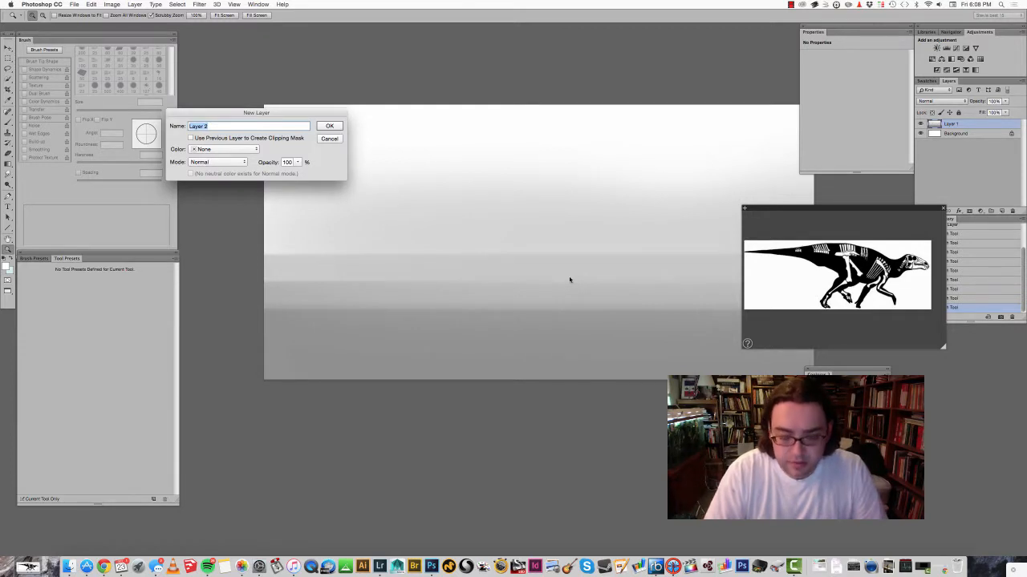
Step: Confirm the new layer, resize the brush, lay a thin dark test stroke and switch brush preset
left_click(329, 125)
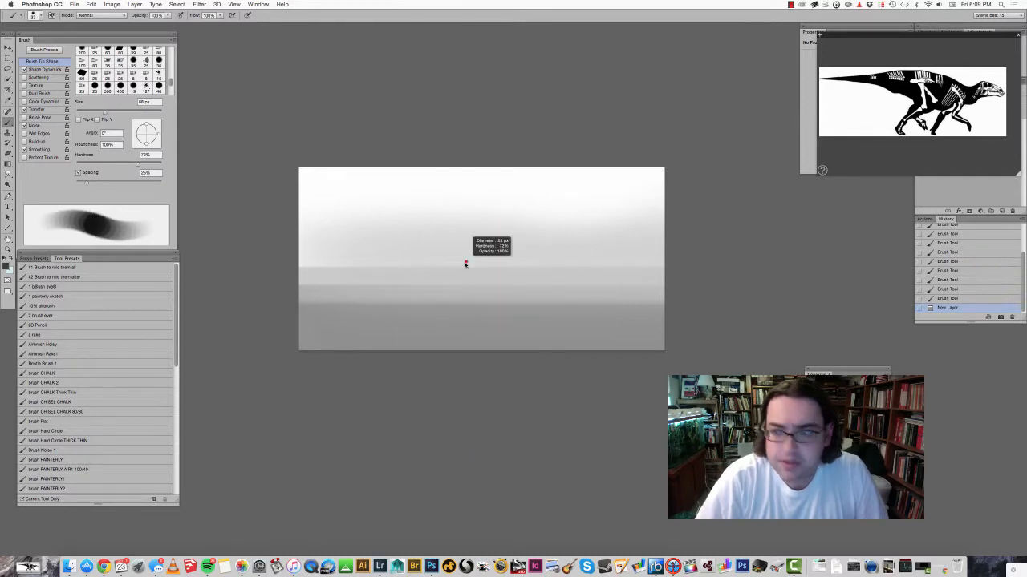
left_click_drag(456, 241, 449, 302)
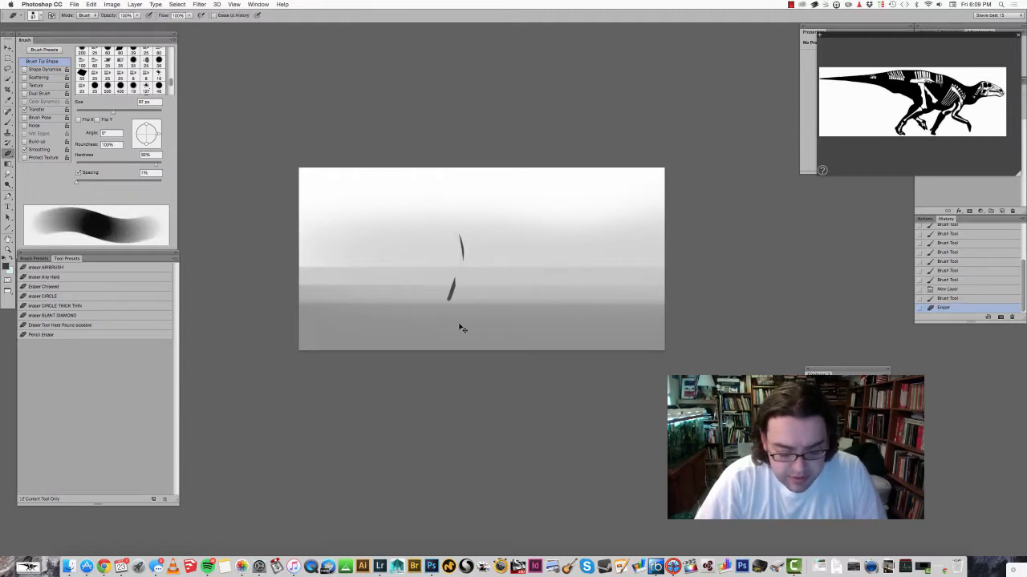
left_click_drag(462, 241, 449, 301)
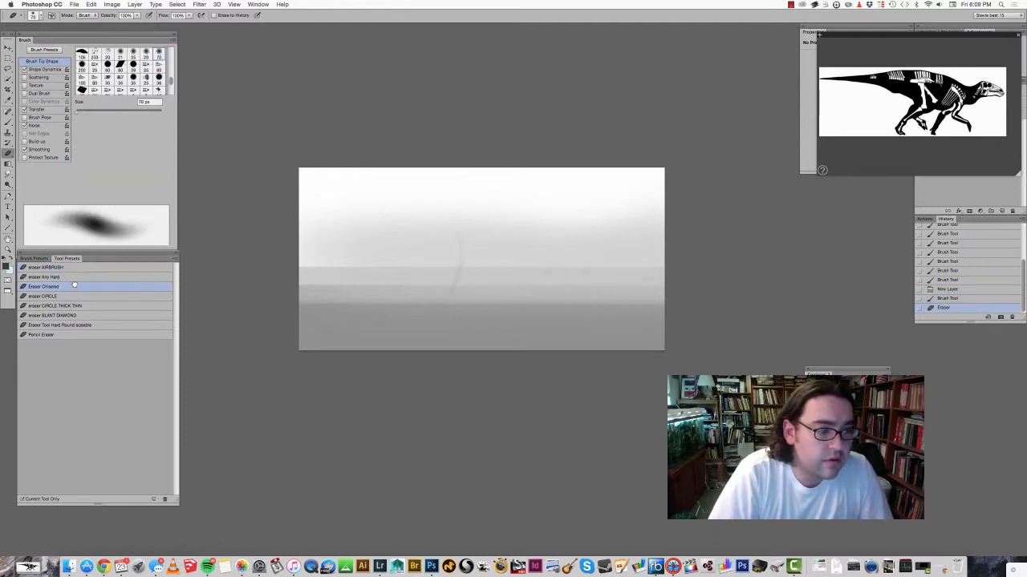
left_click(52, 314)
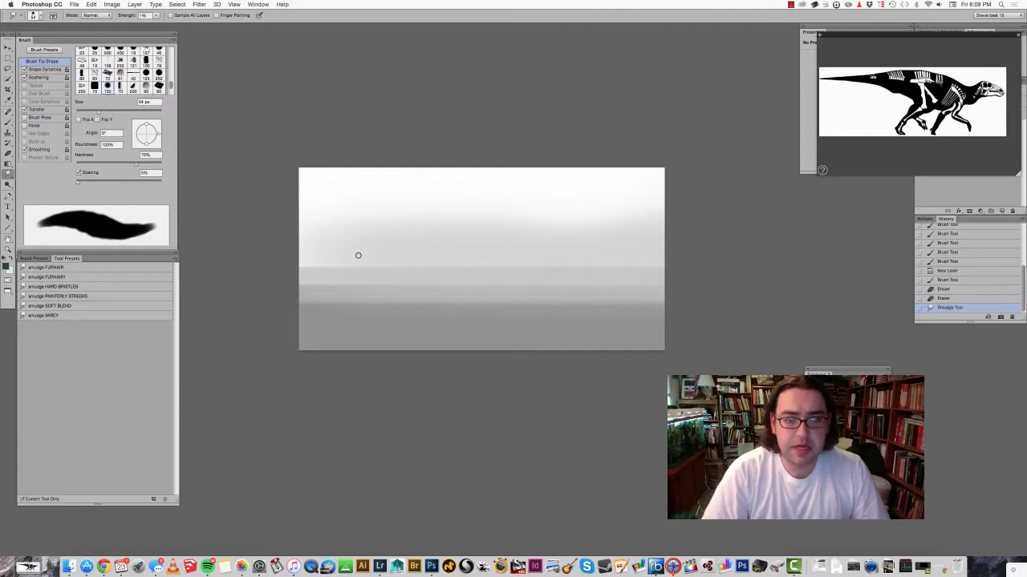
mouse_move(352, 265)
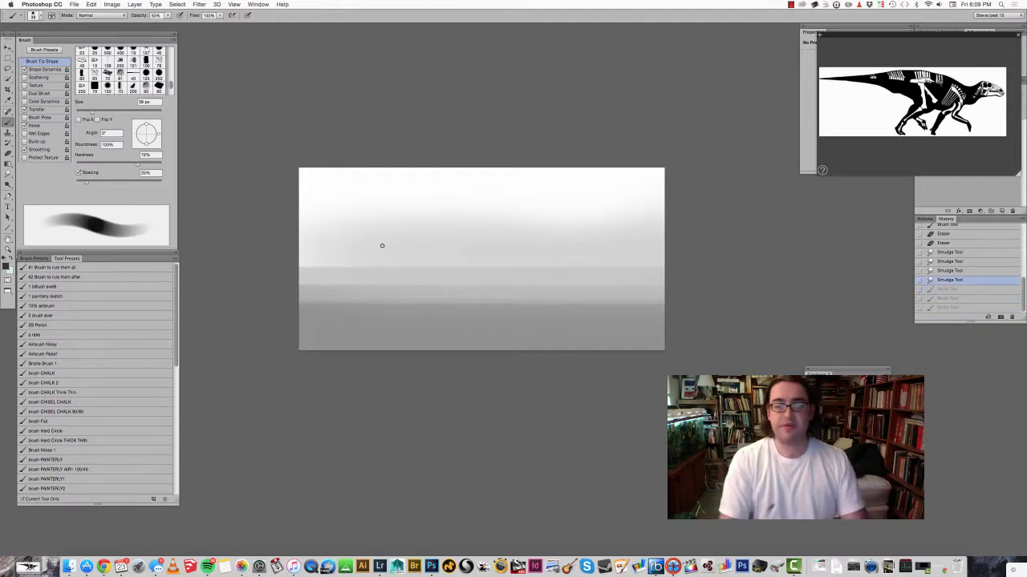
Step: Sketch loose gesture strokes for the dinosaur's head, neck, body outline and long tail curve
left_click_drag(382, 245, 436, 266)
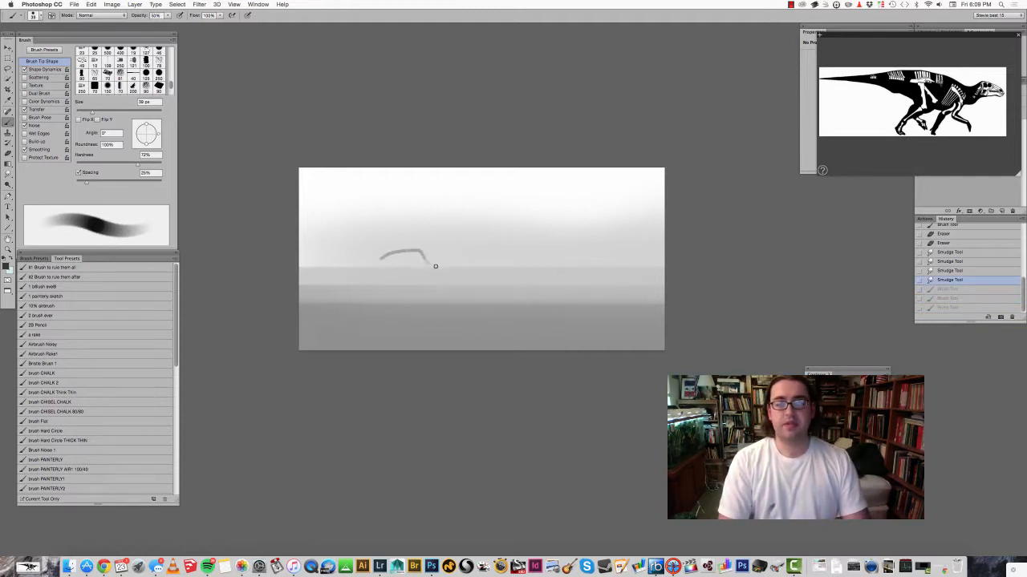
left_click_drag(409, 256, 433, 274)
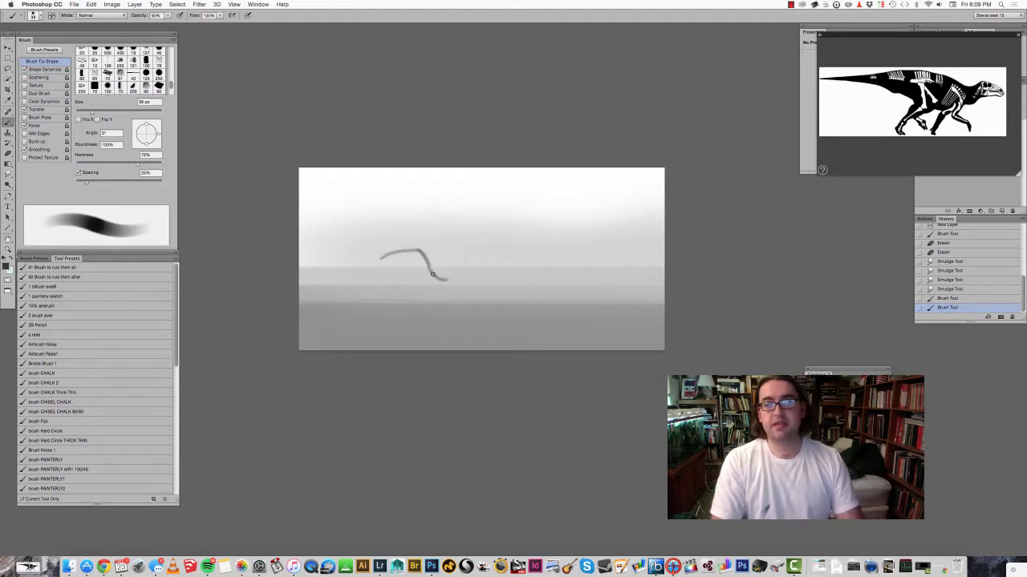
left_click_drag(433, 274, 505, 267)
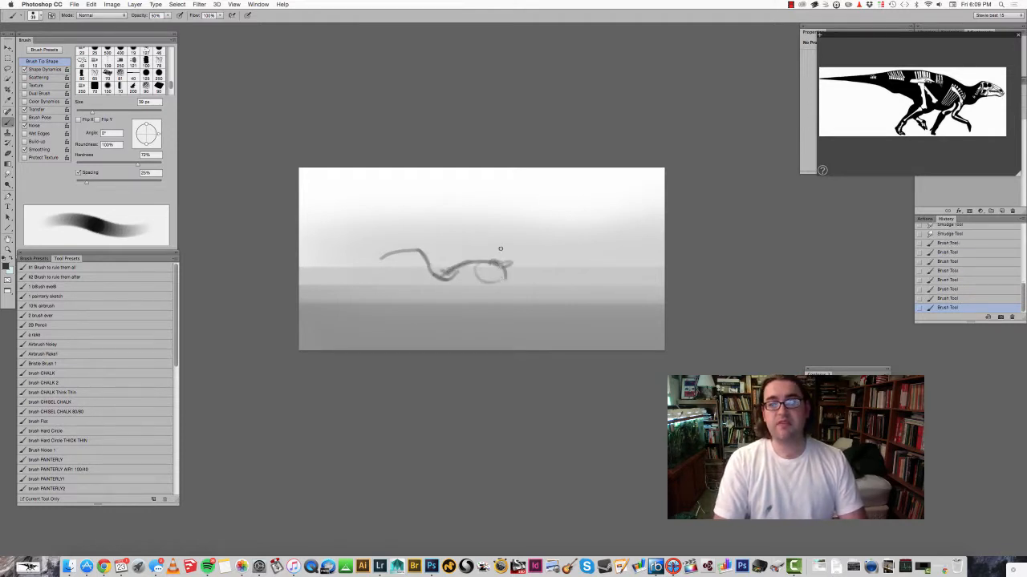
left_click_drag(497, 265, 618, 249)
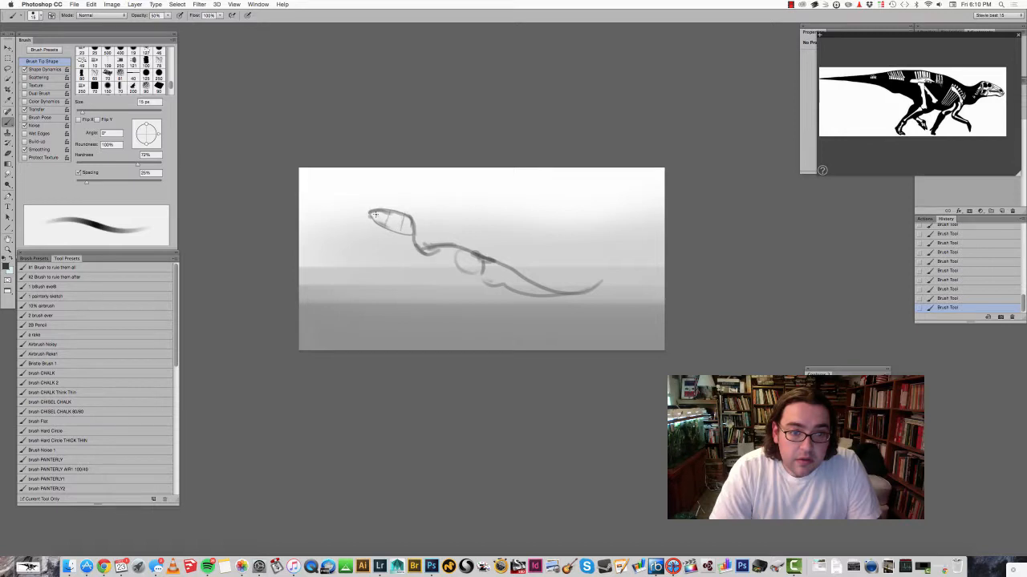
left_click_drag(375, 215, 430, 255)
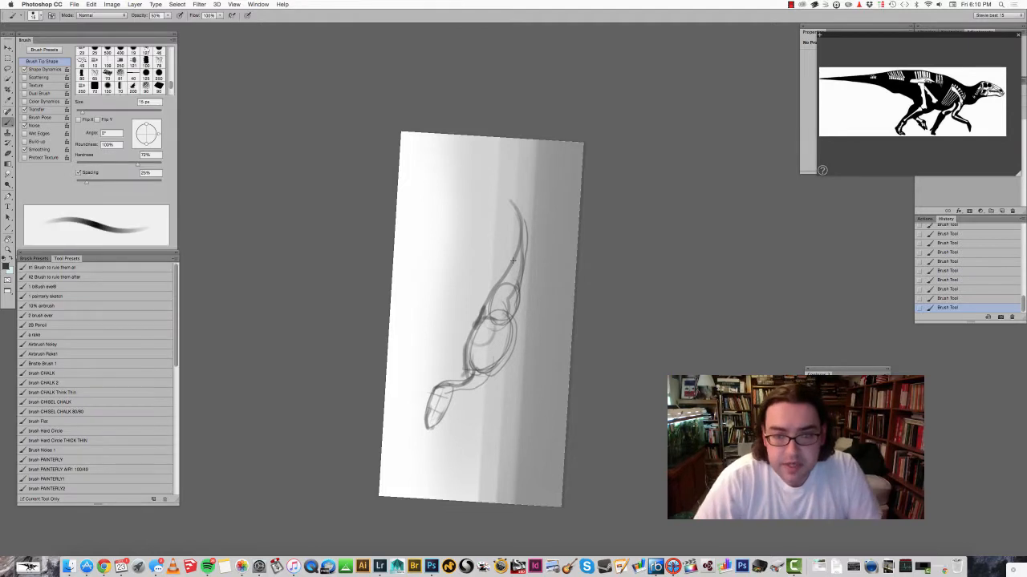
left_click_drag(512, 200, 516, 260)
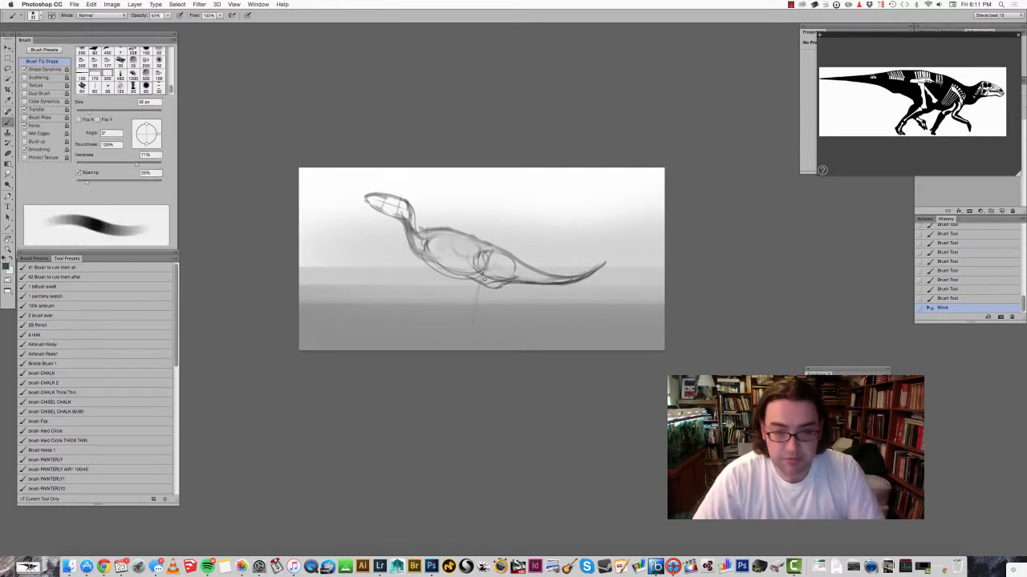
Step: Draw the thigh and lower legs reaching the ground beneath the dinosaur's body
left_click_drag(484, 279, 483, 297)
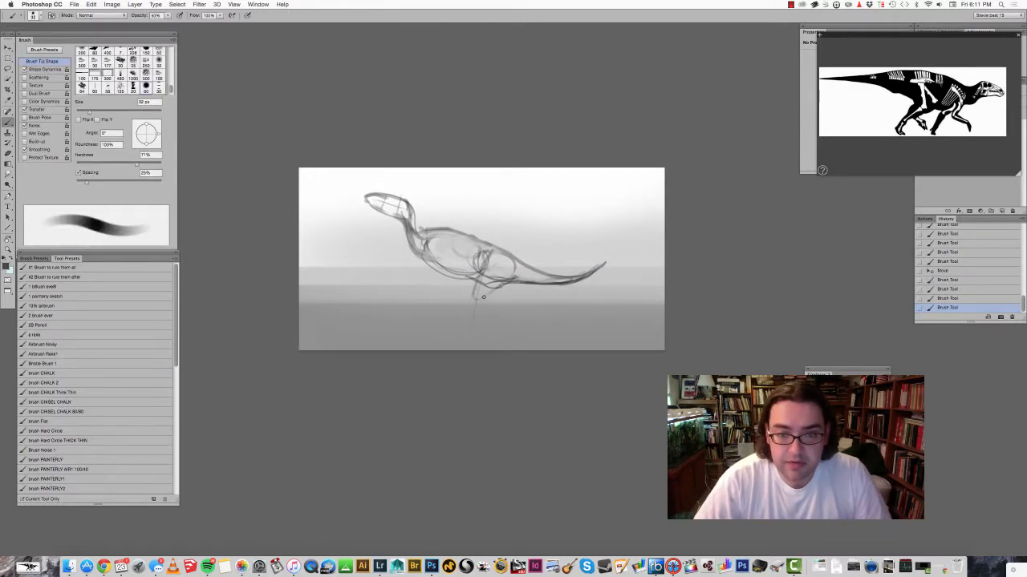
left_click_drag(485, 297, 505, 305)
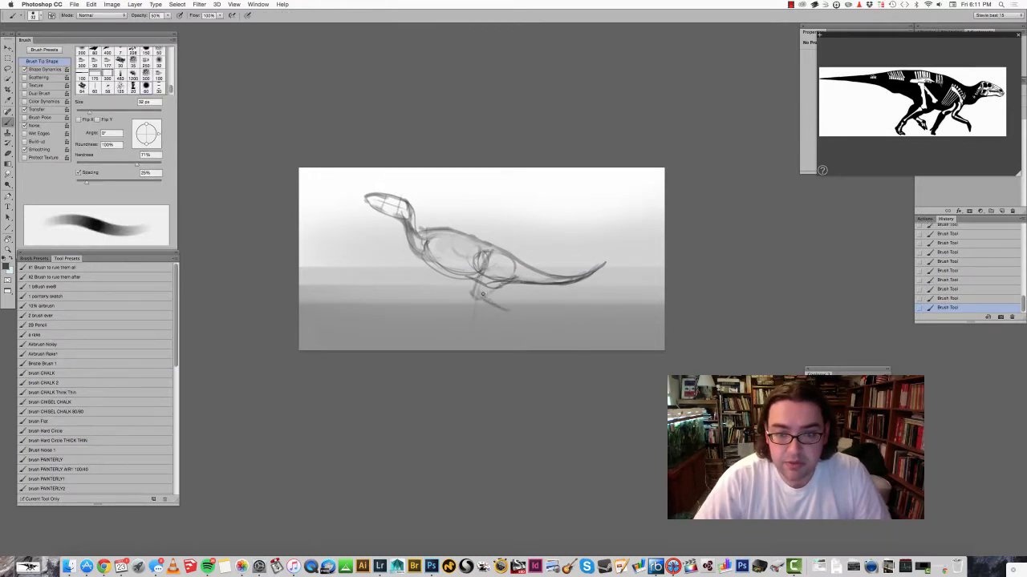
left_click_drag(481, 292, 510, 308)
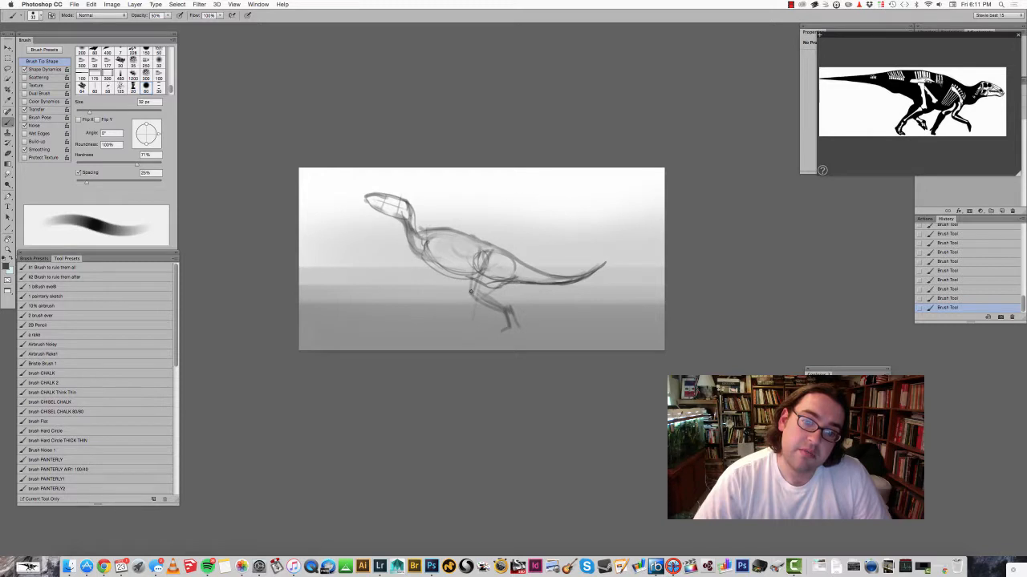
left_click(473, 285)
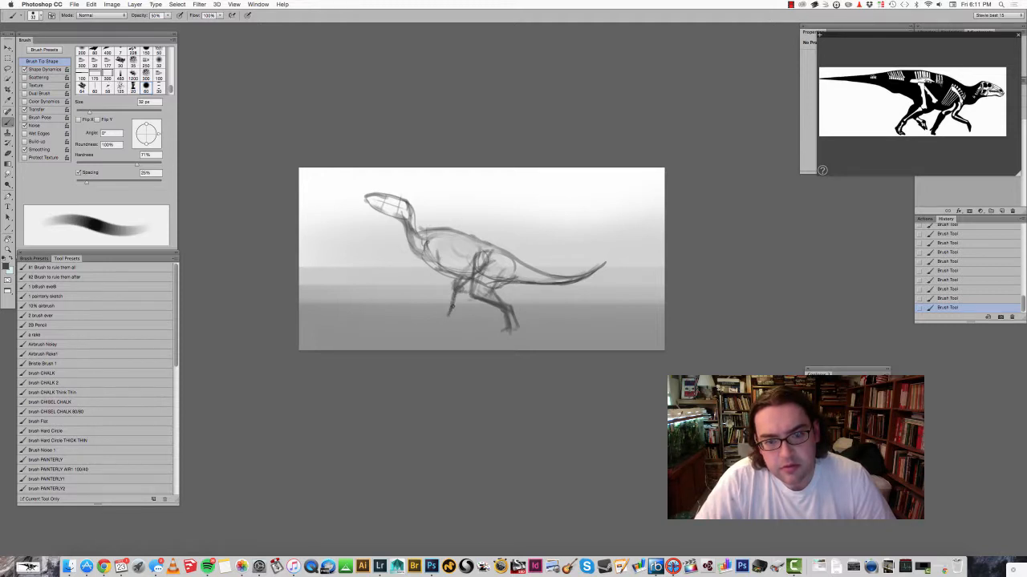
left_click(430, 329)
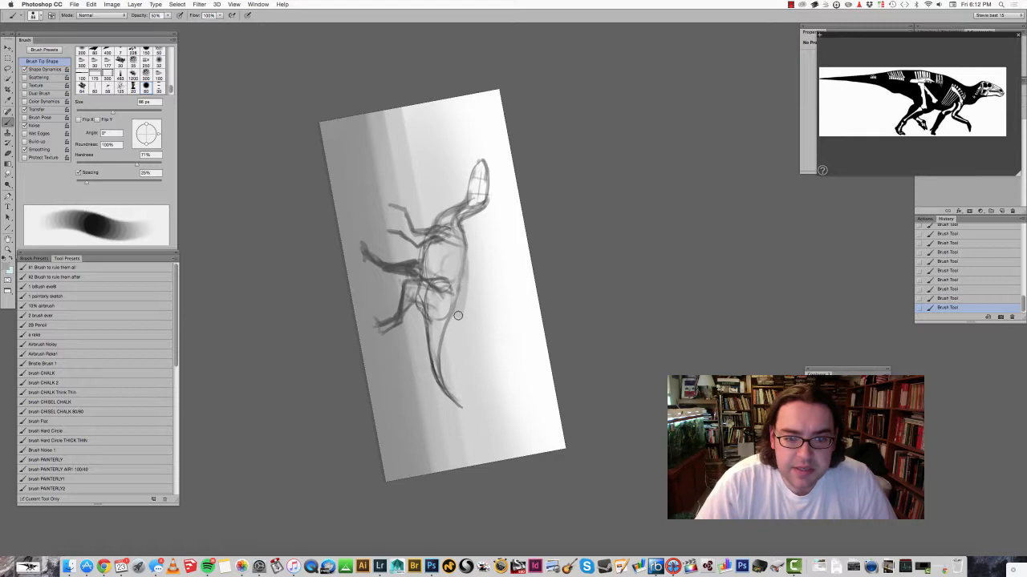
Step: Shade along the body, darken the tail's underside and strengthen its outline
left_click_drag(459, 315, 482, 416)
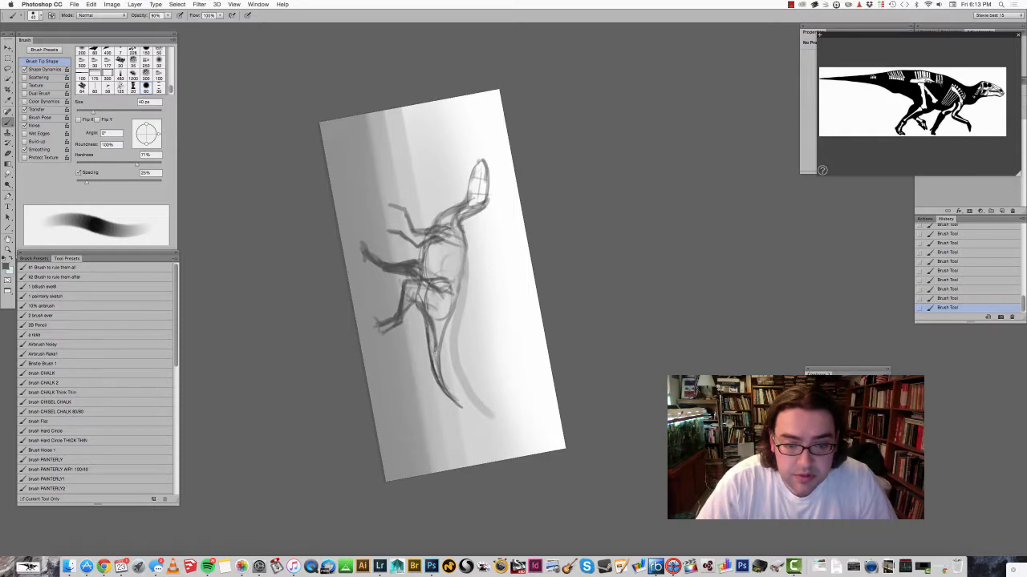
left_click_drag(436, 353, 449, 385)
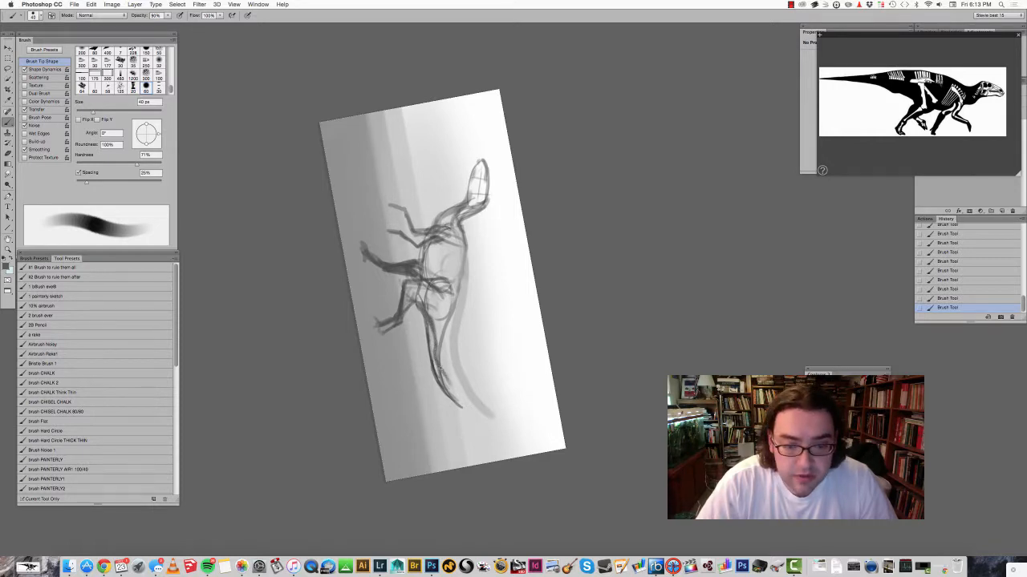
left_click_drag(439, 367, 495, 440)
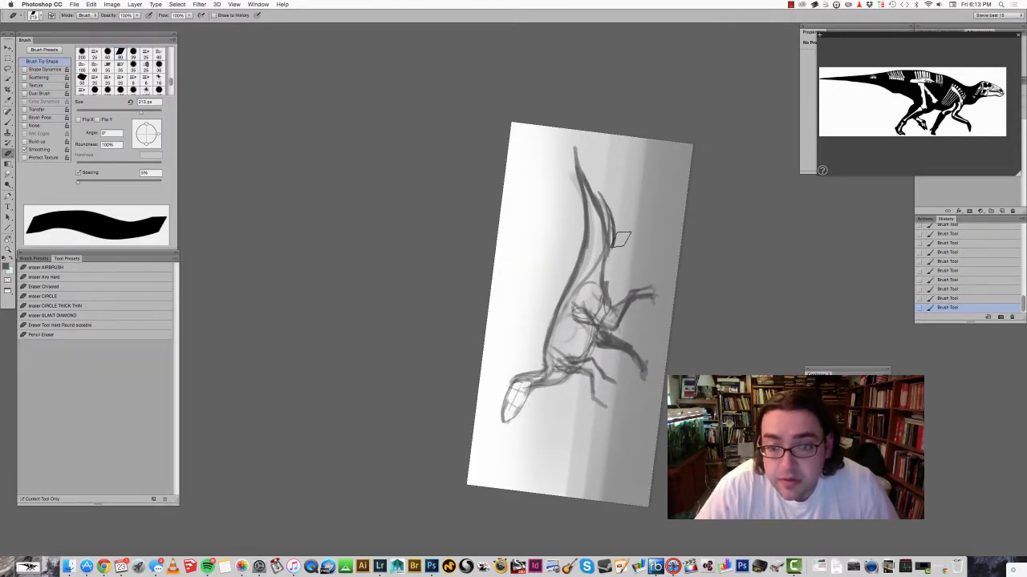
Step: Erase the stray rough sketch lines around the figure with the Eraser Tool
left_click_drag(622, 239, 594, 164)
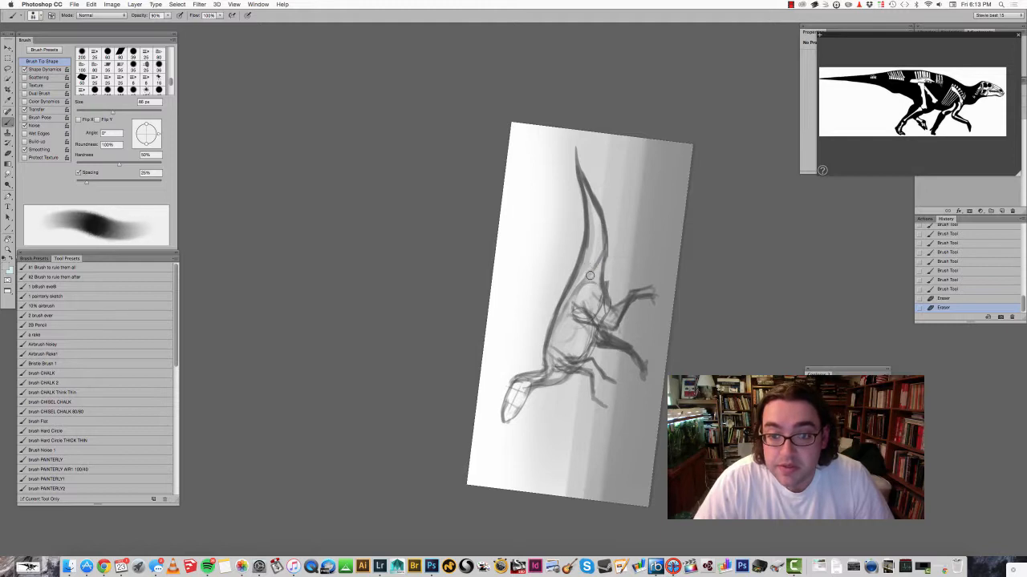
left_click_drag(590, 276, 579, 179)
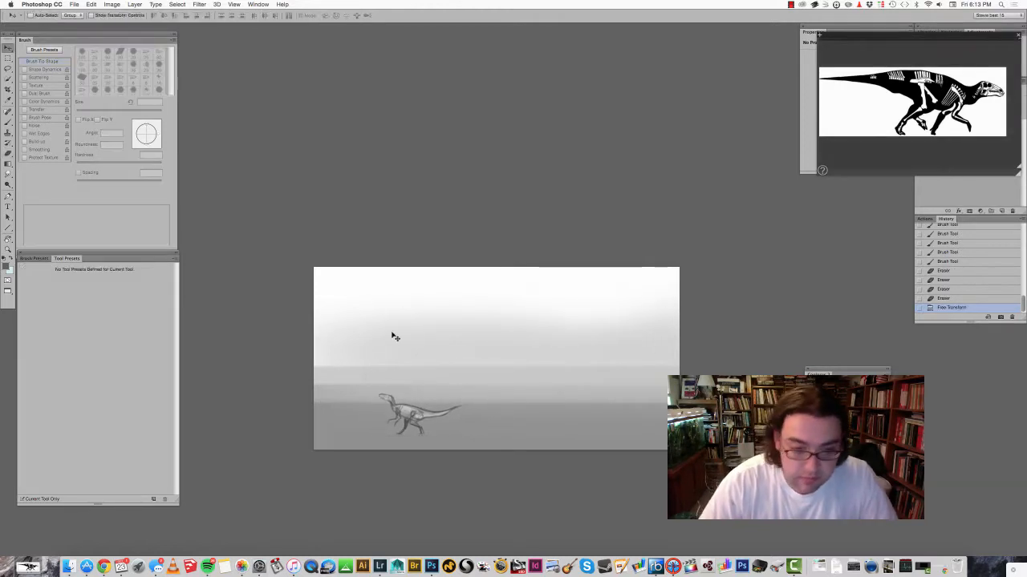
Step: Move the small dinosaur up to the top-left corner and confirm a fresh empty layer
left_click_drag(414, 414, 365, 297)
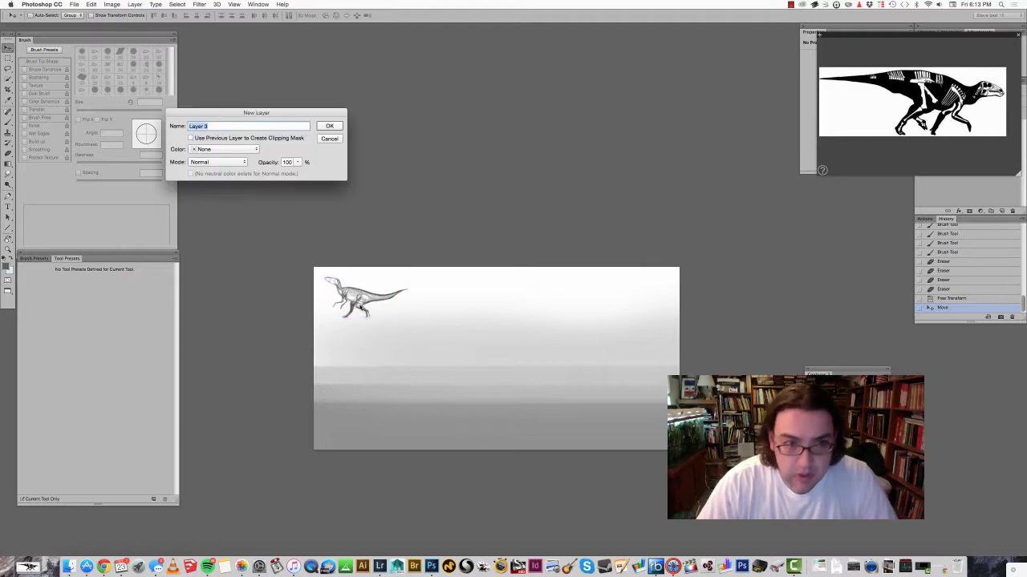
left_click(329, 126)
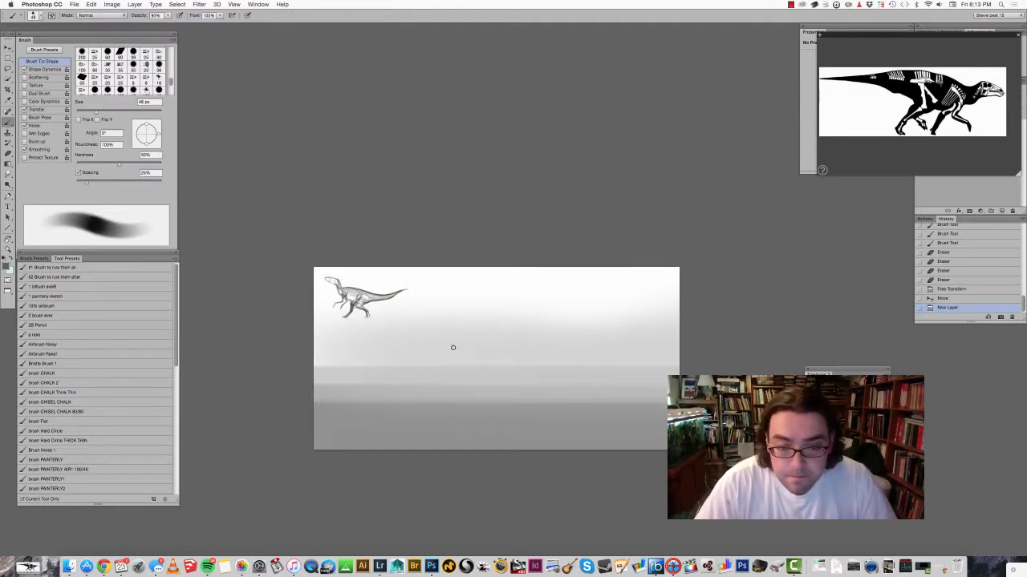
Step: Block in the new dinosaur's body, bent limb, head, neck, back line and tail mid-canvas
left_click_drag(439, 356, 469, 340)
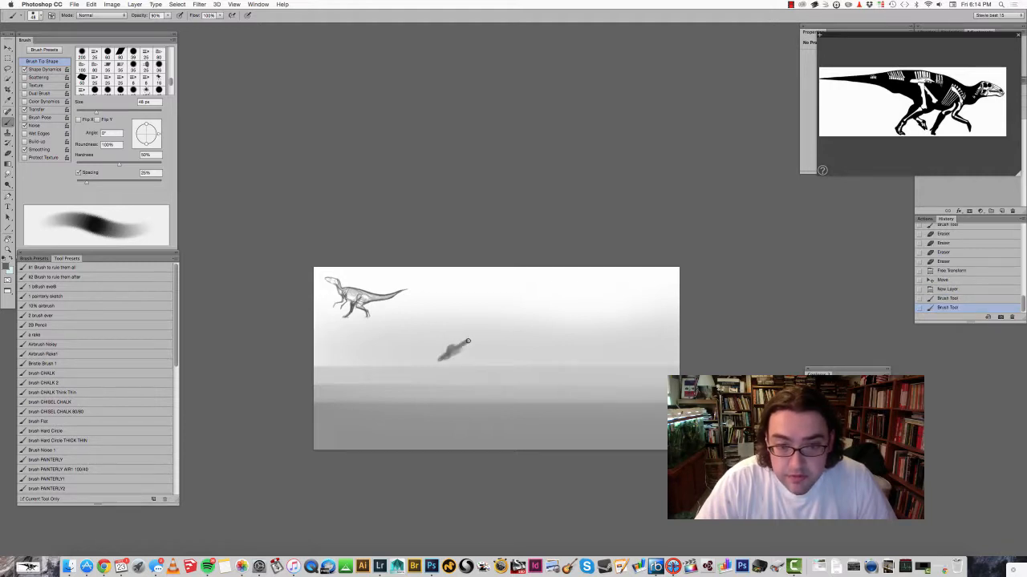
left_click_drag(468, 340, 489, 365)
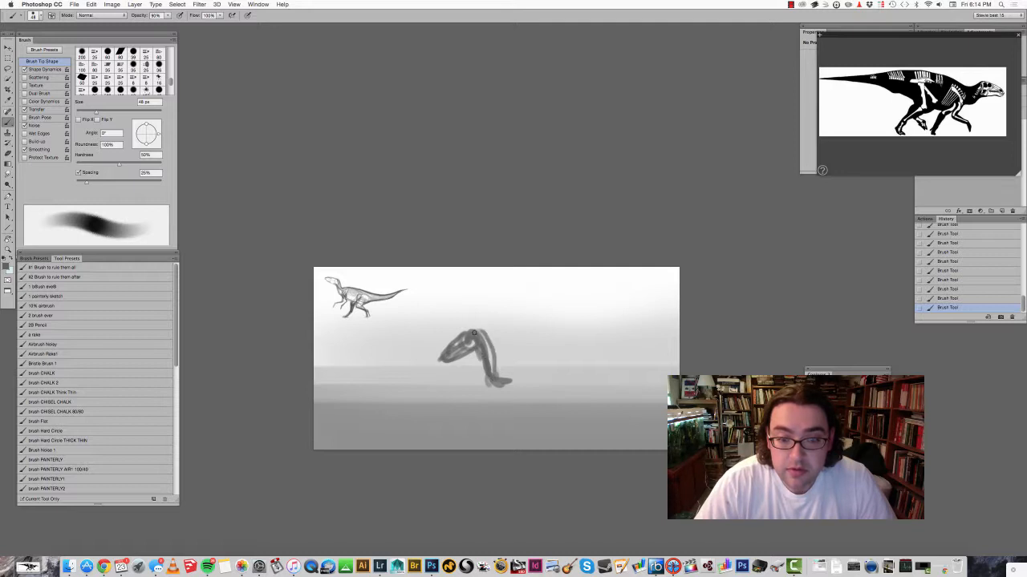
left_click_drag(473, 332, 501, 385)
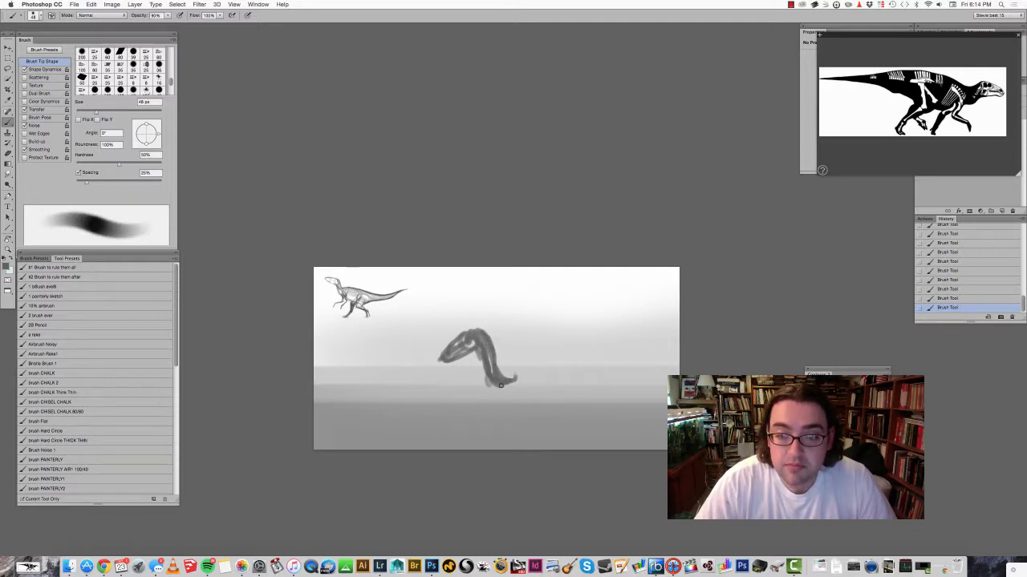
left_click_drag(501, 385, 526, 391)
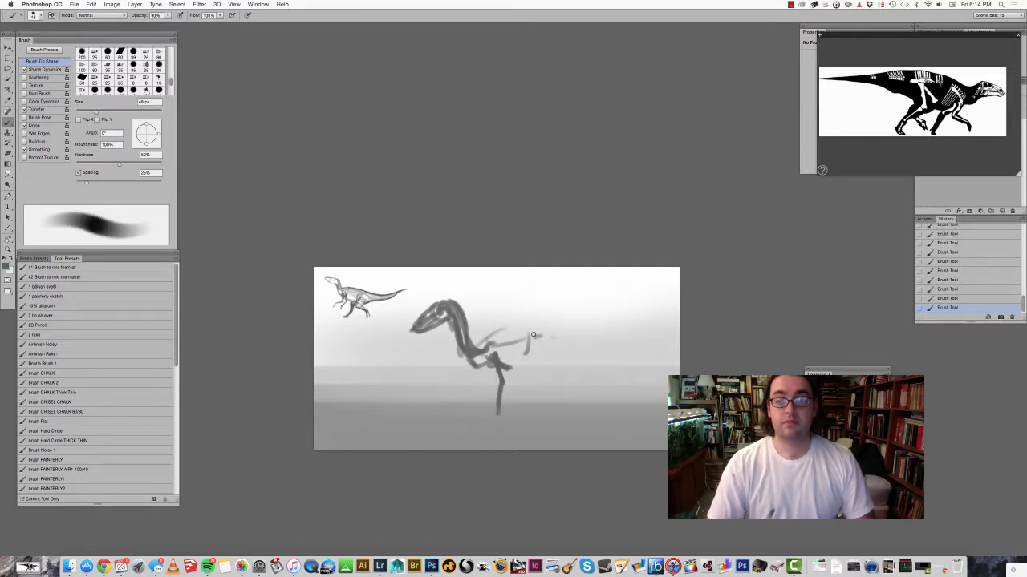
left_click_drag(529, 336, 642, 344)
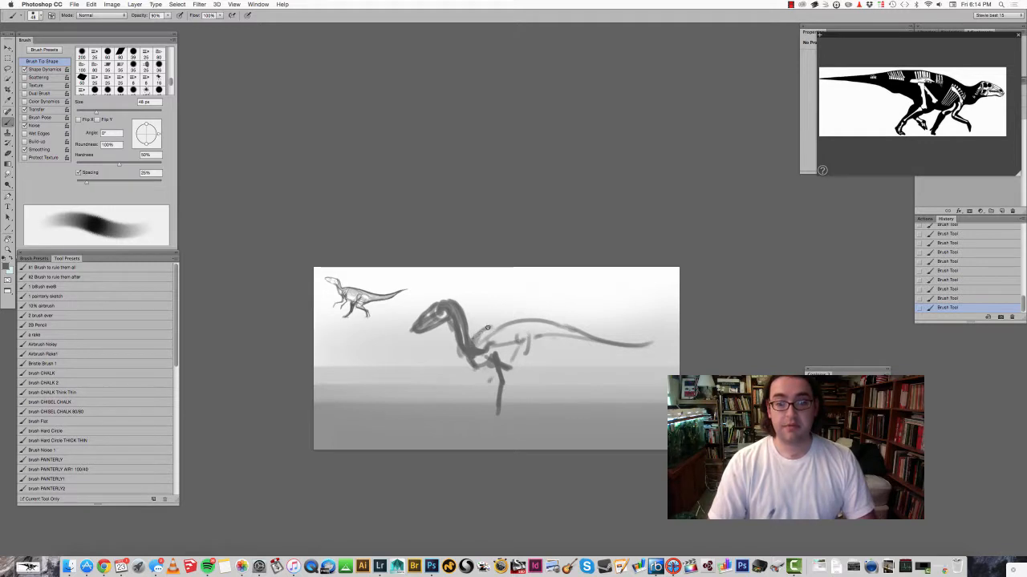
left_click_drag(488, 327, 505, 331)
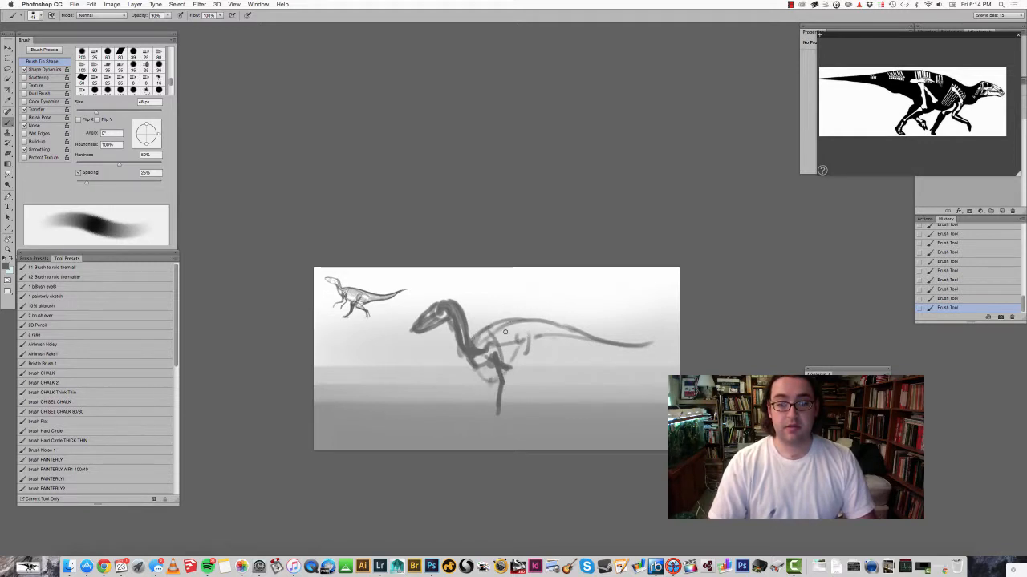
left_click_drag(521, 336, 546, 337)
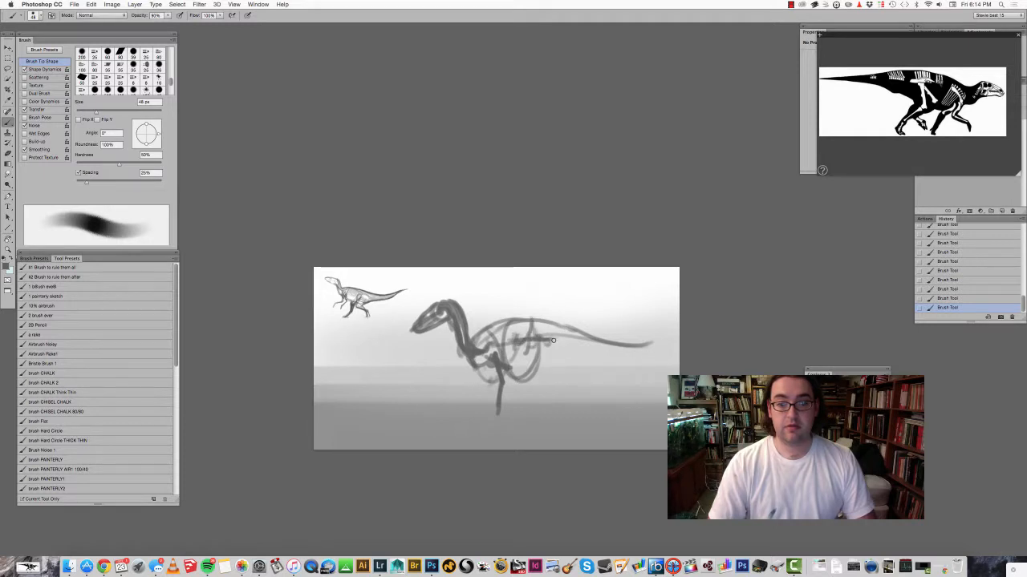
Step: Add torso contour lines and sturdy legs down to the ground, reinforcing belly and hind leg
left_click_drag(552, 340, 594, 353)
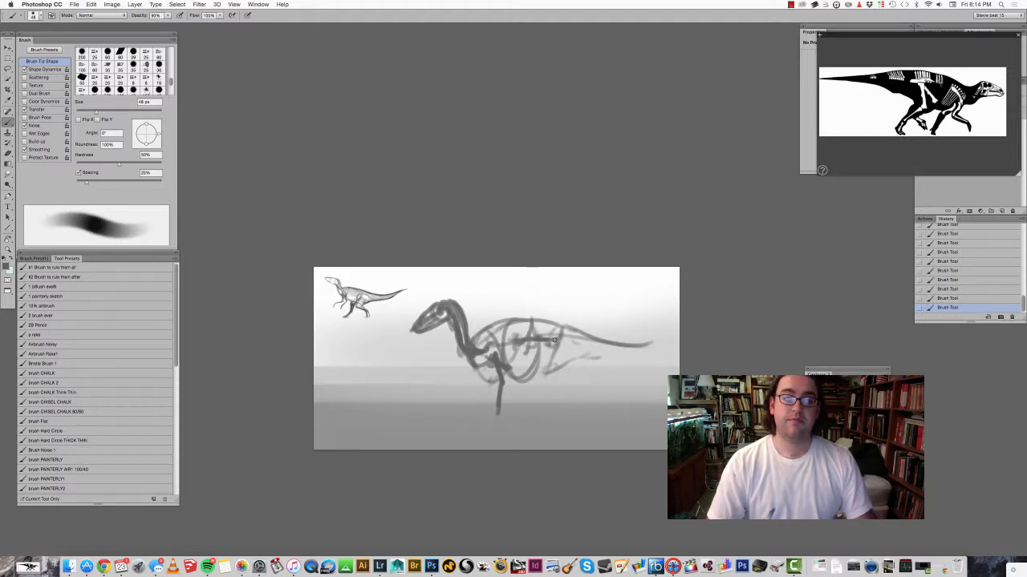
left_click_drag(554, 340, 554, 401)
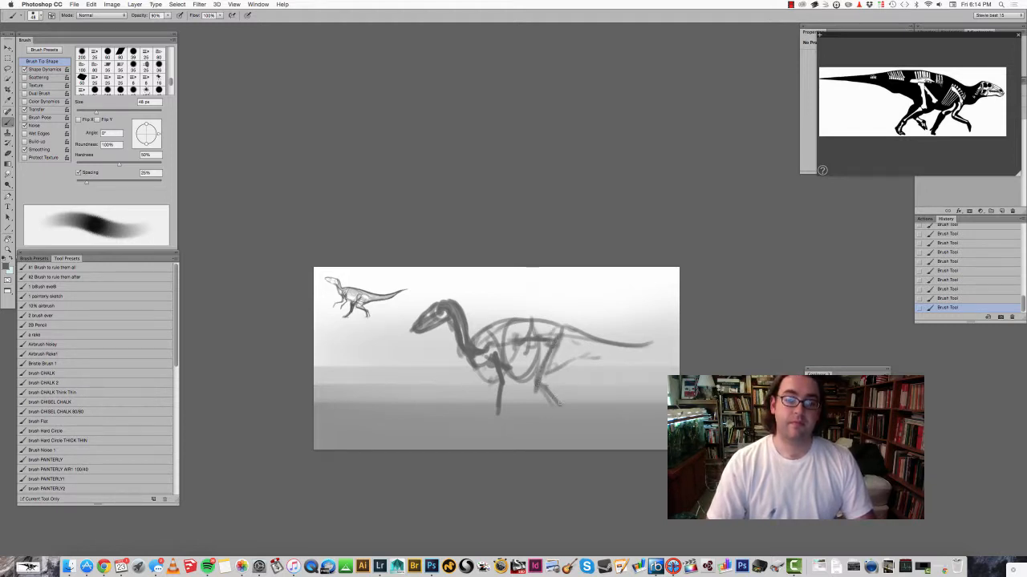
left_click_drag(549, 401, 562, 427)
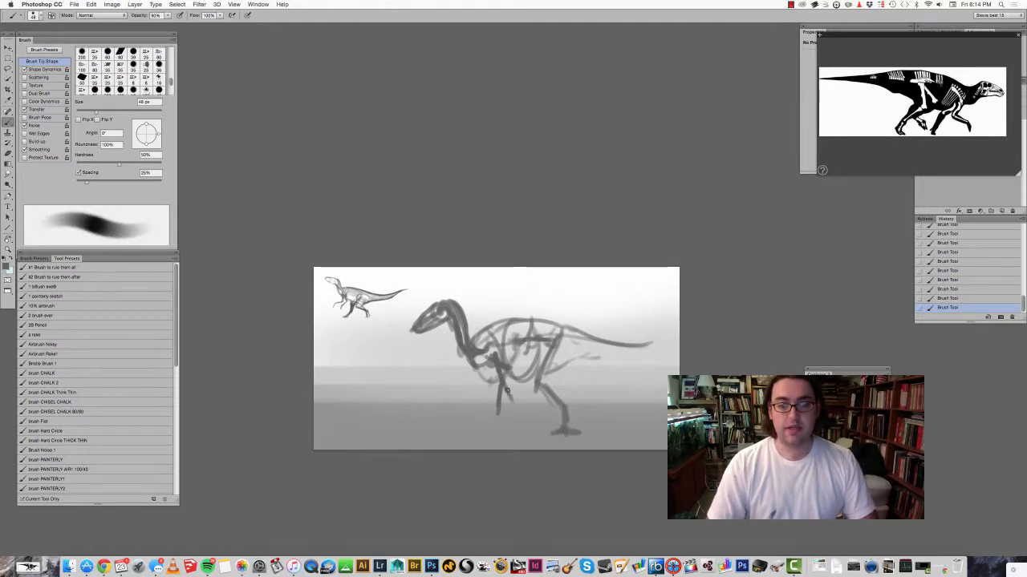
left_click_drag(507, 391, 516, 409)
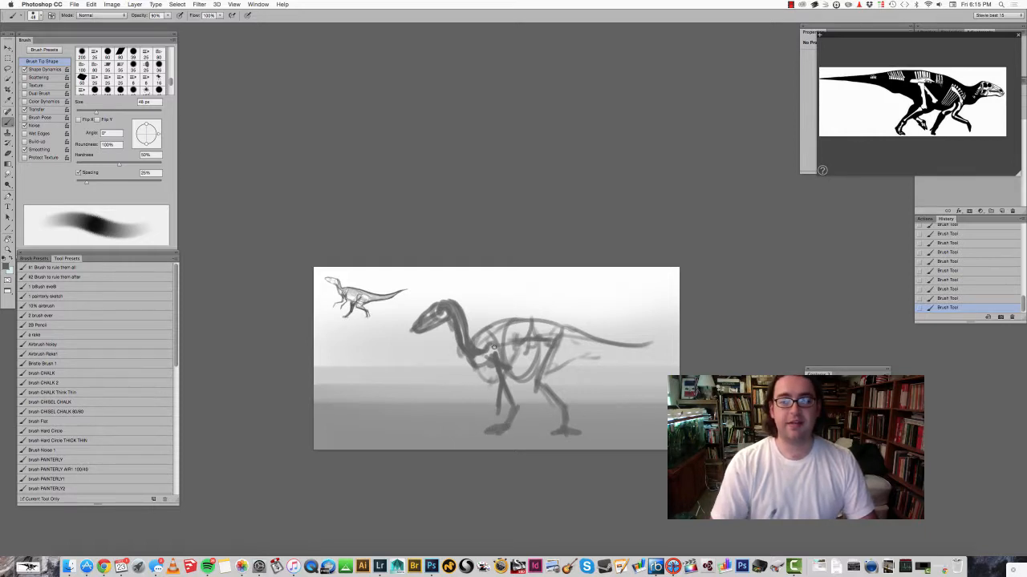
left_click_drag(494, 350, 468, 372)
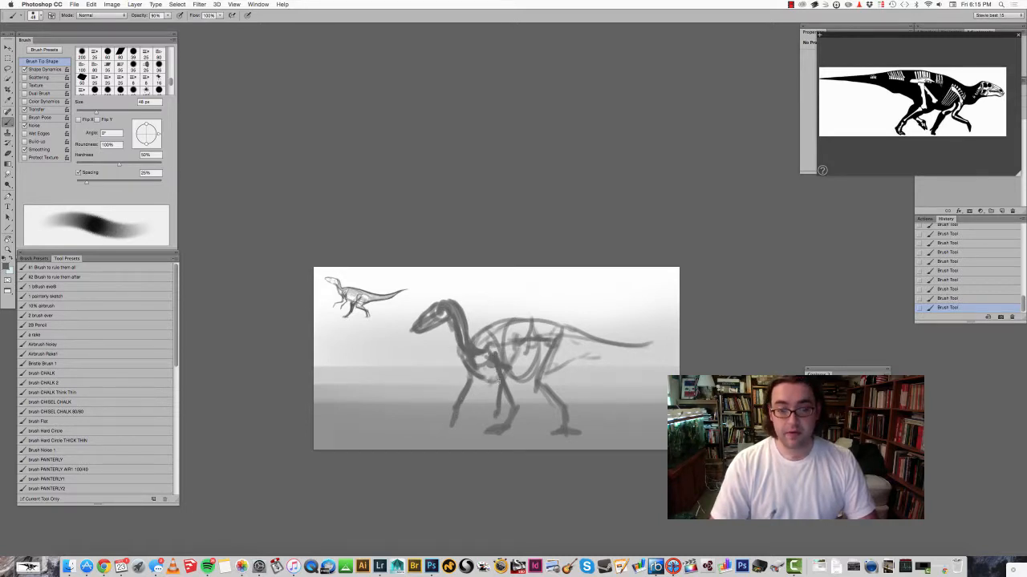
left_click_drag(497, 381, 487, 433)
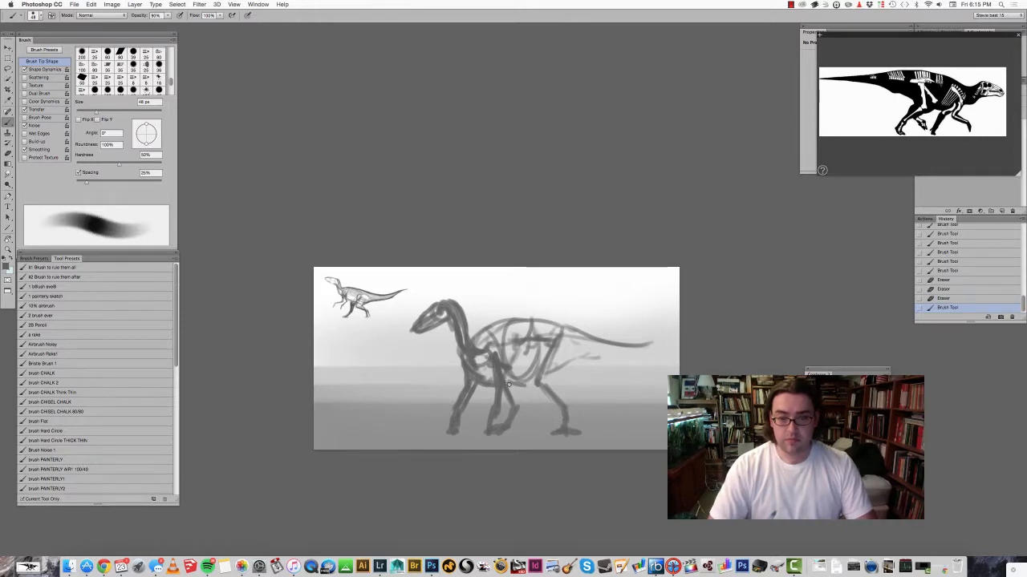
left_click_drag(510, 385, 554, 401)
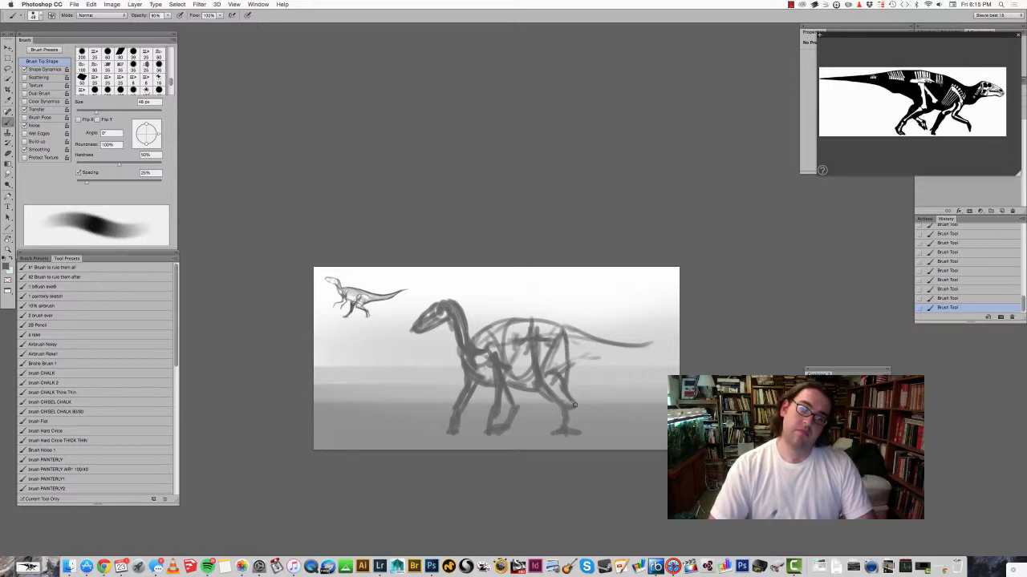
left_click_drag(574, 404, 575, 433)
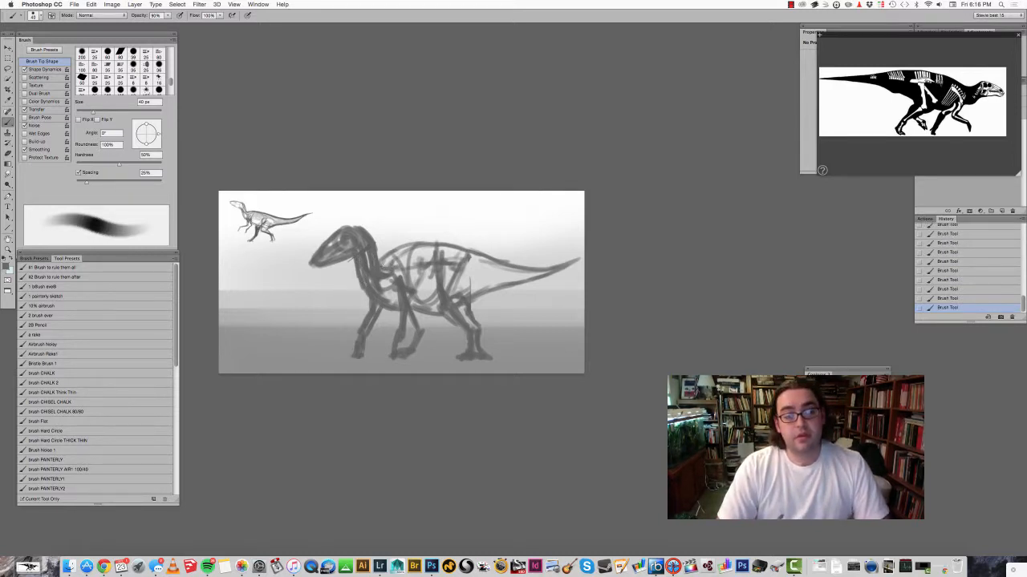
Step: Paint a soft grey mass over the dinosaur's back, body and tail with a larger soft brush
left_click_drag(385, 265, 449, 257)
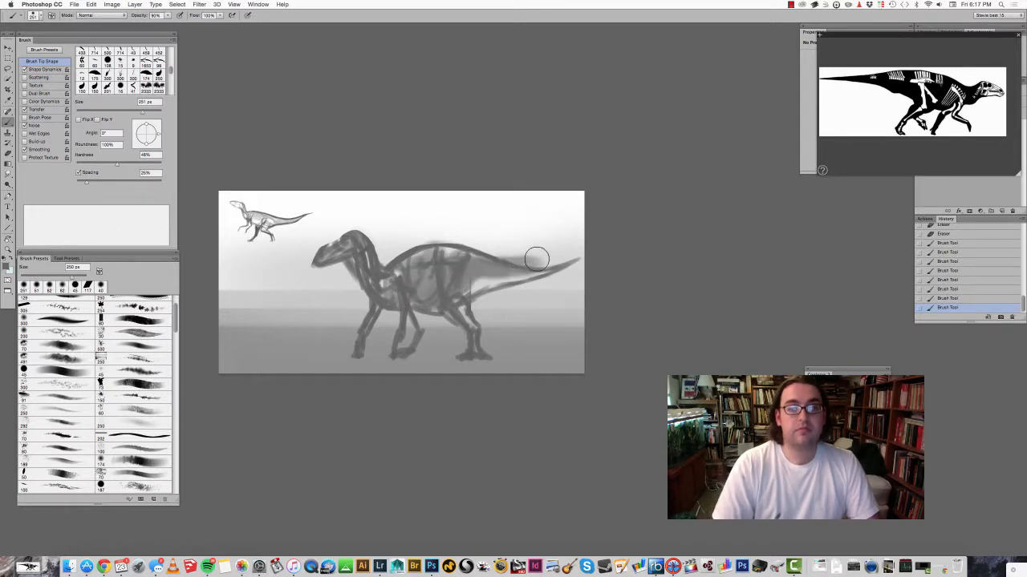
Step: Shade a small hadrosaur silhouette near the runner and erase the big figure's head and neck
left_click_drag(537, 258, 474, 273)
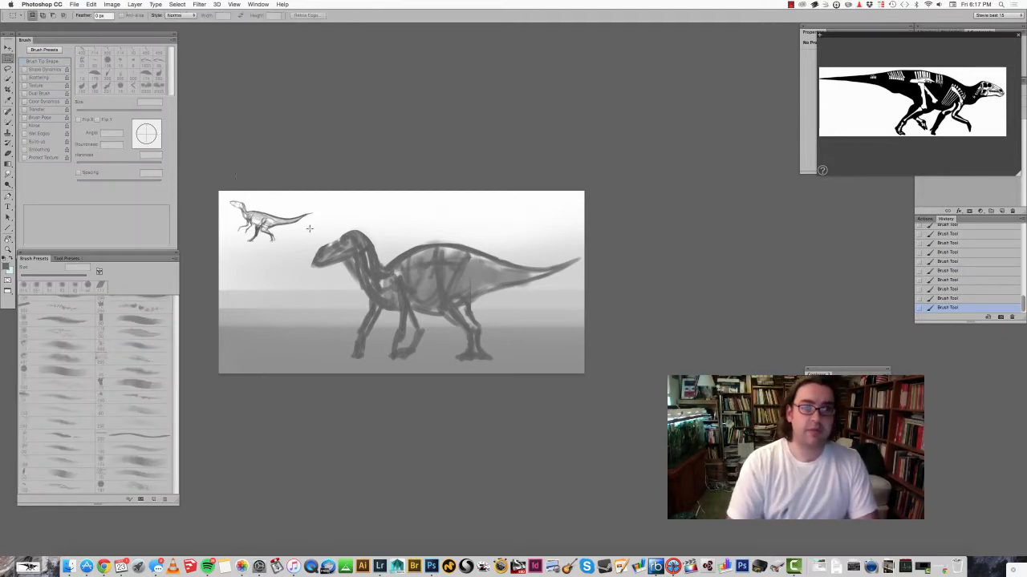
left_click_drag(290, 216, 574, 359)
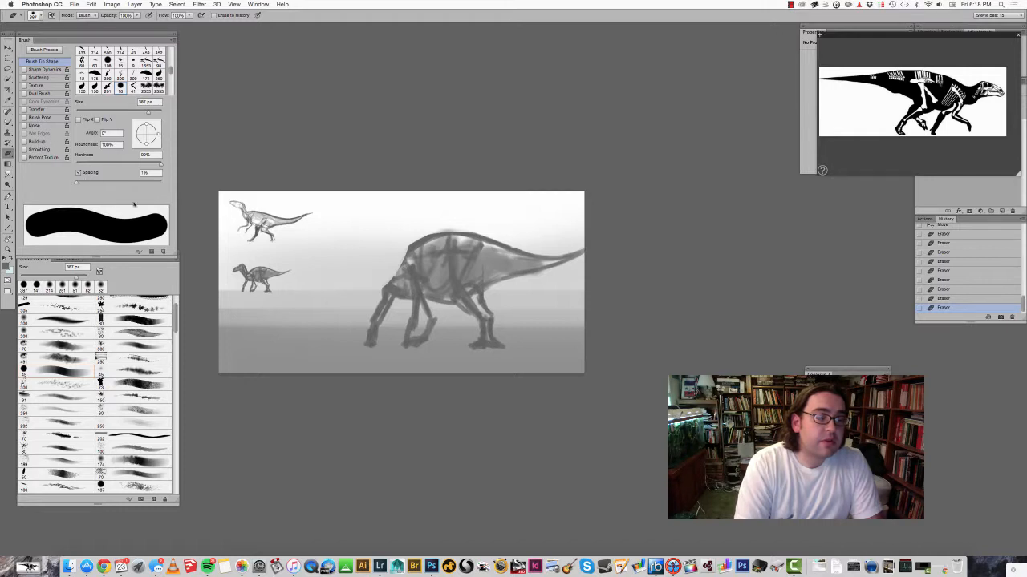
mouse_move(464, 212)
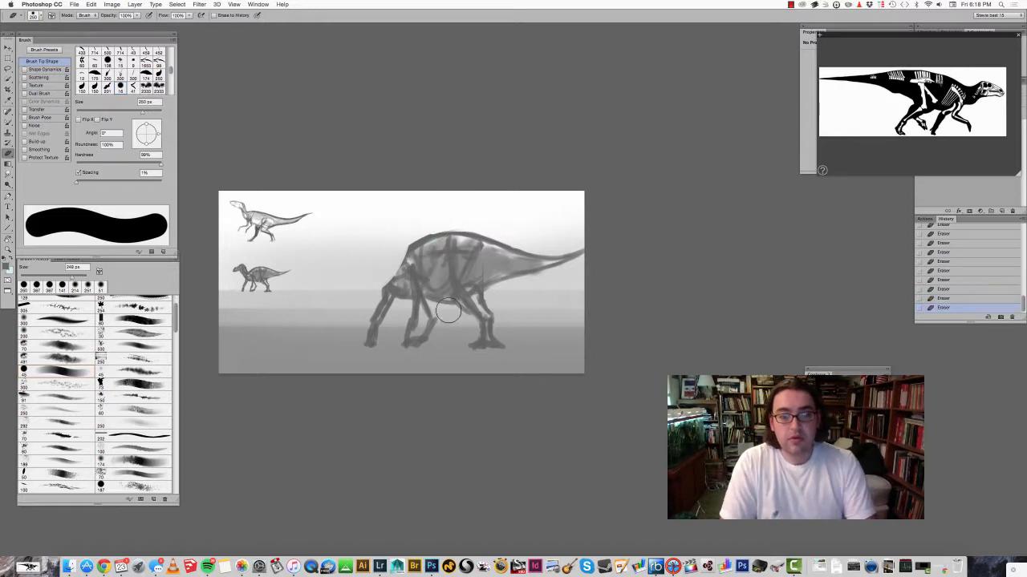
Step: Clear the old head area and pick a dark grey from the HUD color picker
left_click_drag(447, 311, 377, 329)
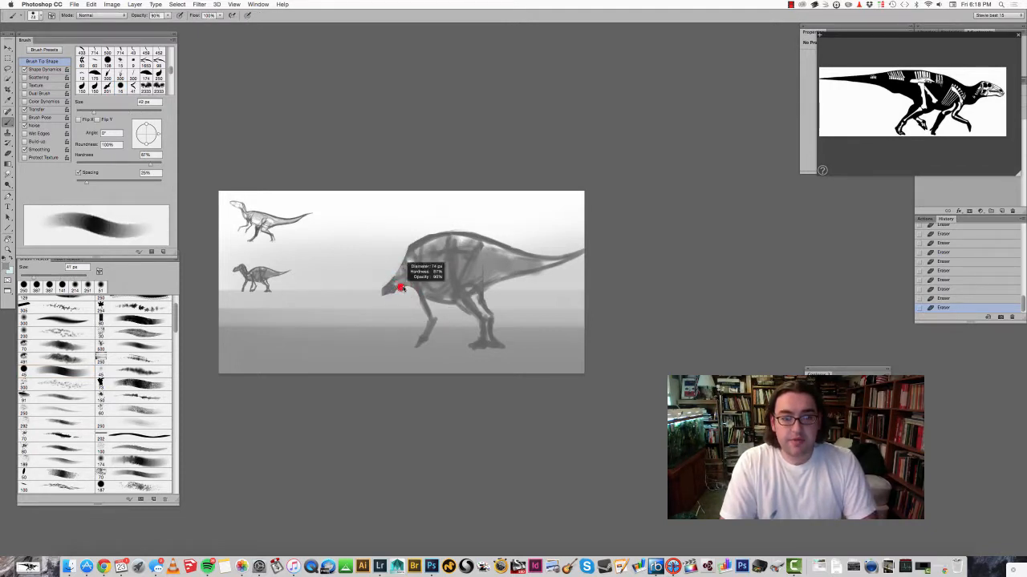
left_click_drag(401, 288, 417, 240)
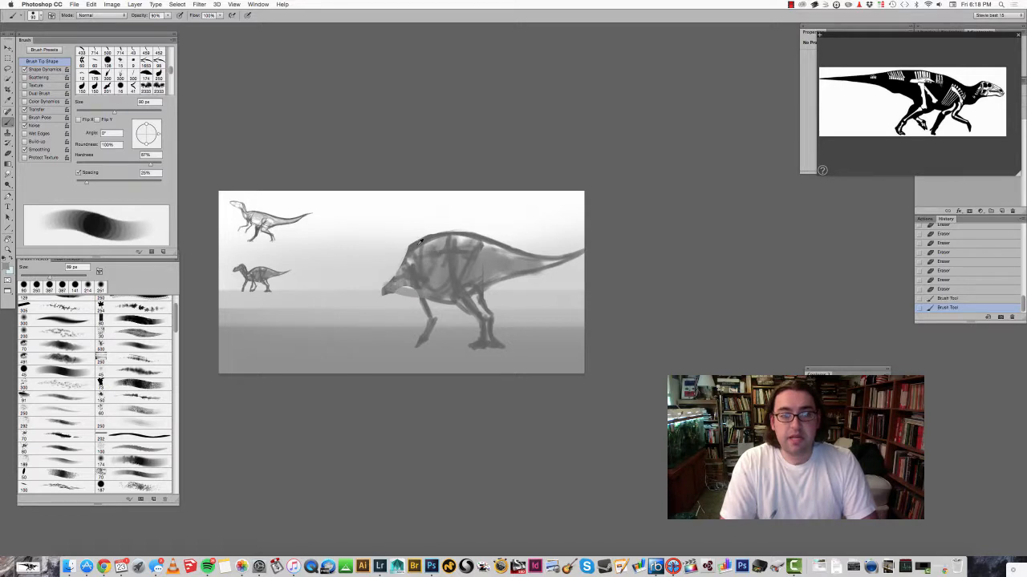
left_click(404, 290)
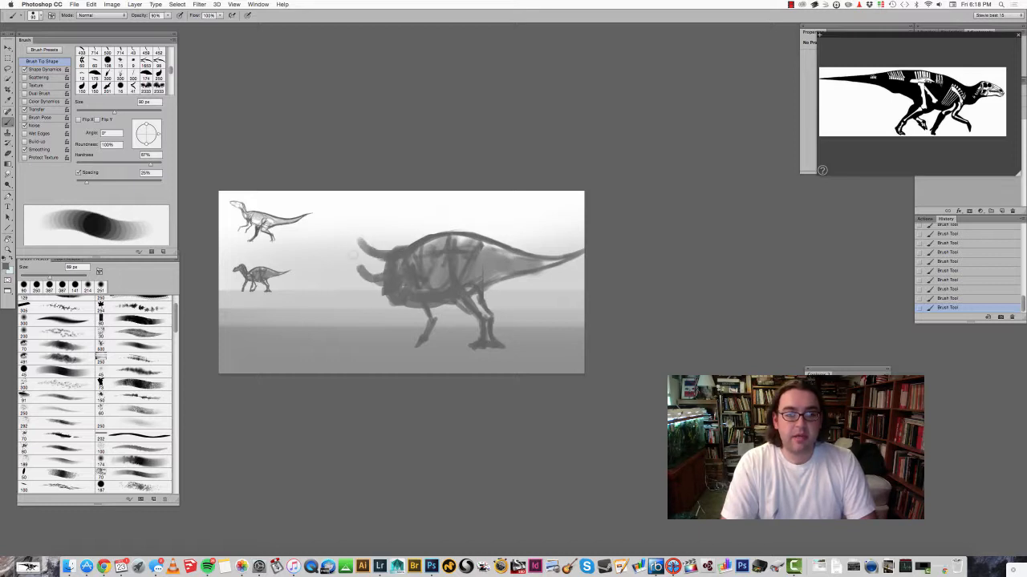
Step: Paint the dark mass of a raised, curving neck and new head onto the large dinosaur
left_click_drag(353, 265, 337, 237)
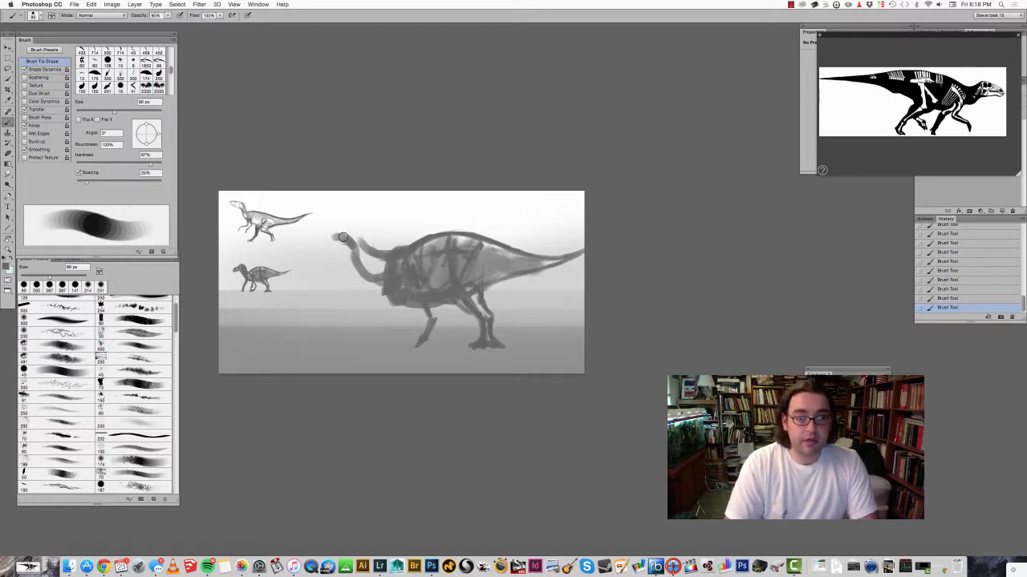
left_click_drag(343, 238, 314, 255)
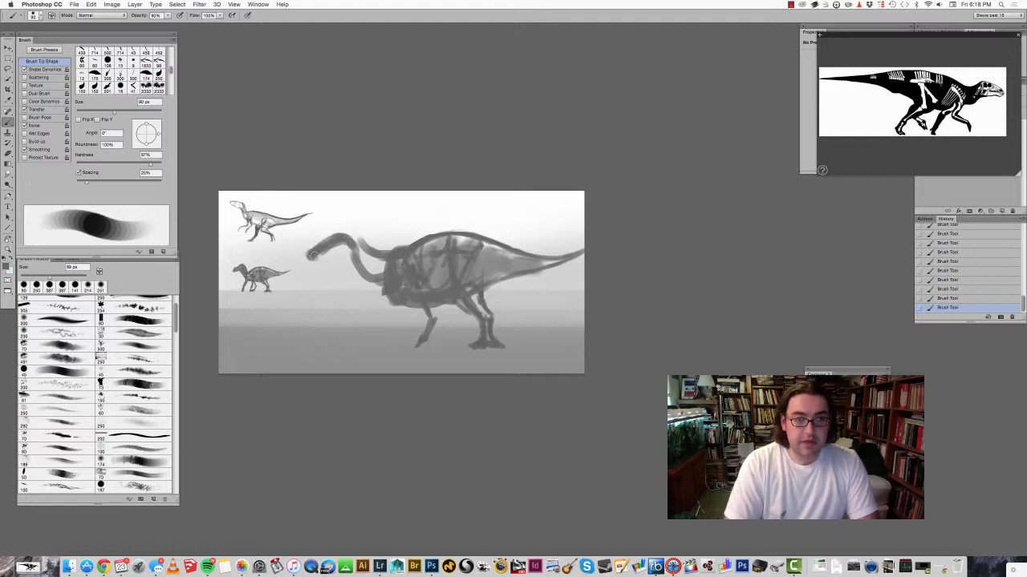
left_click_drag(308, 257, 353, 241)
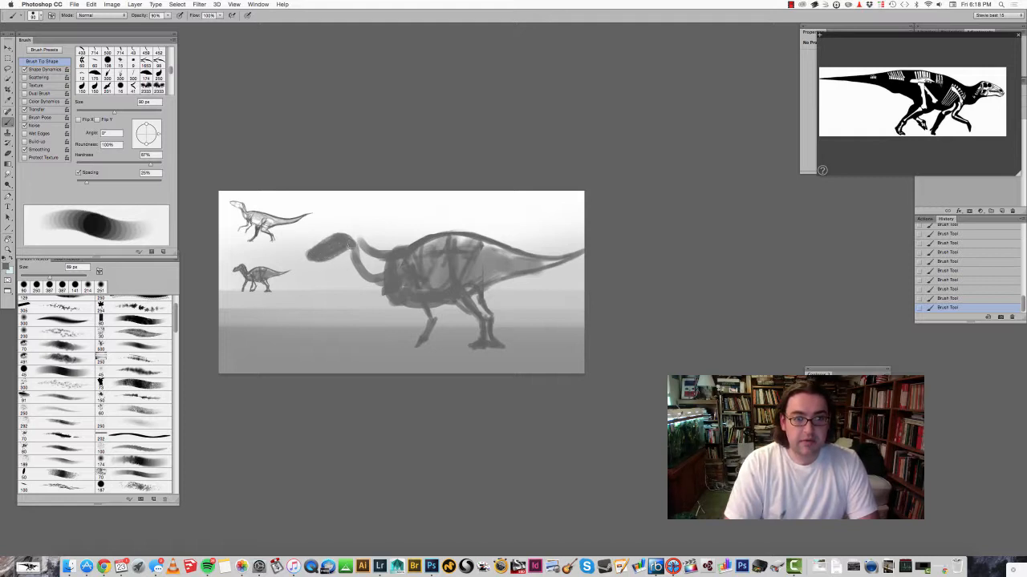
left_click_drag(357, 248, 337, 241)
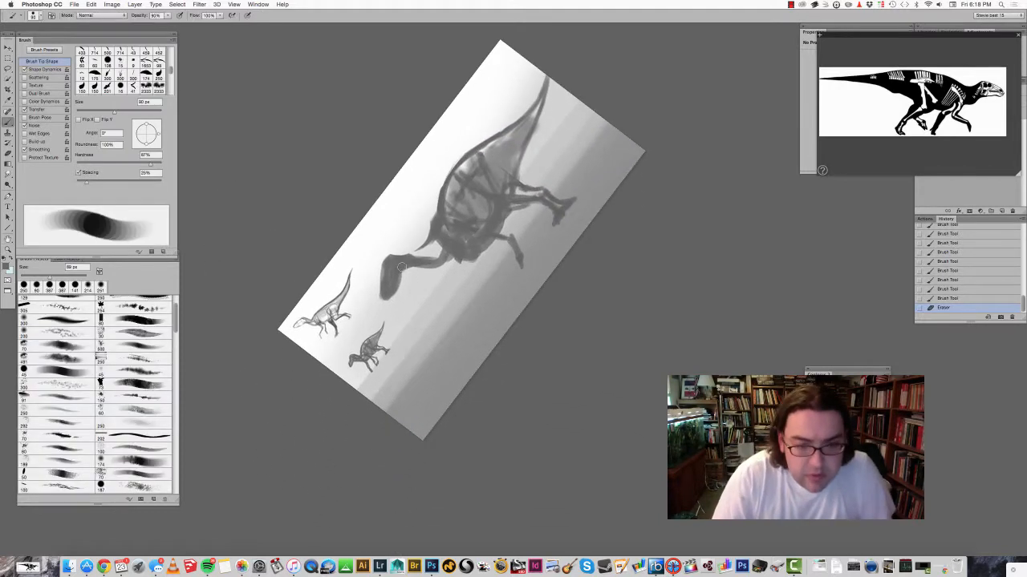
Step: Repaint the raised neck and shape its underside on the rotated canvas
left_click_drag(401, 267, 442, 238)
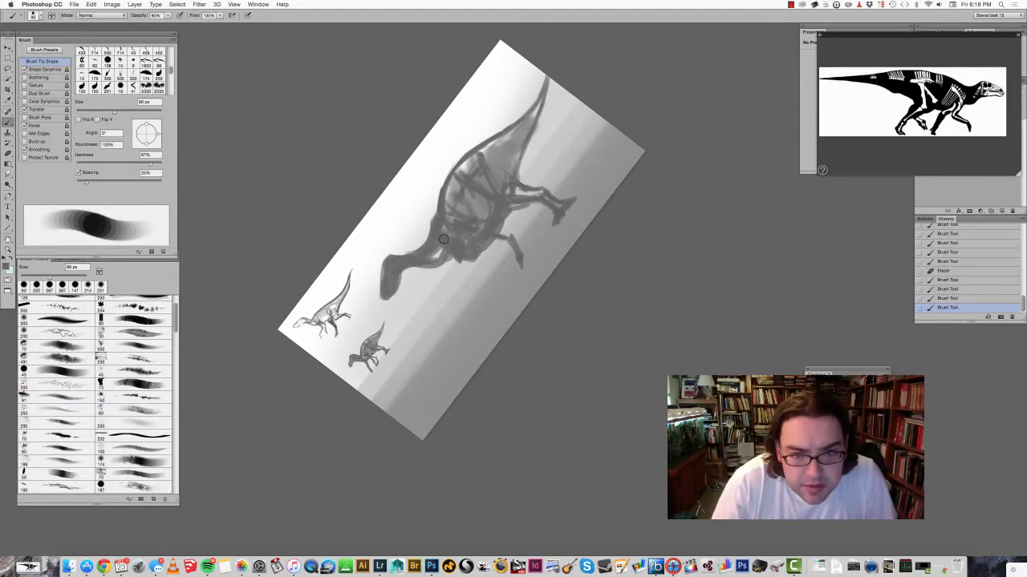
left_click_drag(442, 237, 468, 257)
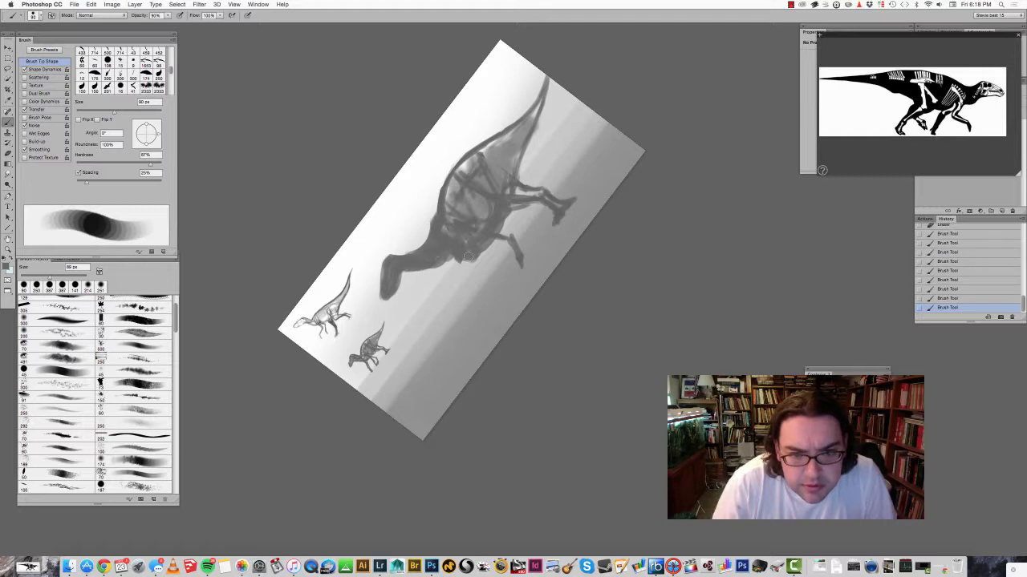
mouse_move(521, 233)
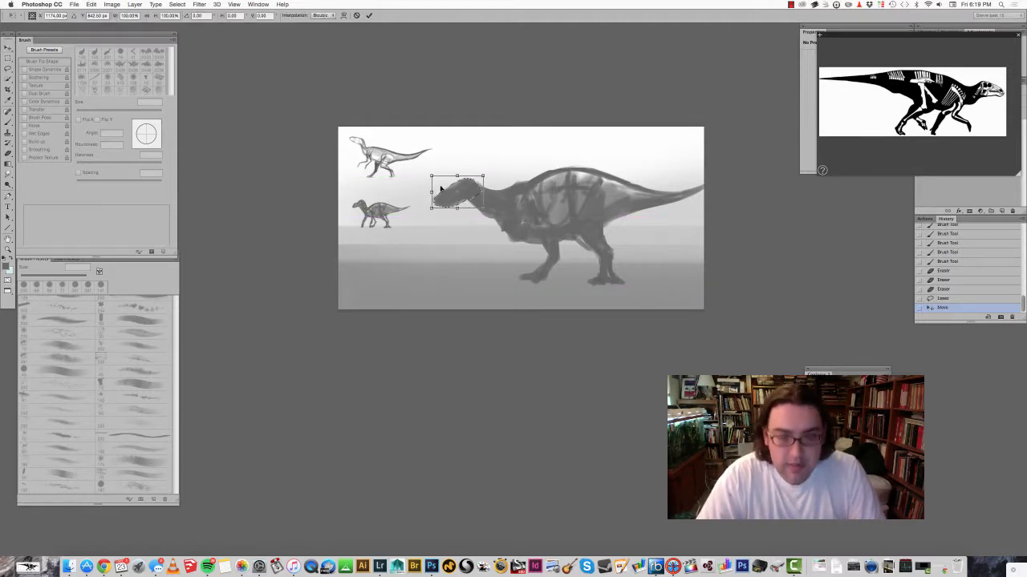
Step: Scale the head to fit the neck and erase stray paint around the snout and above the head
left_click_drag(457, 193, 450, 189)
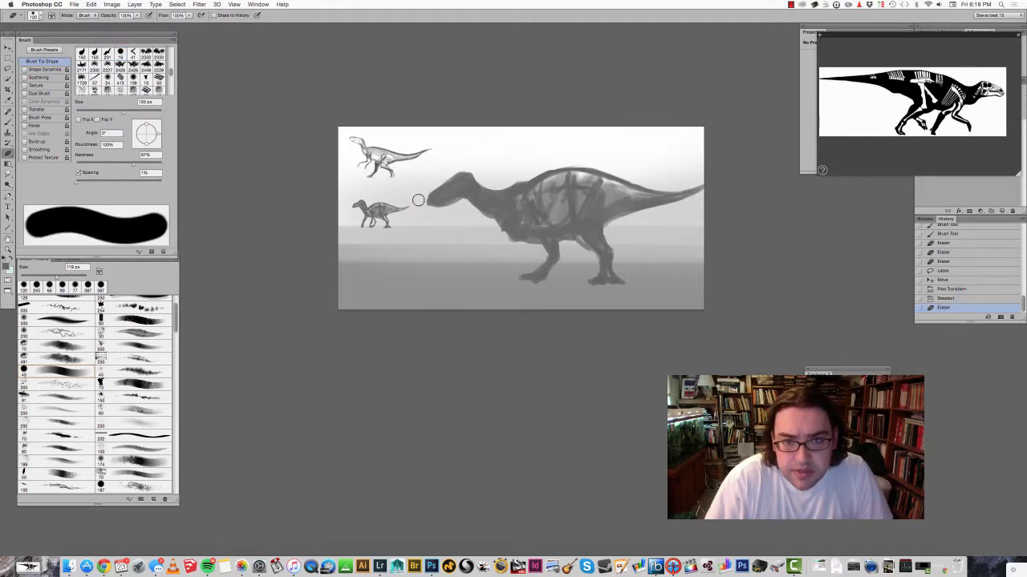
left_click_drag(417, 201, 442, 159)
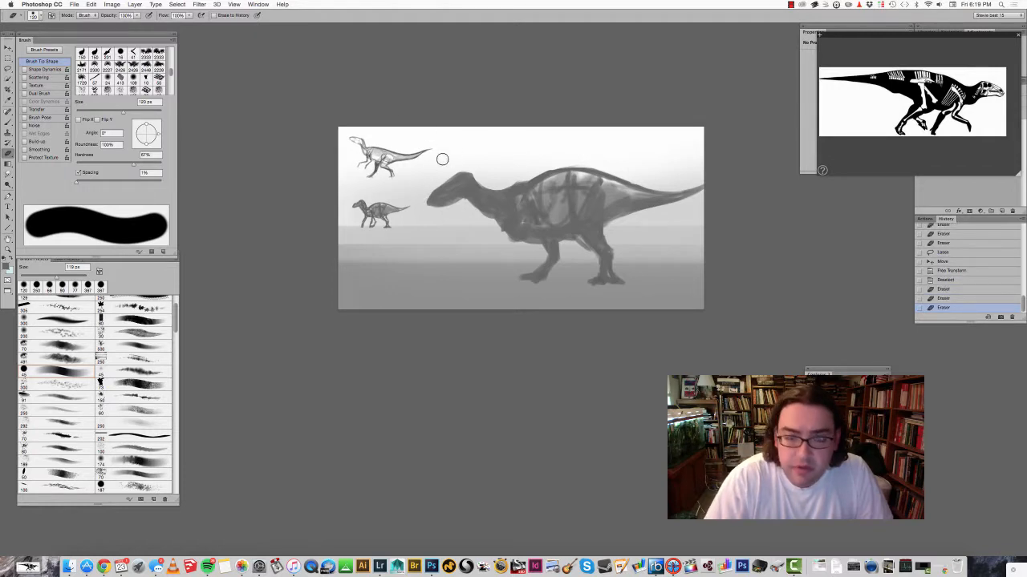
left_click_drag(442, 159, 478, 174)
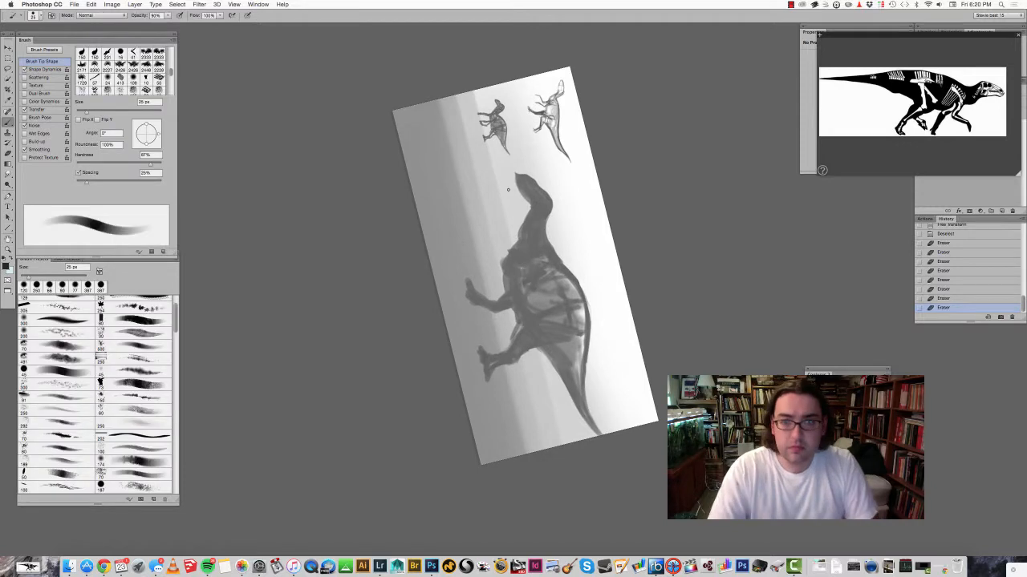
Step: Paint small strokes firming the outline of the duck-billed head and neck
left_click(517, 173)
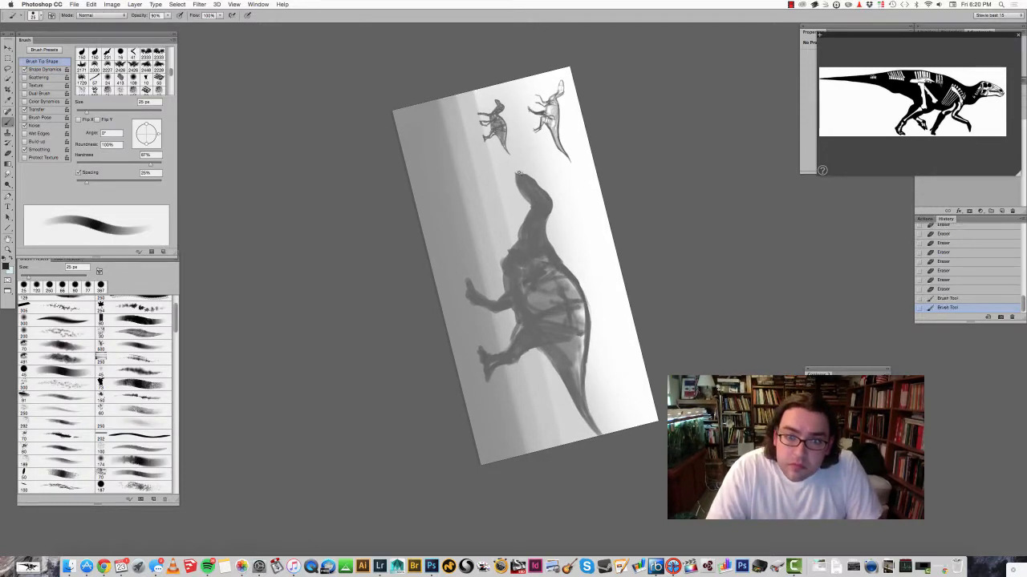
left_click_drag(520, 168, 548, 192)
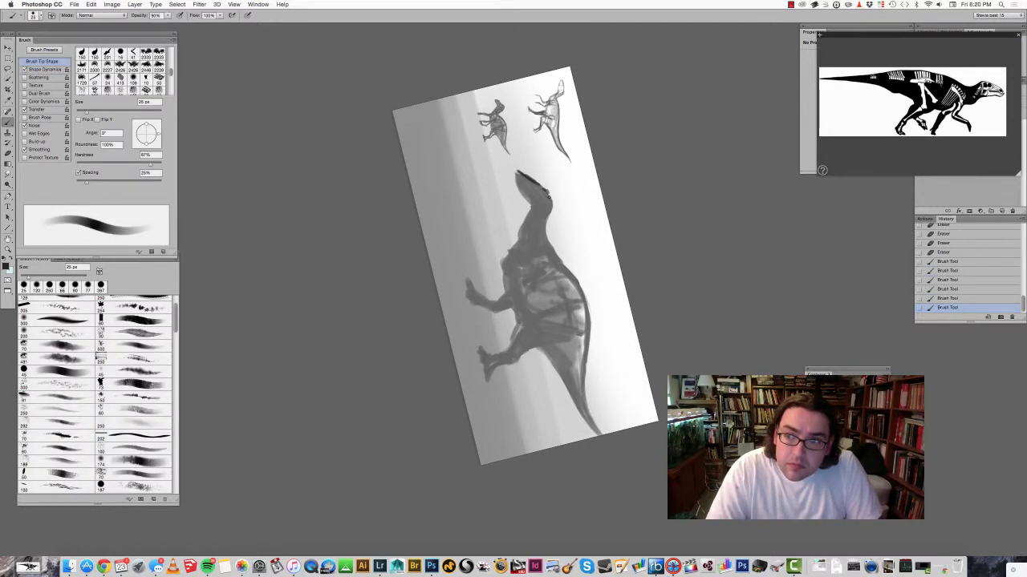
left_click(542, 193)
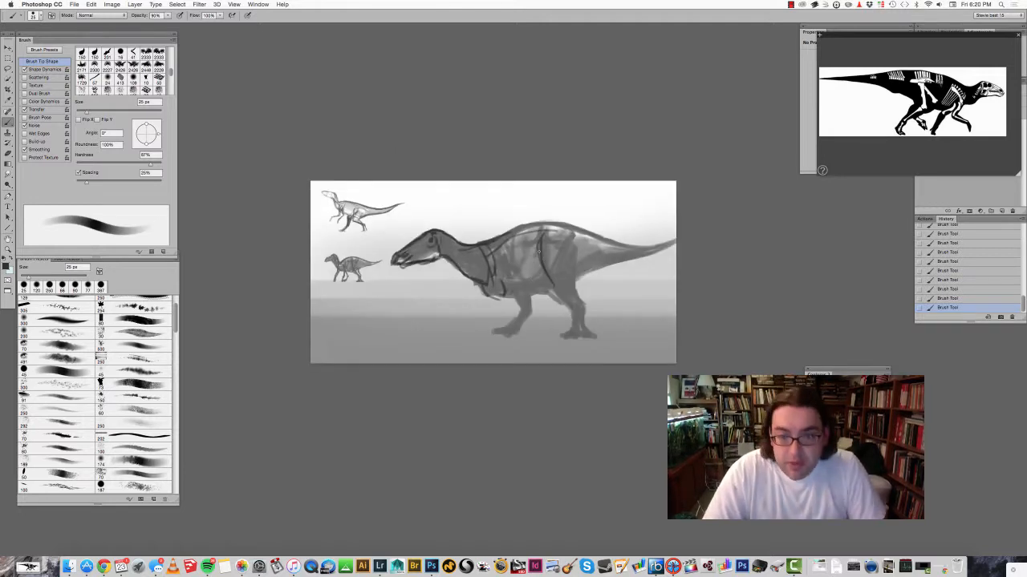
Step: Brush soft grey shadow over the torso and darken the hind legs
left_click_drag(546, 257, 577, 308)
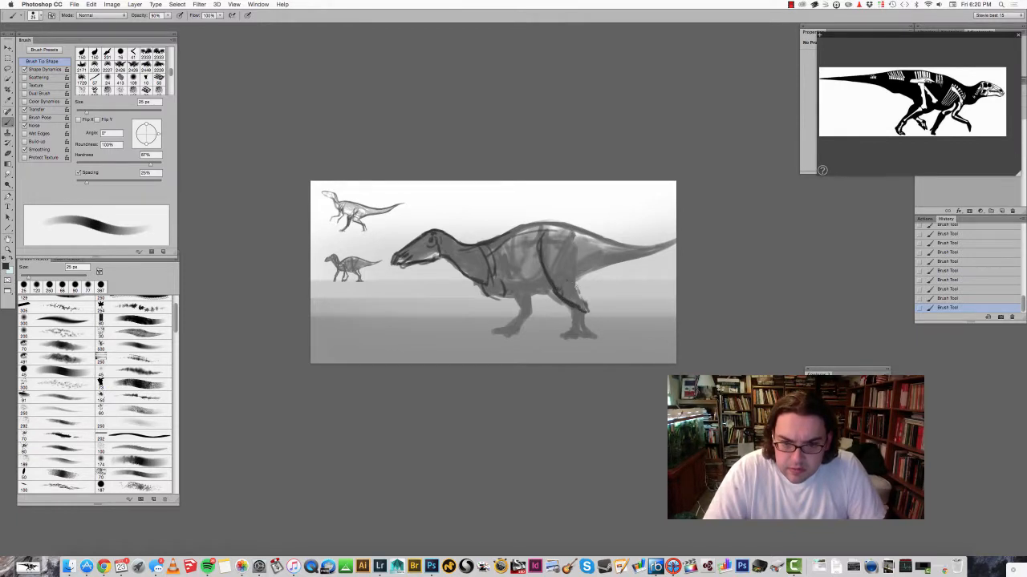
left_click_drag(562, 241, 578, 313)
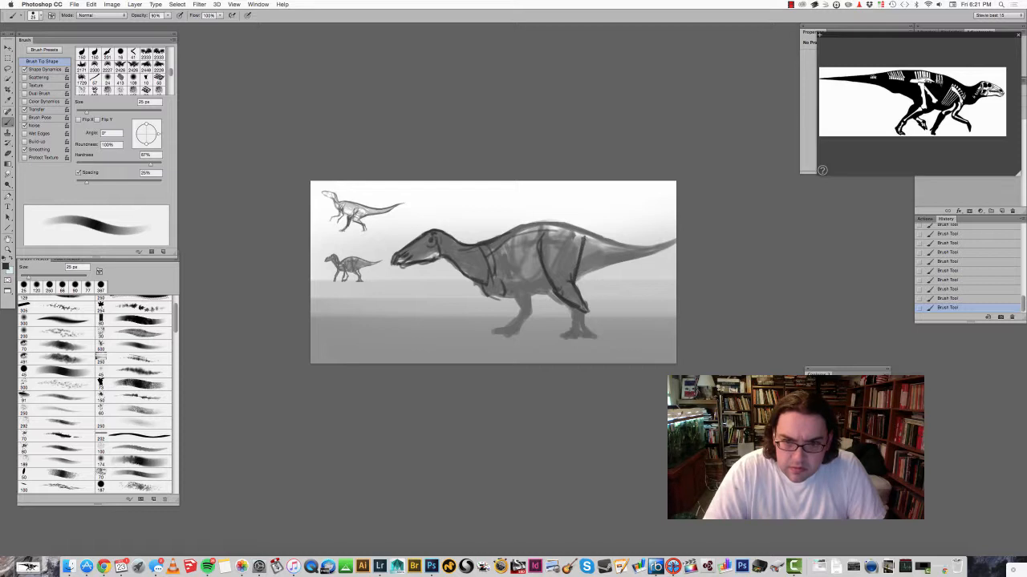
left_click_drag(562, 238, 562, 288)
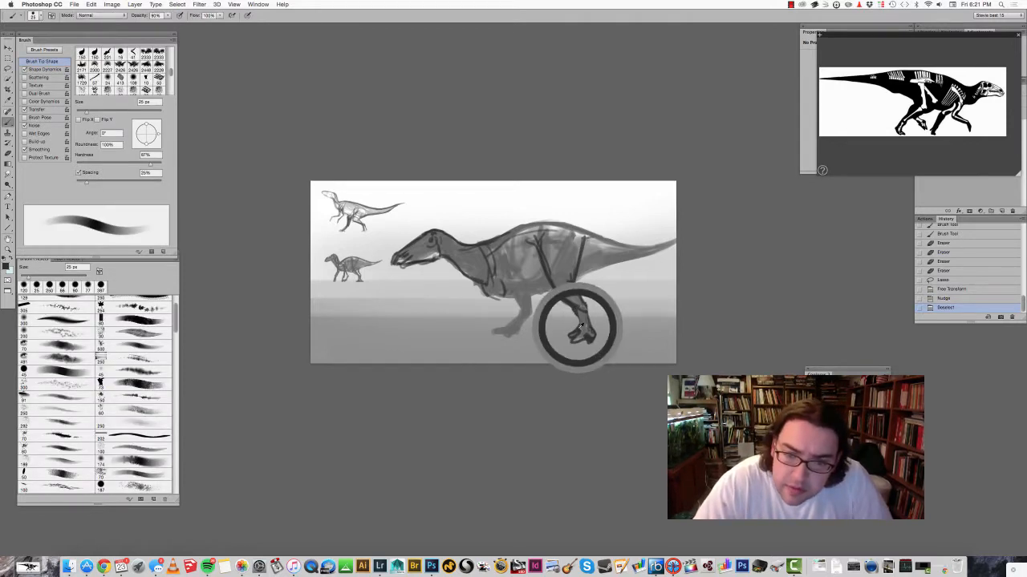
Step: Shade the dinosaur's legs on the mirrored, right-facing painting
left_click(578, 329)
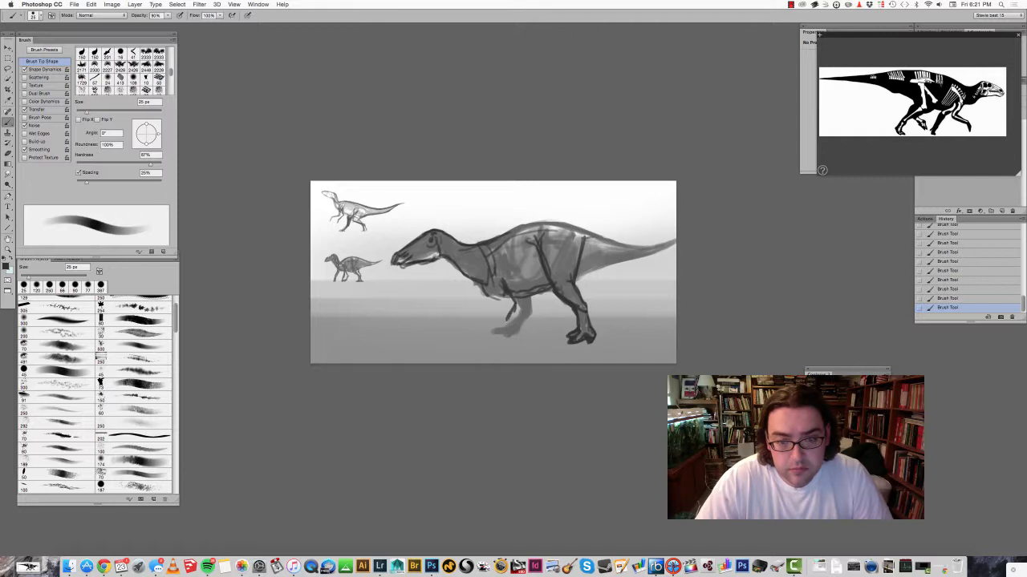
left_click_drag(500, 317, 494, 340)
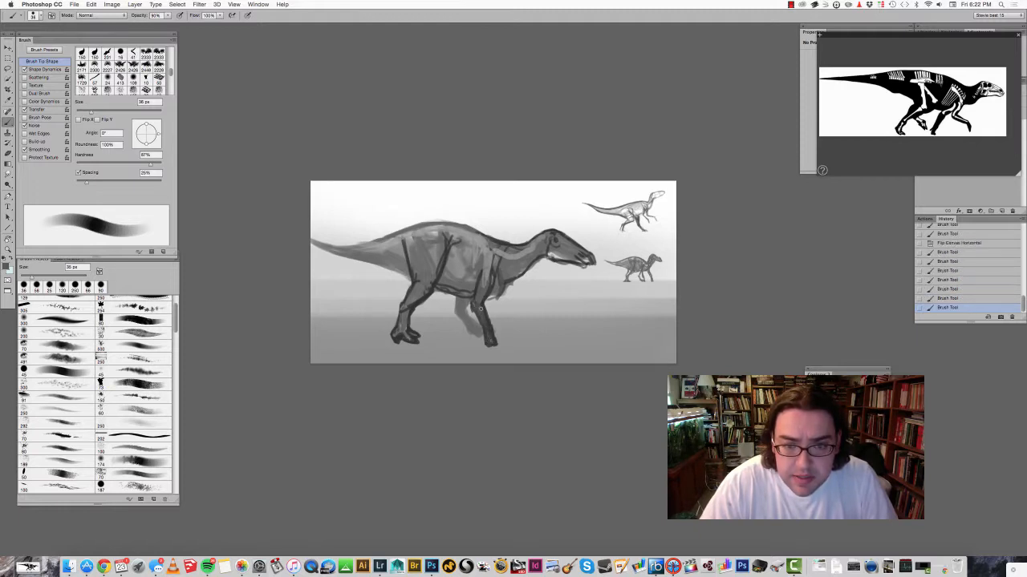
Step: Touch up the legs under the belly with a few brush strokes
left_click_drag(481, 308, 500, 289)
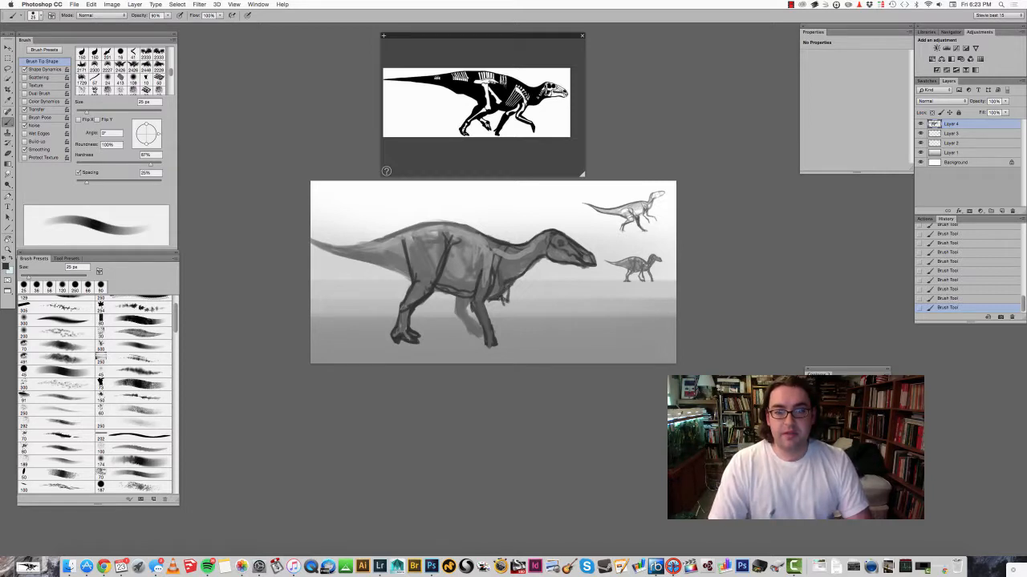
Step: Sketch in the far hind leg and feet of the Protohadros
left_click(506, 297)
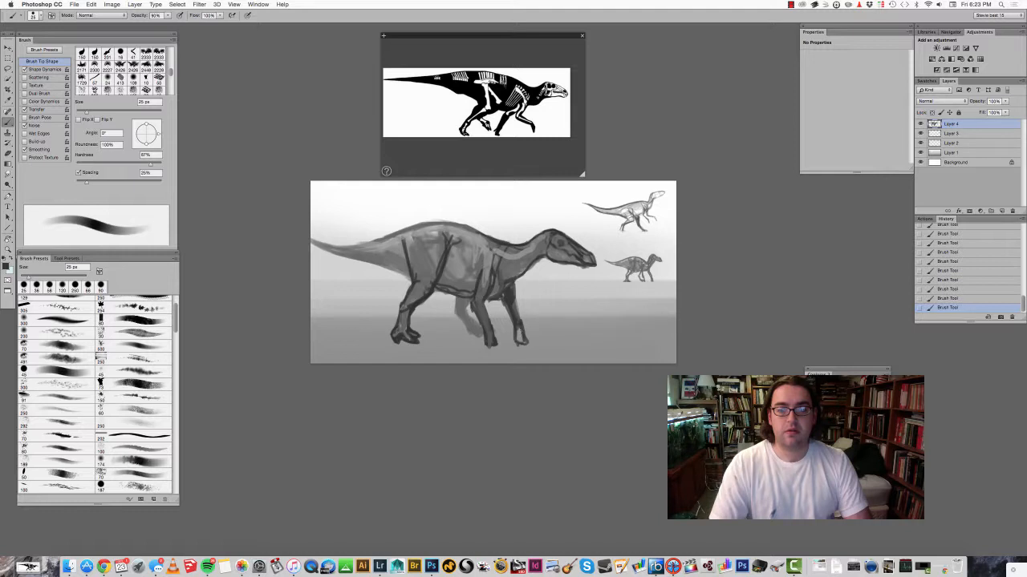
left_click(510, 321)
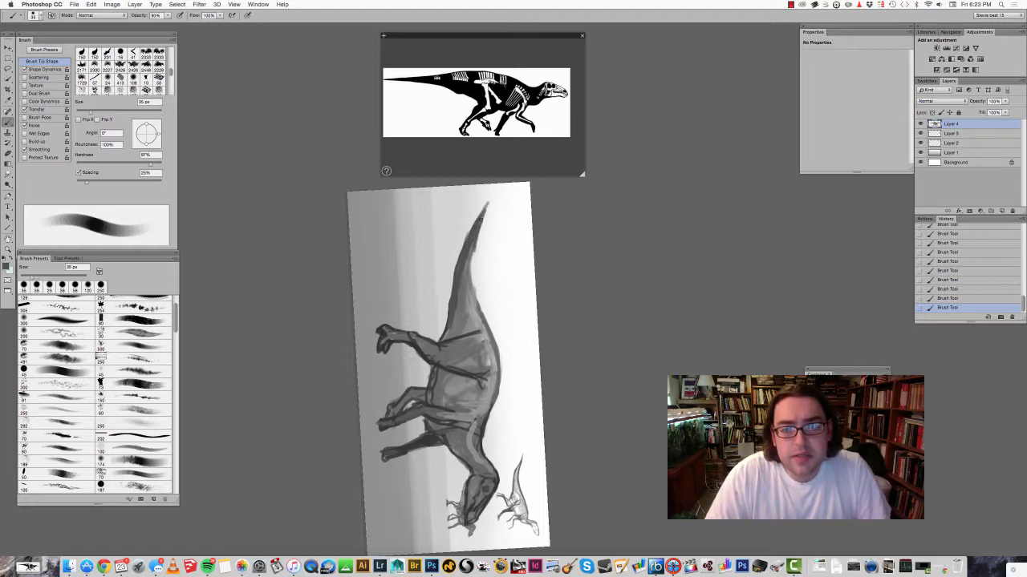
left_click_drag(481, 221, 468, 312)
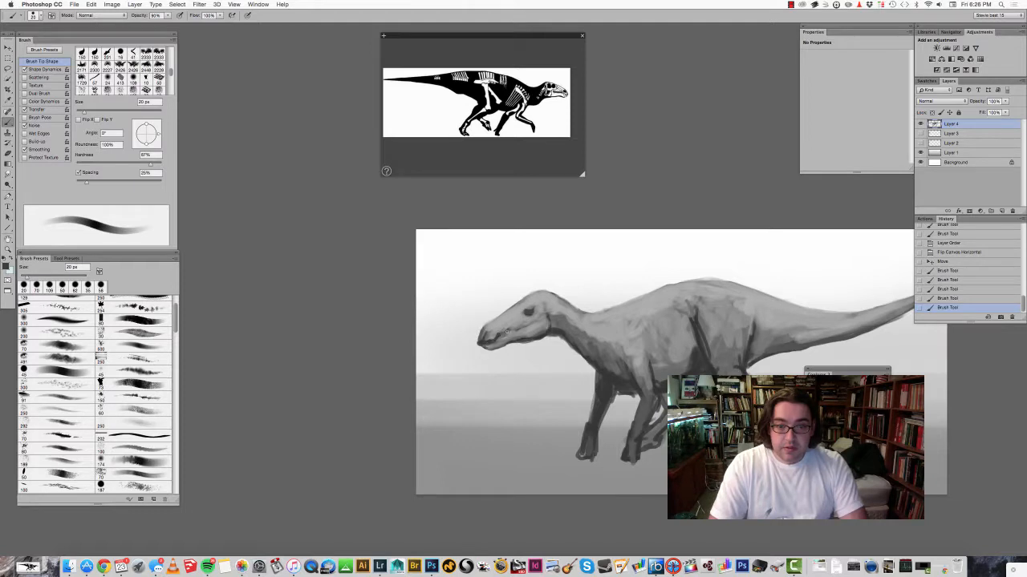
Step: Add skin texture to the body and touch up the area above the head
left_click(510, 329)
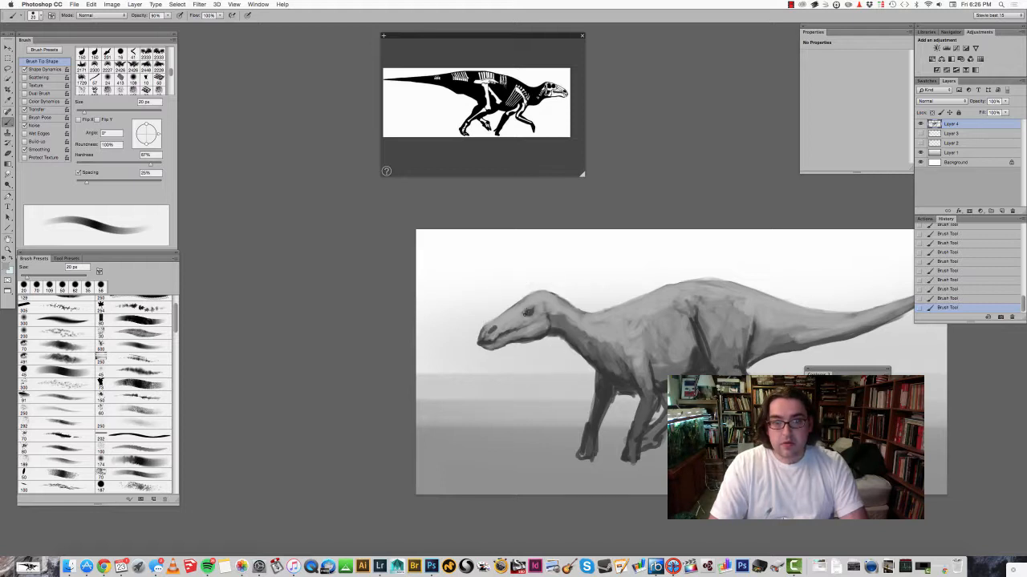
mouse_move(533, 308)
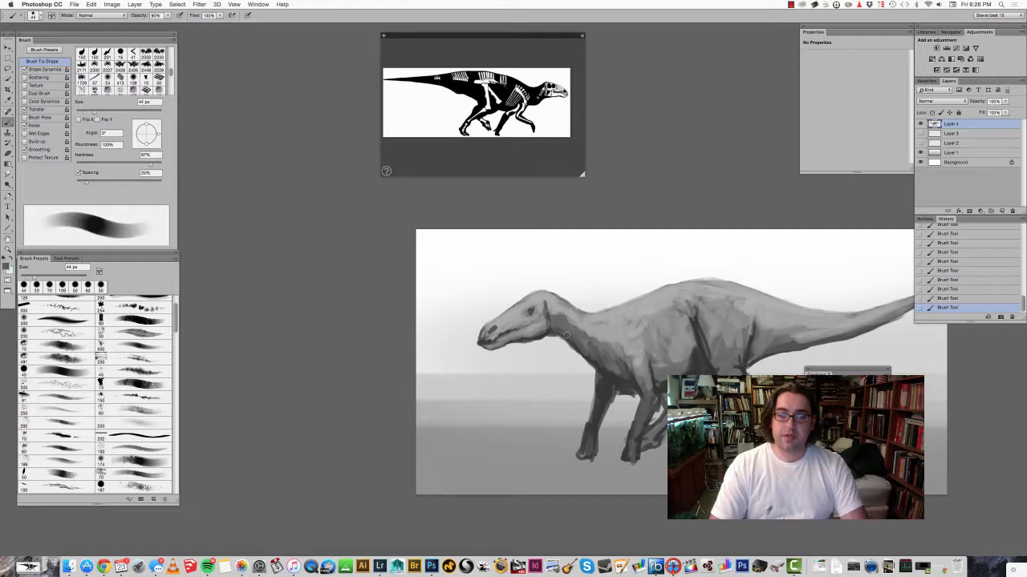
left_click_drag(565, 335, 619, 375)
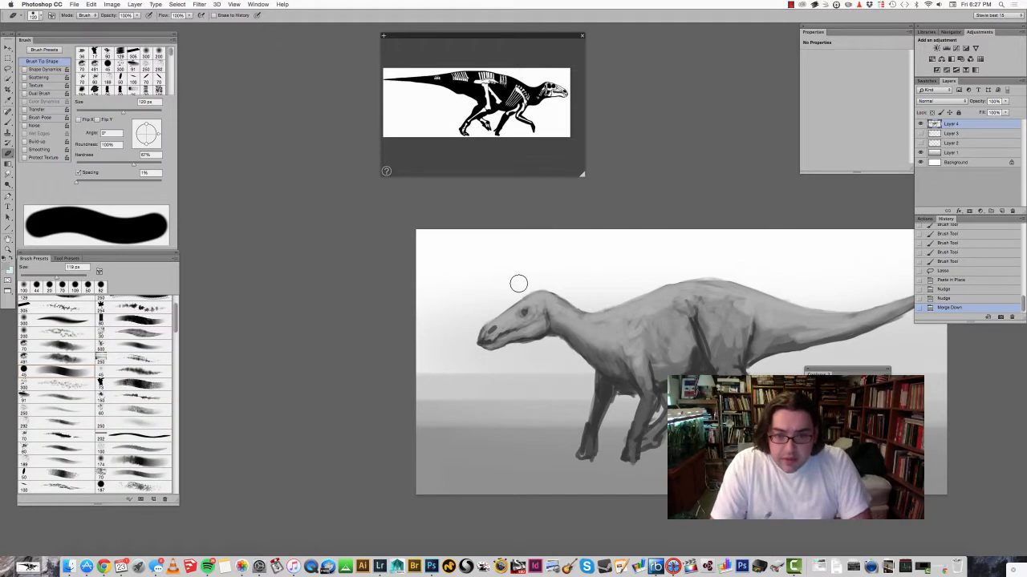
left_click_drag(518, 282, 507, 288)
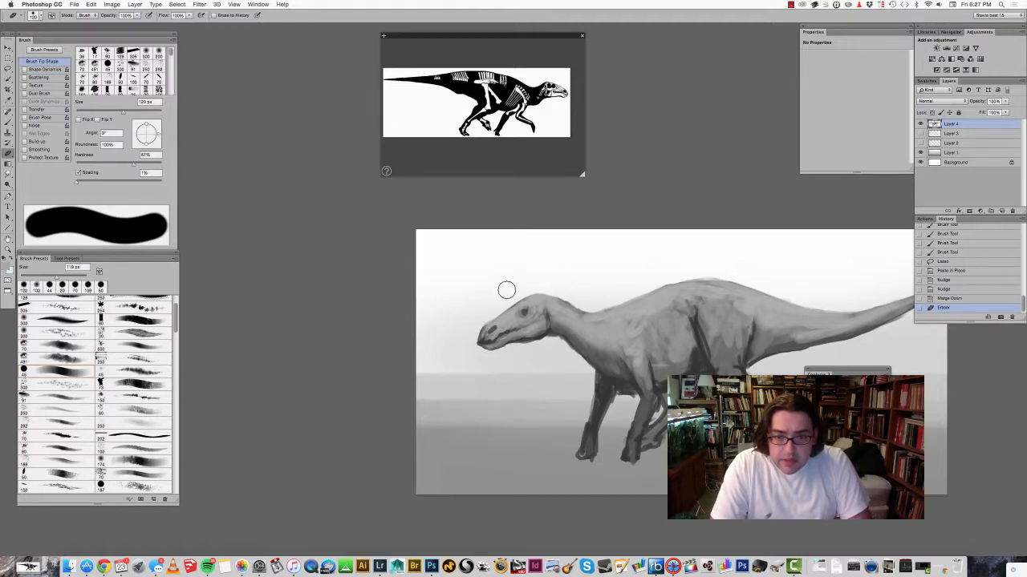
left_click_drag(507, 288, 571, 297)
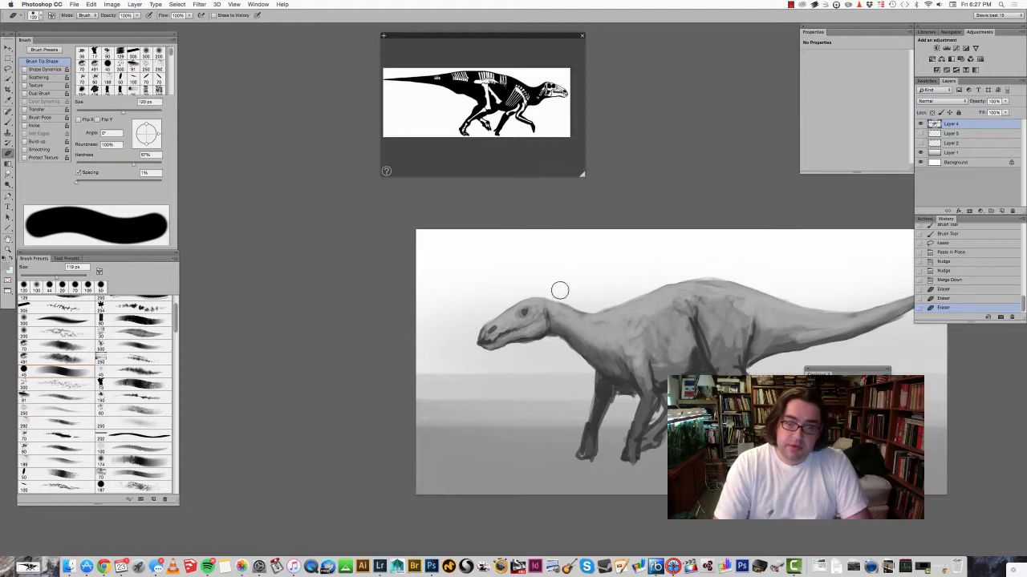
Step: Open the isolated dinosaur layer in the Liquify filter
left_click(199, 5)
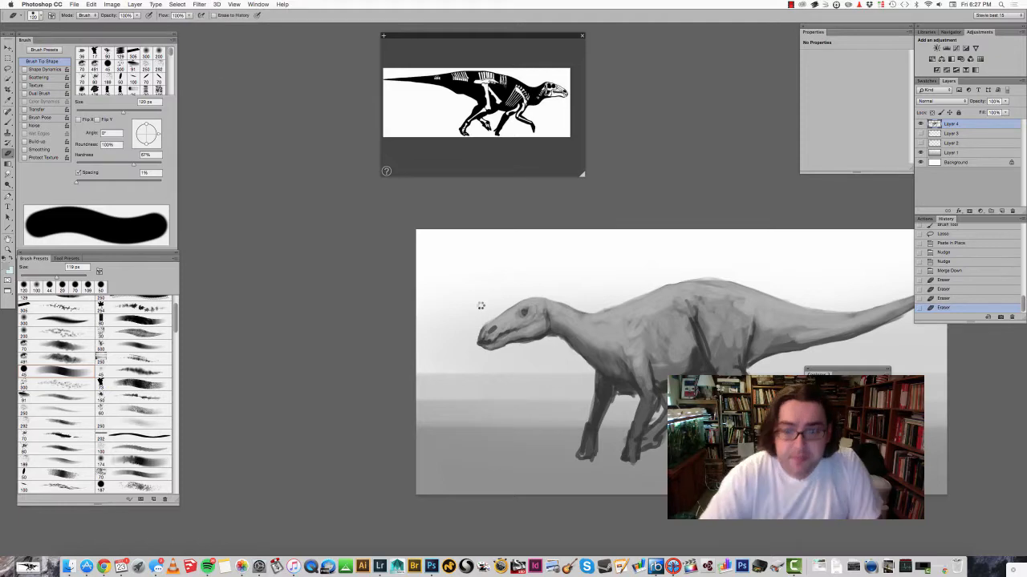
left_click(199, 3)
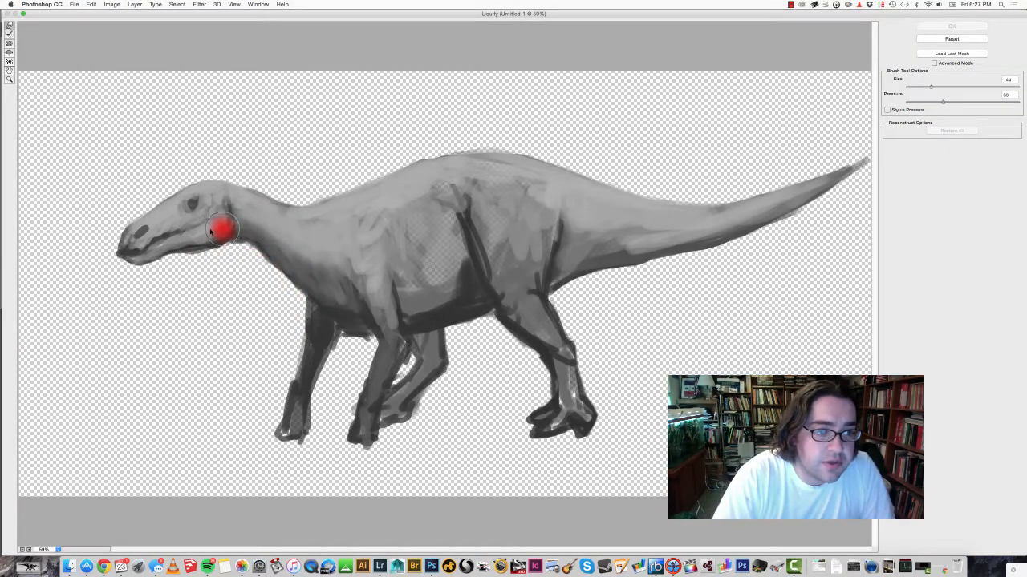
Step: Forward-warp the lower jaw, throat and back of the neck into a new head-neck junction
left_click_drag(227, 228, 209, 241)
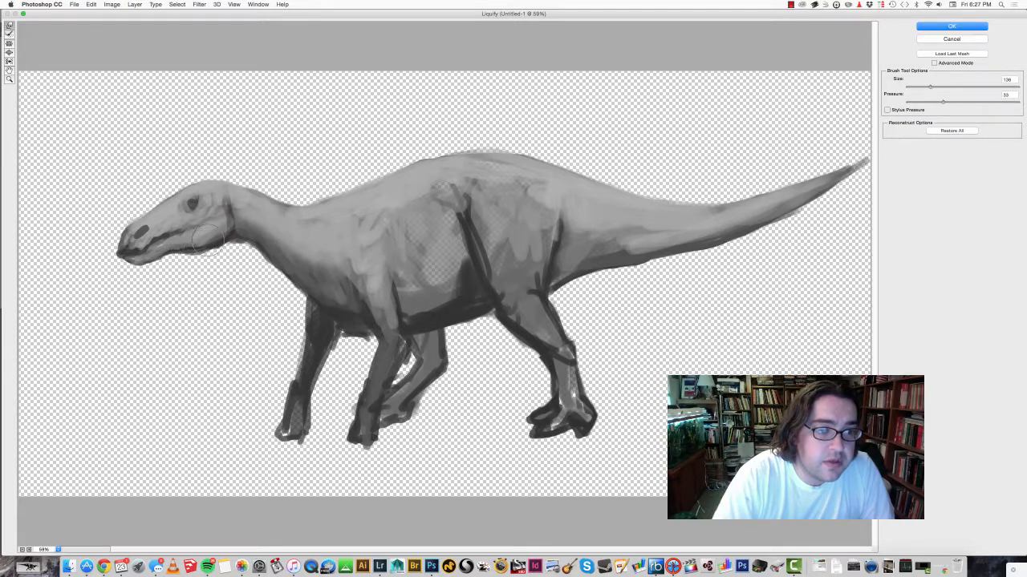
left_click_drag(216, 241, 168, 233)
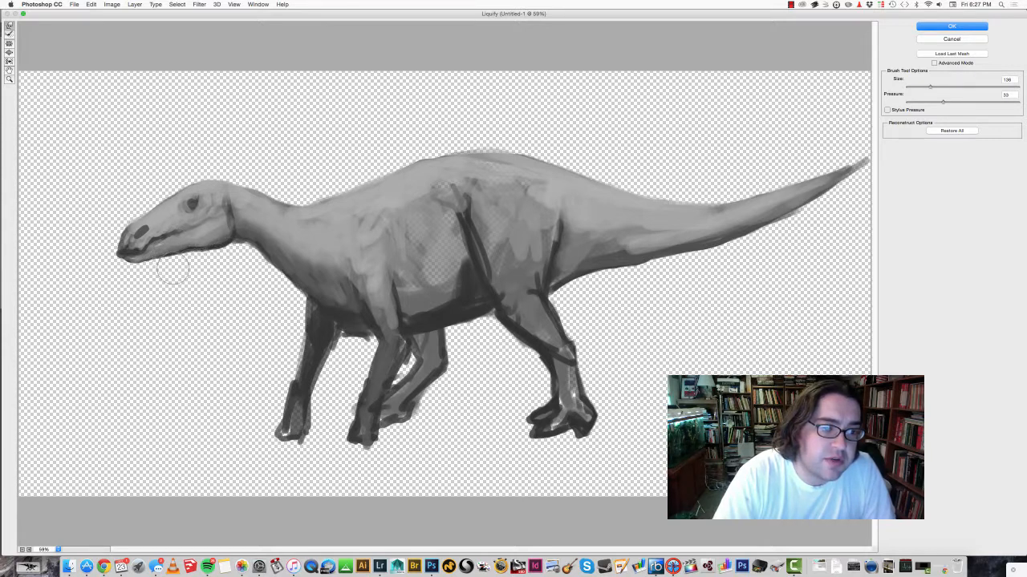
left_click_drag(174, 270, 195, 196)
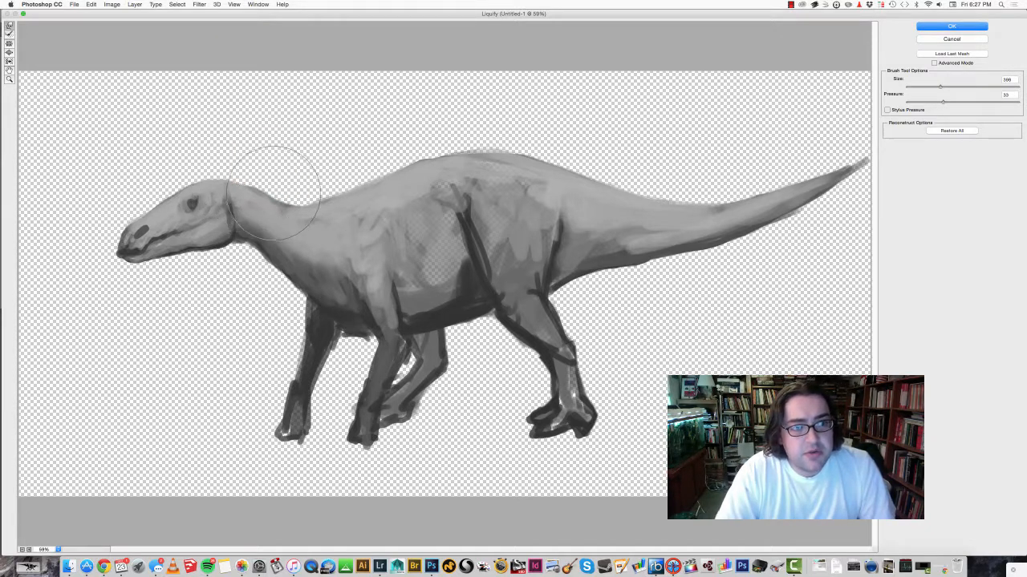
left_click_drag(273, 184, 249, 249)
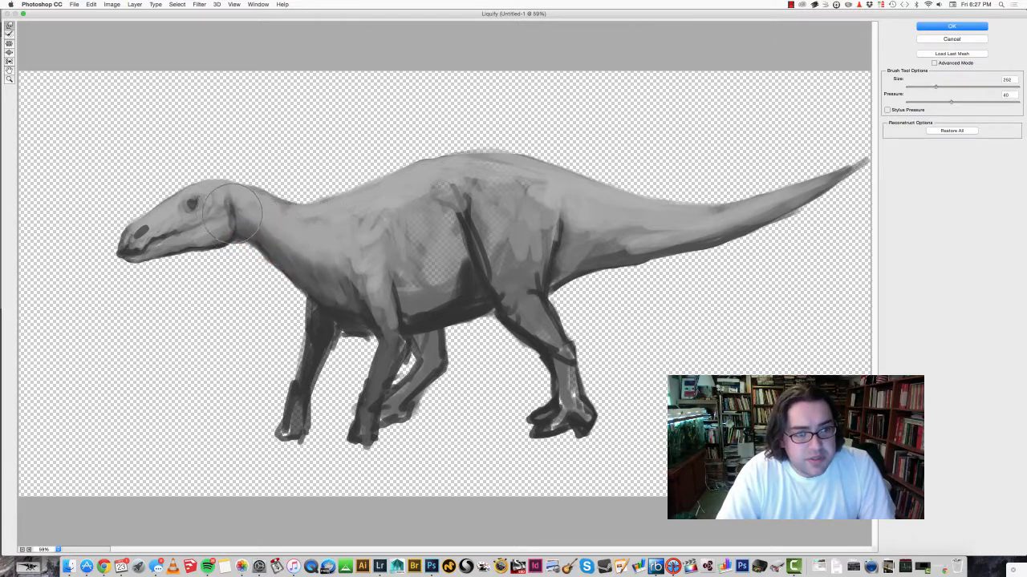
left_click_drag(240, 200, 217, 217)
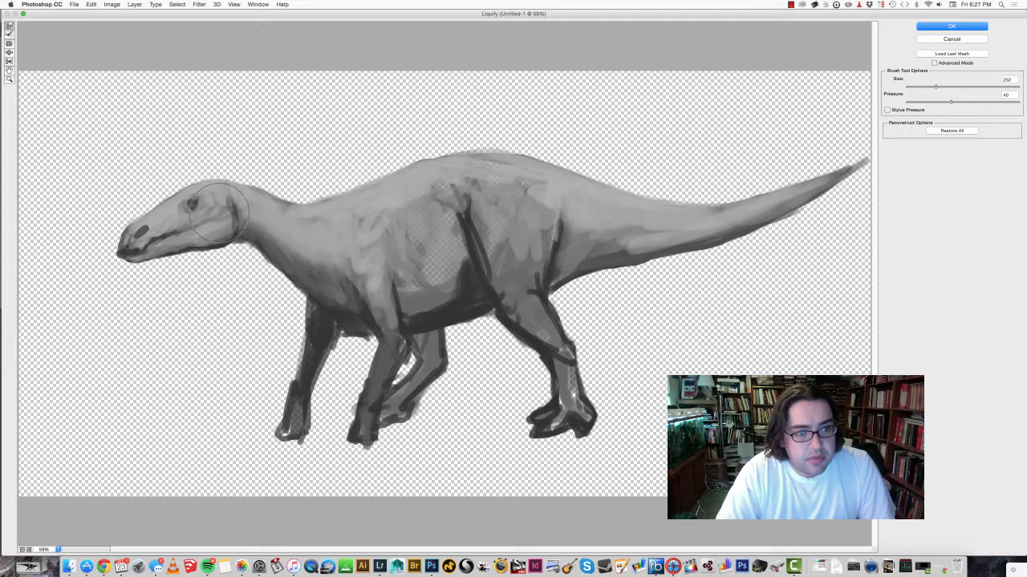
left_click_drag(221, 209, 257, 257)
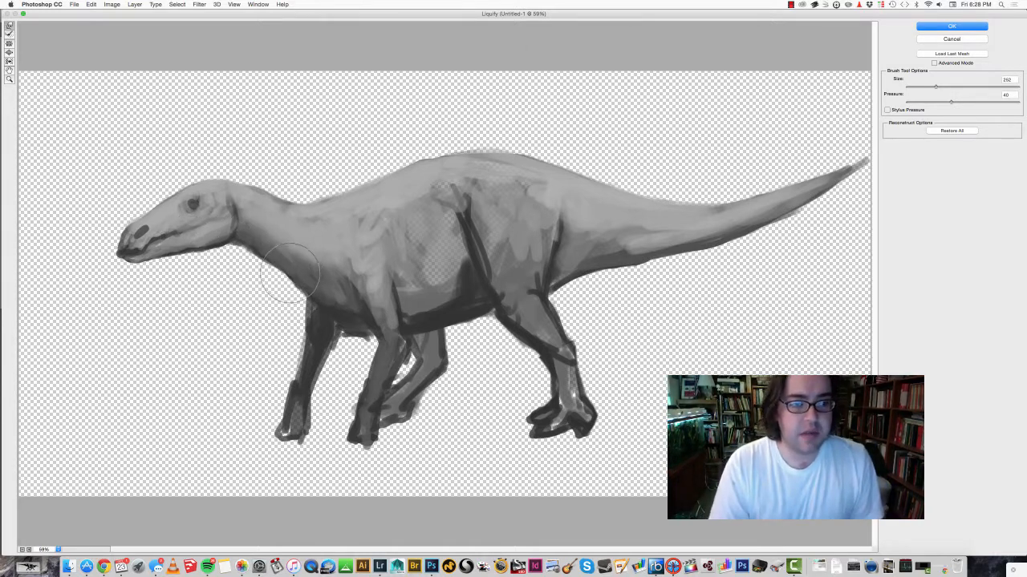
Step: Warp the chest, hind-leg contours and hind foot into a slimmer shape
left_click_drag(289, 273, 317, 200)
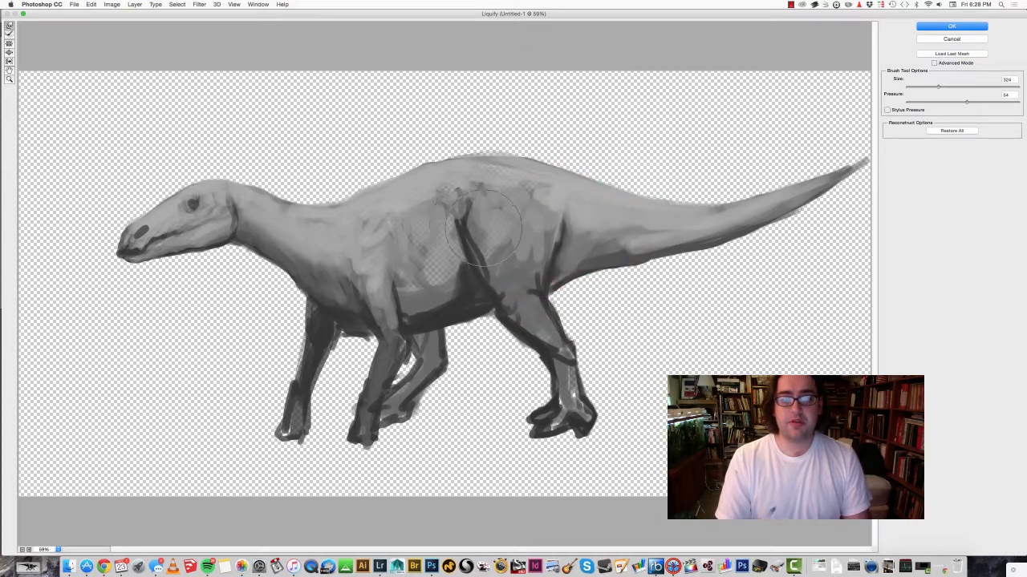
left_click_drag(481, 228, 543, 285)
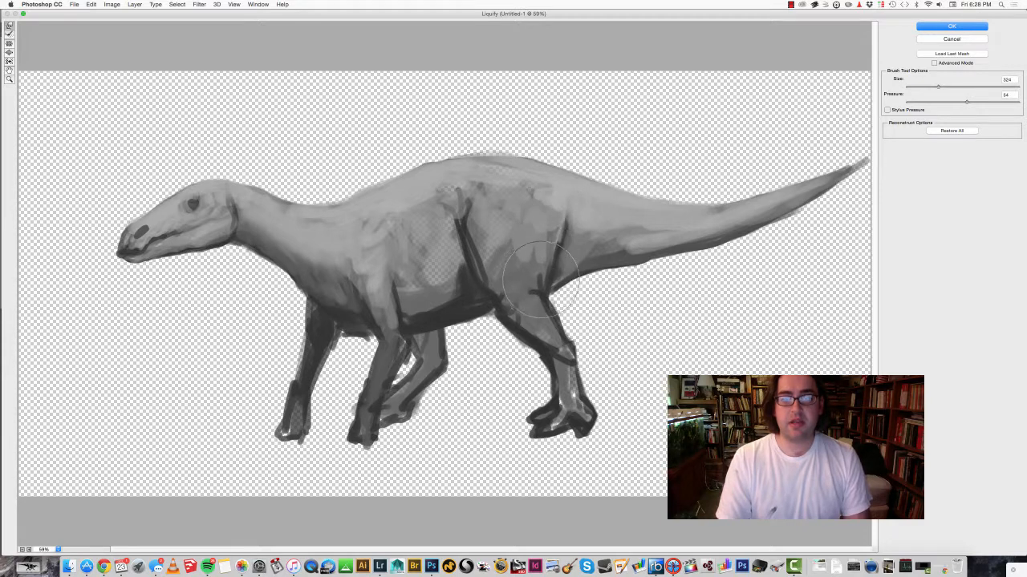
left_click_drag(543, 280, 577, 382)
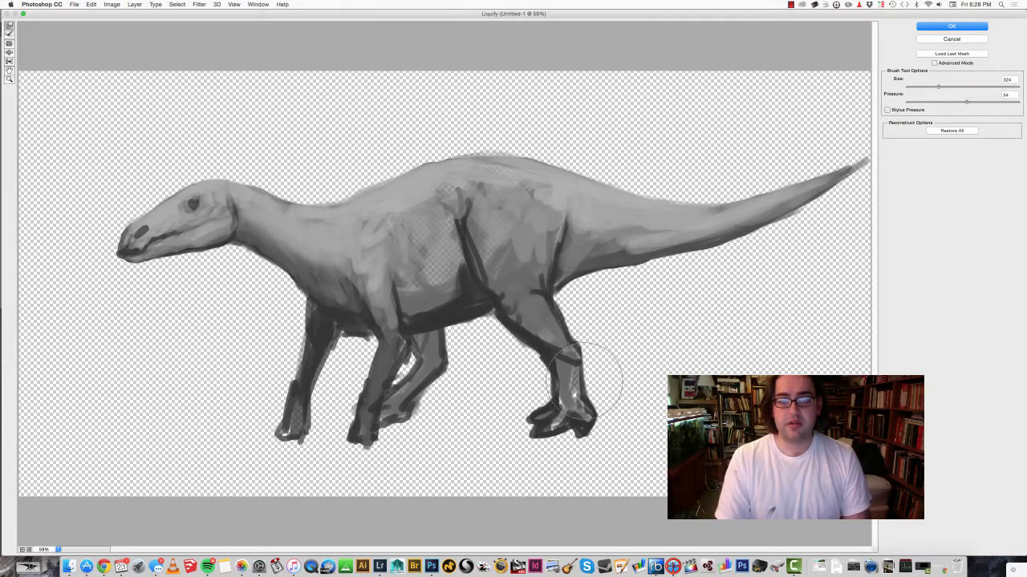
left_click_drag(585, 377, 533, 433)
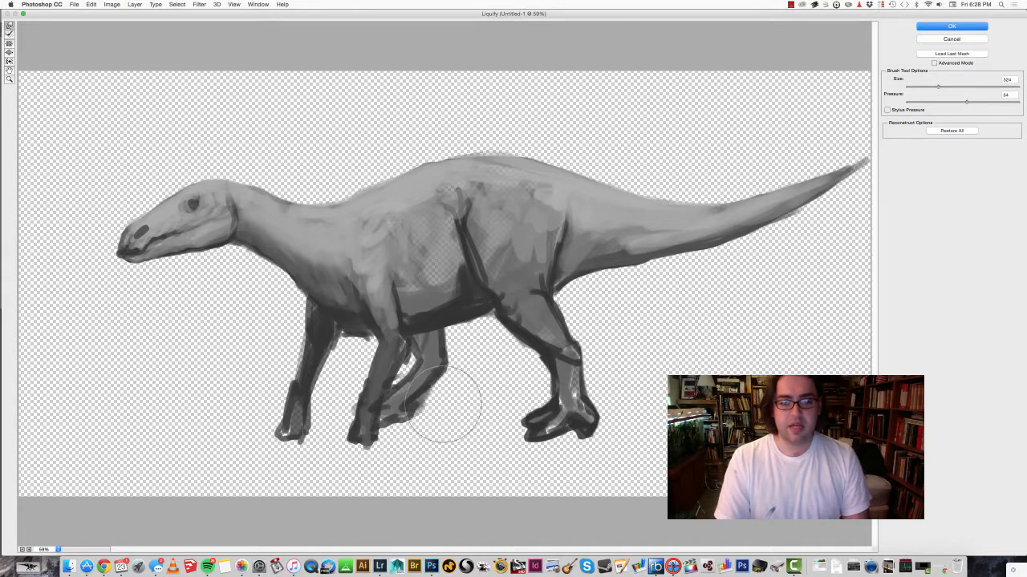
left_click_drag(450, 405, 417, 409)
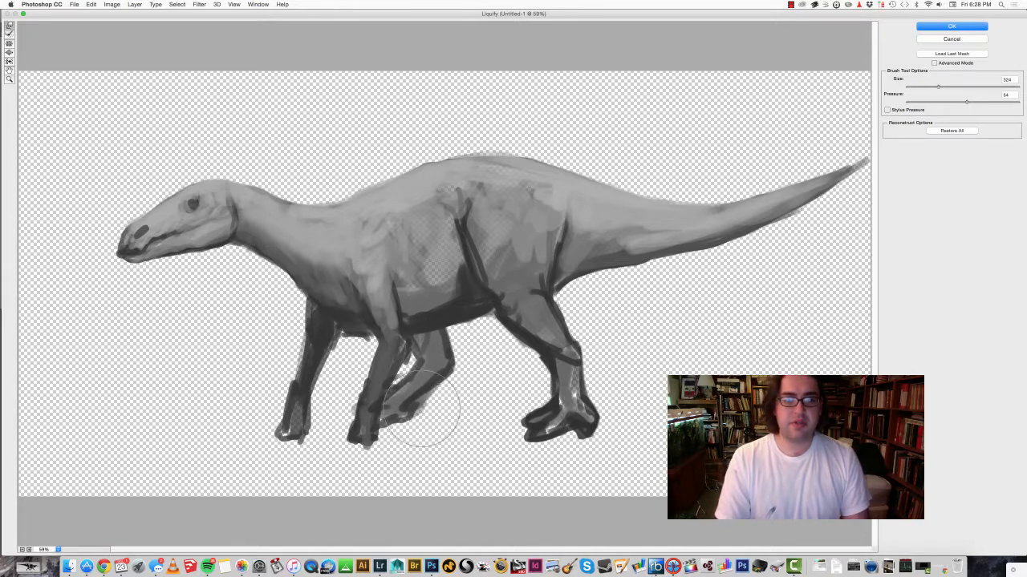
left_click_drag(417, 409, 462, 288)
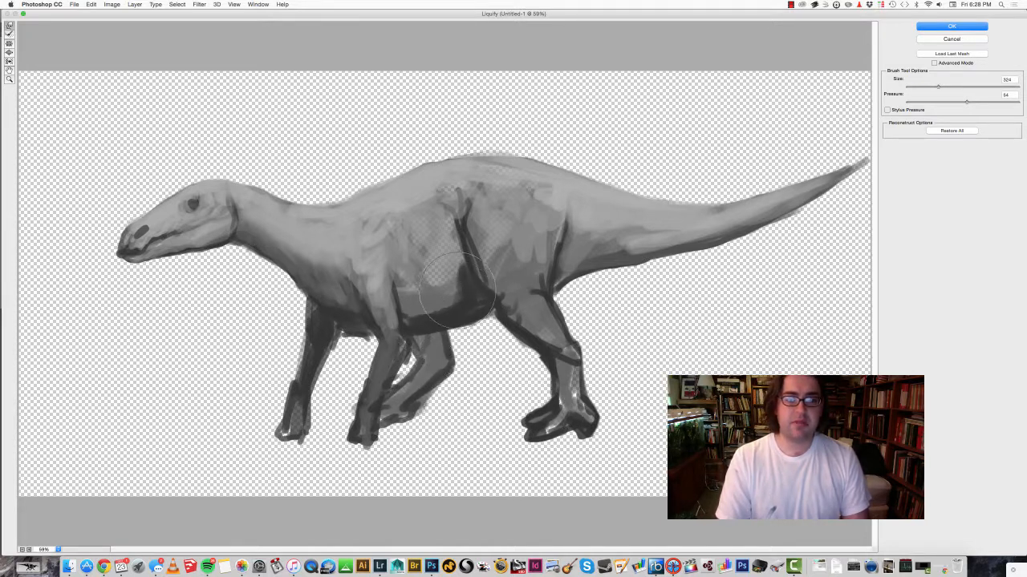
Step: Warp the front leg and foot into a leaner, more angled pose
left_click_drag(457, 289, 345, 292)
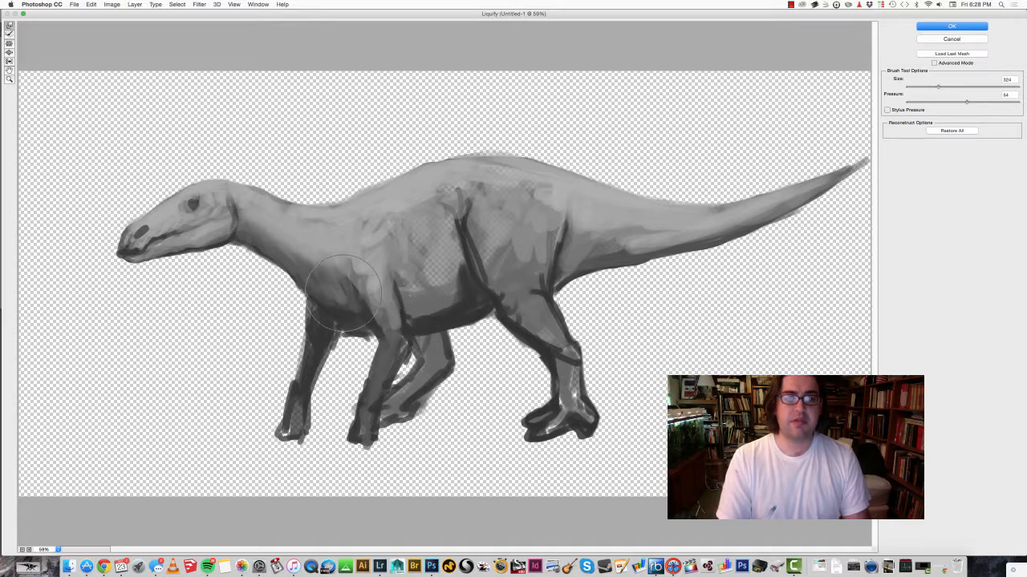
left_click_drag(345, 289, 301, 393)
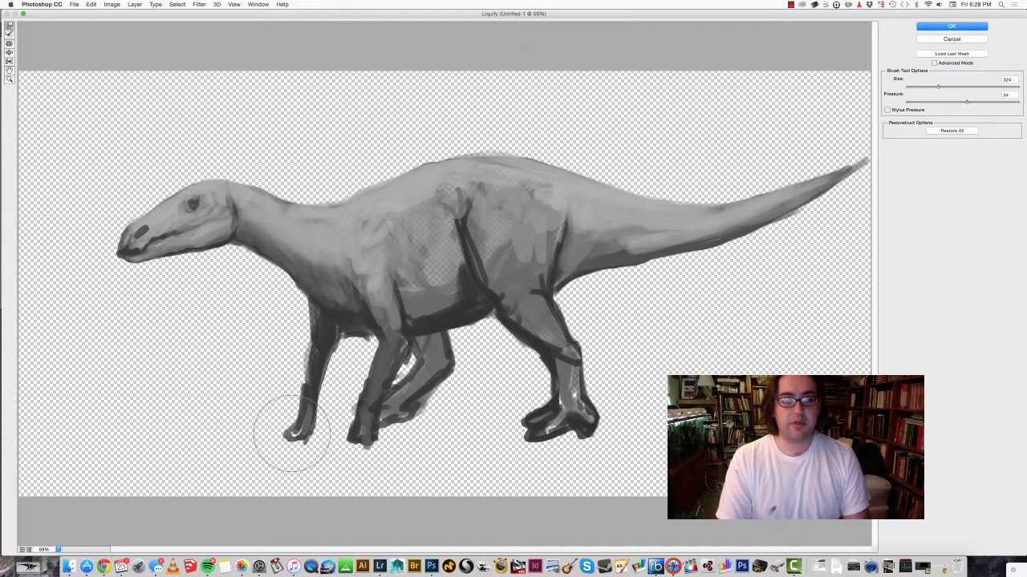
left_click_drag(292, 433, 350, 446)
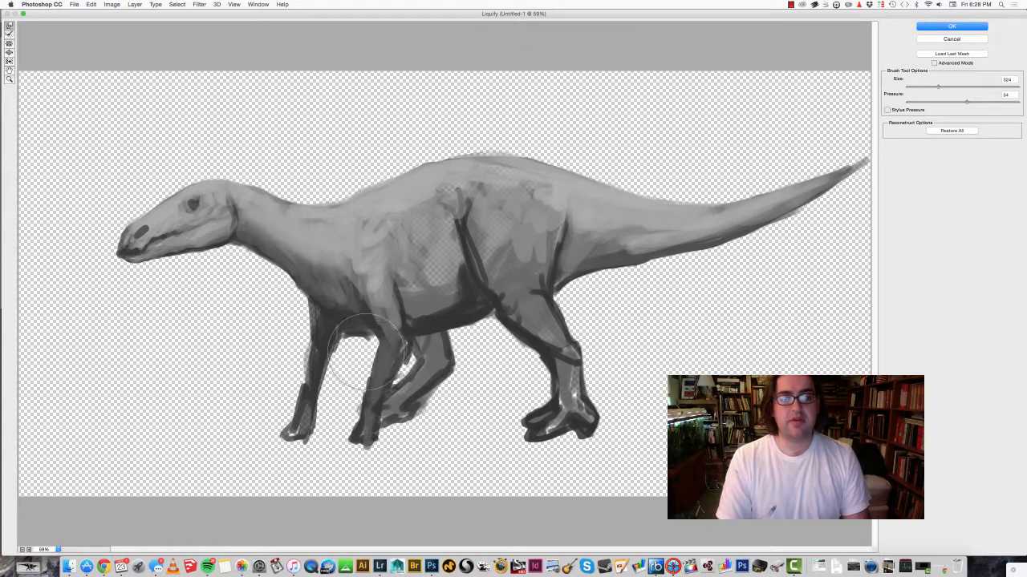
left_click_drag(366, 361, 334, 332)
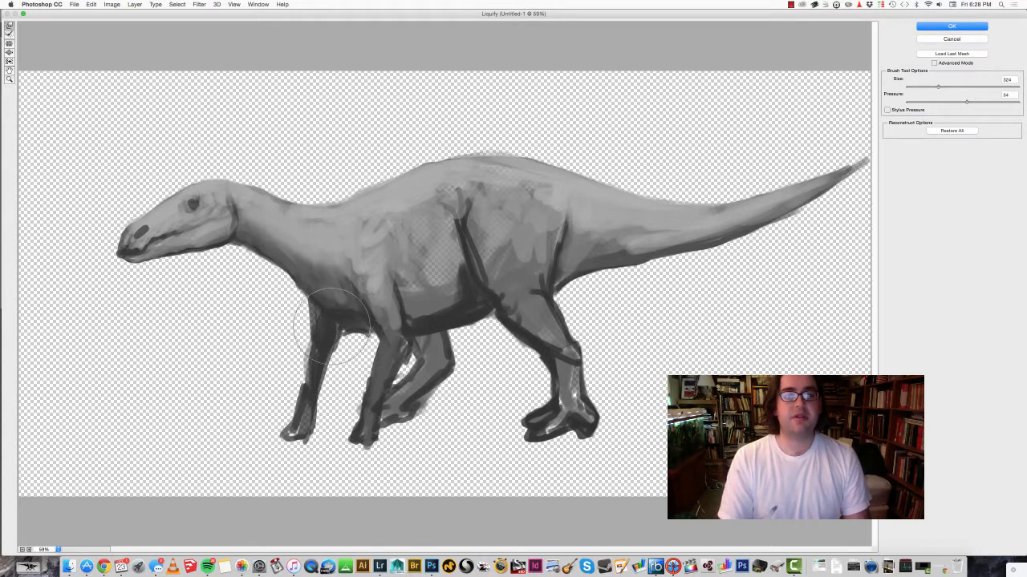
left_click_drag(334, 320, 324, 366)
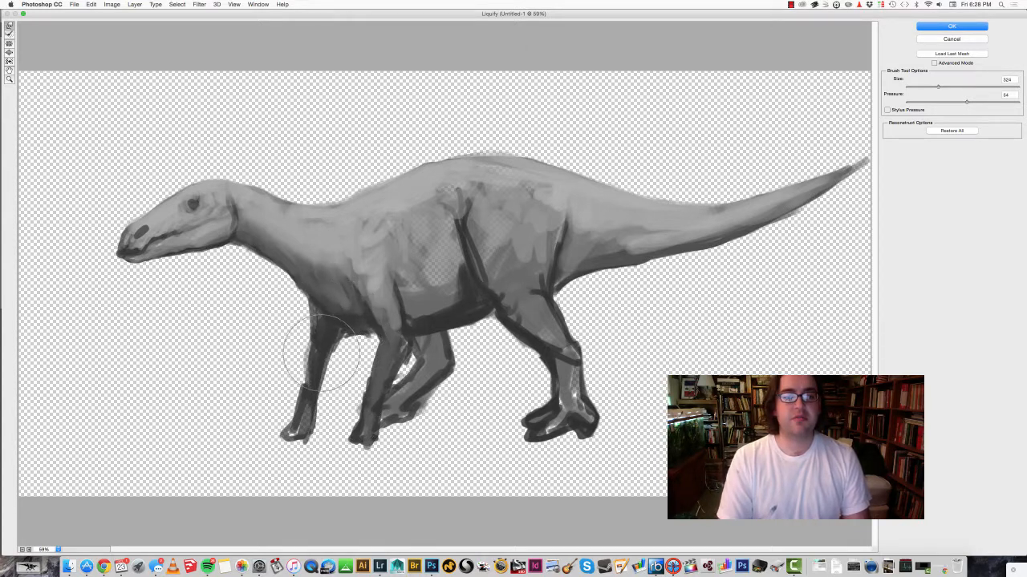
left_click_drag(324, 353, 249, 385)
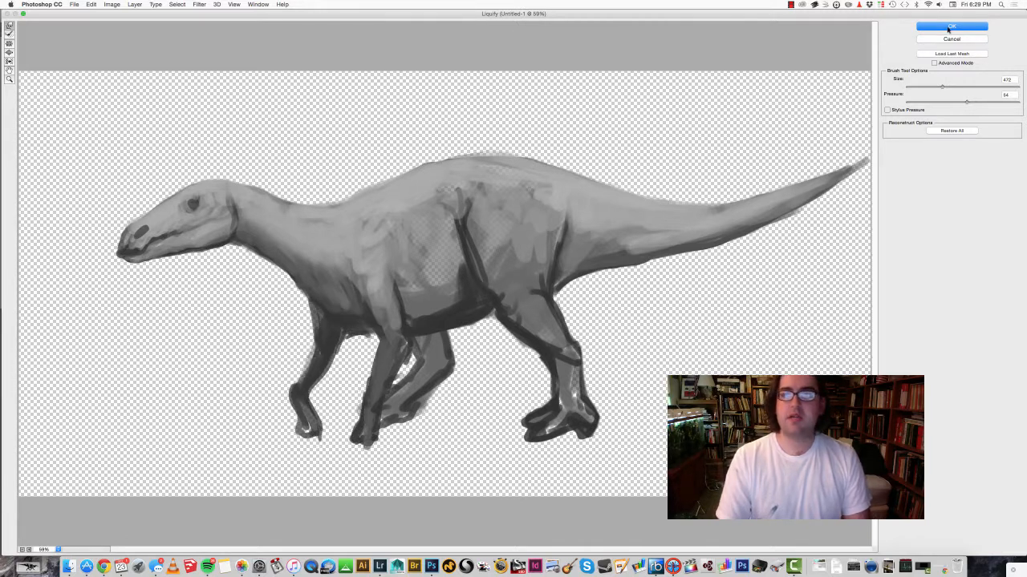
Step: Commit the Liquify leg reshaping and brush a few shading strokes onto the dinosaur's flank
left_click(952, 28)
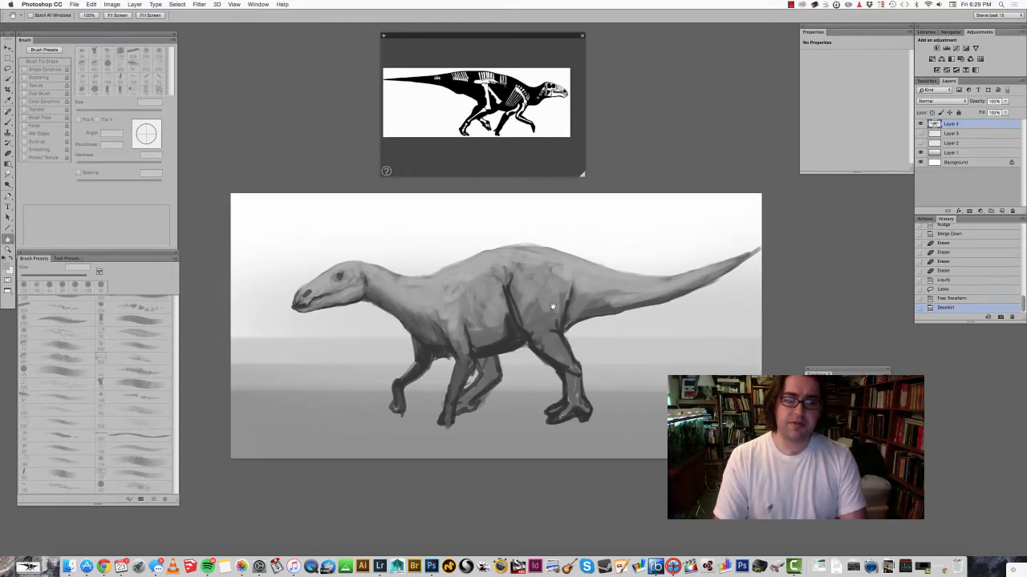
mouse_move(551, 237)
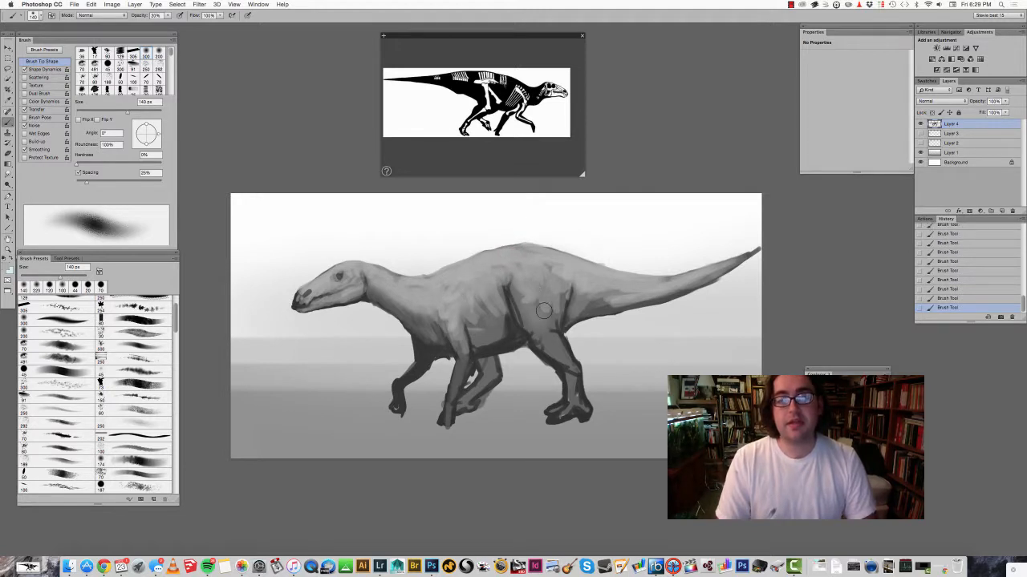
left_click_drag(544, 311, 544, 288)
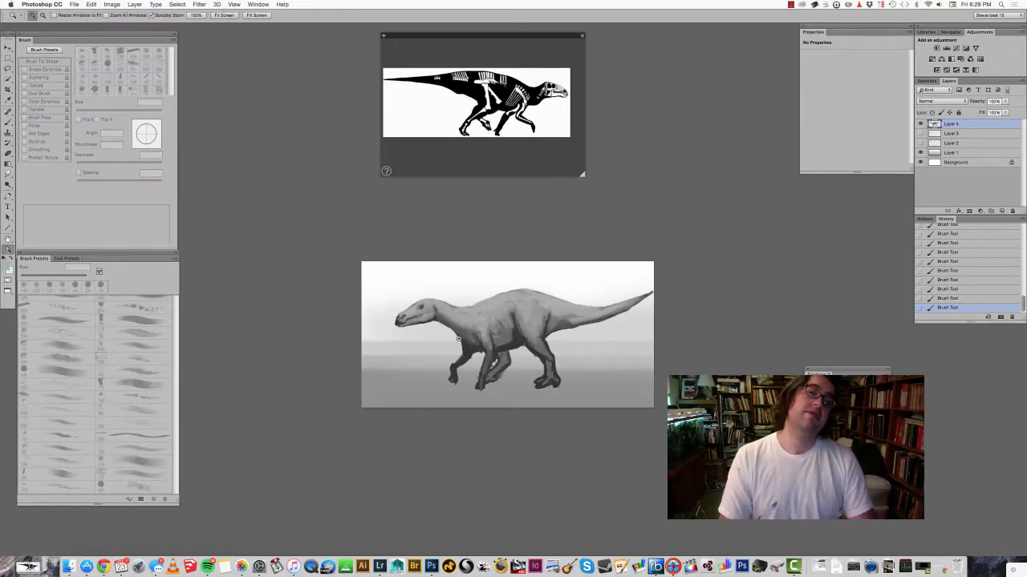
left_click(950, 133)
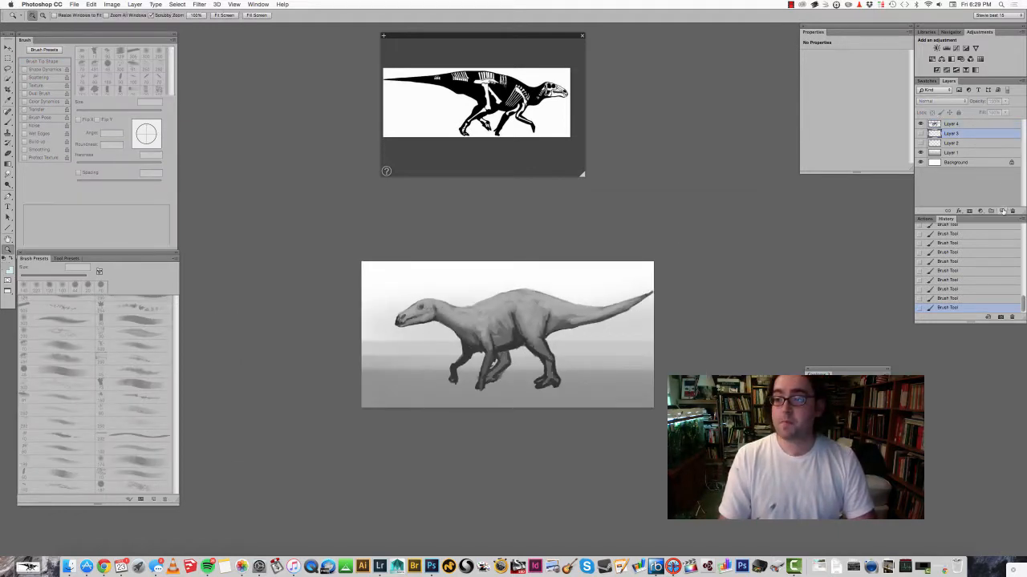
Step: Acknowledge the Google Calendar reminder alert in Chrome so work can continue
right_click(949, 133)
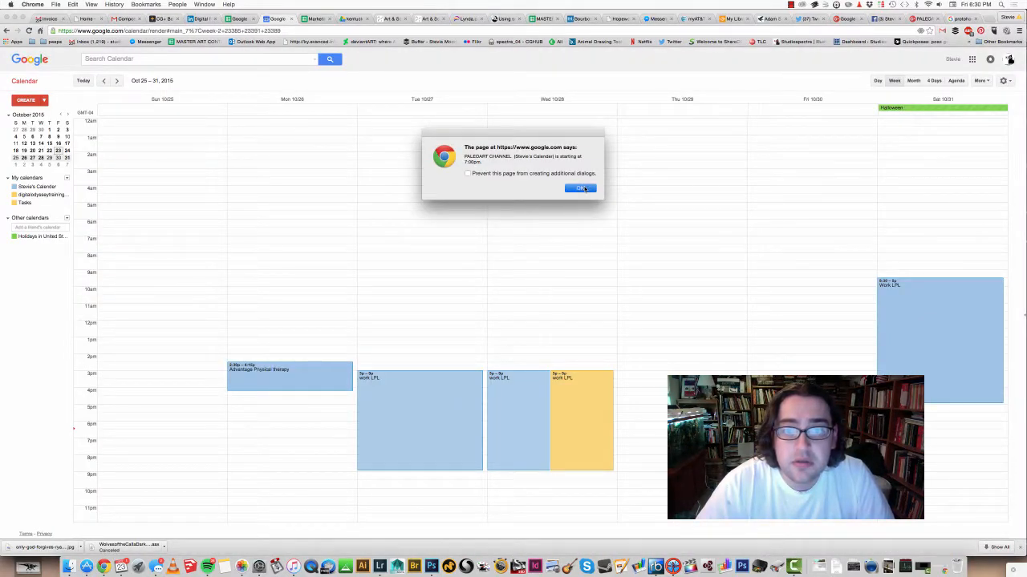
left_click(580, 188)
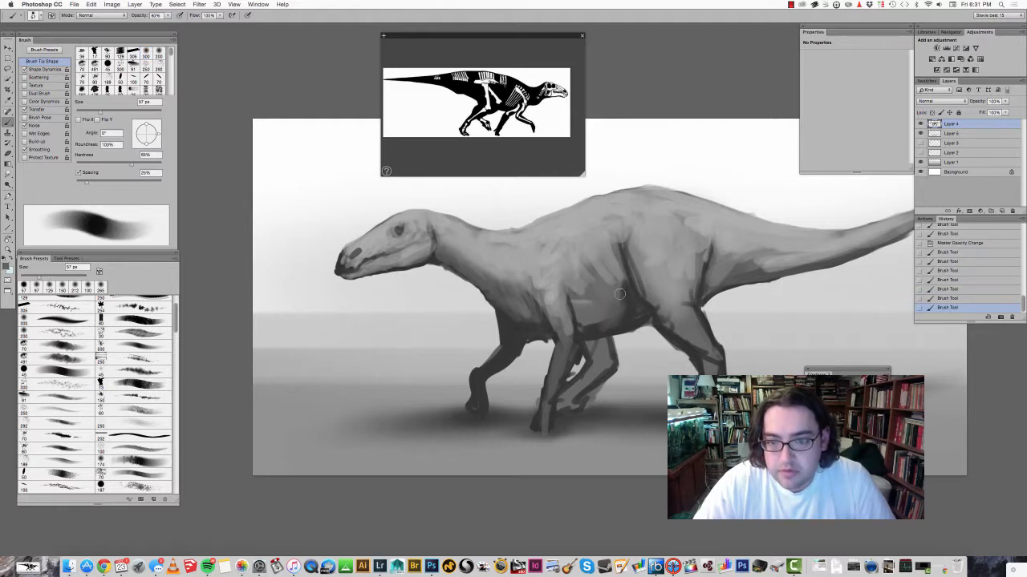
left_click_drag(619, 295, 629, 324)
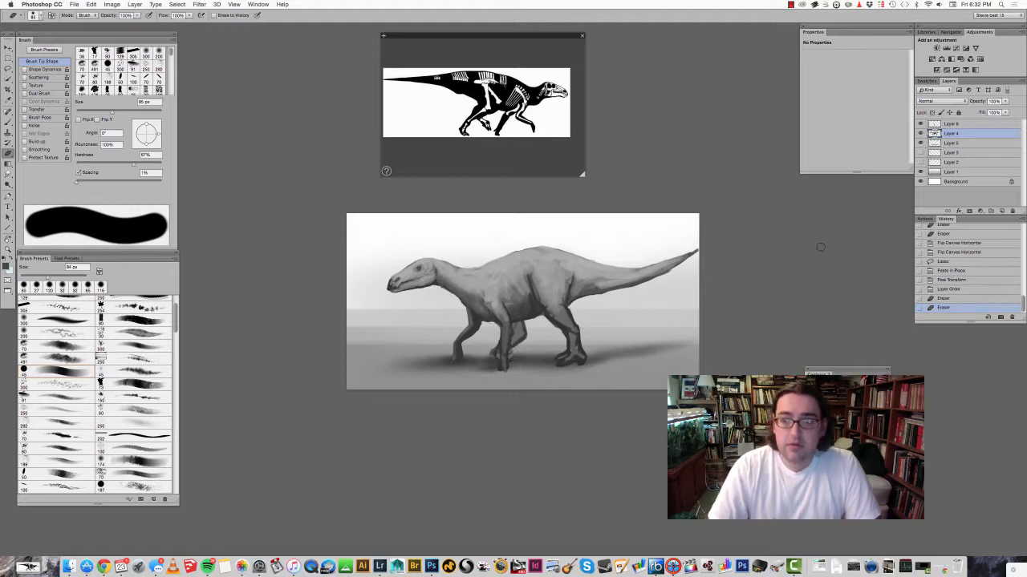
Step: Erase stray marks around the dinosaur and rotate the canvas to a diagonal
left_click(963, 124)
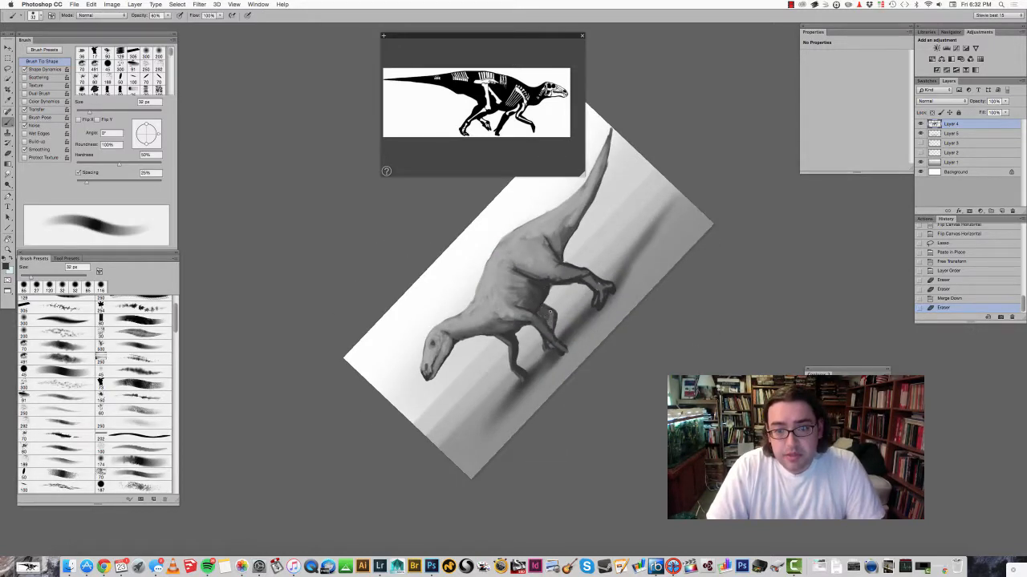
Step: Brush further shading onto the dinosaur on the rotated canvas, then level the view
left_click(545, 308)
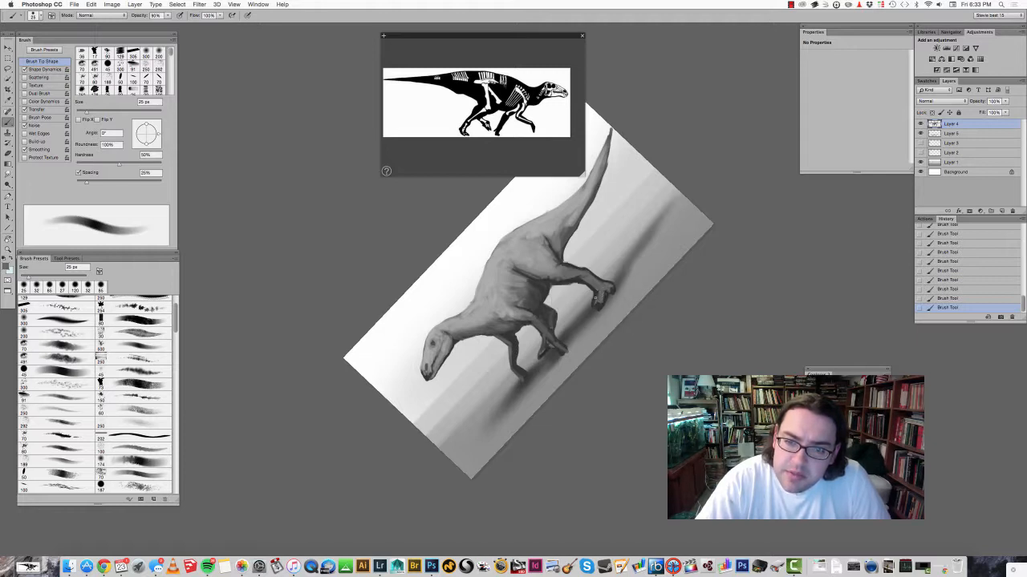
mouse_move(597, 308)
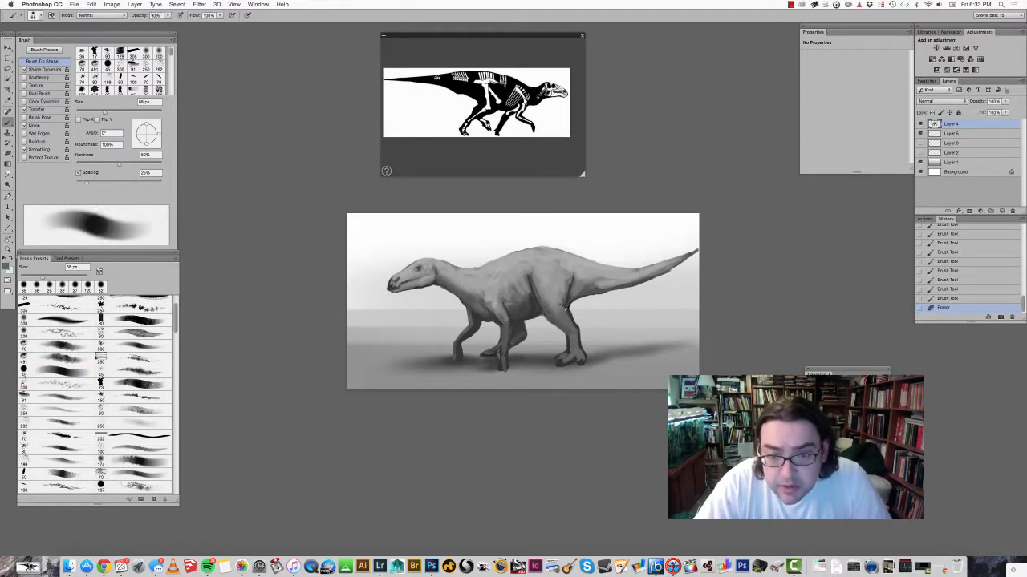
Step: Soft-erase along the dinosaur's silhouette and shadow edges to clean them up
left_click_drag(561, 308, 570, 329)
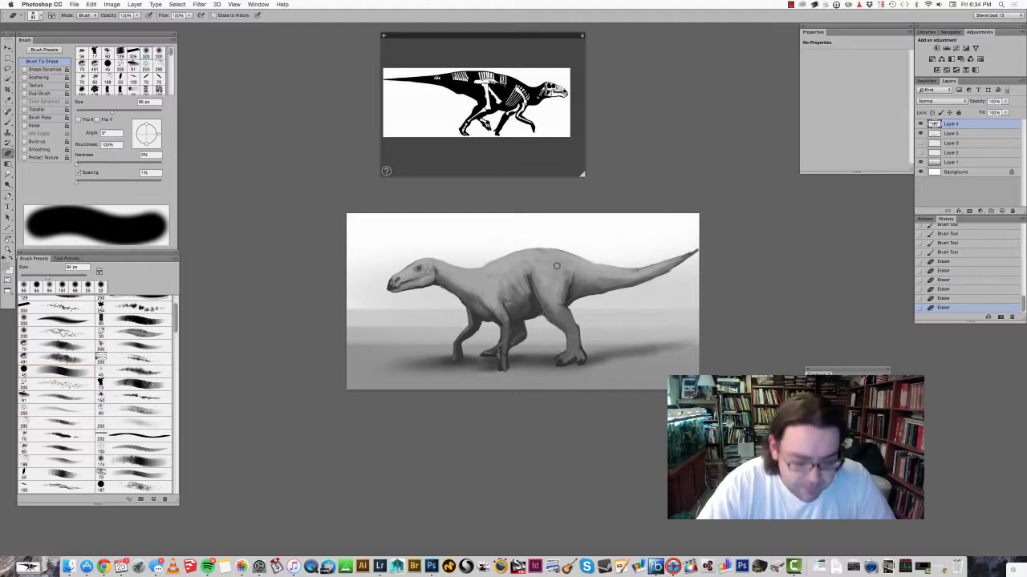
mouse_move(610, 313)
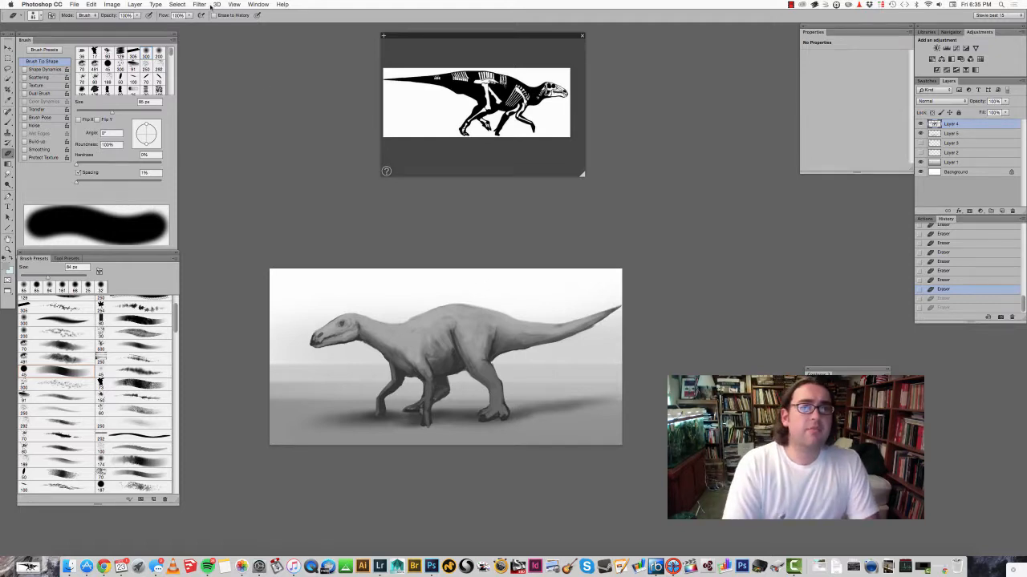
Step: In Liquify, forward-warp the shoulder hump, back, neck curve, chest and front foot into smoother shapes
left_click(199, 5)
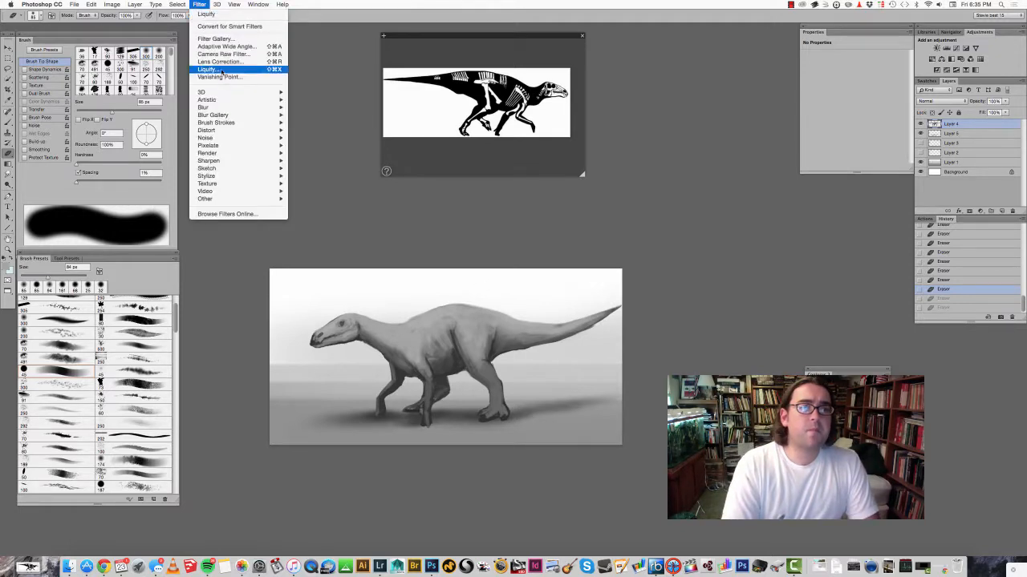
left_click(209, 69)
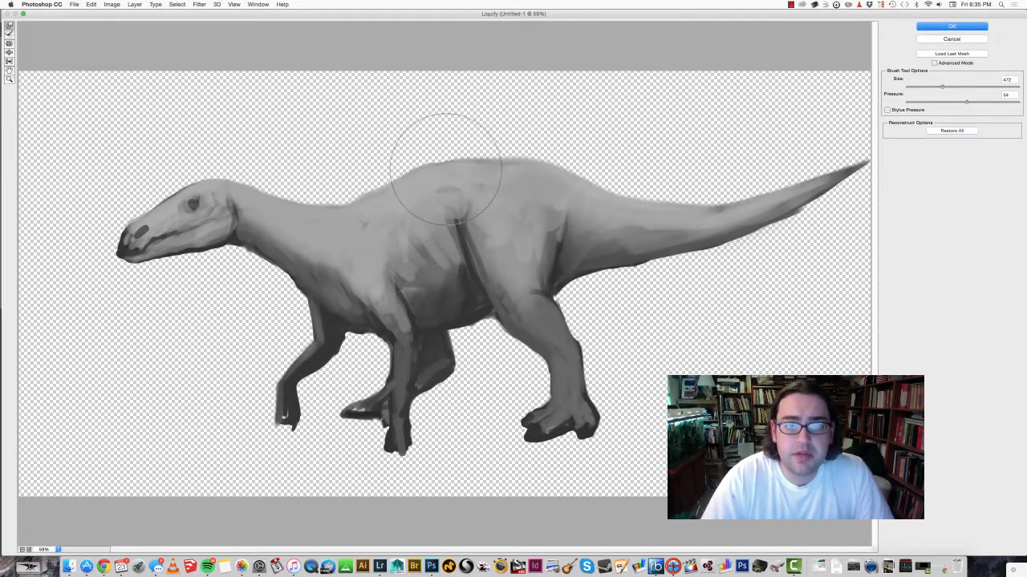
left_click_drag(446, 168, 393, 185)
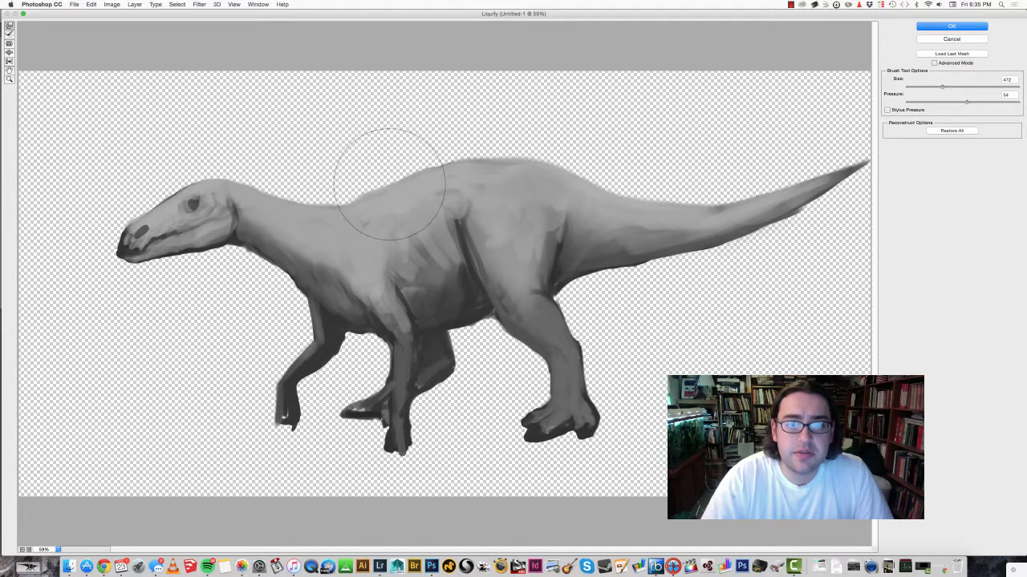
left_click_drag(393, 179, 289, 265)
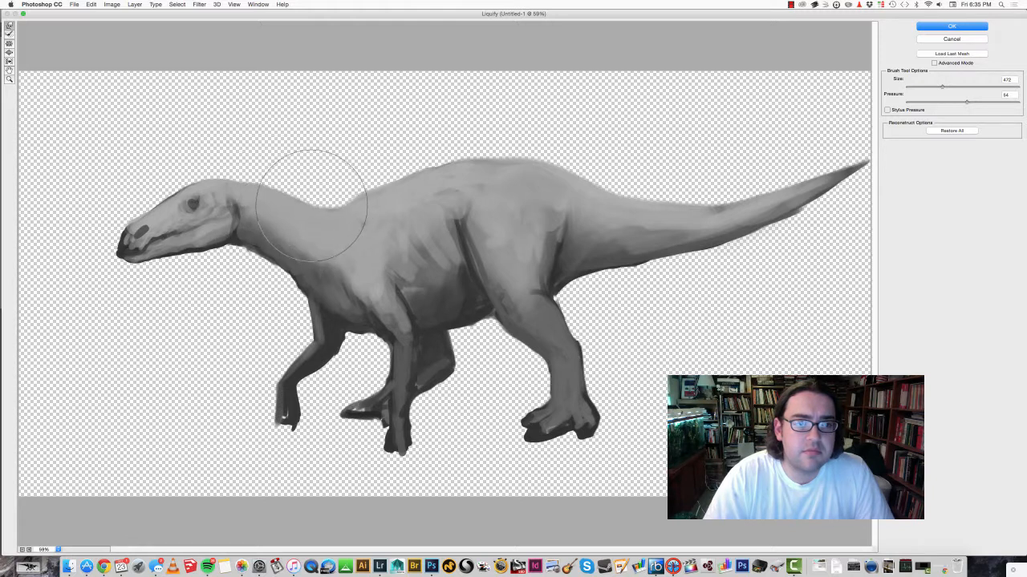
left_click_drag(312, 205, 311, 302)
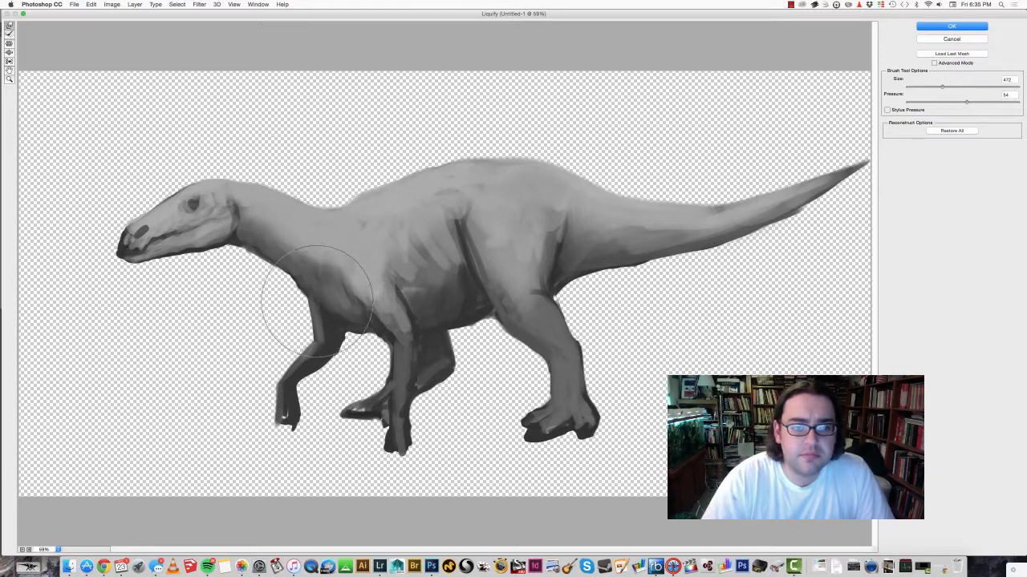
left_click_drag(313, 302, 289, 414)
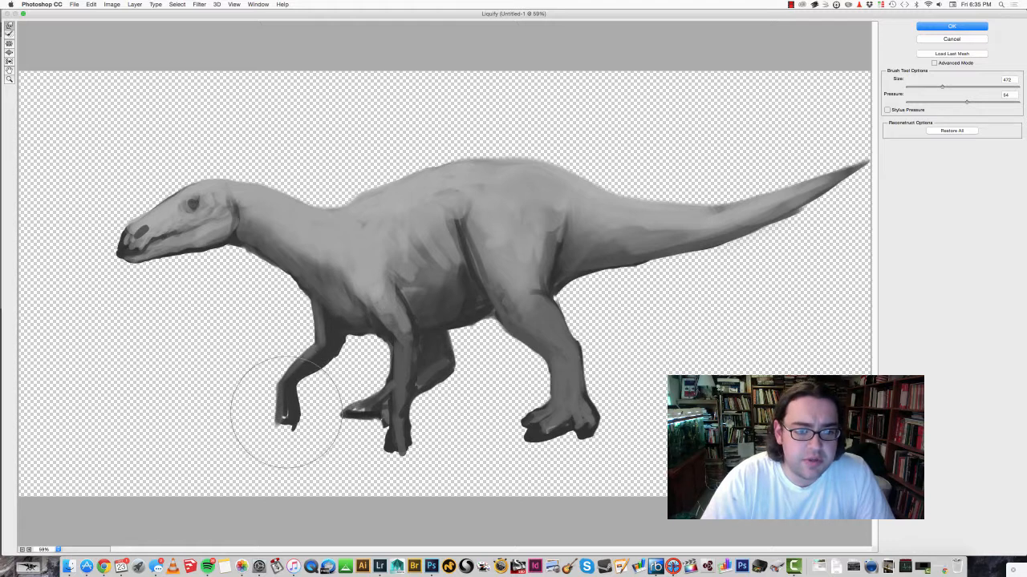
left_click_drag(289, 417, 289, 377)
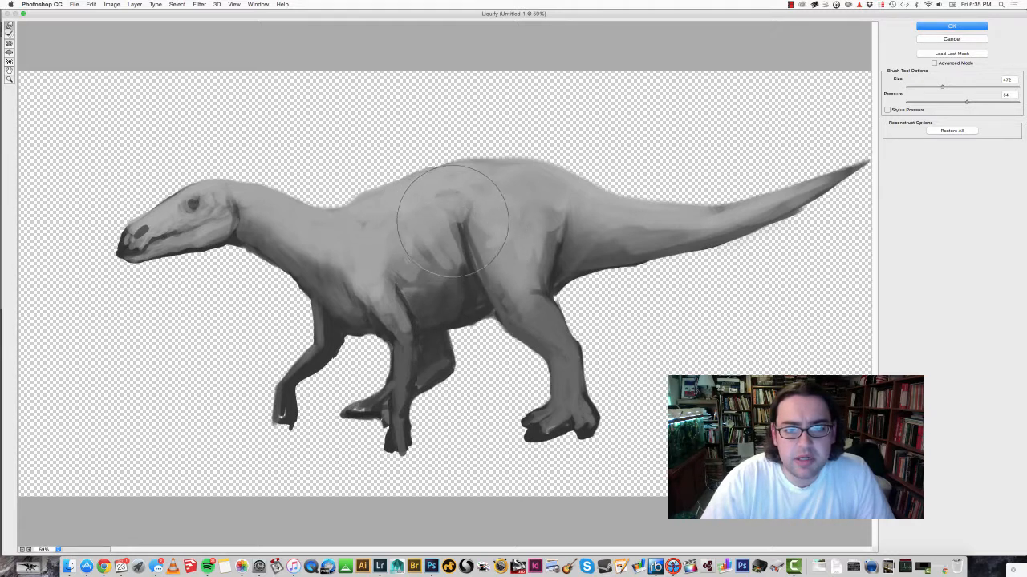
Step: Warp the shoulder-to-hip contour and slim the tail's upper edge toward its tip
left_click_drag(452, 222, 574, 241)
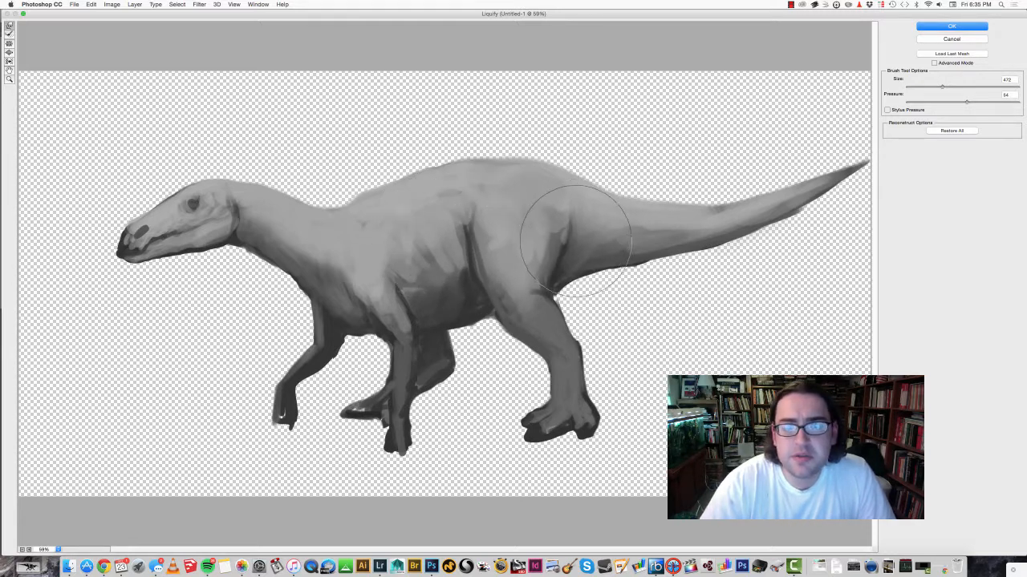
left_click_drag(574, 241, 645, 200)
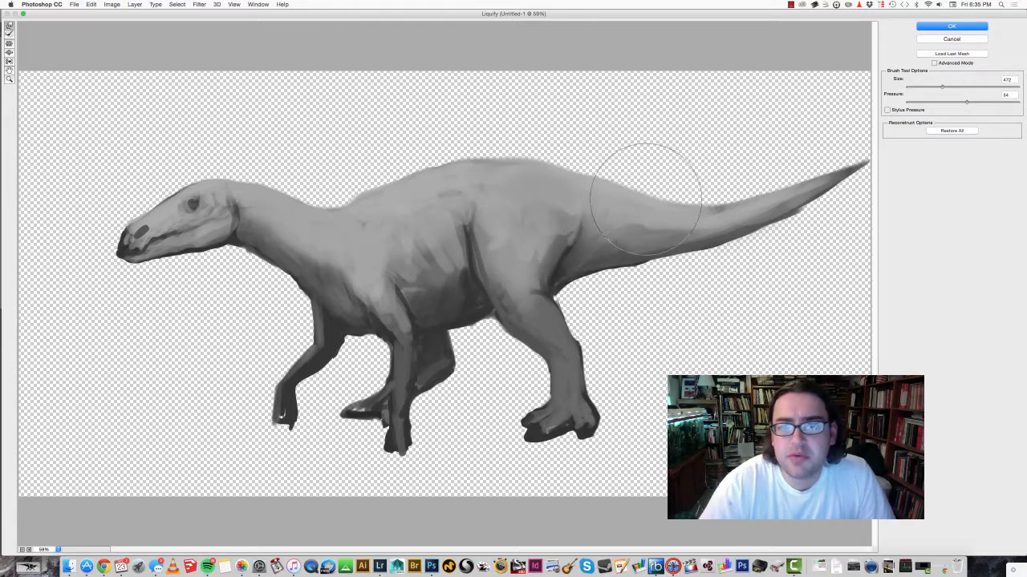
left_click_drag(645, 200, 754, 176)
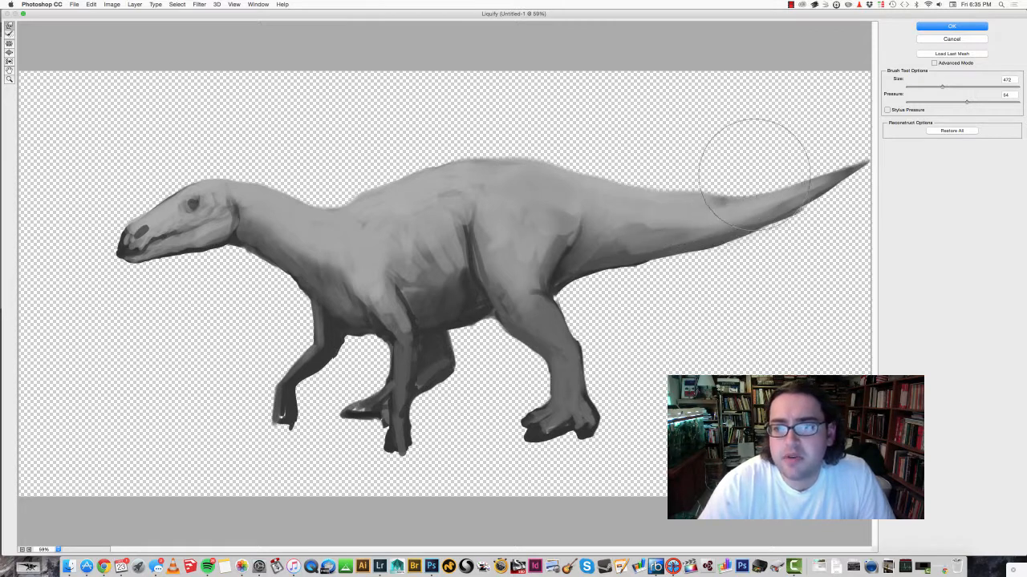
left_click_drag(754, 174, 693, 160)
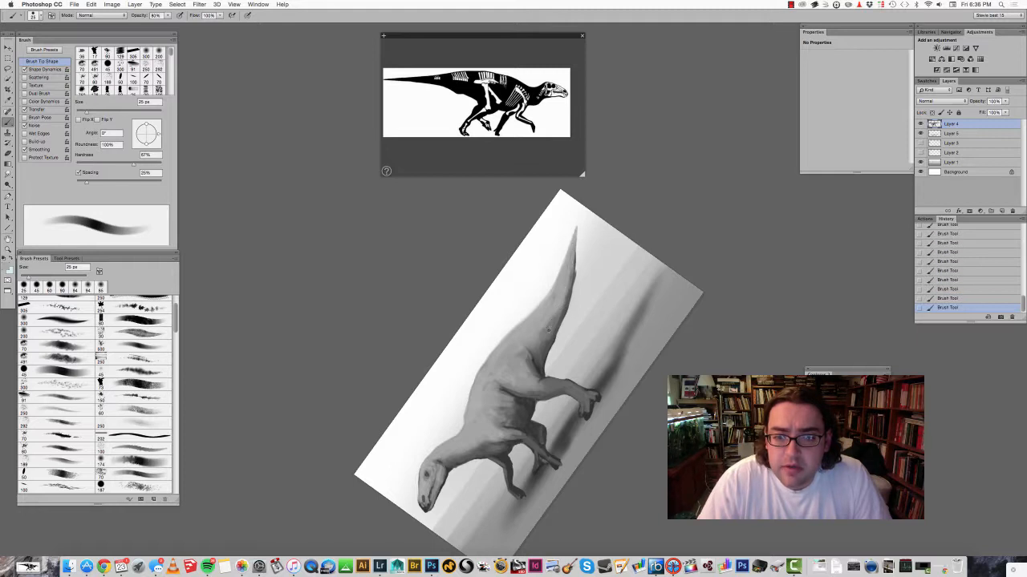
mouse_move(545, 340)
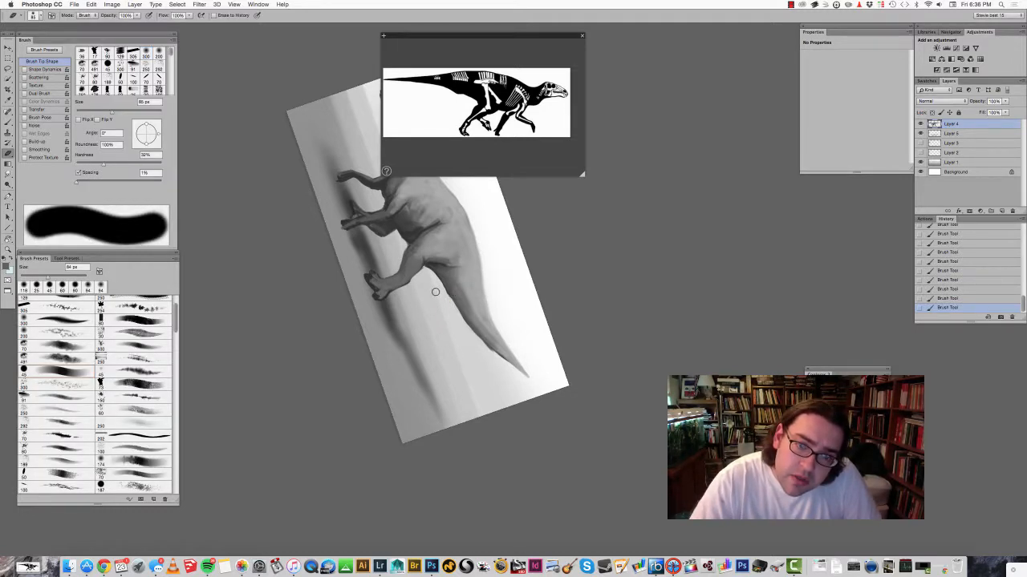
mouse_move(427, 272)
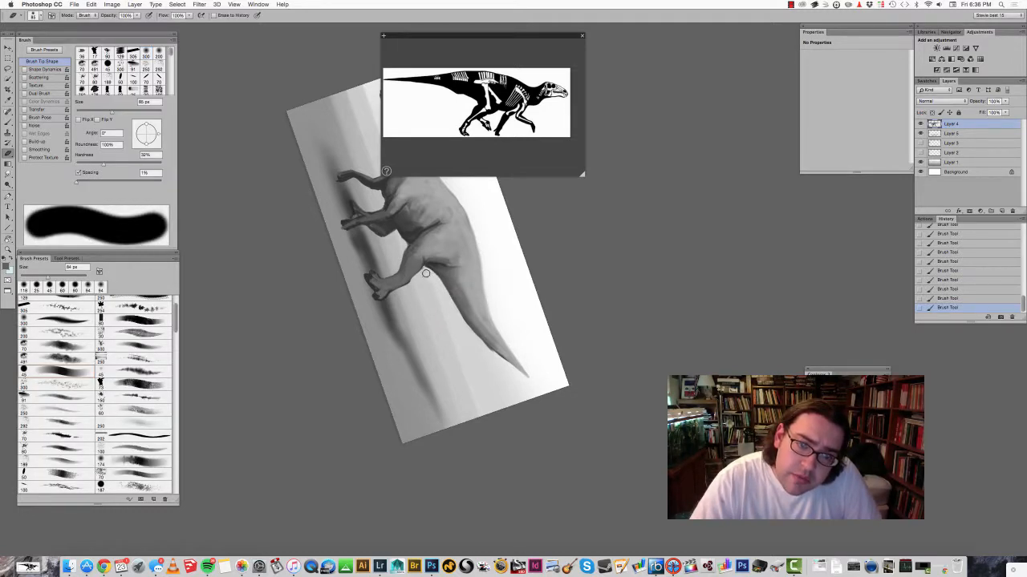
Step: Erase stray paint along the dinosaur's belly and tail-edge outline
left_click_drag(425, 273, 505, 369)
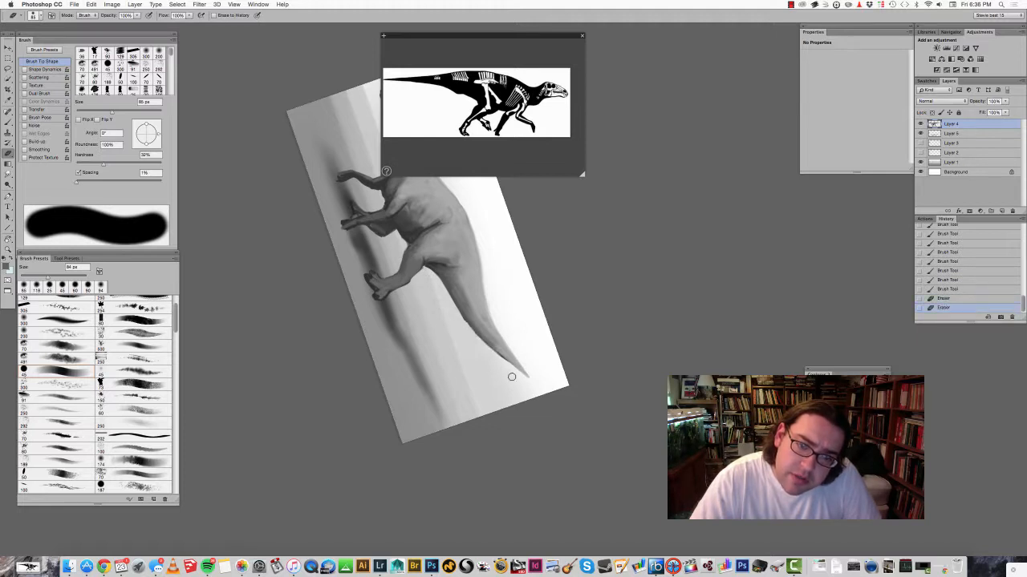
left_click_drag(511, 377, 453, 312)
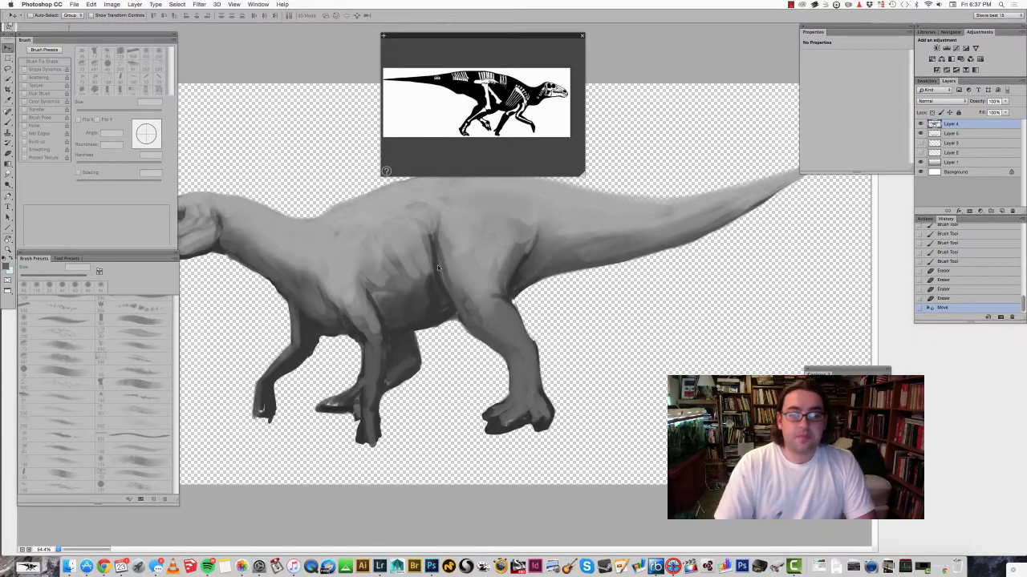
Step: Liquify-warp the chest, hind thigh, belly mass and neck-shoulder line, then commit the result
left_click(199, 4)
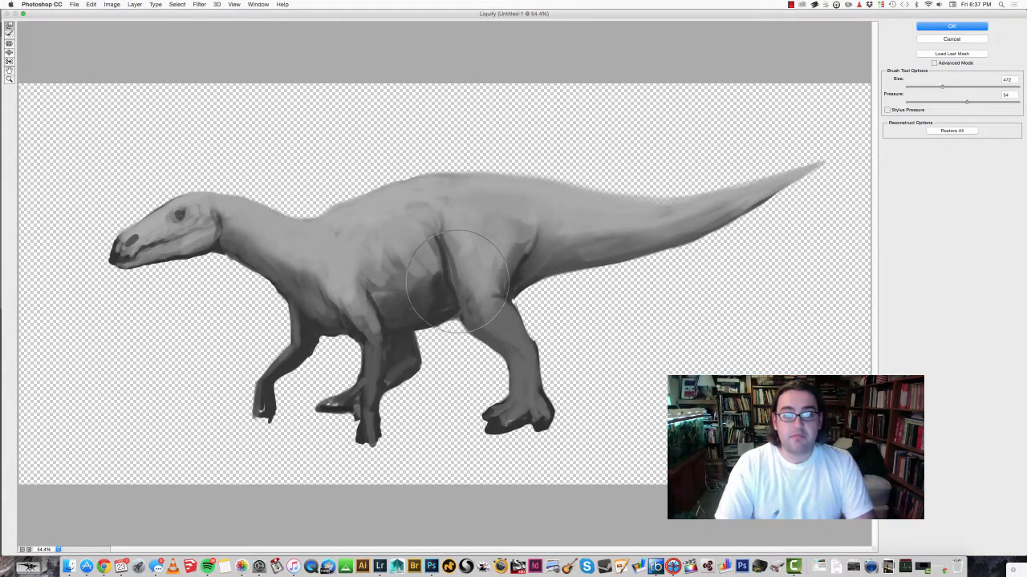
left_click_drag(457, 280, 500, 280)
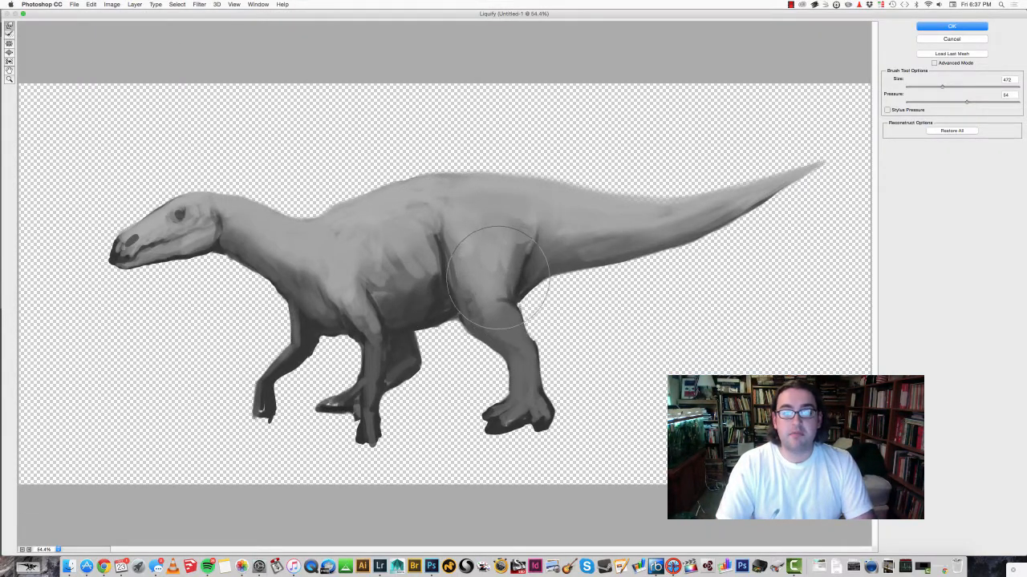
left_click_drag(497, 276, 529, 372)
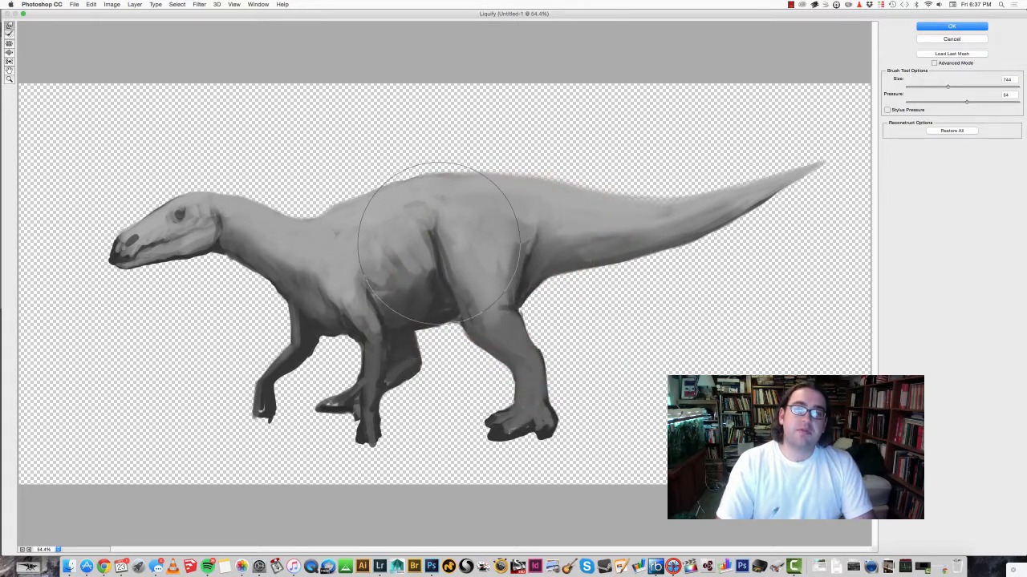
left_click_drag(437, 244, 449, 321)
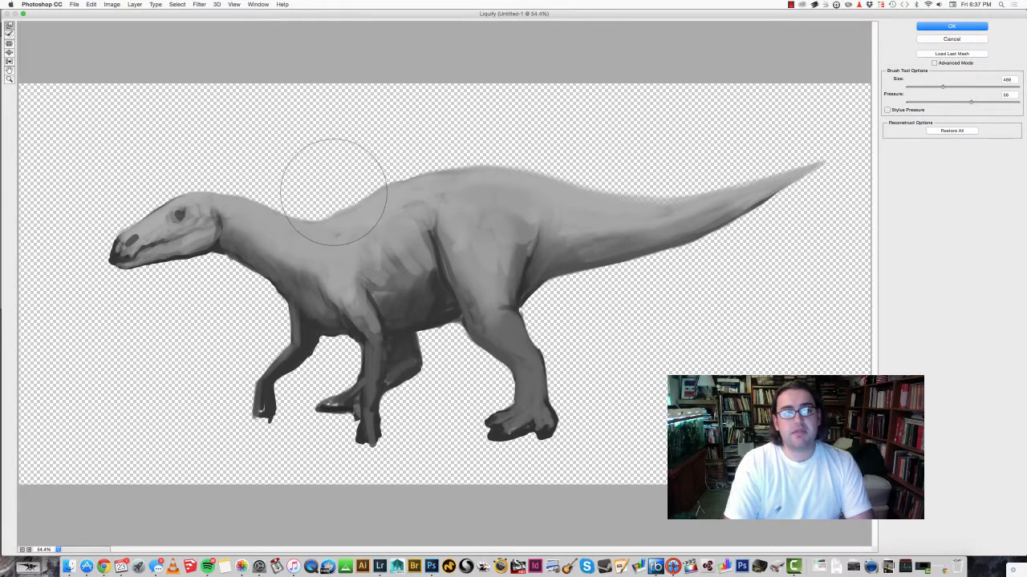
left_click_drag(333, 192, 365, 191)
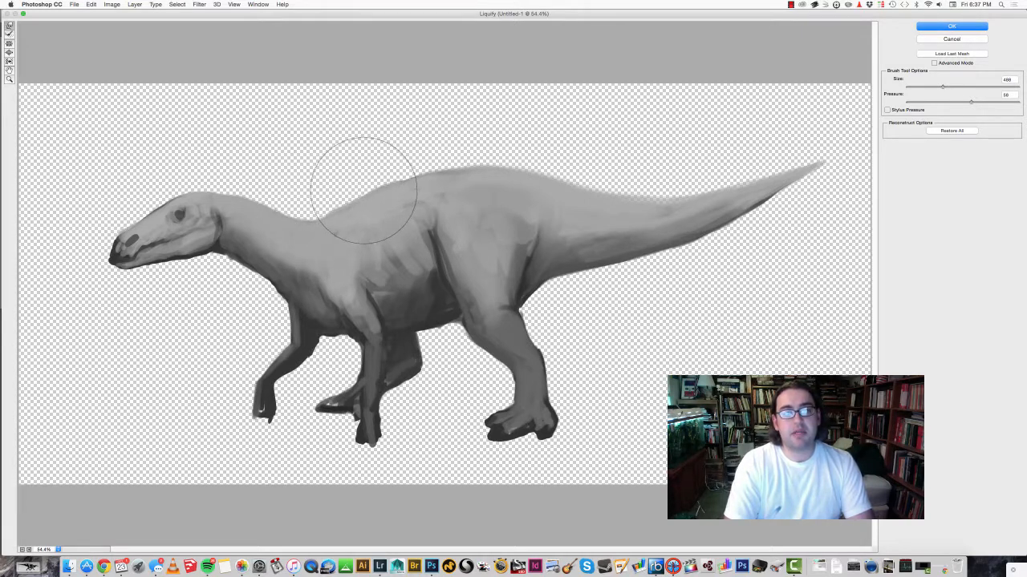
left_click_drag(366, 189, 313, 217)
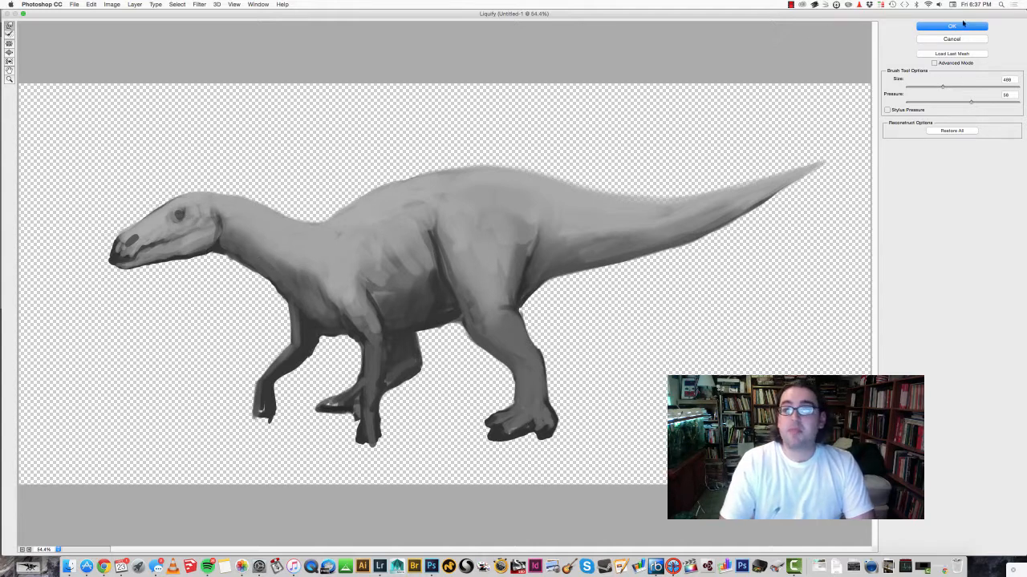
left_click(951, 25)
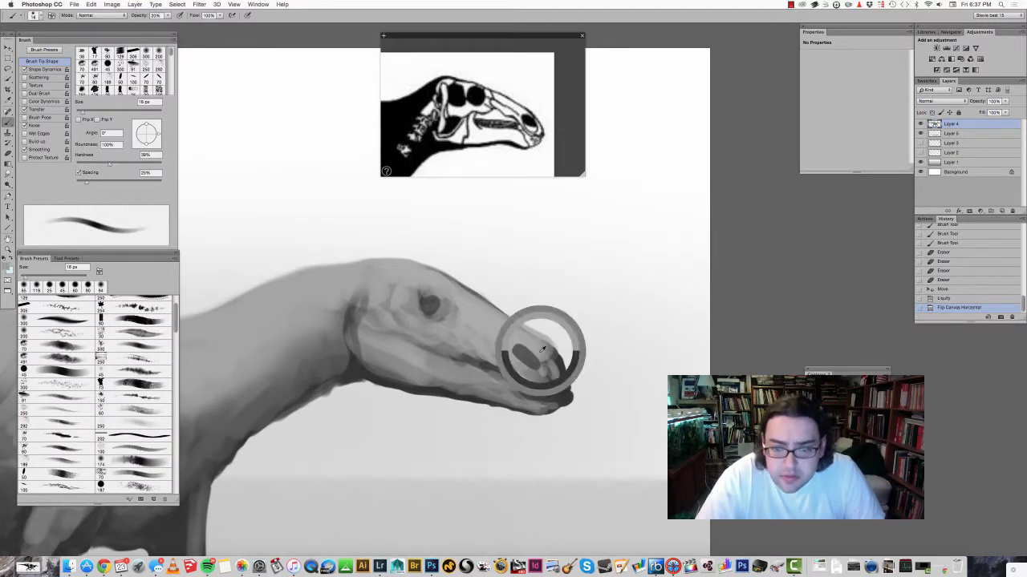
Step: Sample a grey from the snout and paint a dark nostril with surrounding snout shading
left_click_drag(542, 353, 545, 369)
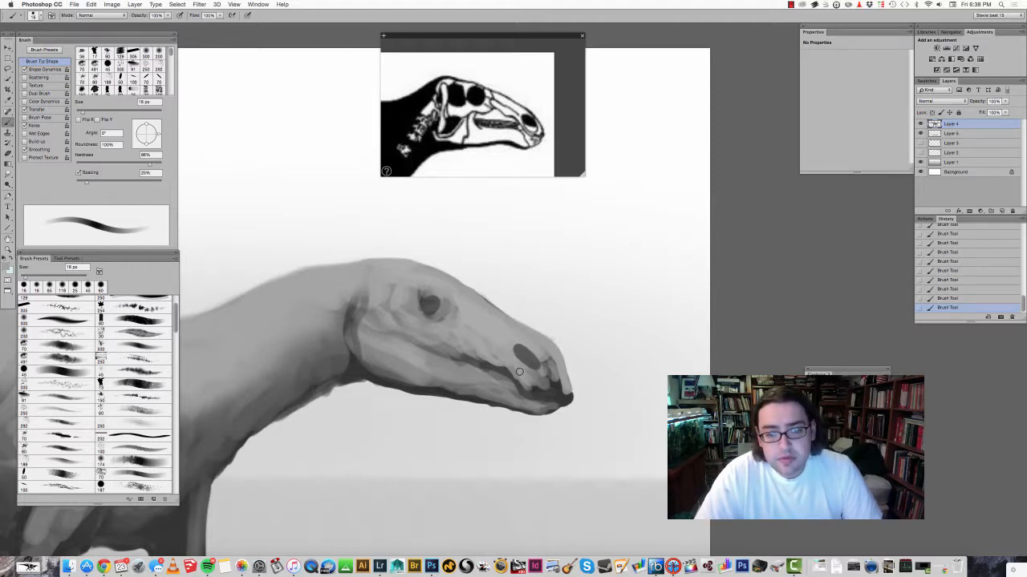
left_click_drag(529, 356, 538, 393)
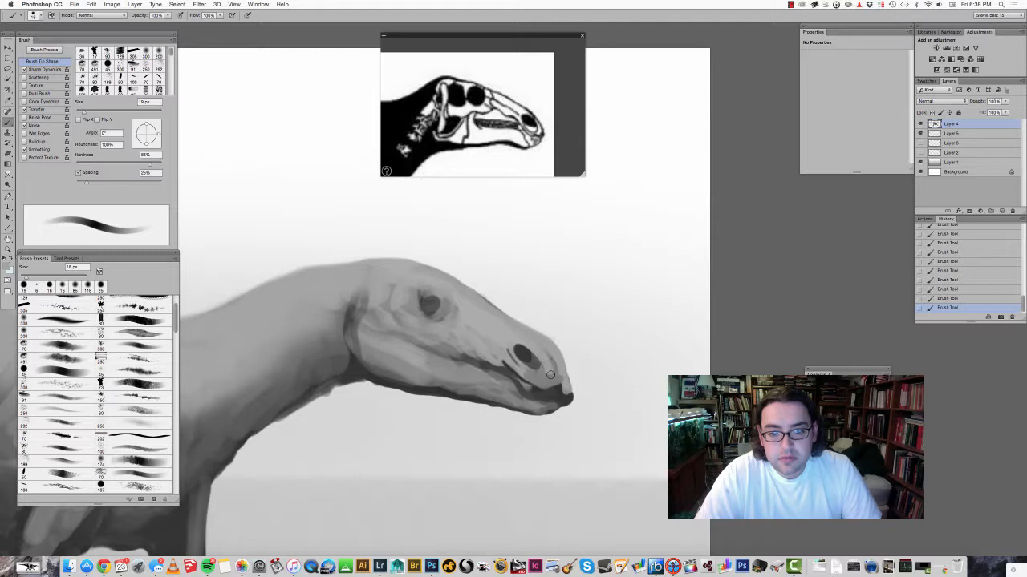
left_click_drag(548, 375, 569, 398)
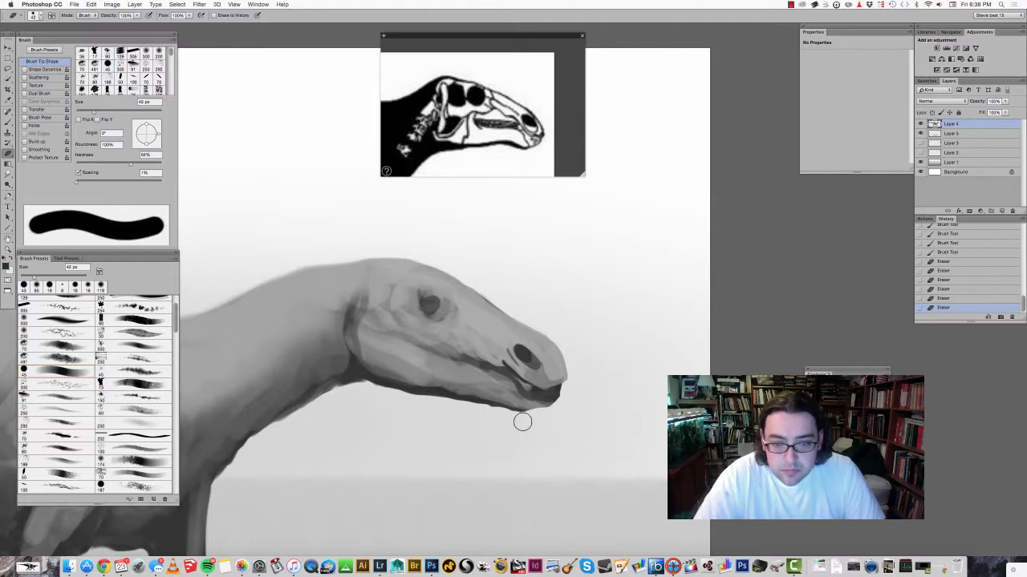
mouse_move(513, 421)
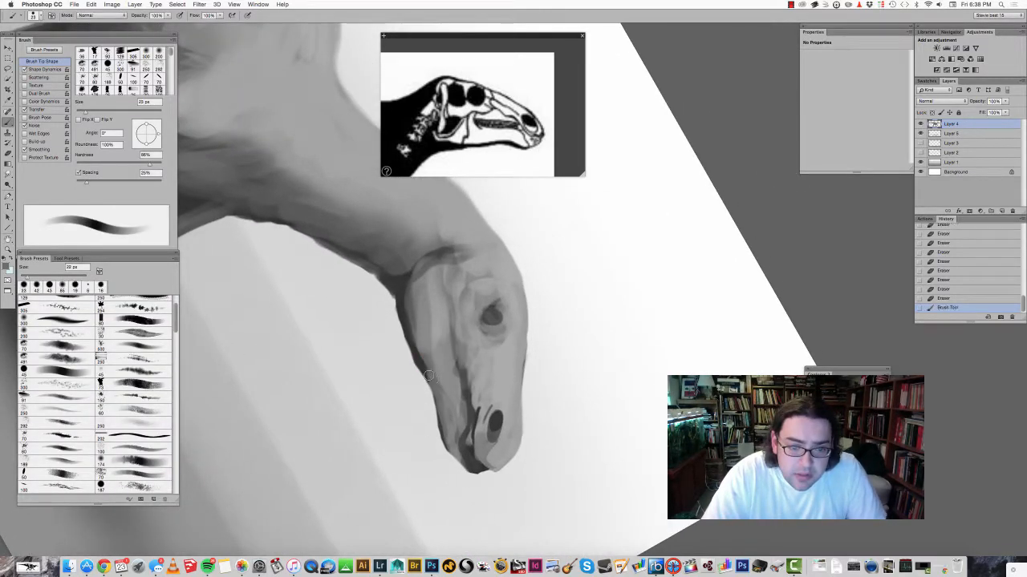
Step: Shade the neck base, throat, head-neck crease and side of the head, with a dab on the snout
left_click_drag(430, 376, 404, 308)
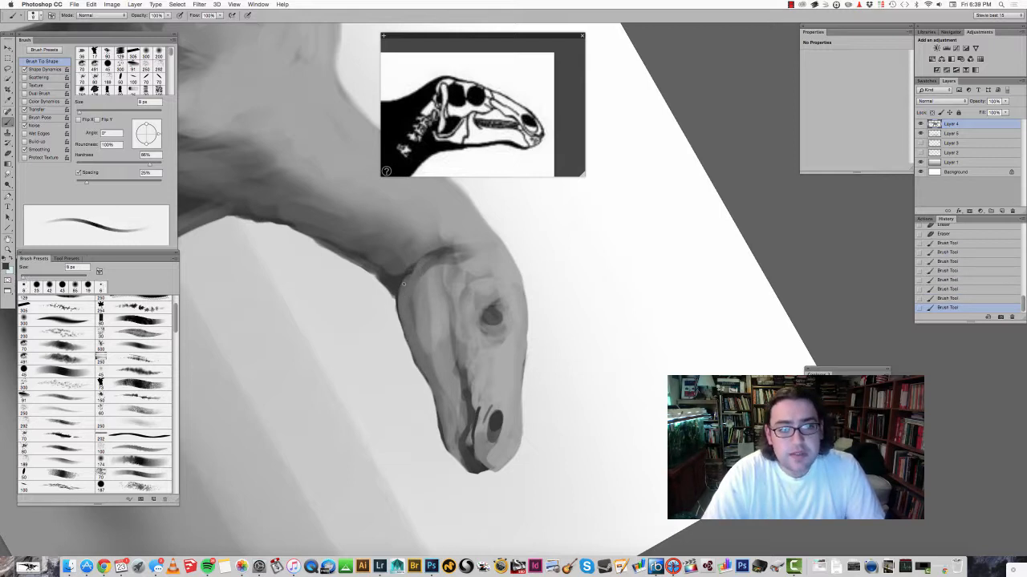
left_click_drag(404, 285, 430, 255)
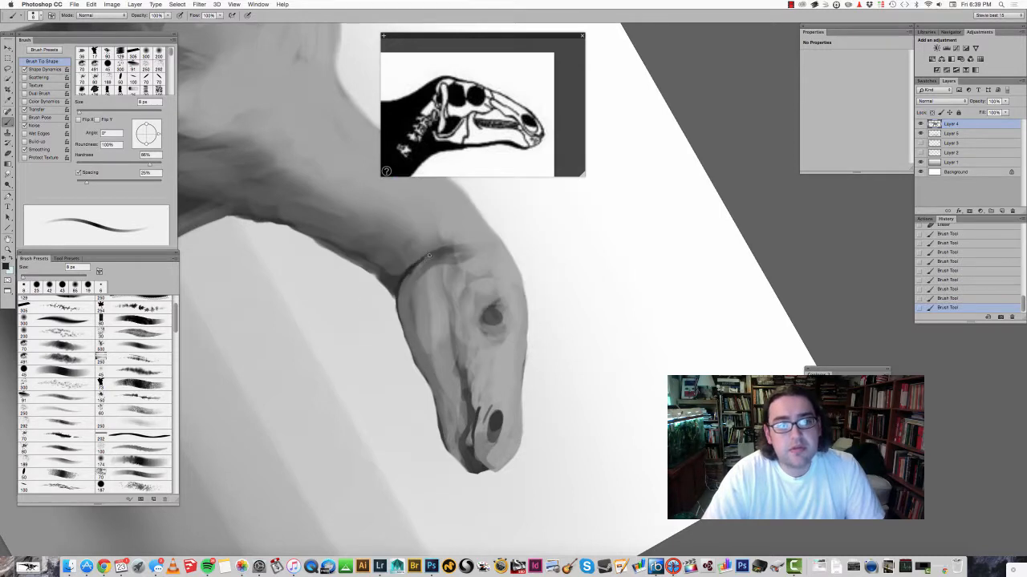
left_click_drag(430, 255, 417, 361)
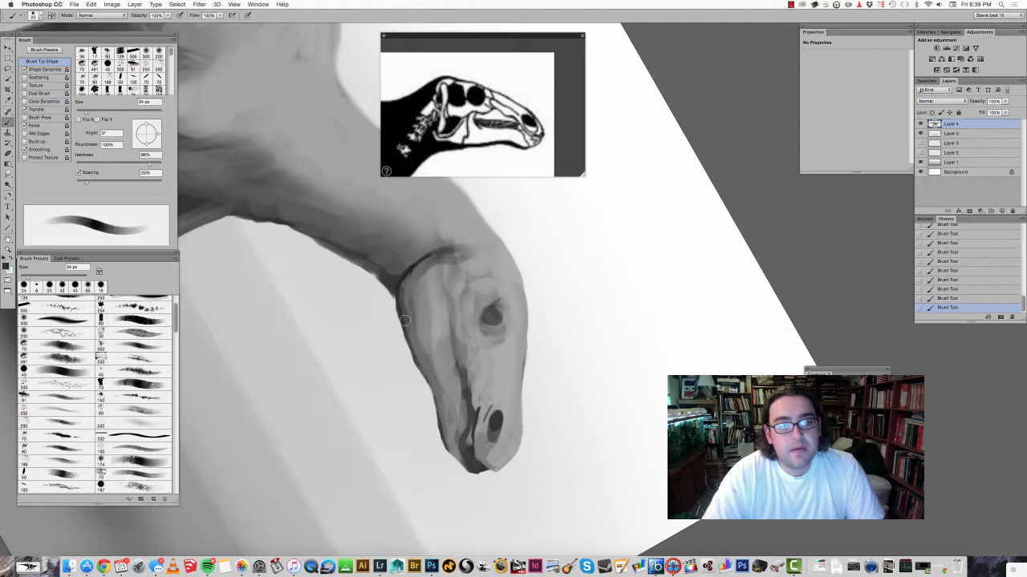
left_click_drag(404, 321, 441, 401)
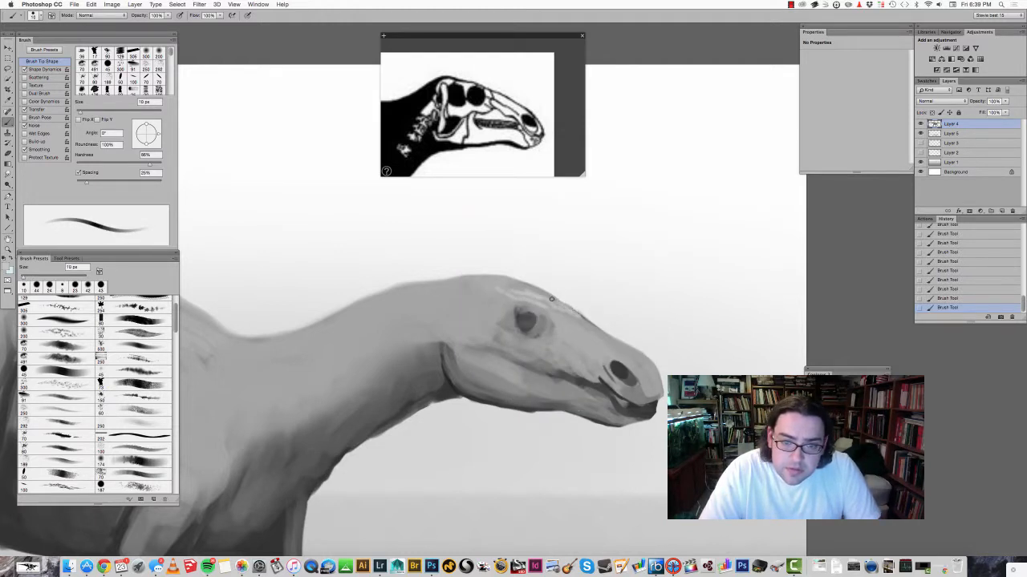
left_click(532, 311)
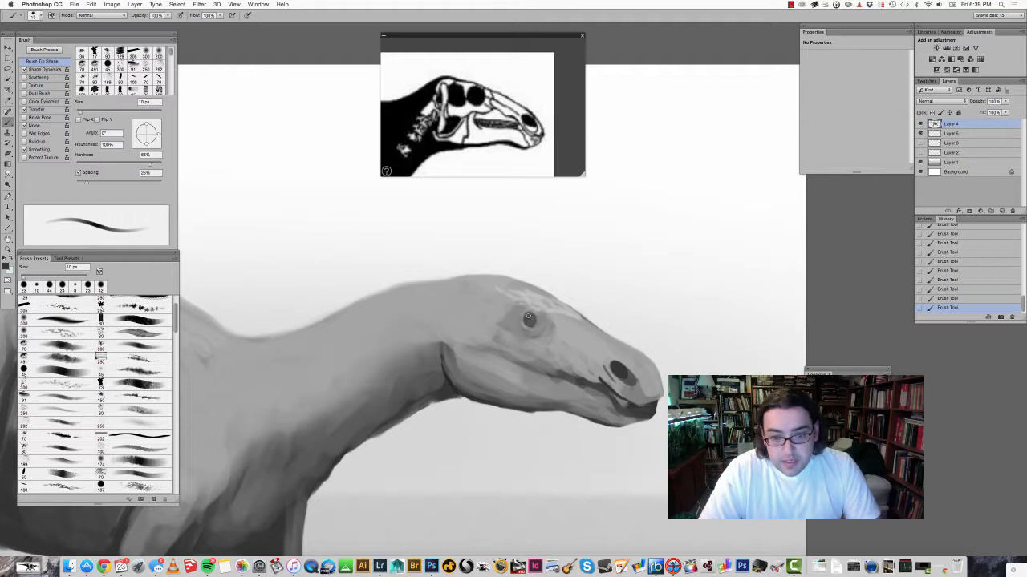
mouse_move(560, 276)
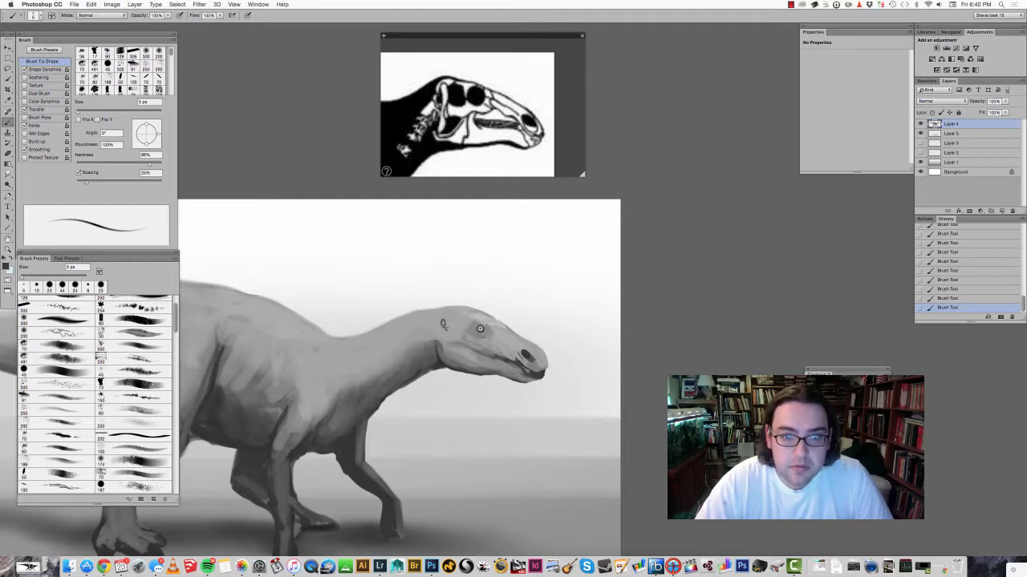
mouse_move(455, 321)
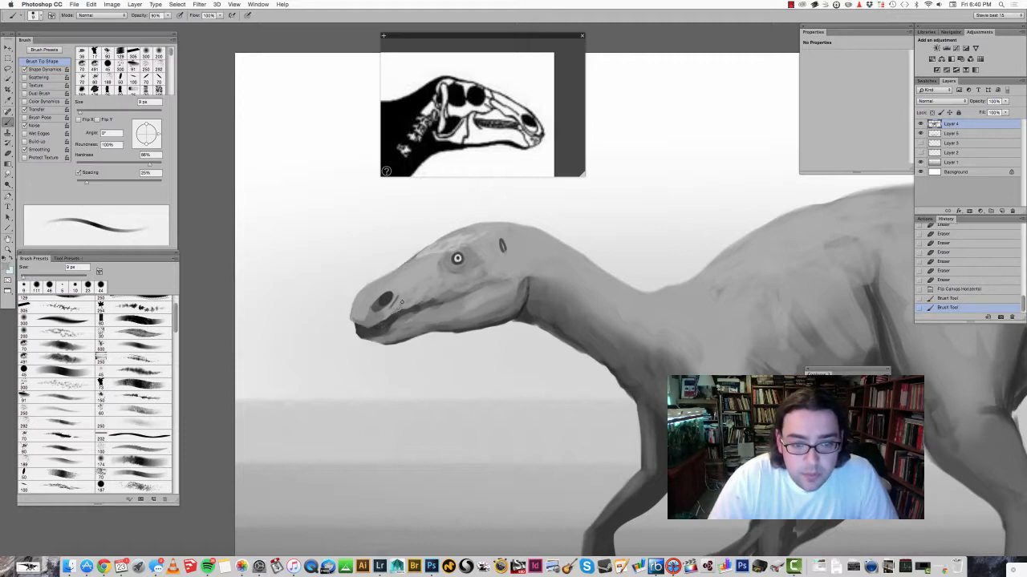
Step: Redraw the mouth line along the jaw and erase stray marks around its corner
left_click_drag(401, 302, 425, 308)
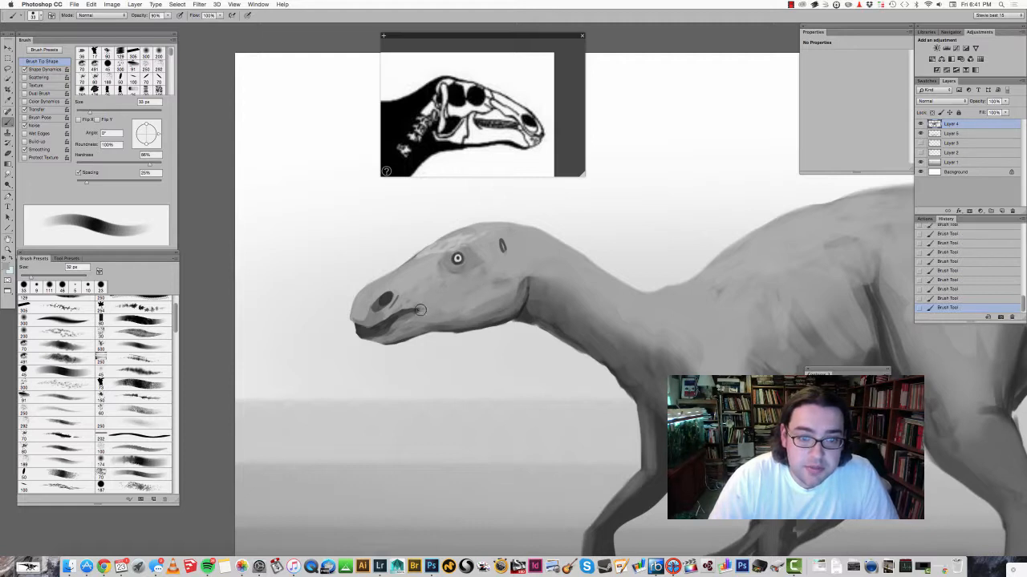
left_click_drag(420, 311, 365, 332)
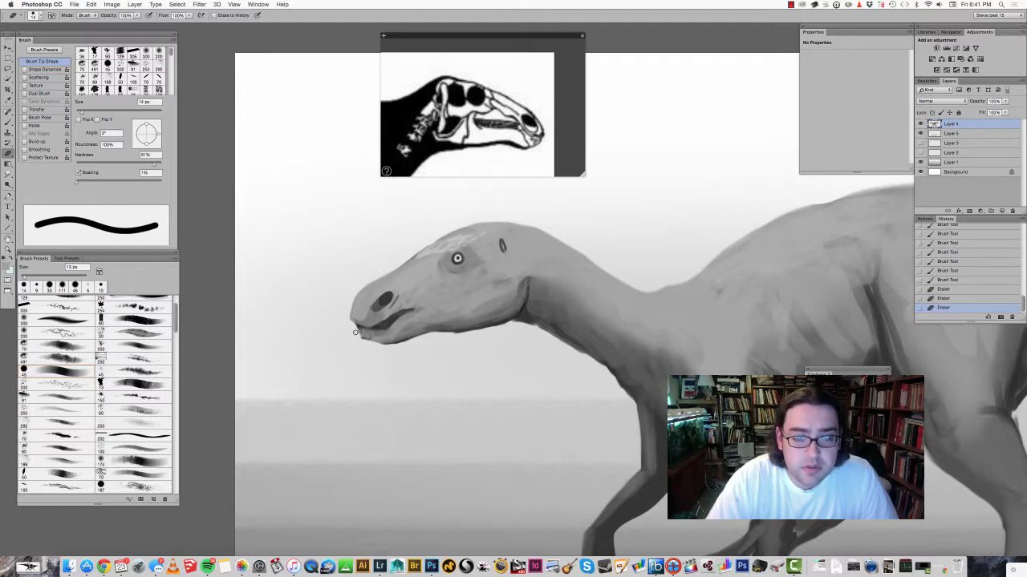
mouse_move(383, 344)
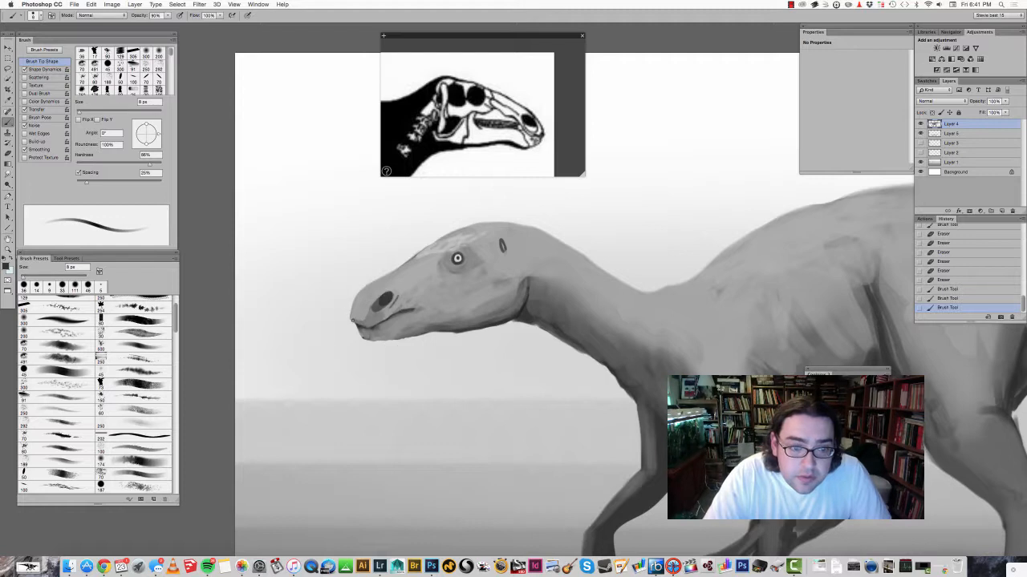
left_click_drag(353, 321, 401, 324)
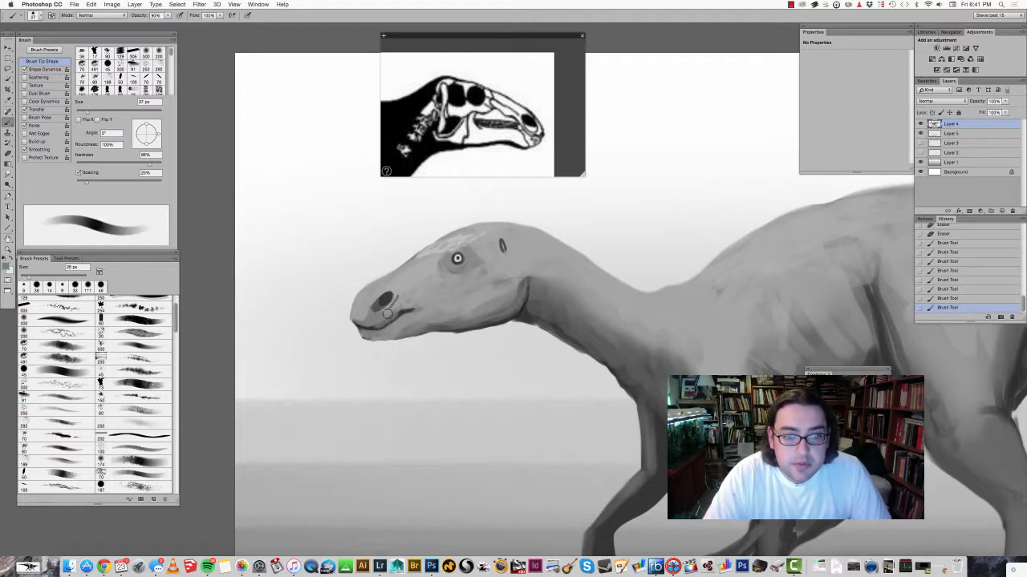
left_click(388, 308)
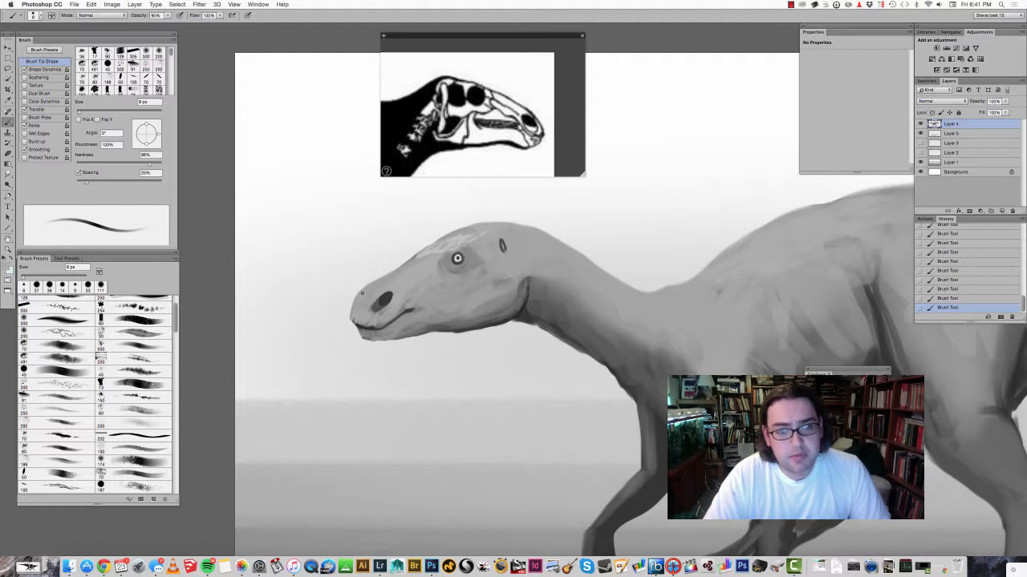
left_click_drag(363, 291, 376, 319)
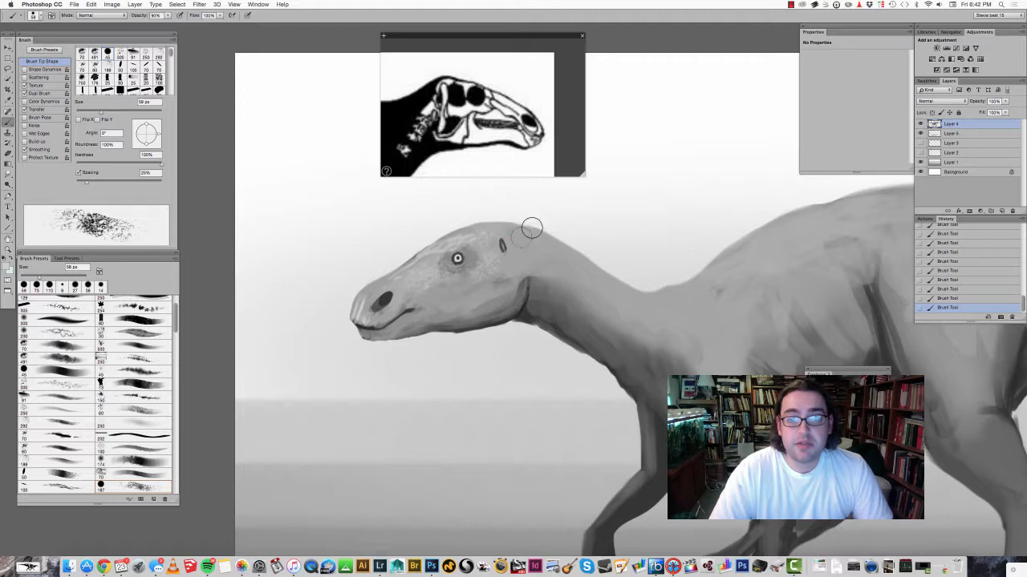
Step: Dab speckled texture behind the eye with the speckled brush preset
left_click_drag(533, 228, 488, 260)
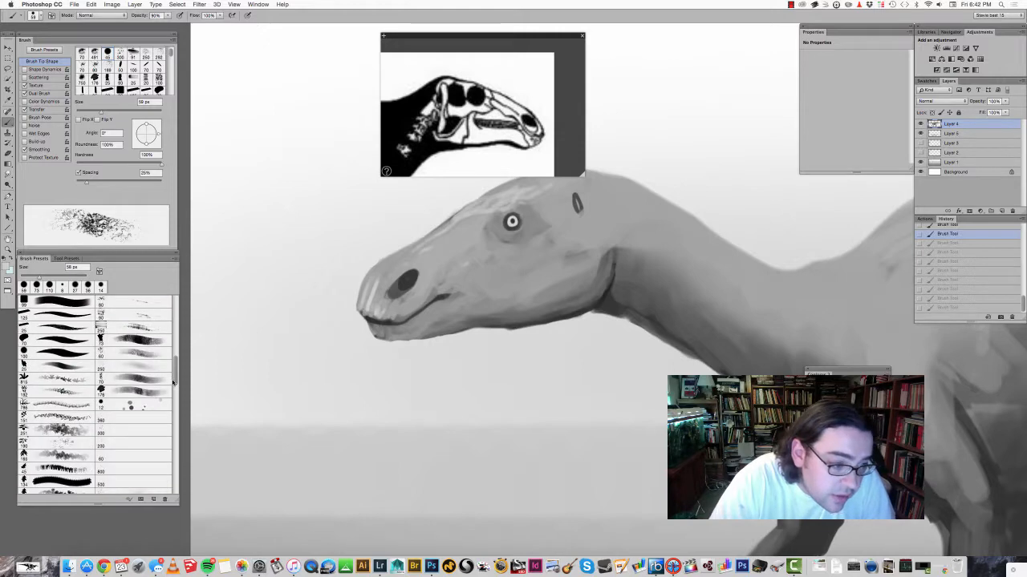
Step: Pick a scale-pattern brush and paint scales over the snout, eye area and across the head
scroll("down", 3)
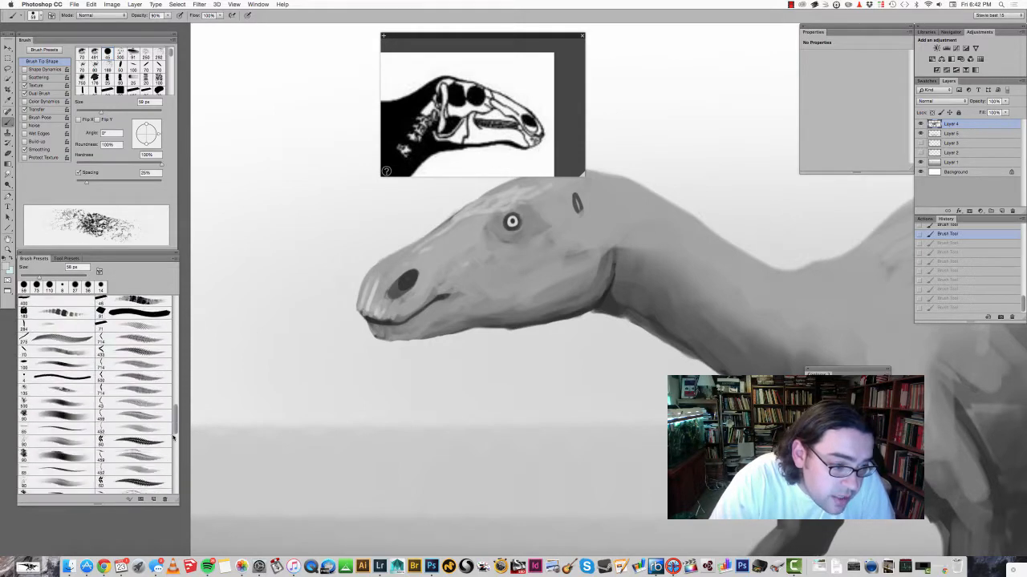
scroll("down", 3)
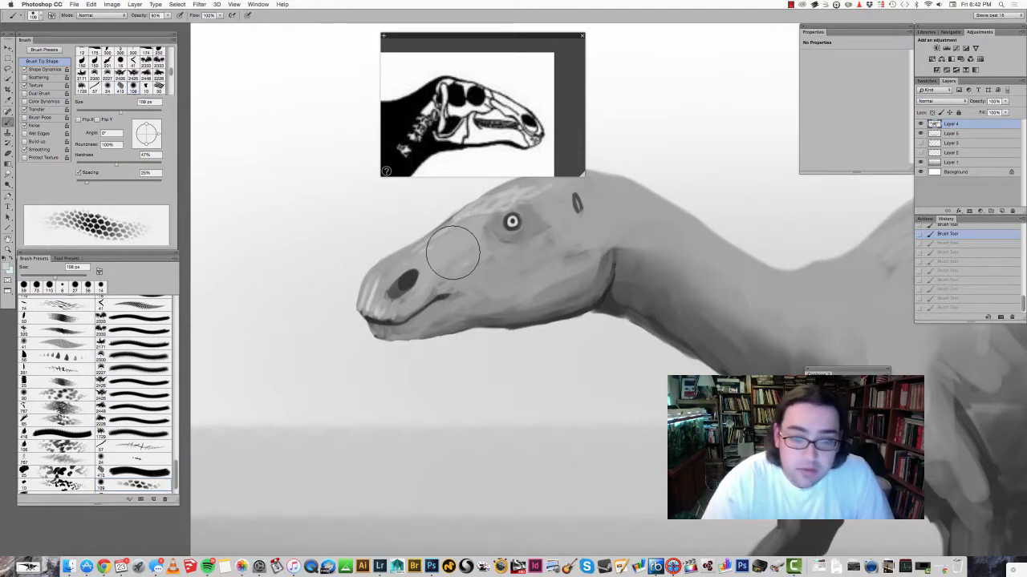
left_click_drag(452, 253, 485, 233)
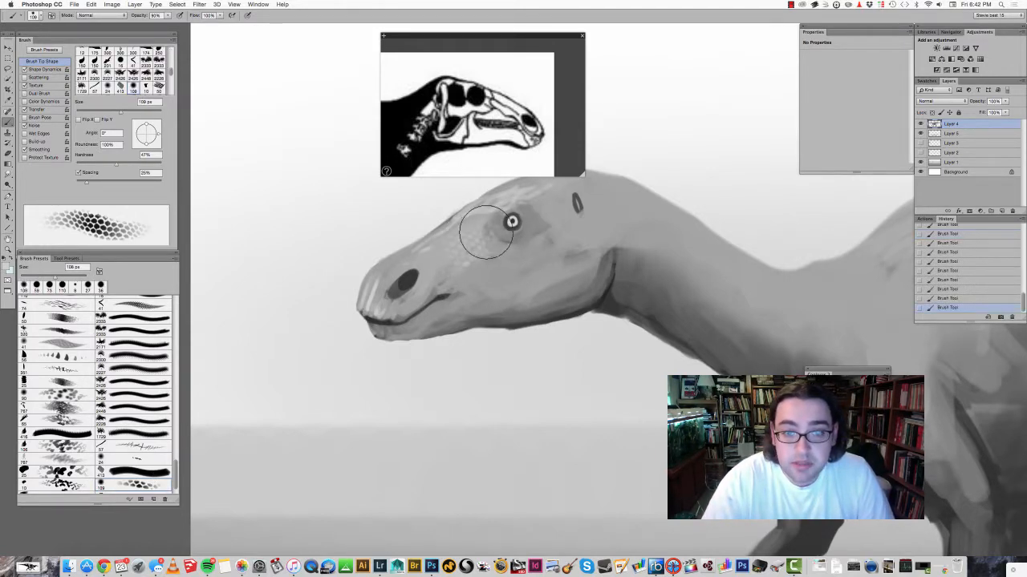
left_click_drag(485, 232, 549, 221)
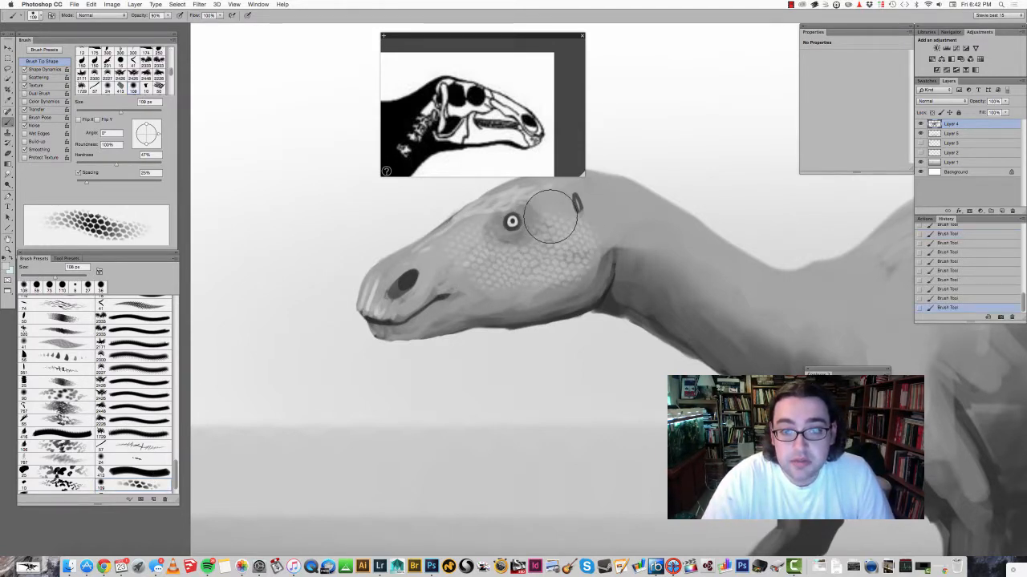
left_click_drag(548, 222, 754, 332)
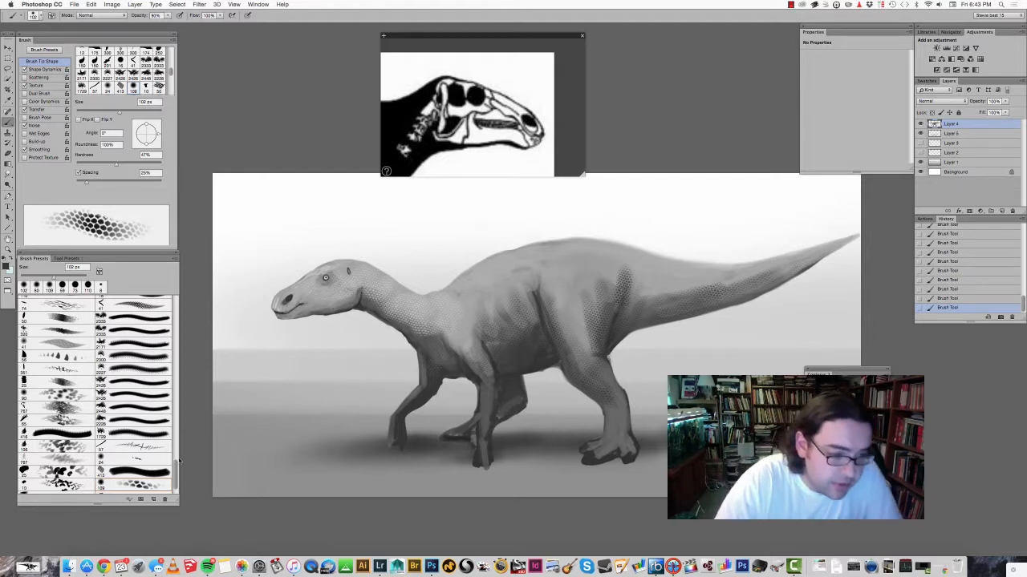
Step: Browse down the Brush Presets panel toward a textured brush for the light grey patches
scroll("down", 3)
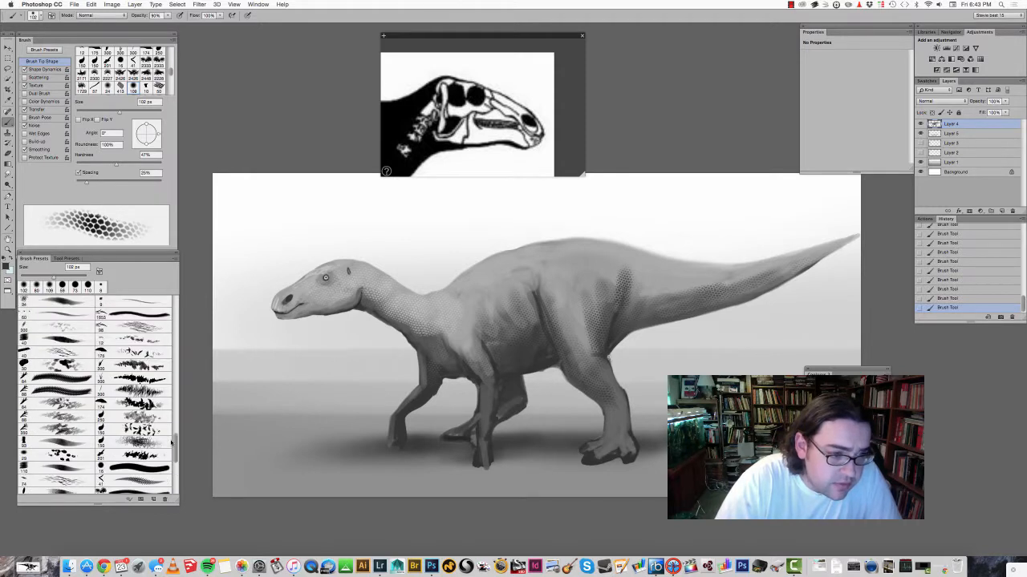
scroll("down", 3)
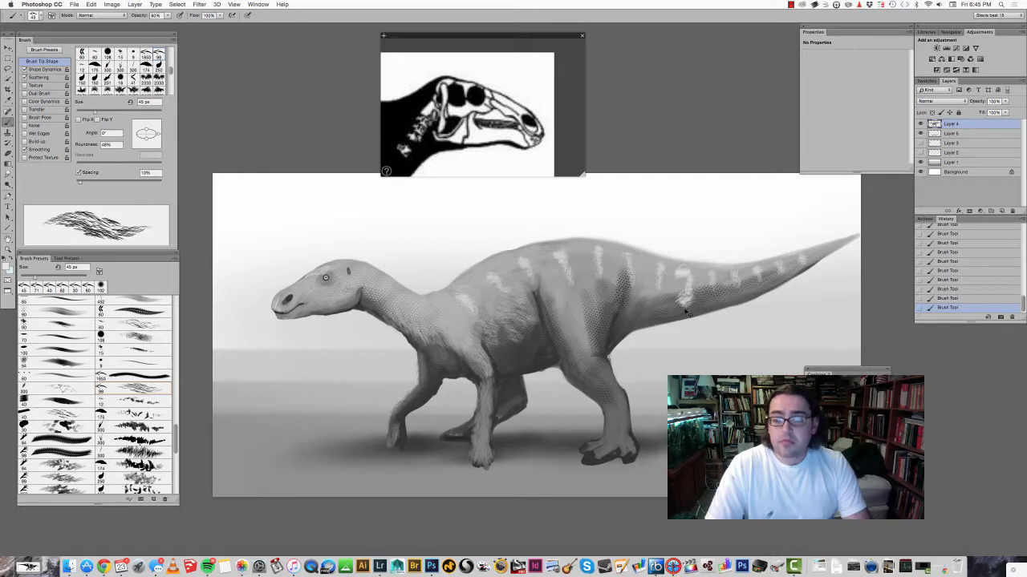
left_click(687, 301)
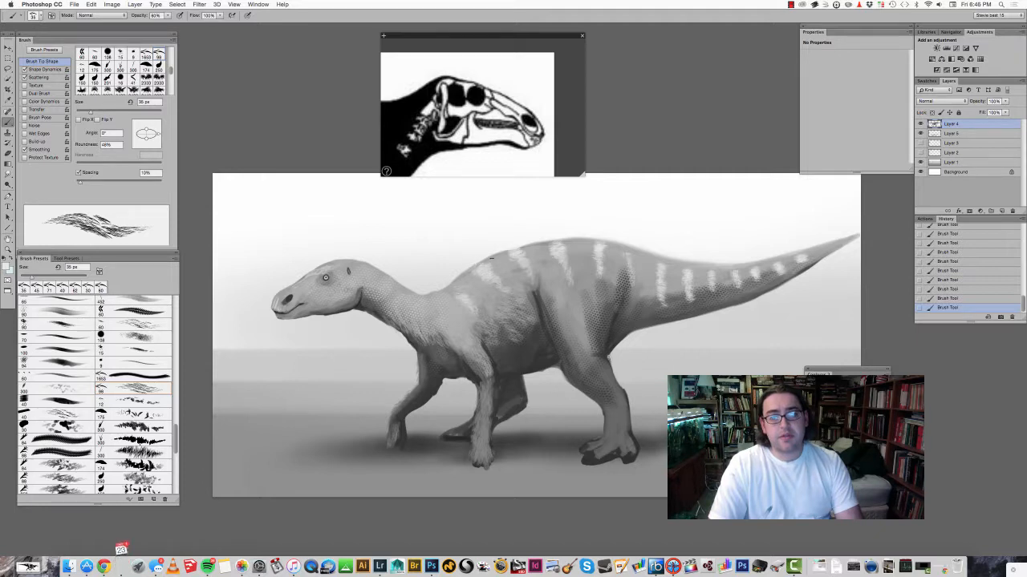
left_click(462, 295)
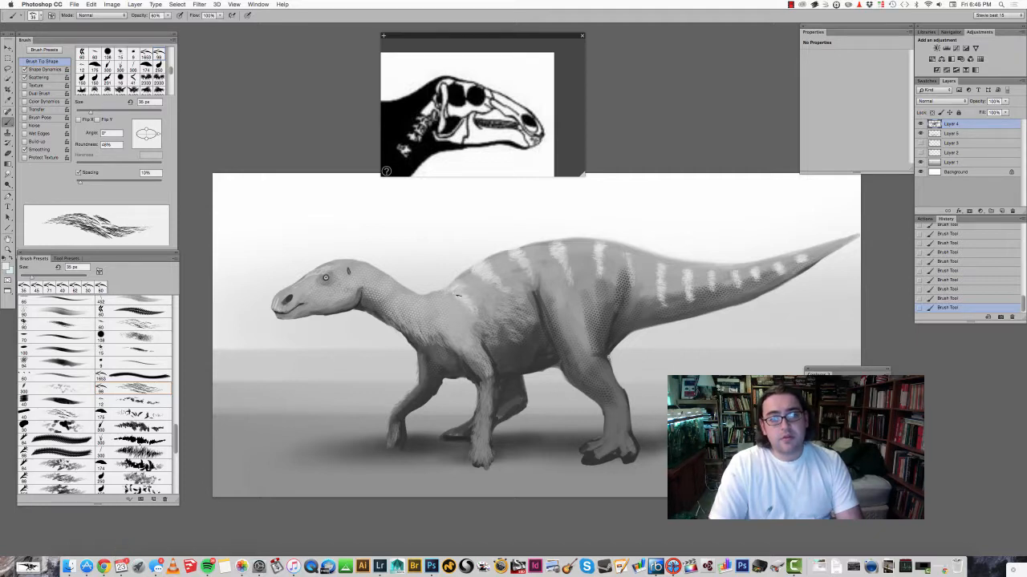
left_click(449, 302)
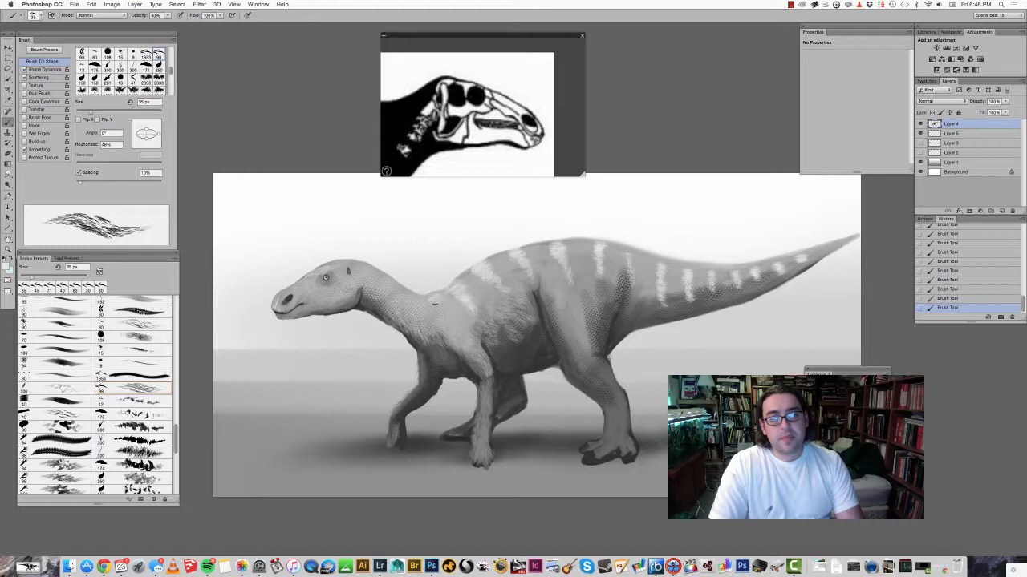
Step: Zoom onto the head and flip the canvas horizontally so the Protohadros faces right
left_click(435, 313)
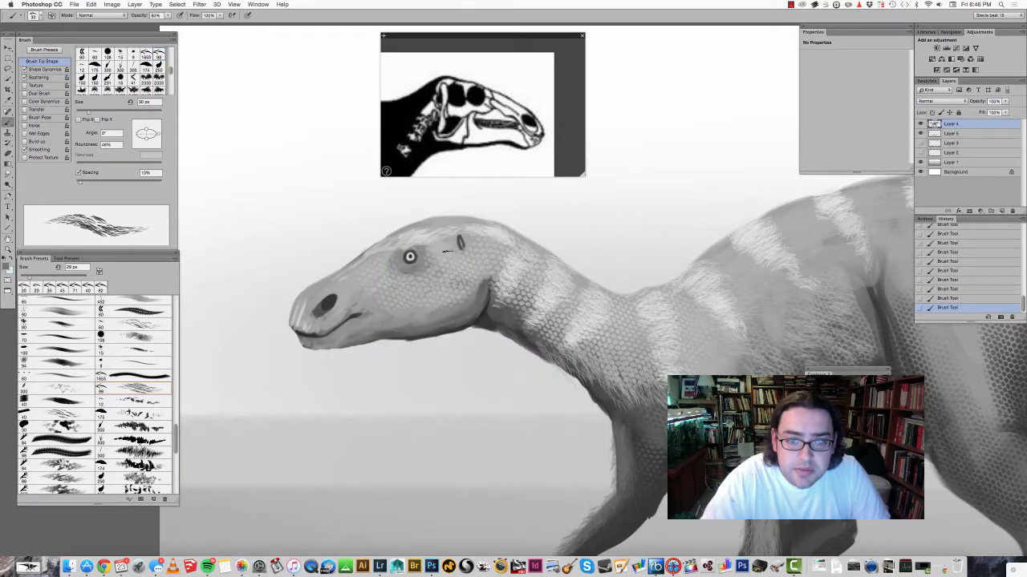
left_click_drag(446, 253, 497, 256)
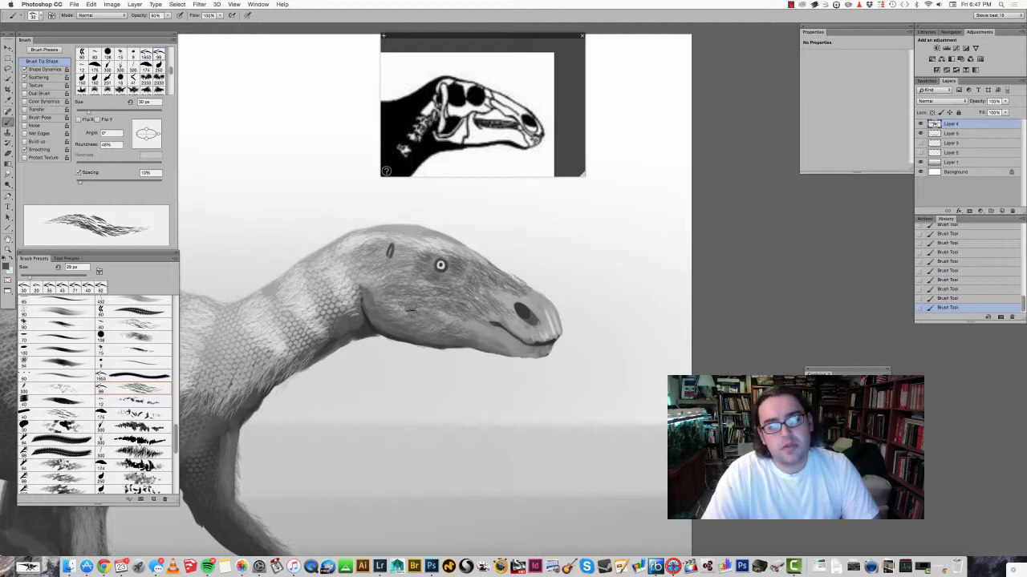
Step: Paint dark neck bands and shade the head, snout, nostril and mouth with a grey textured brush
left_click_drag(409, 311, 433, 321)
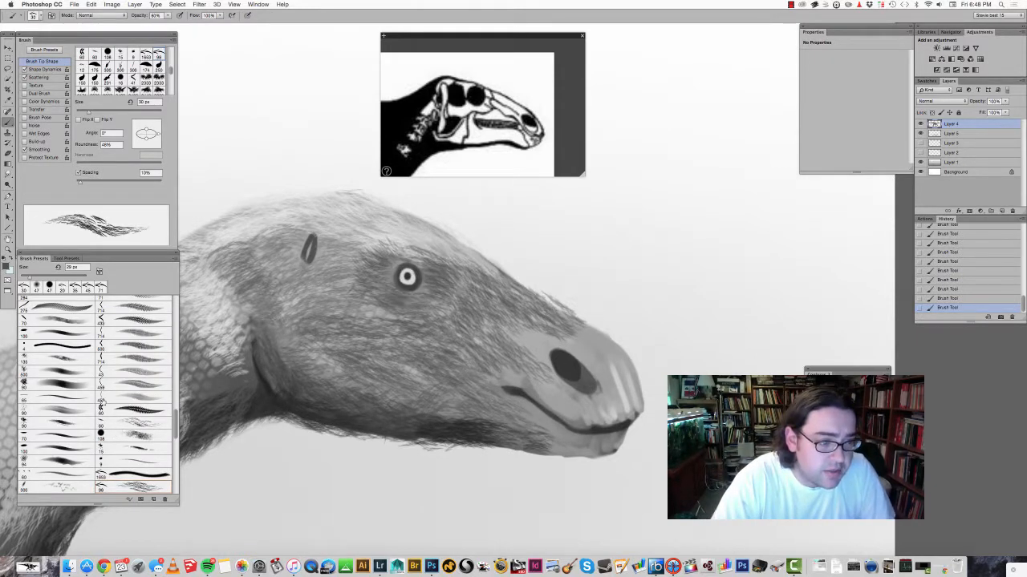
left_click(68, 258)
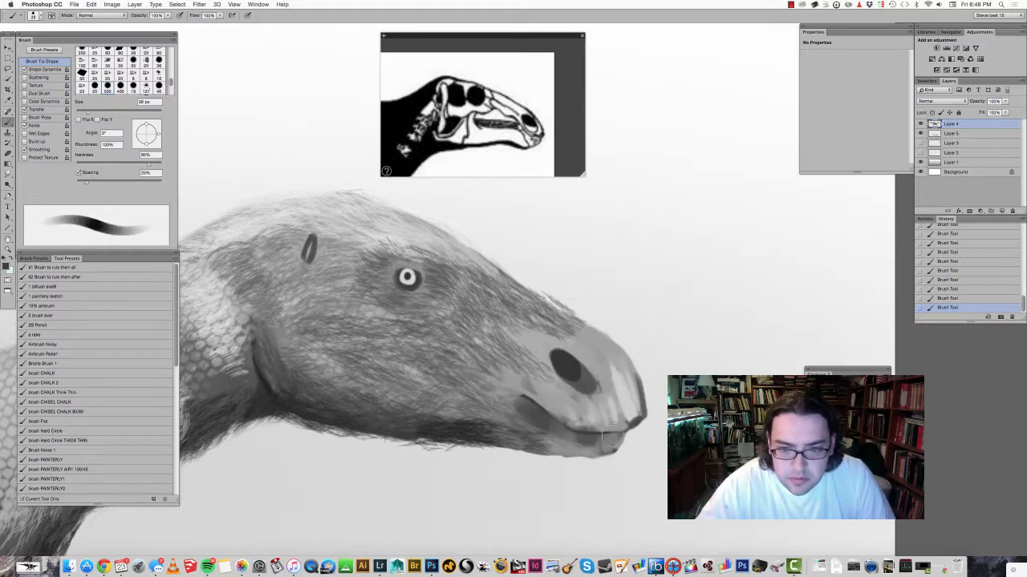
left_click_drag(610, 437, 533, 433)
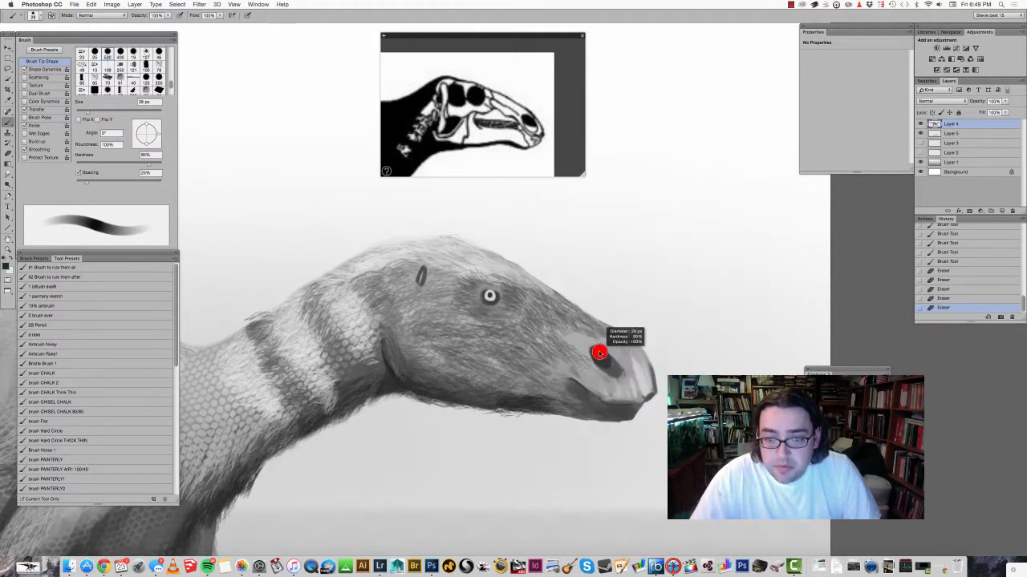
left_click_drag(600, 353, 642, 393)
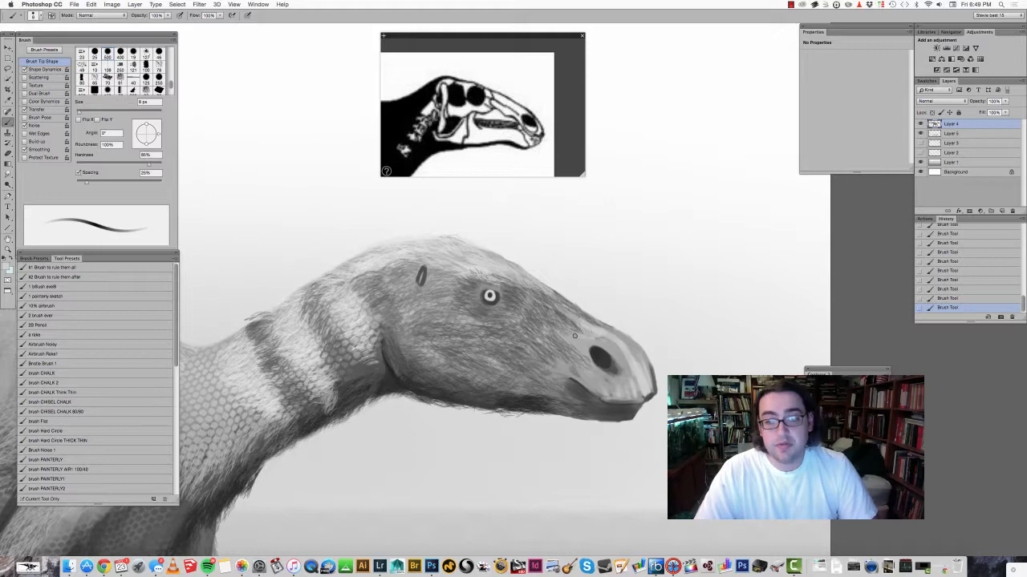
left_click_drag(574, 335, 609, 398)
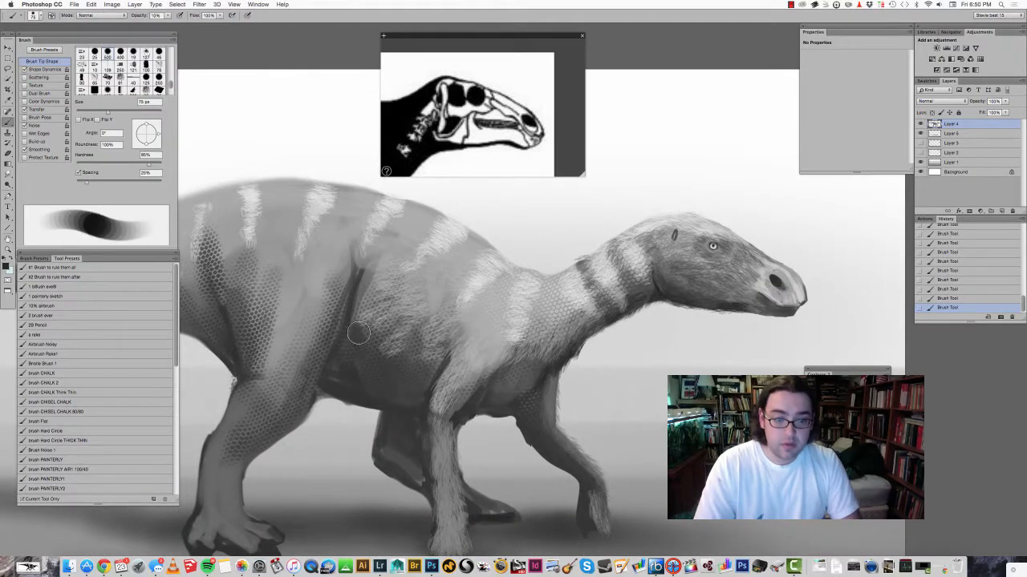
Step: Brush scaly texture onto the dinosaur's flank
left_click_drag(360, 332, 417, 321)
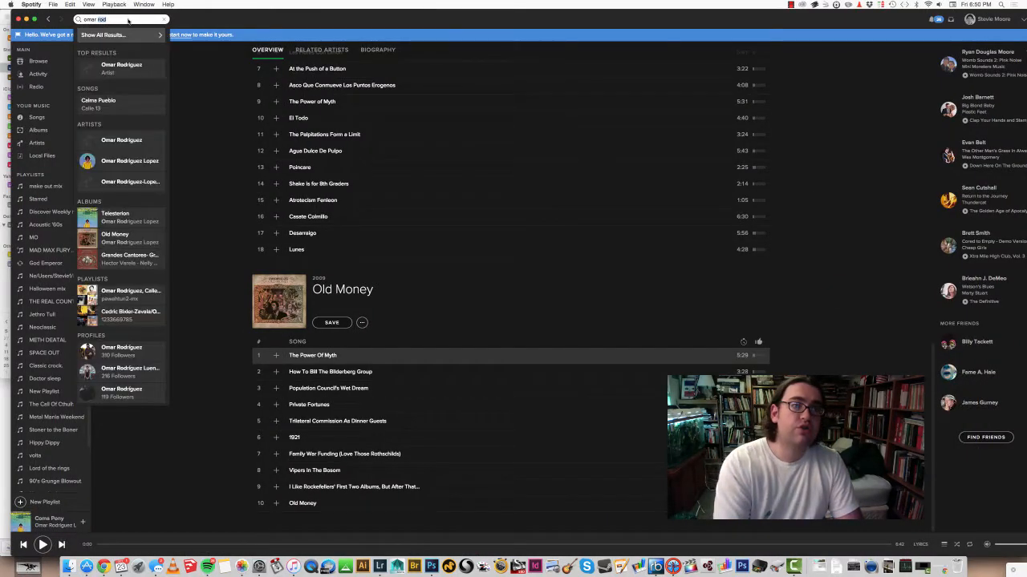
Step: Search 'zz' in Spotify, open ZZ Top and browse down its album list
type("zz")
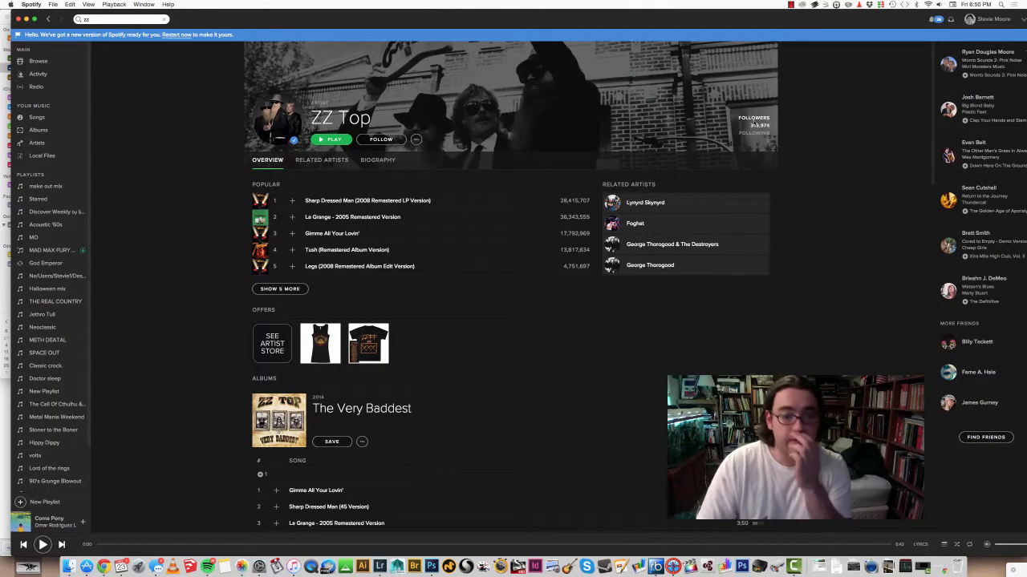
scroll("down", 3)
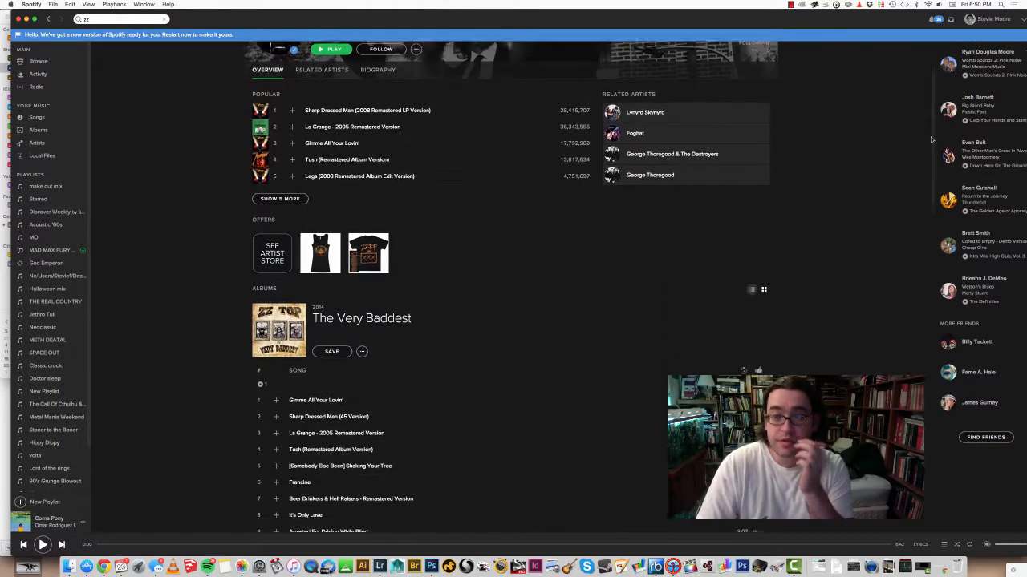
scroll("down", 3)
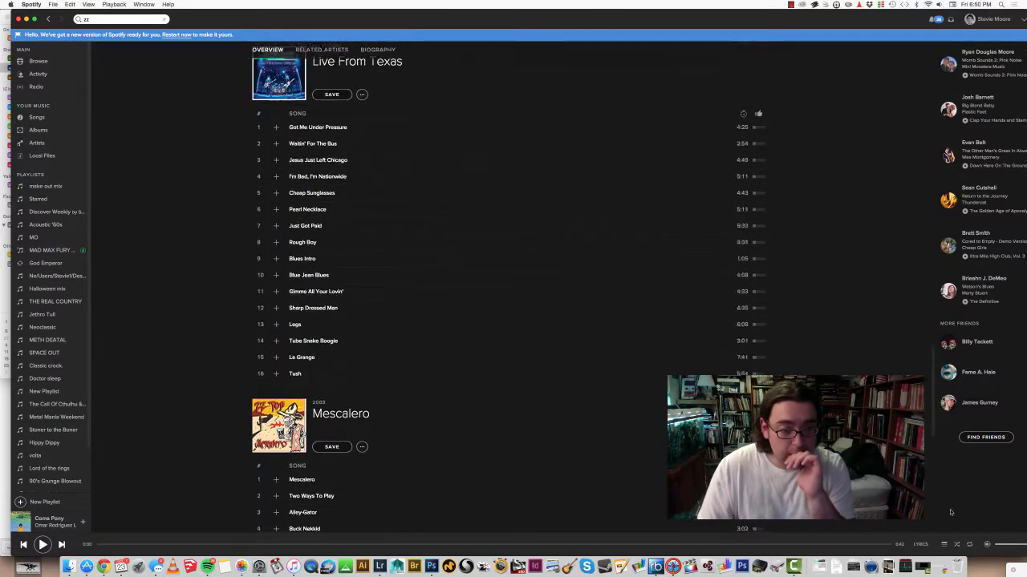
scroll("down", 3)
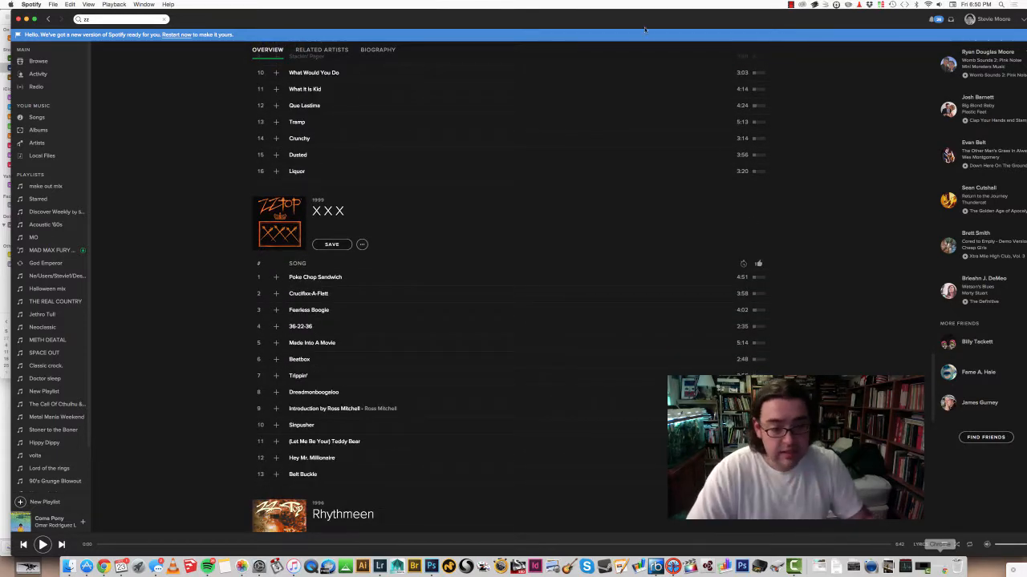
scroll("down", 3)
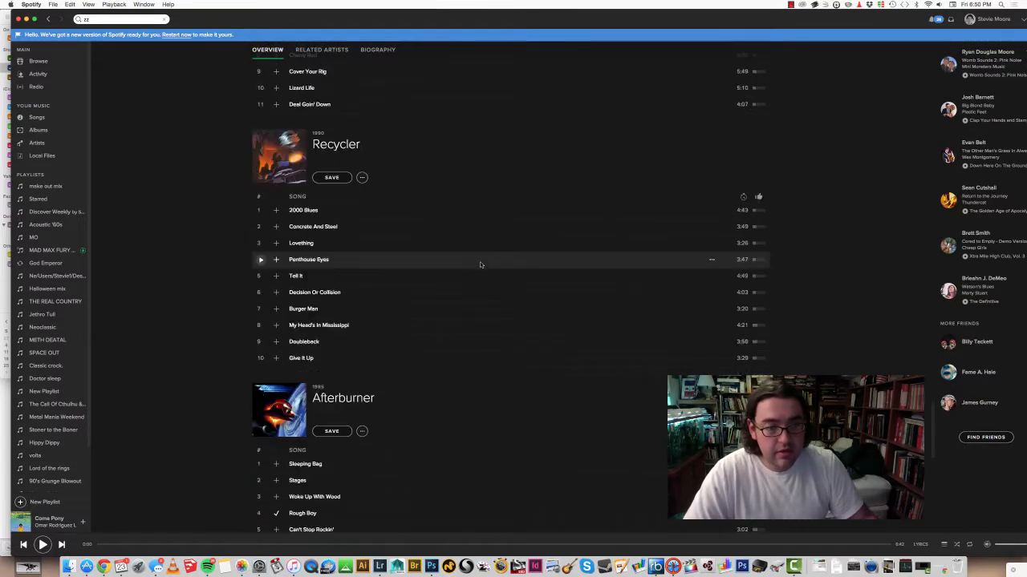
scroll("down", 3)
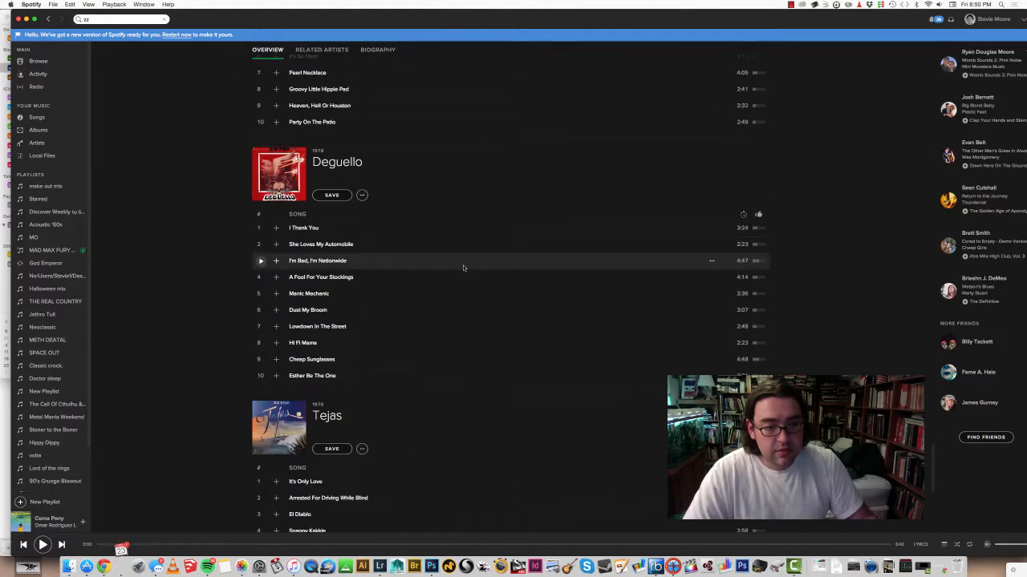
scroll("down", 3)
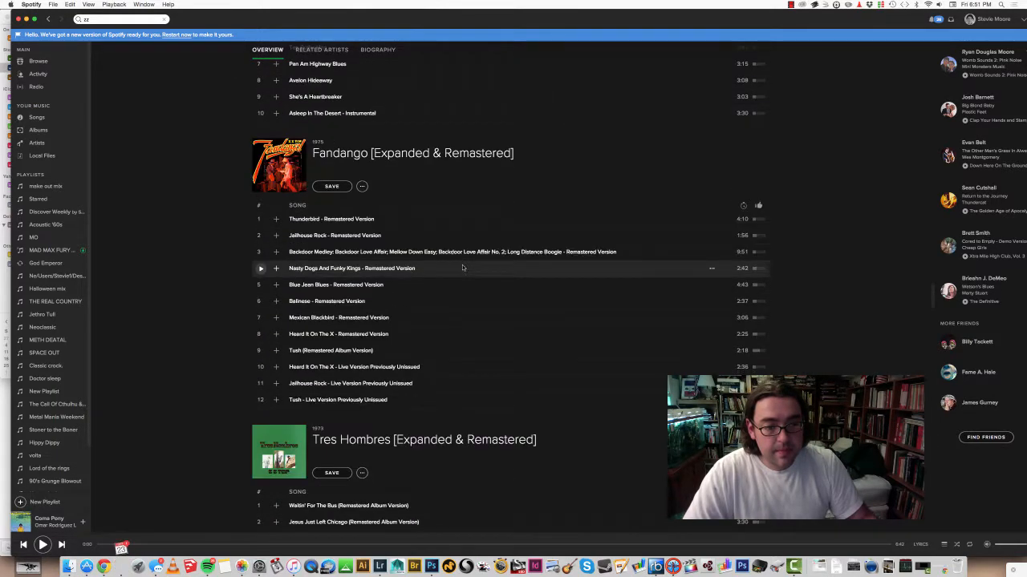
scroll("down", 3)
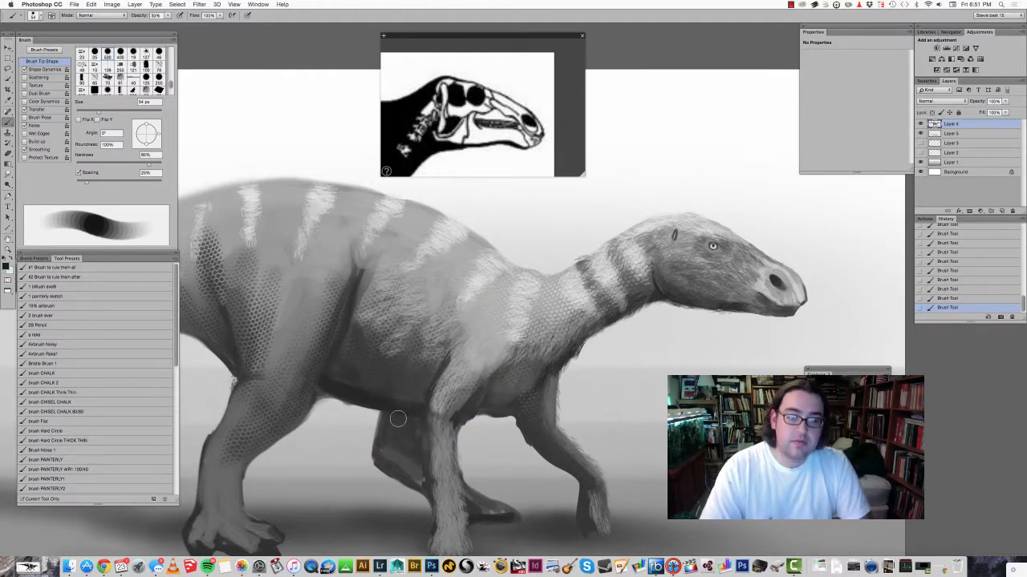
mouse_move(395, 452)
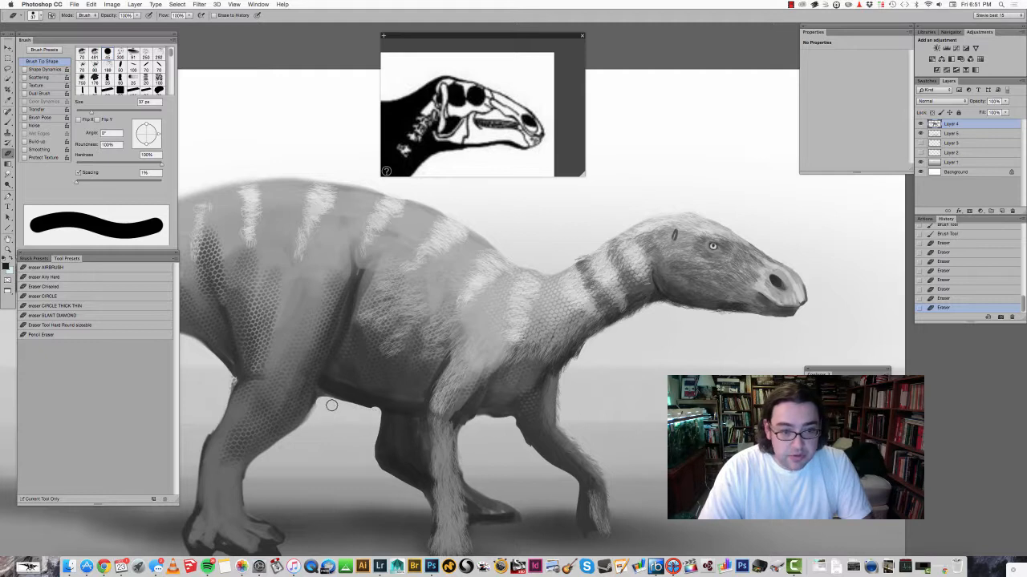
mouse_move(350, 407)
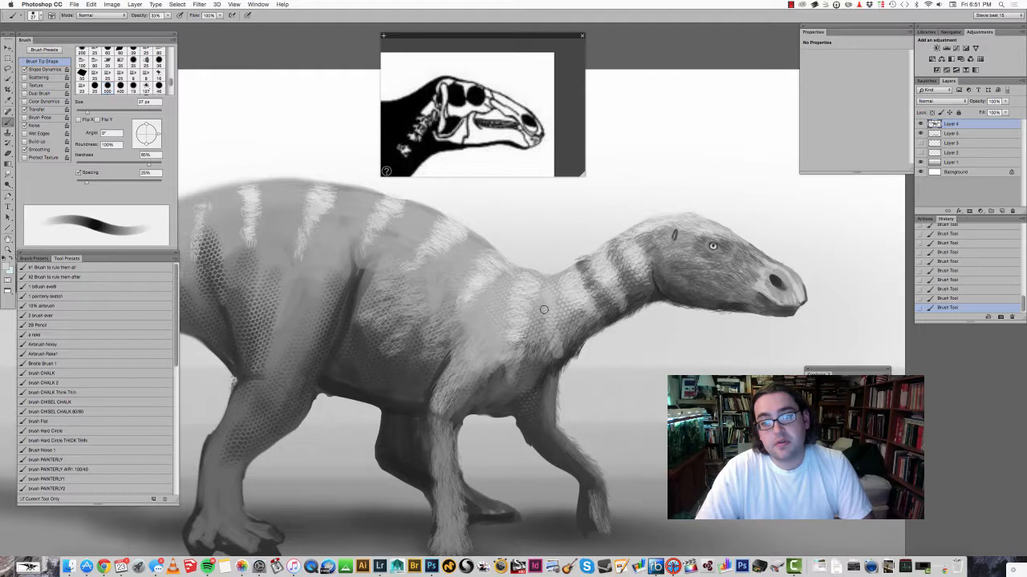
mouse_move(433, 286)
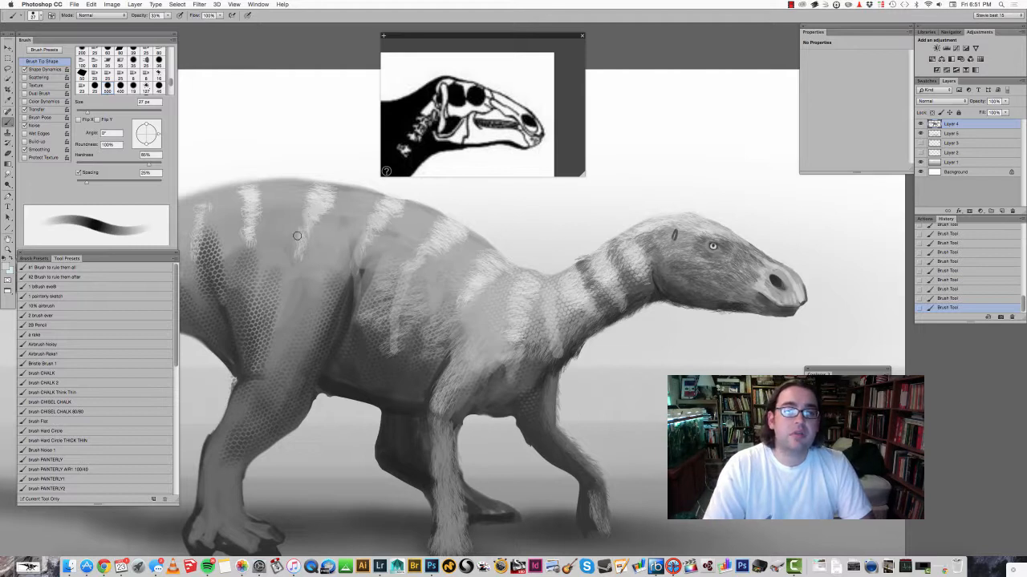
Step: Refine the shading on the dinosaur's back with the brush
left_click_drag(299, 236, 303, 197)
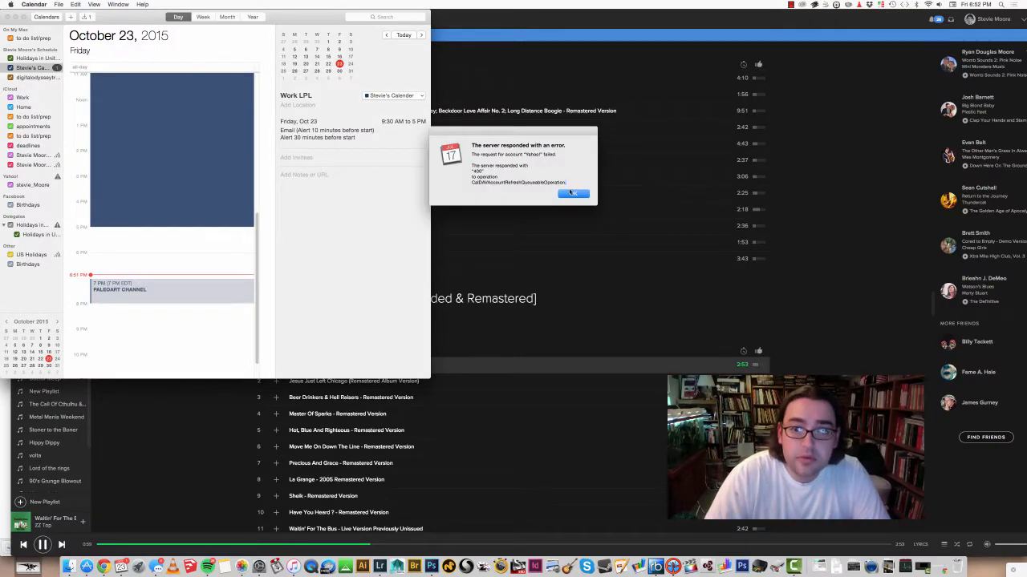
Step: Dismiss the Calendar 'server responded with an error' alert with OK
left_click(570, 193)
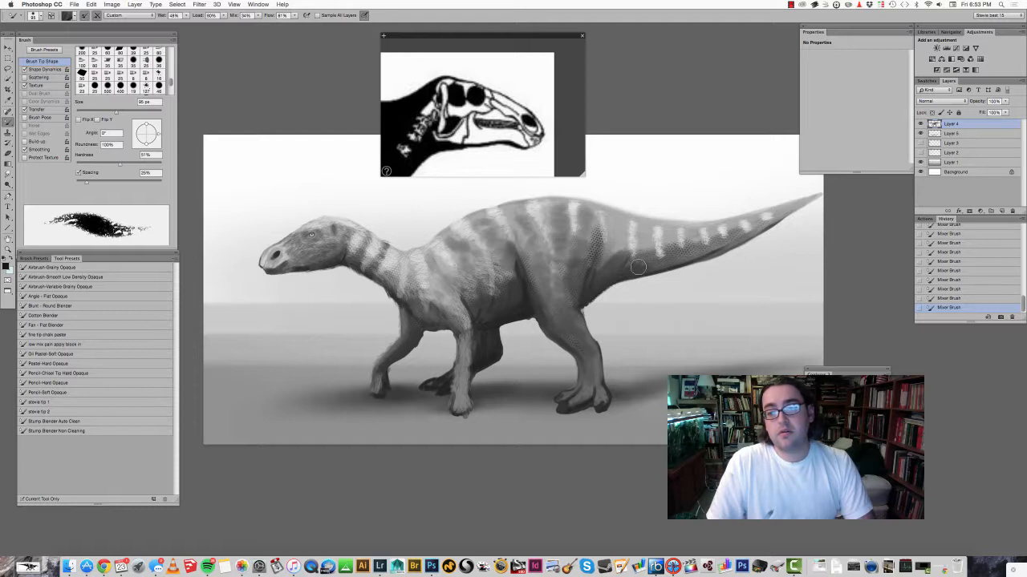
Step: Paint textured pale bands along the tail, extending toward the tail tip
left_click_drag(639, 266, 642, 228)
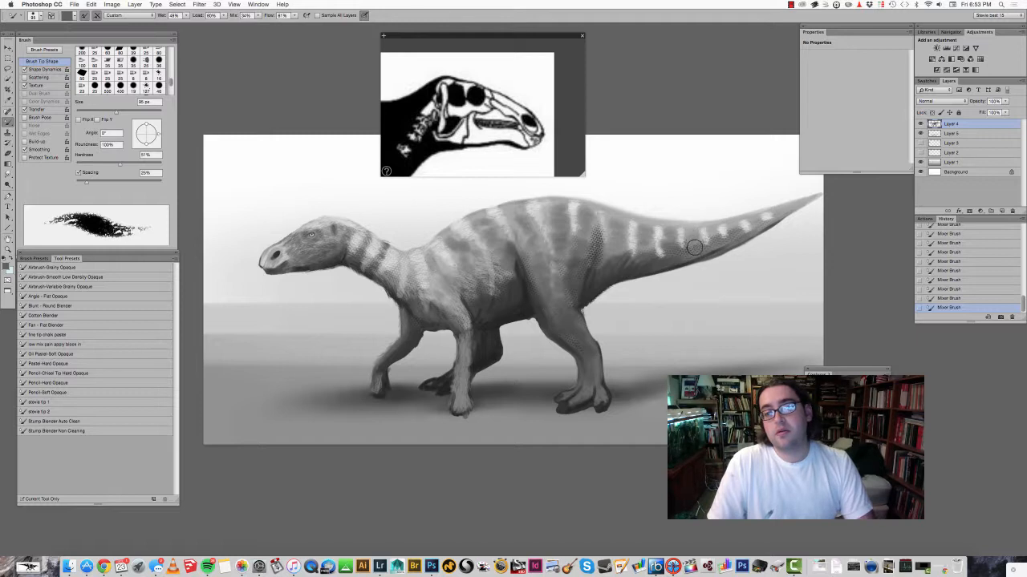
left_click_drag(694, 247, 736, 231)
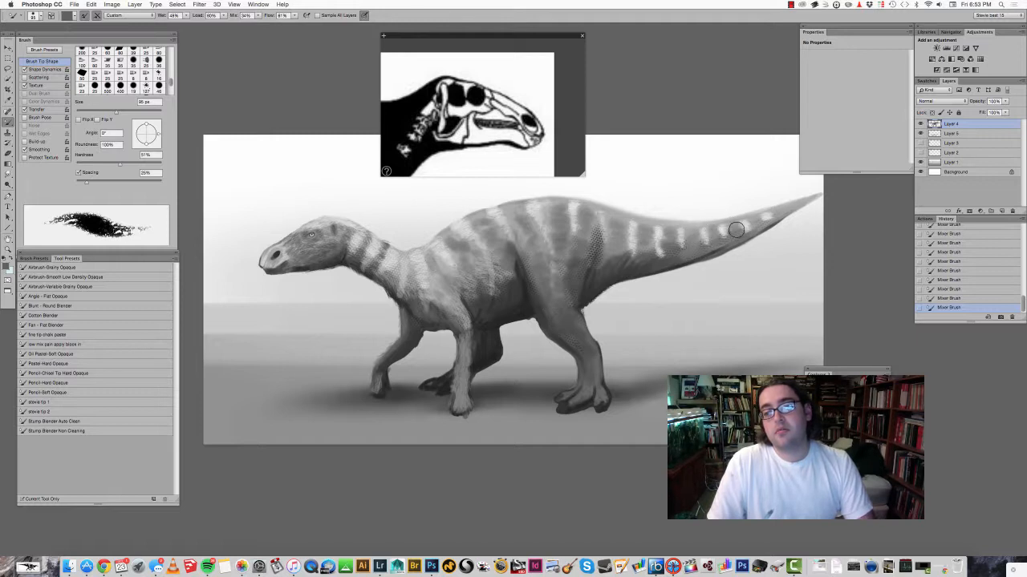
mouse_move(542, 205)
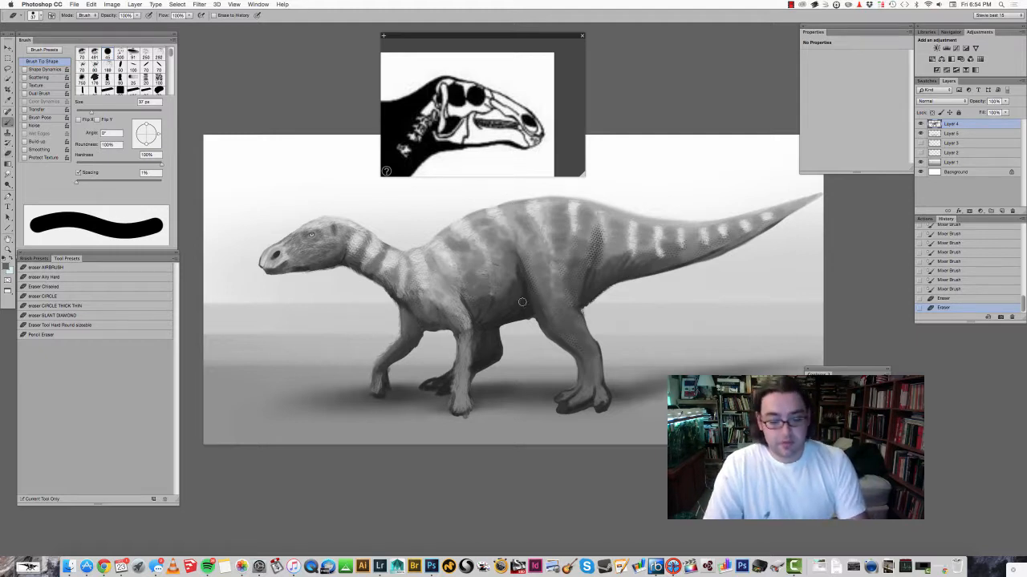
Step: Pick a scratchy brush preset and lay texture strokes over the dinosaur's back
left_click(33, 258)
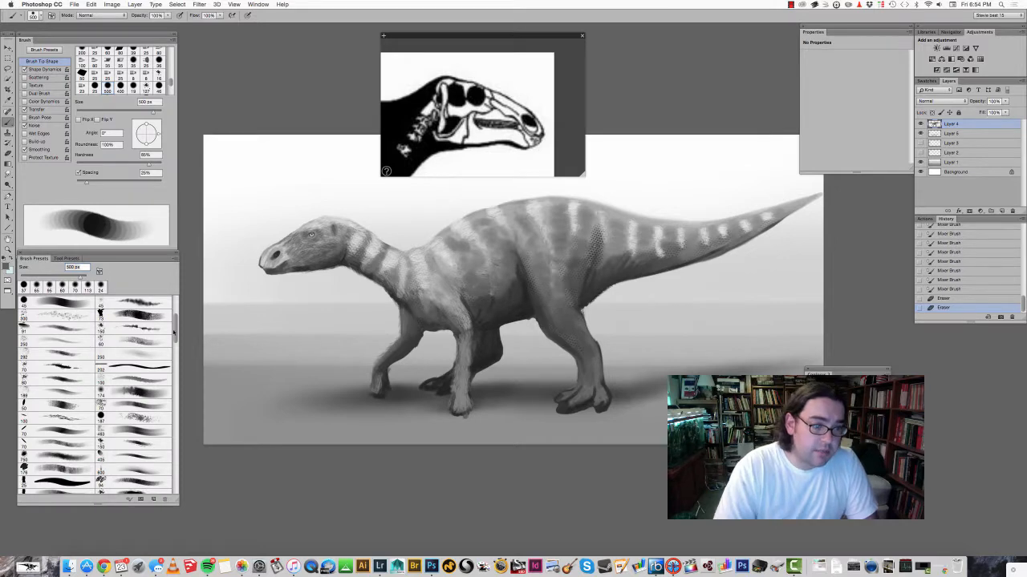
scroll("down", 3)
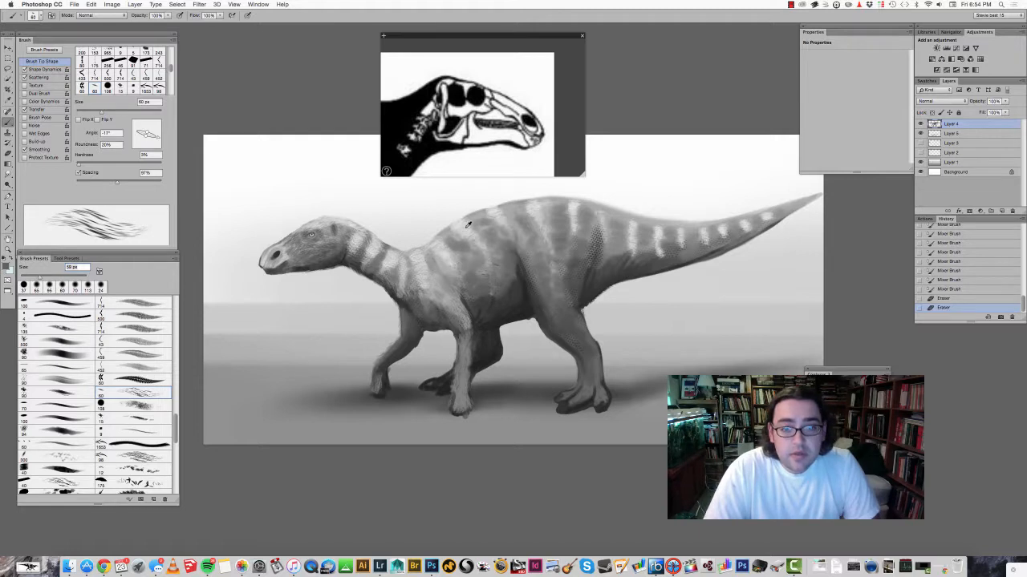
left_click_drag(468, 225, 480, 258)
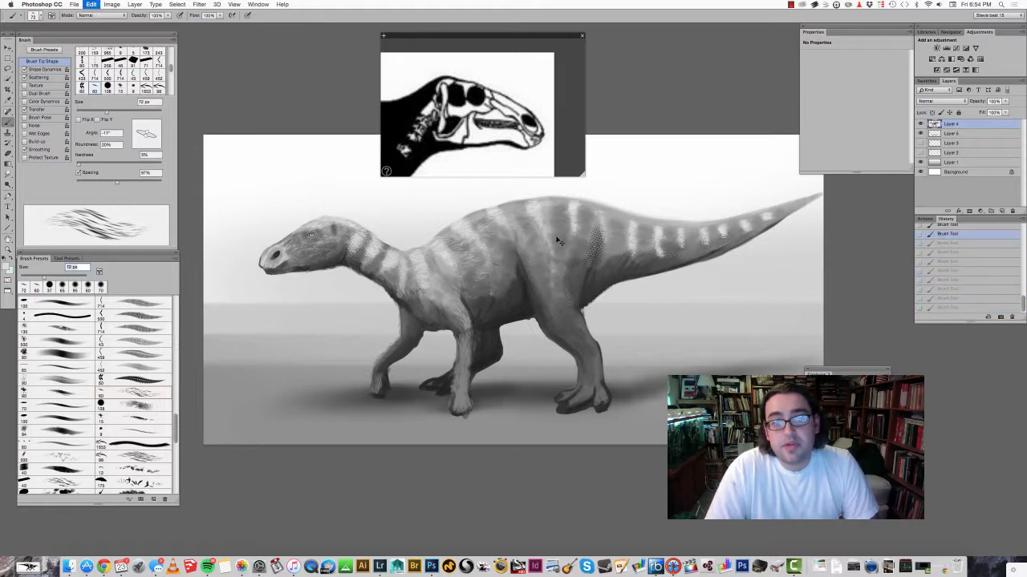
left_click_drag(529, 228, 559, 237)
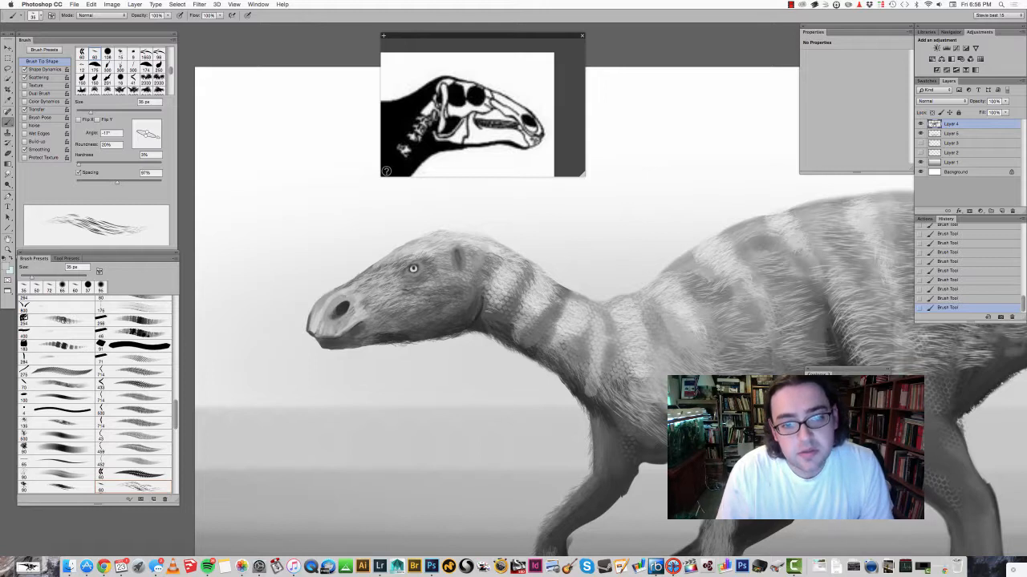
Step: Paint fine fur strokes across the Protohadros's head and down along the neck
left_click(437, 270)
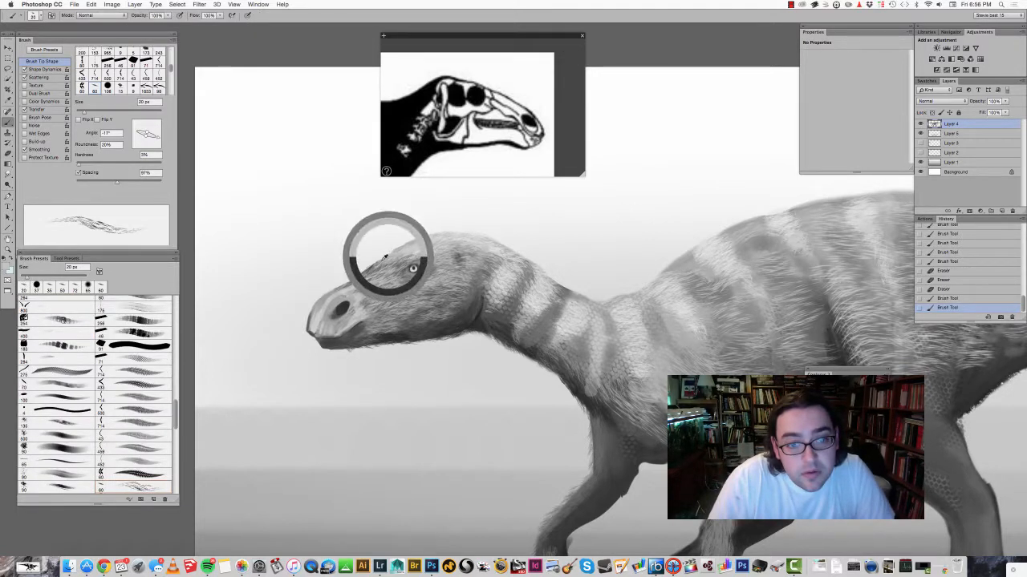
left_click(393, 257)
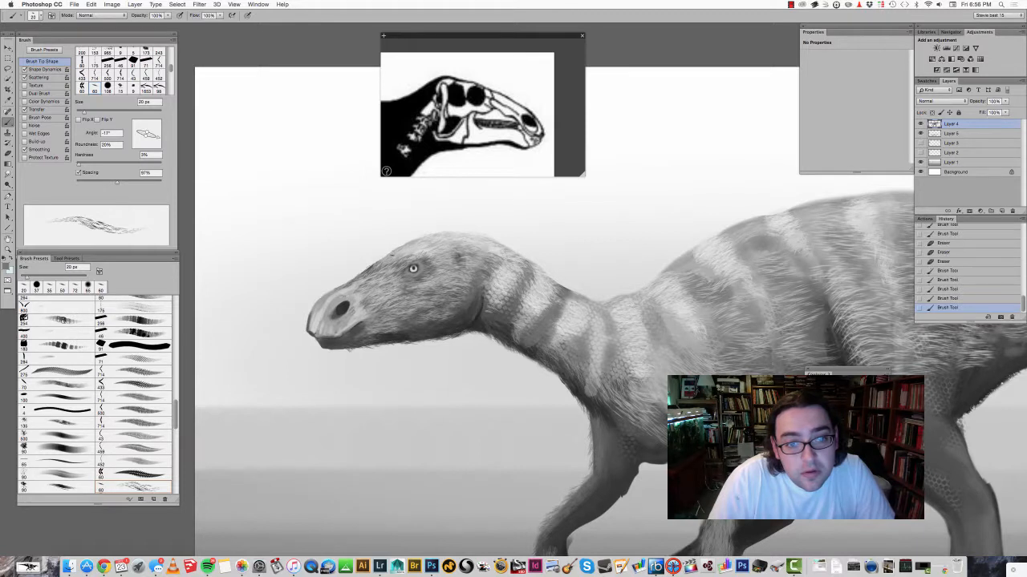
left_click_drag(385, 248, 450, 237)
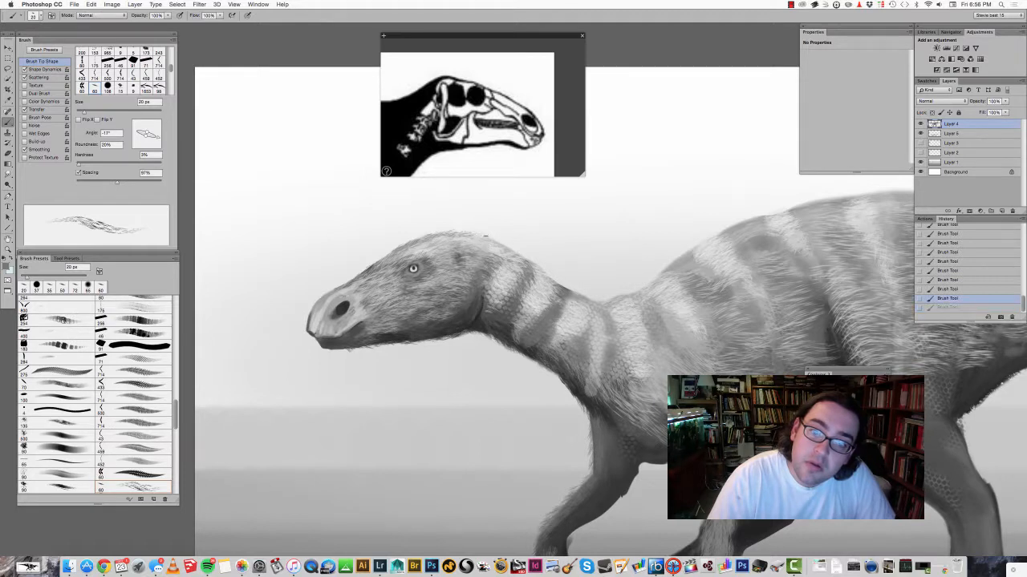
left_click_drag(473, 237, 537, 269)
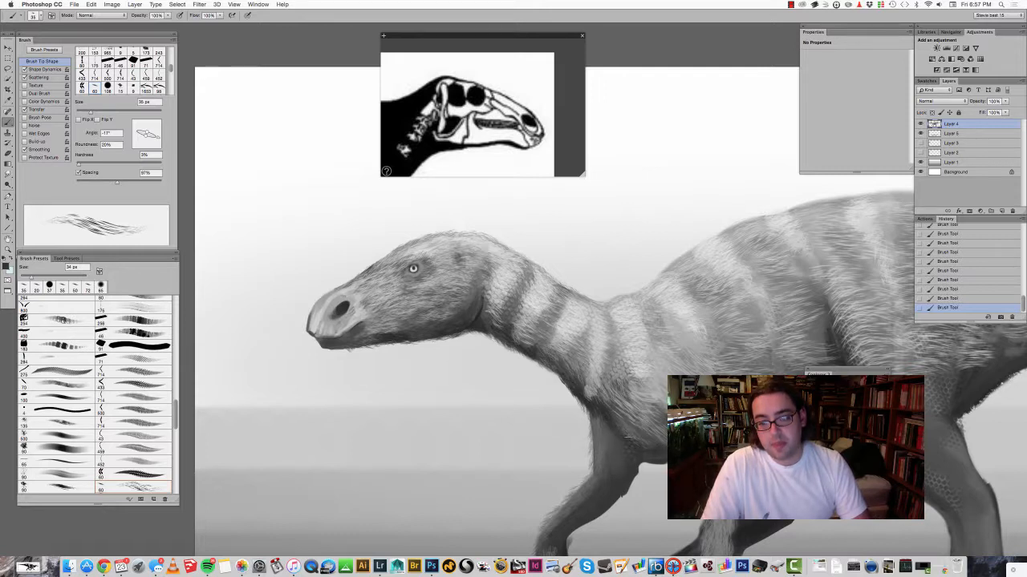
mouse_move(591, 401)
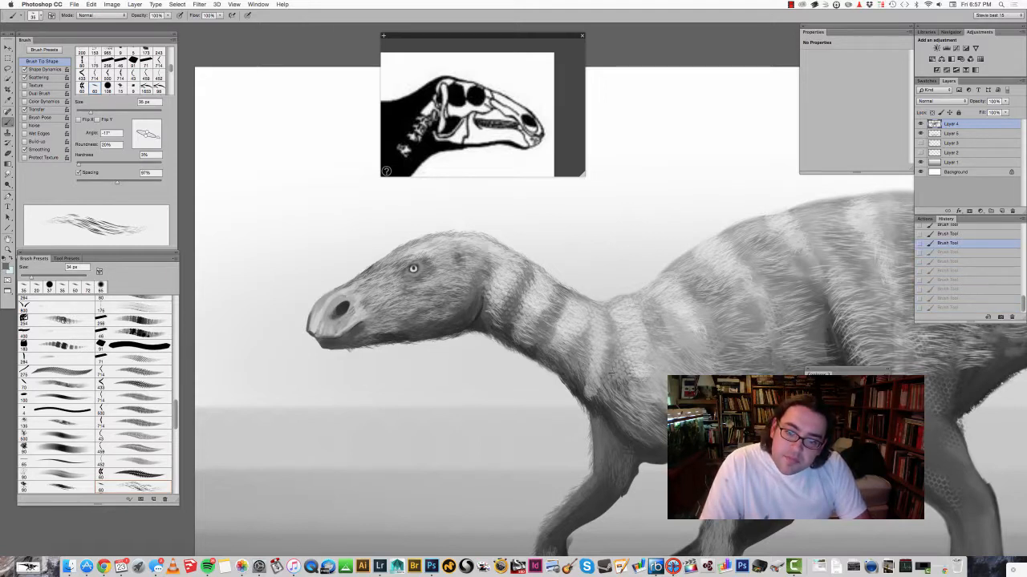
Step: Zoom out to show the entire Protohadros scene with its ground shadow
left_click_drag(610, 345, 610, 369)
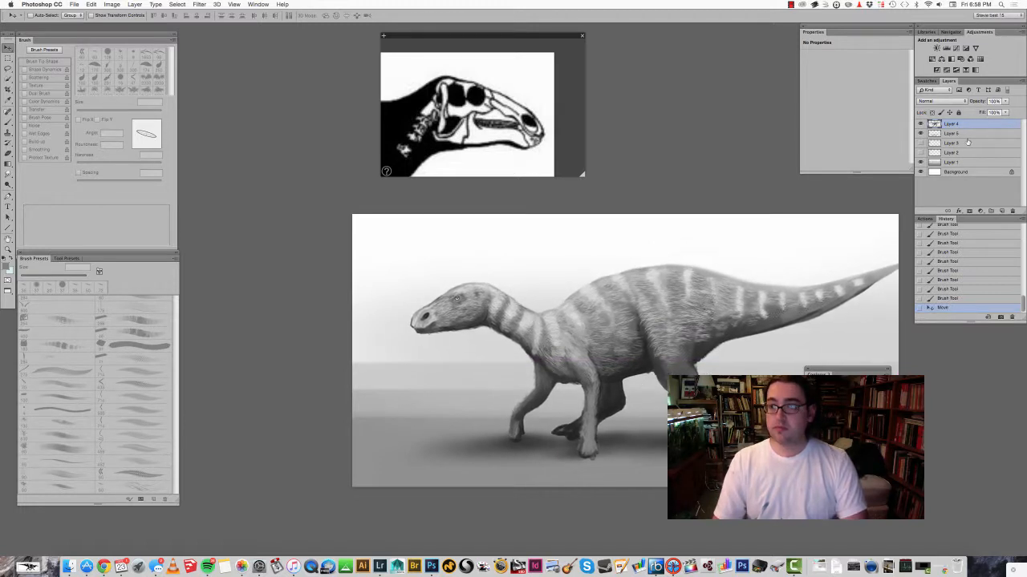
Step: Open the layer's blending options and cancel them without changes
double_click(954, 134)
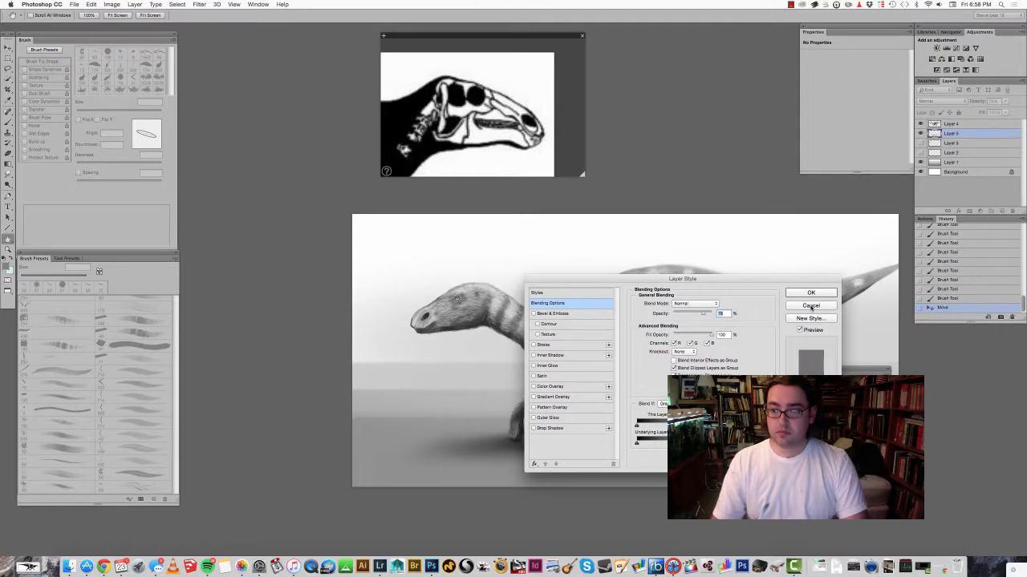
left_click(811, 305)
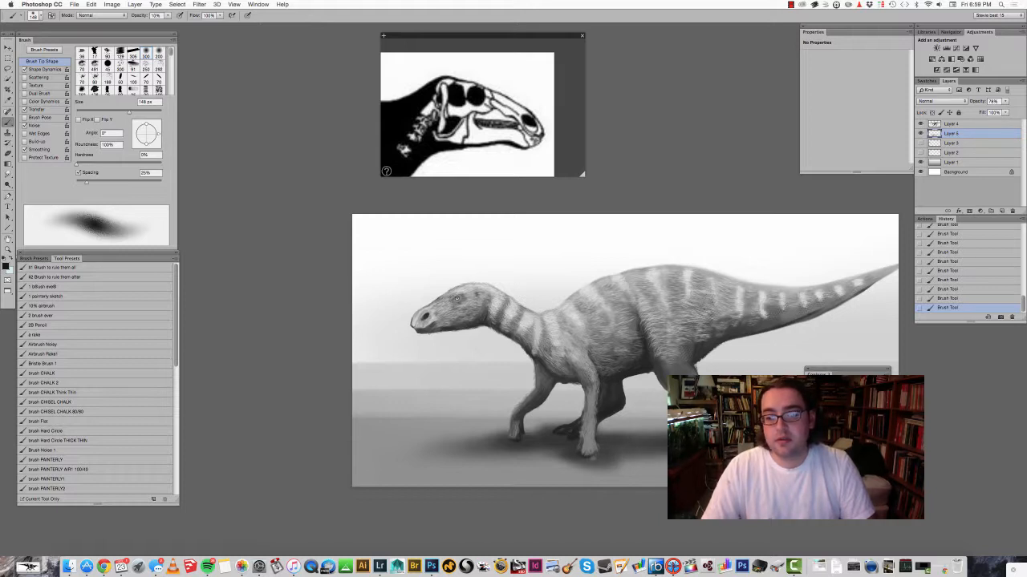
mouse_move(632, 424)
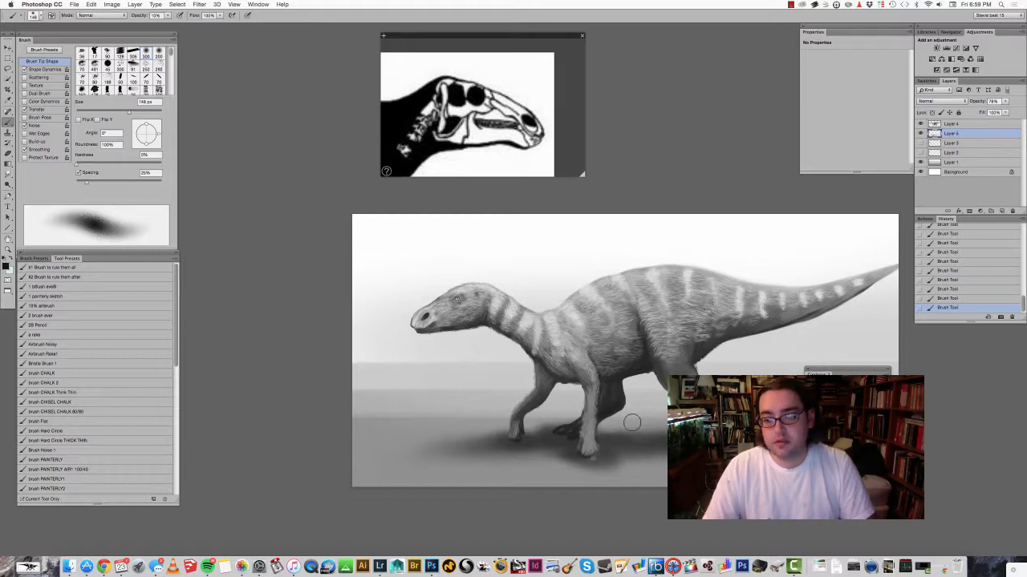
left_click(634, 423)
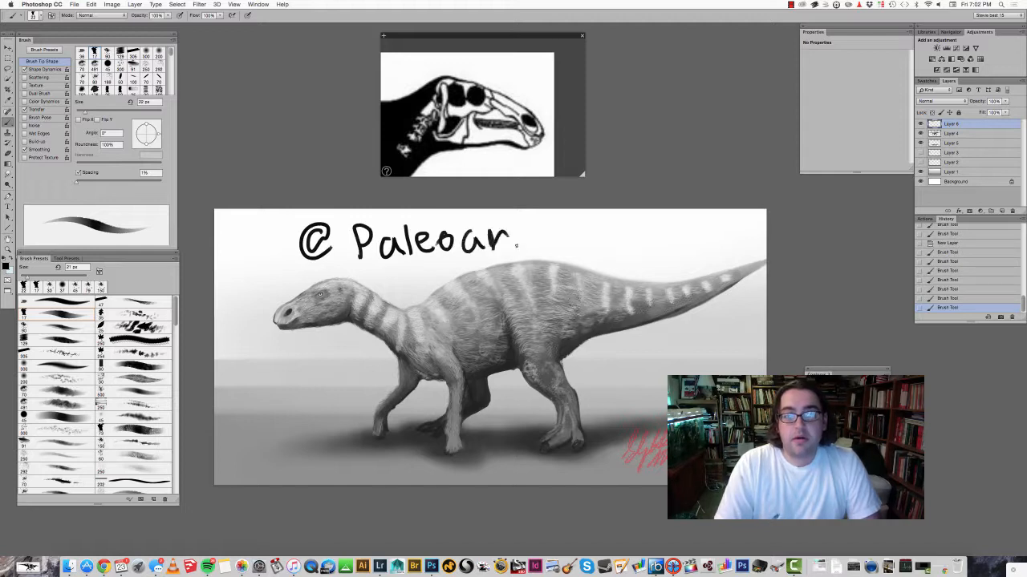
type("tchannel")
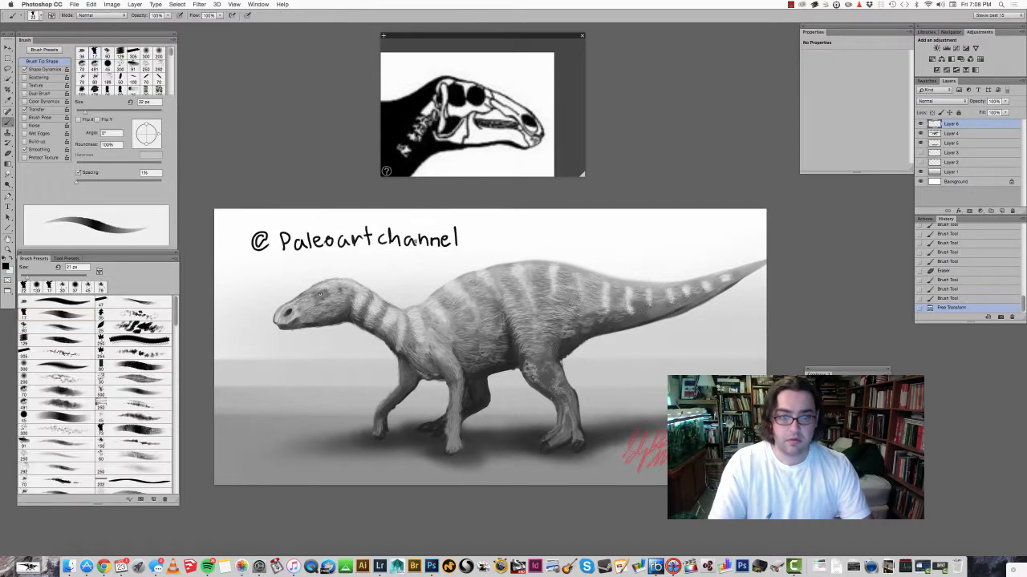
left_click_drag(367, 260, 361, 273)
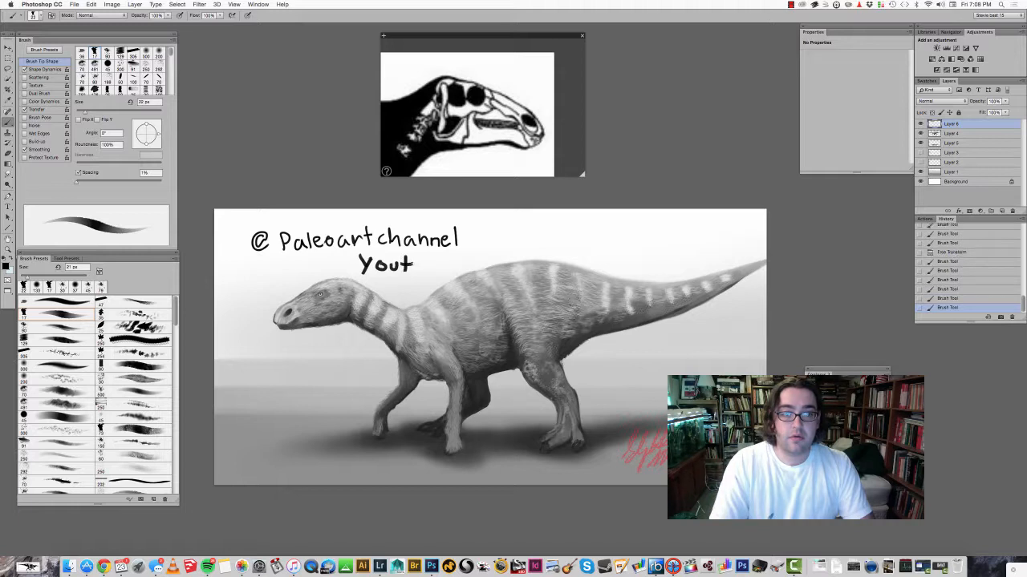
type("ube")
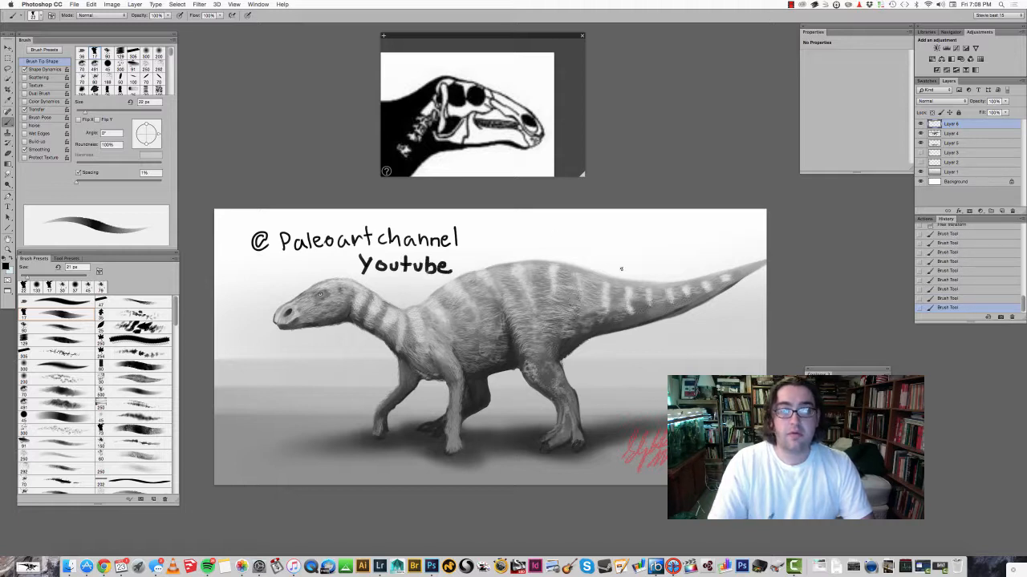
left_click(610, 261)
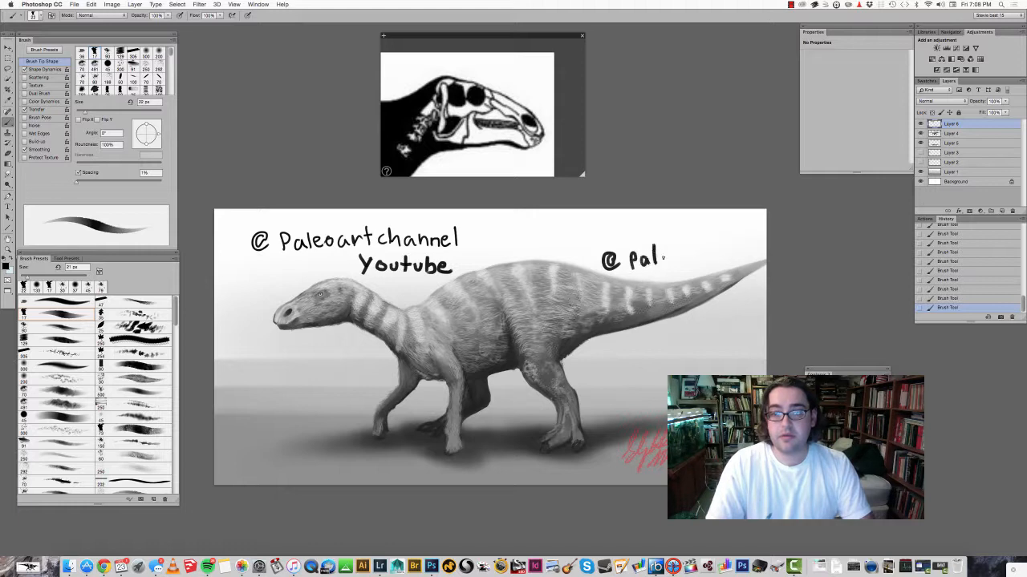
type("eoartchannel")
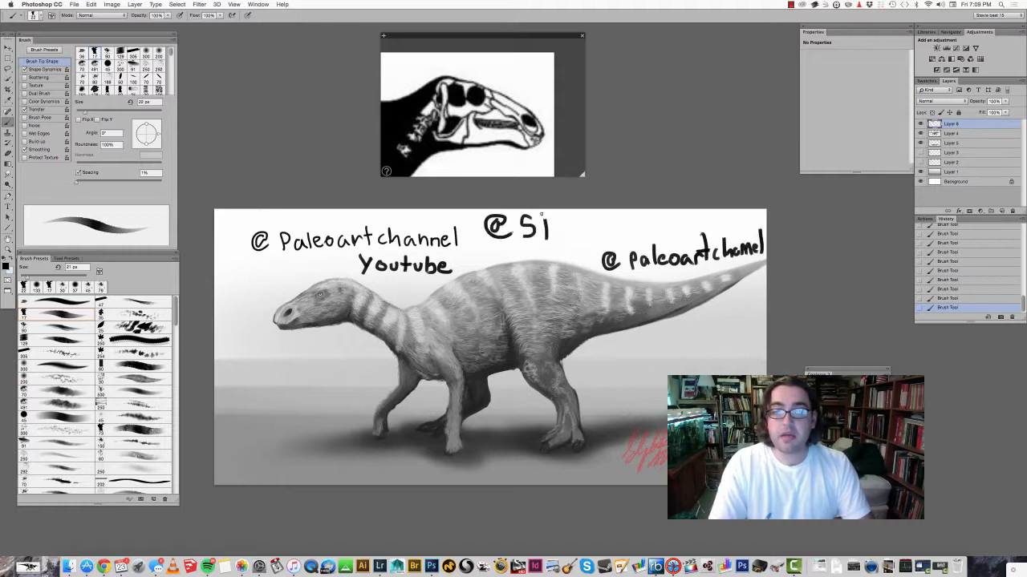
type("Studiospecl")
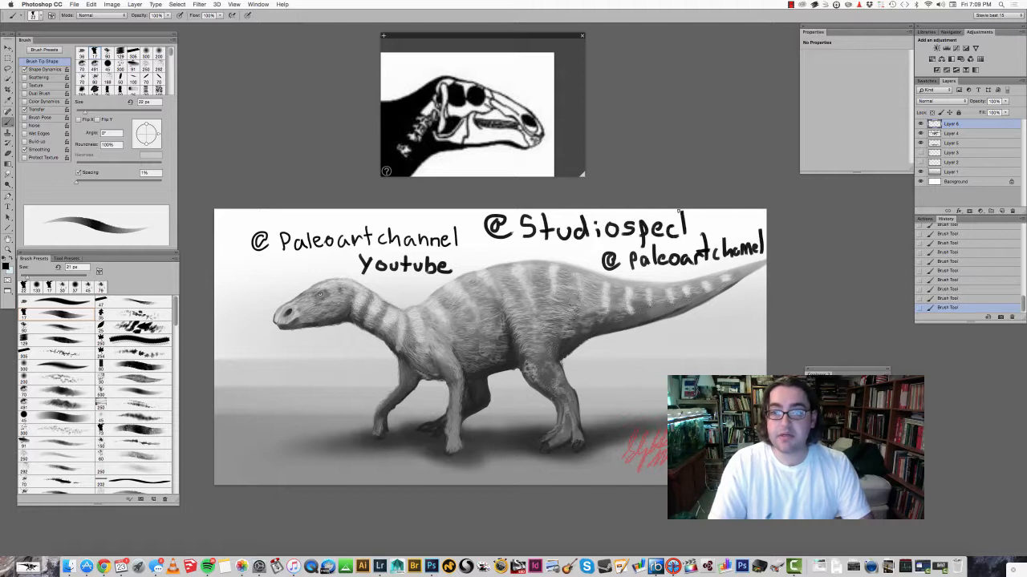
type("tre")
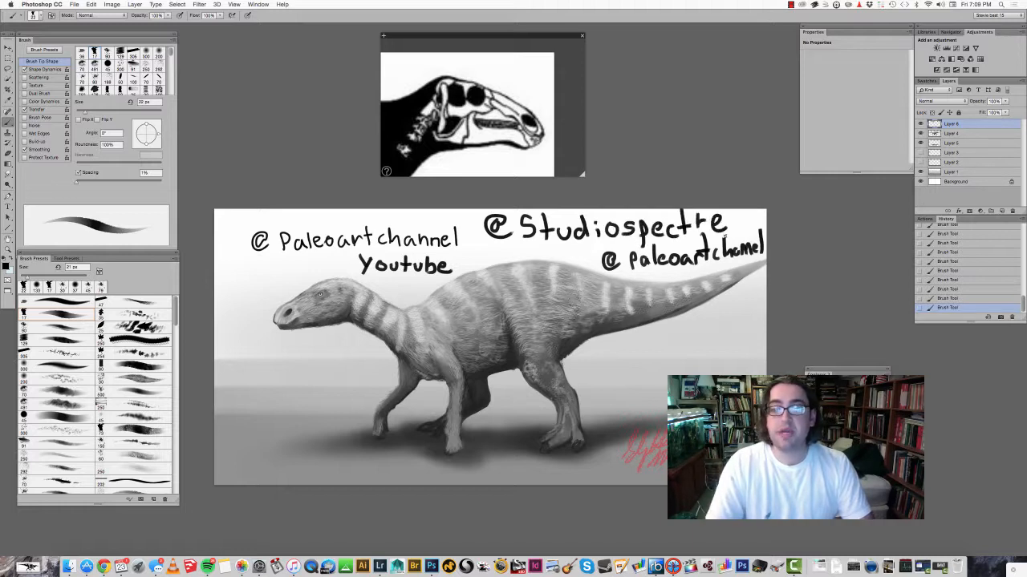